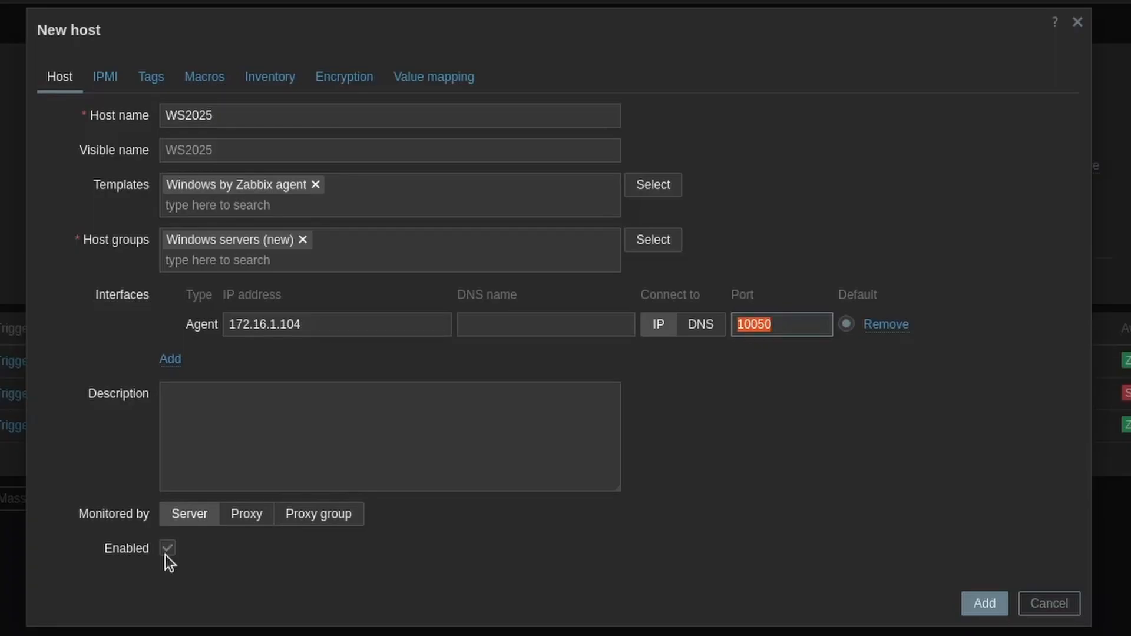
Step: Add host WS2025 with the Windows agent template and interface 172.16.1.104:10050
left_click(983, 603)
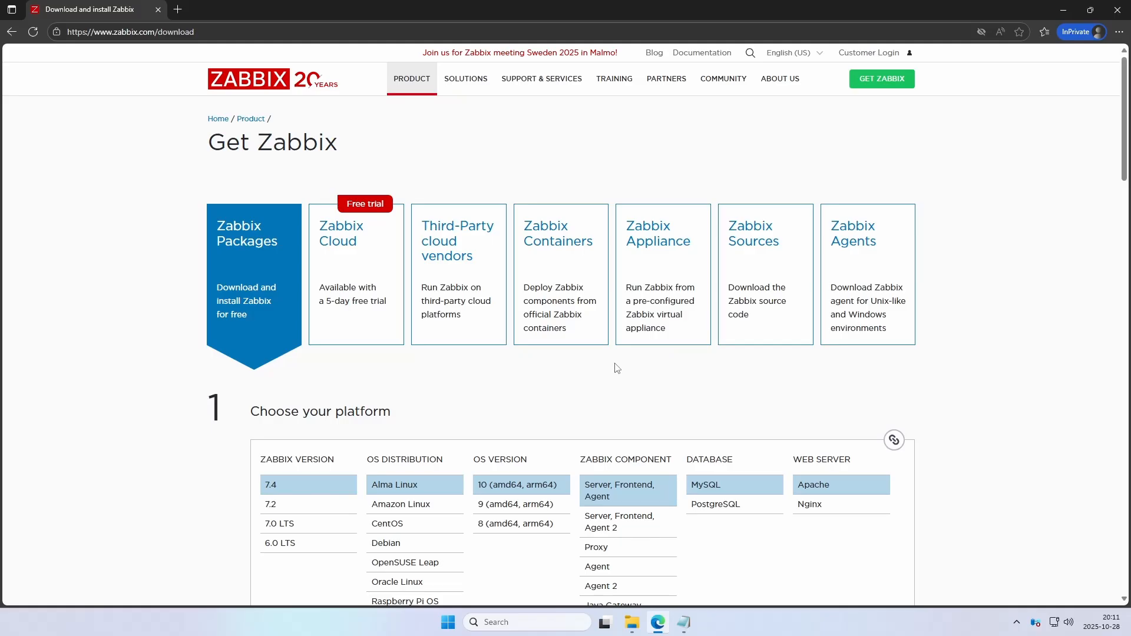
mouse_move(721, 363)
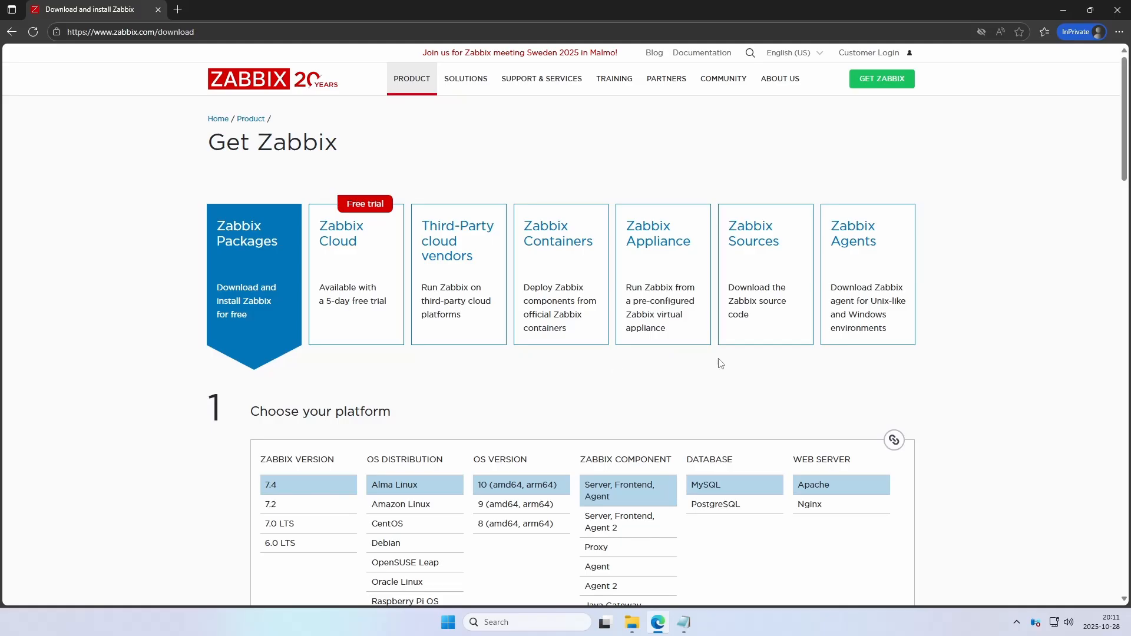
mouse_move(849, 251)
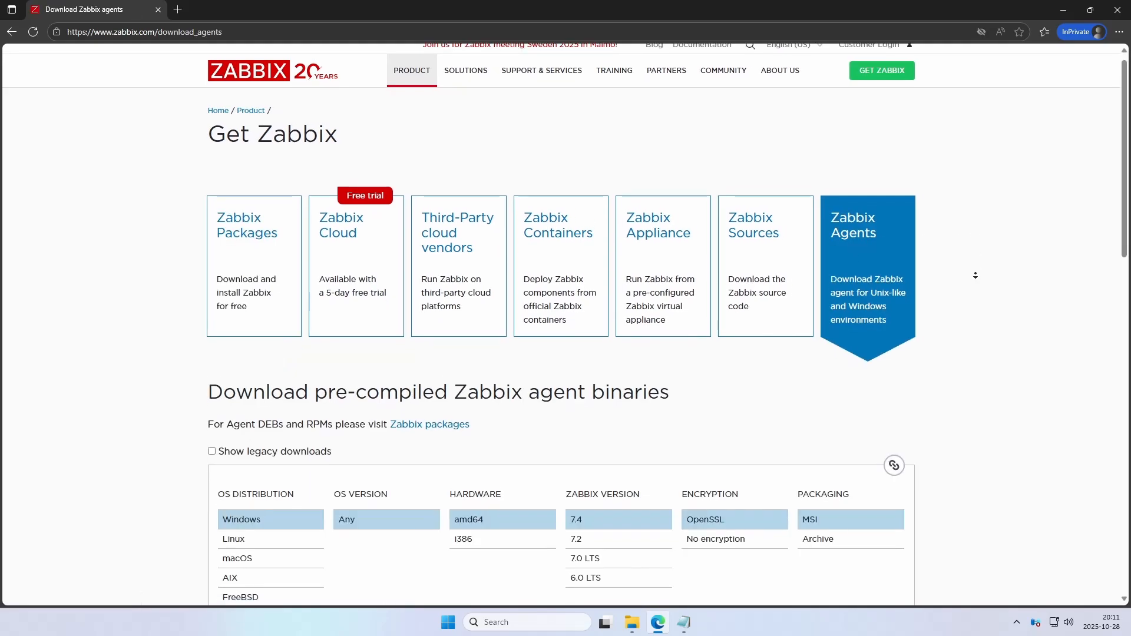
Step: Download the Zabbix agent 2 v7.0.20 MSI for Windows amd64, 7.0 LTS, OpenSSL
scroll("down", 3)
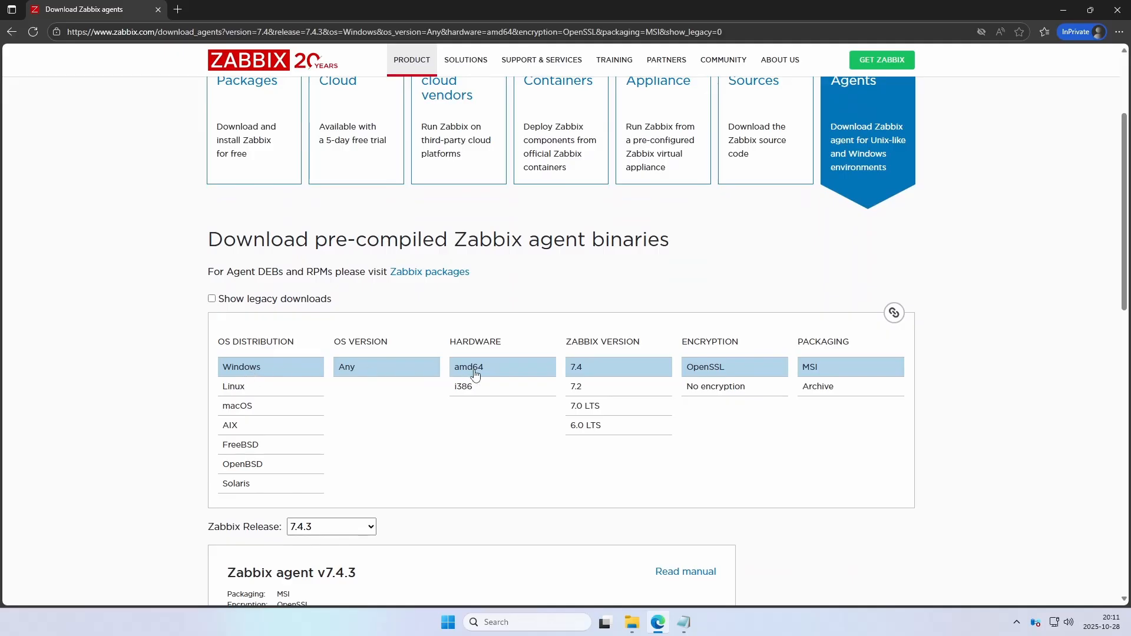
mouse_move(594, 376)
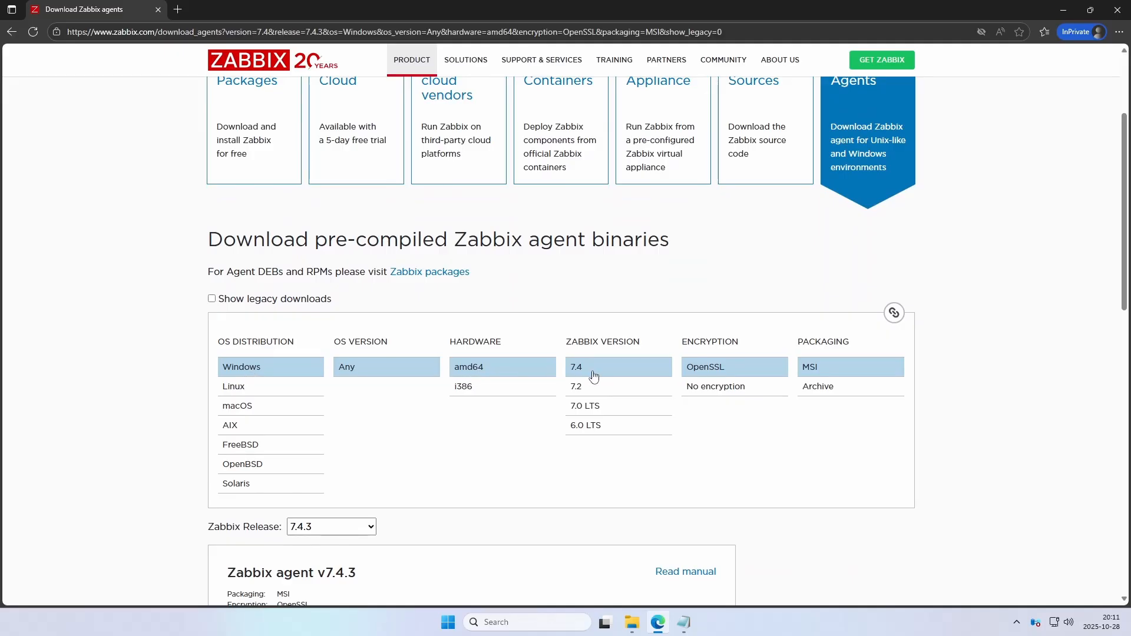
left_click(585, 406)
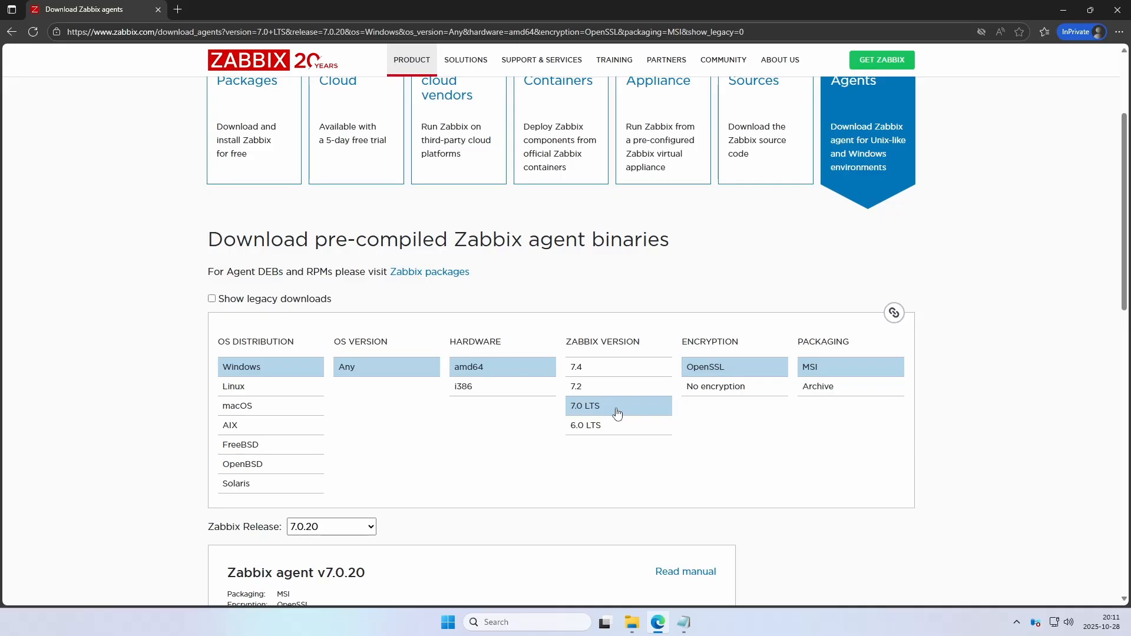
mouse_move(726, 373)
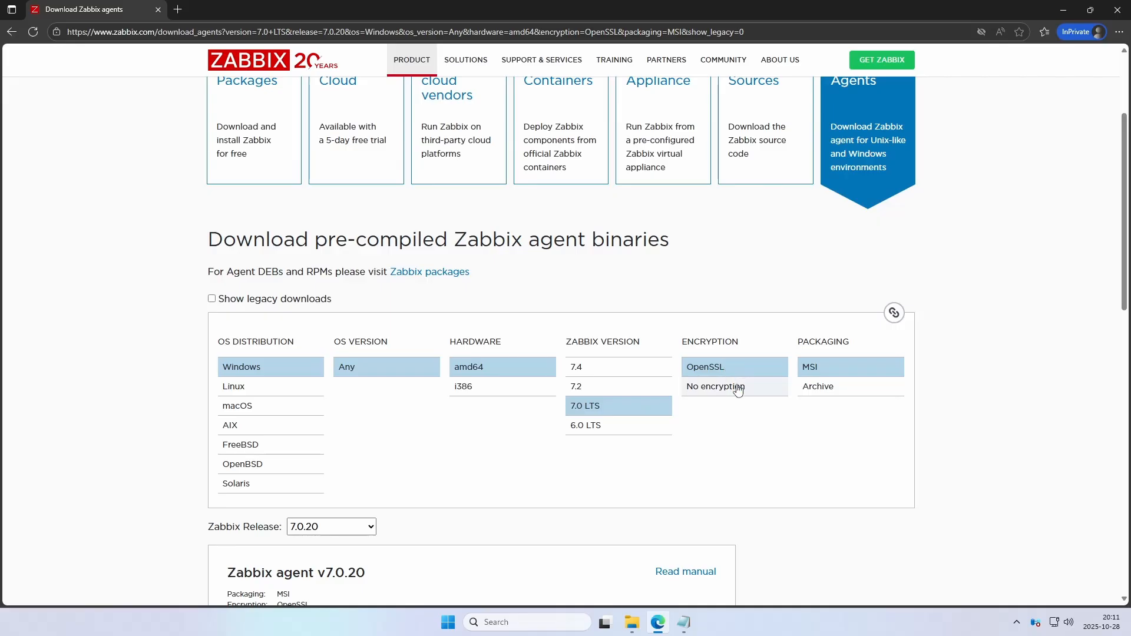
mouse_move(743, 392)
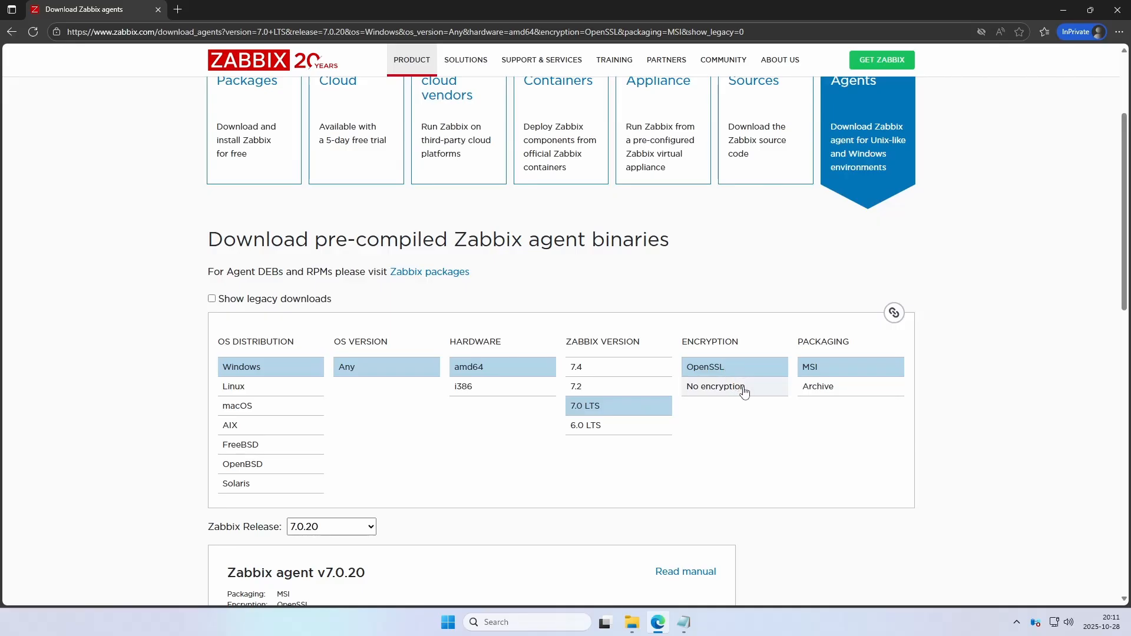
mouse_move(830, 372)
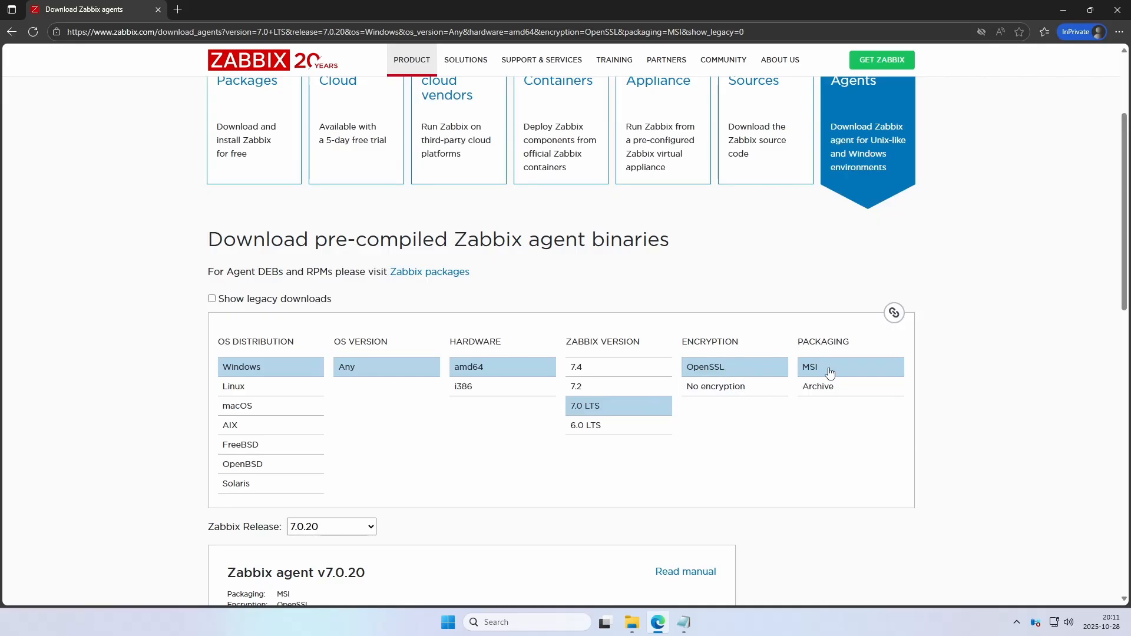
scroll("down", 3)
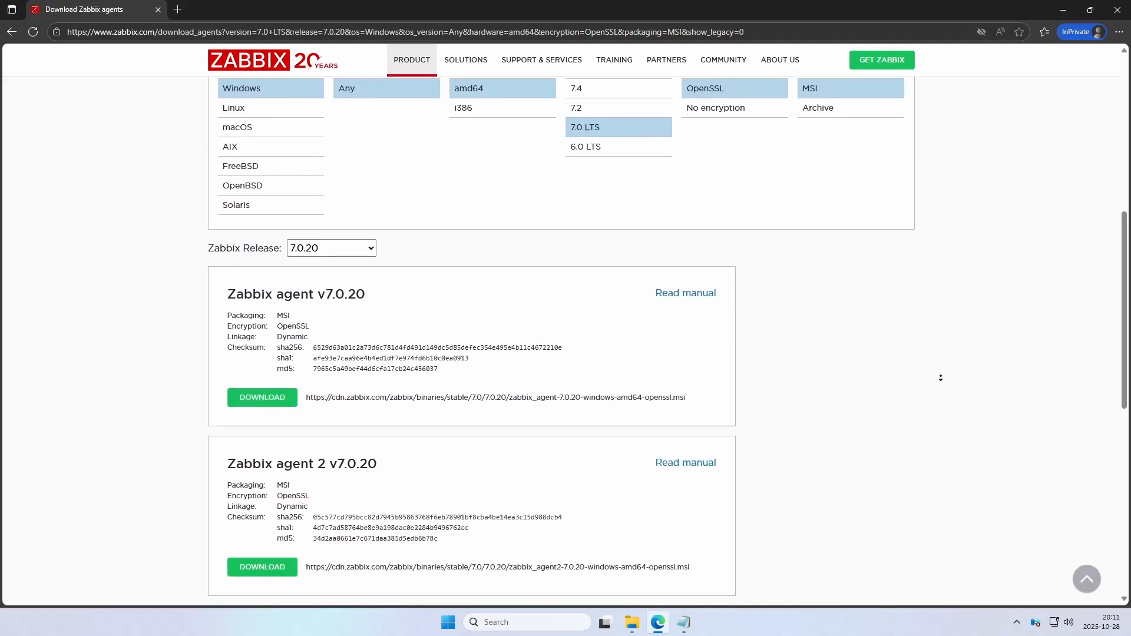
scroll("down", 3)
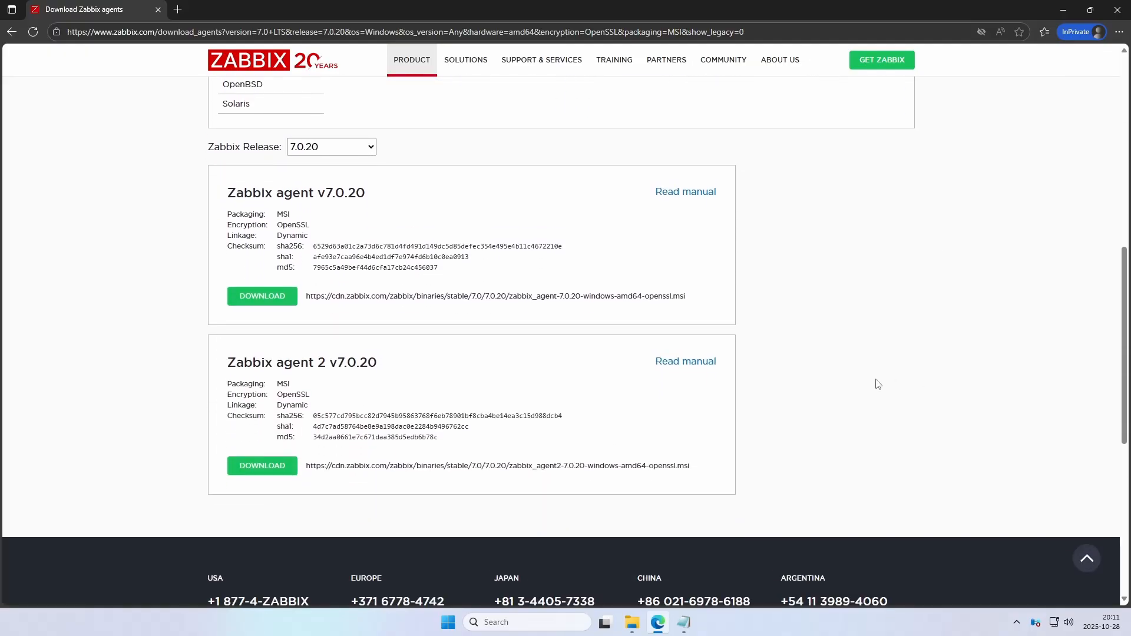
mouse_move(866, 382)
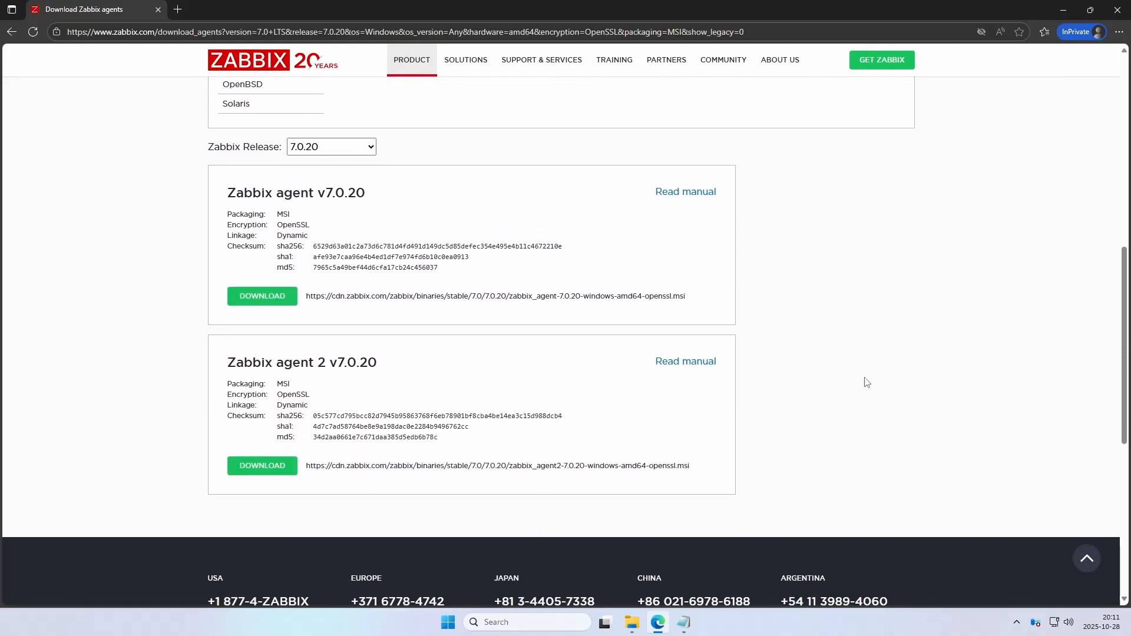
mouse_move(283, 326)
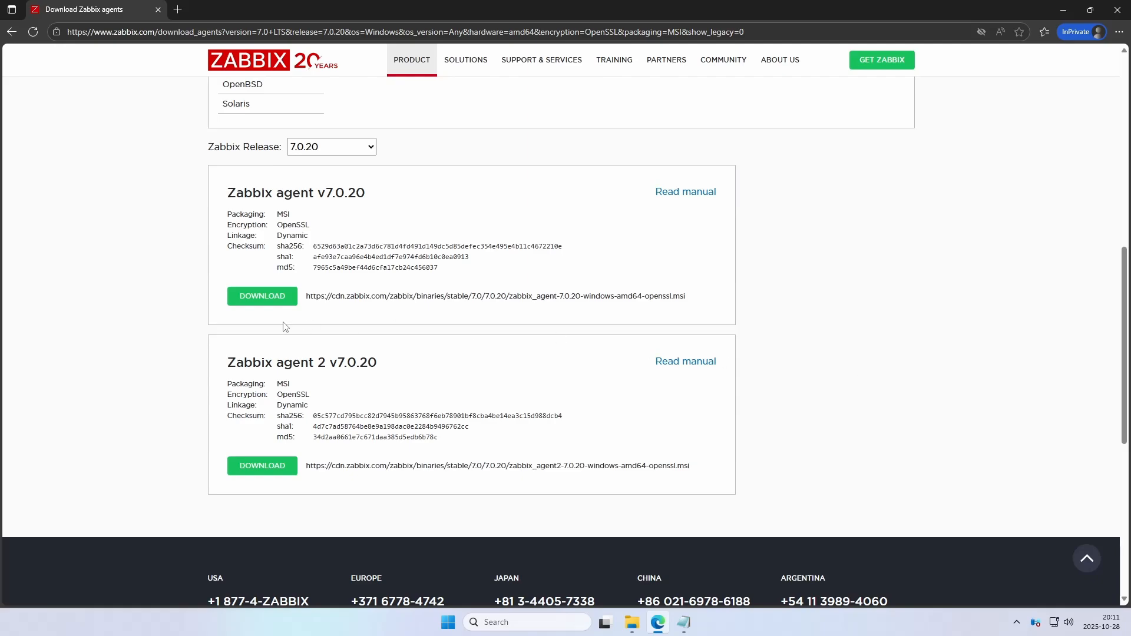
double_click(295, 363)
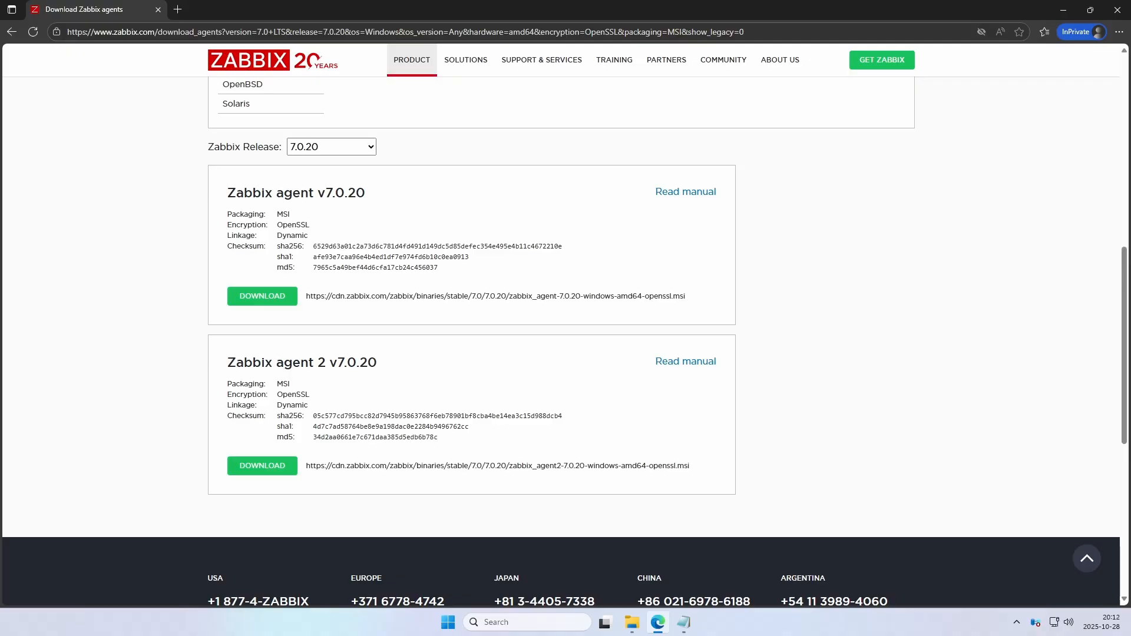
double_click(294, 362)
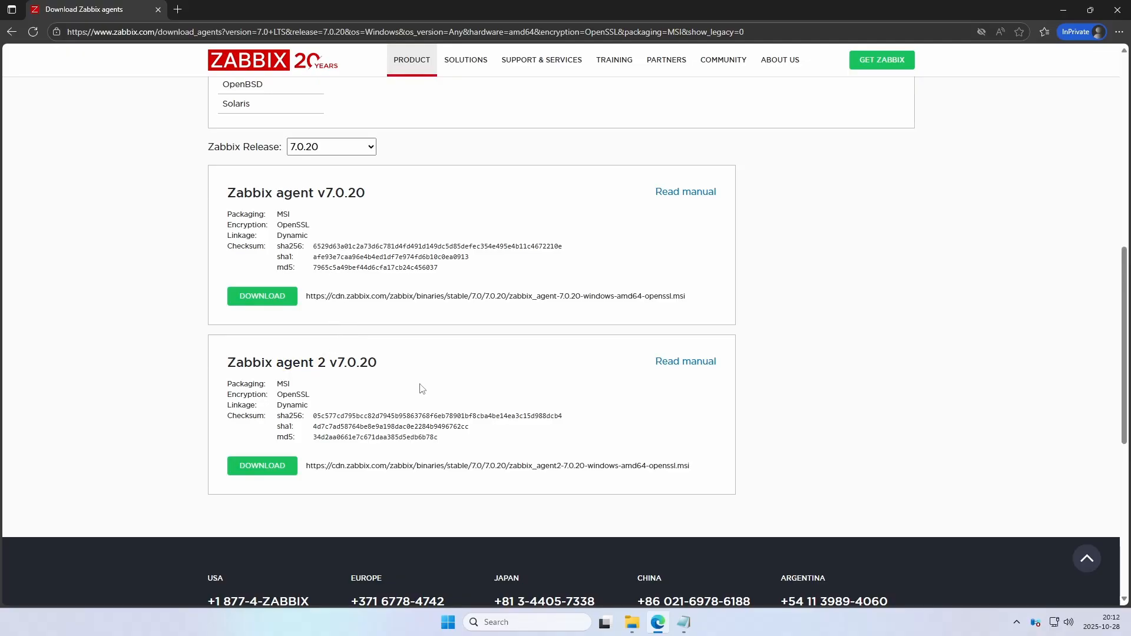
left_click(262, 465)
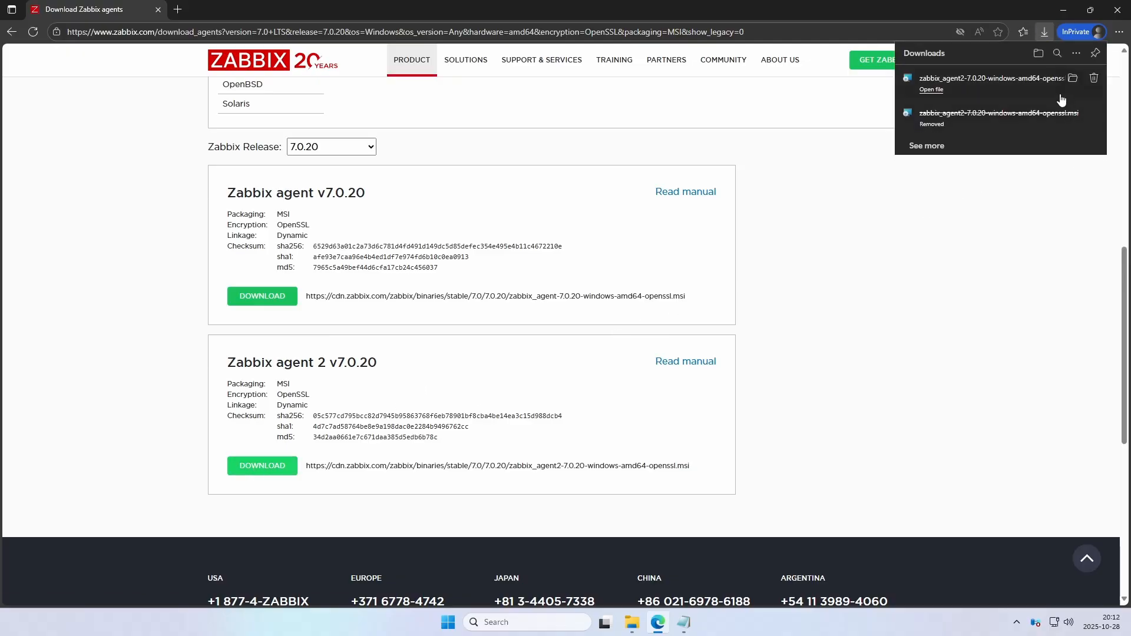
Step: Run the agent 2 installer, accept the license and keep the default features
left_click(931, 89)
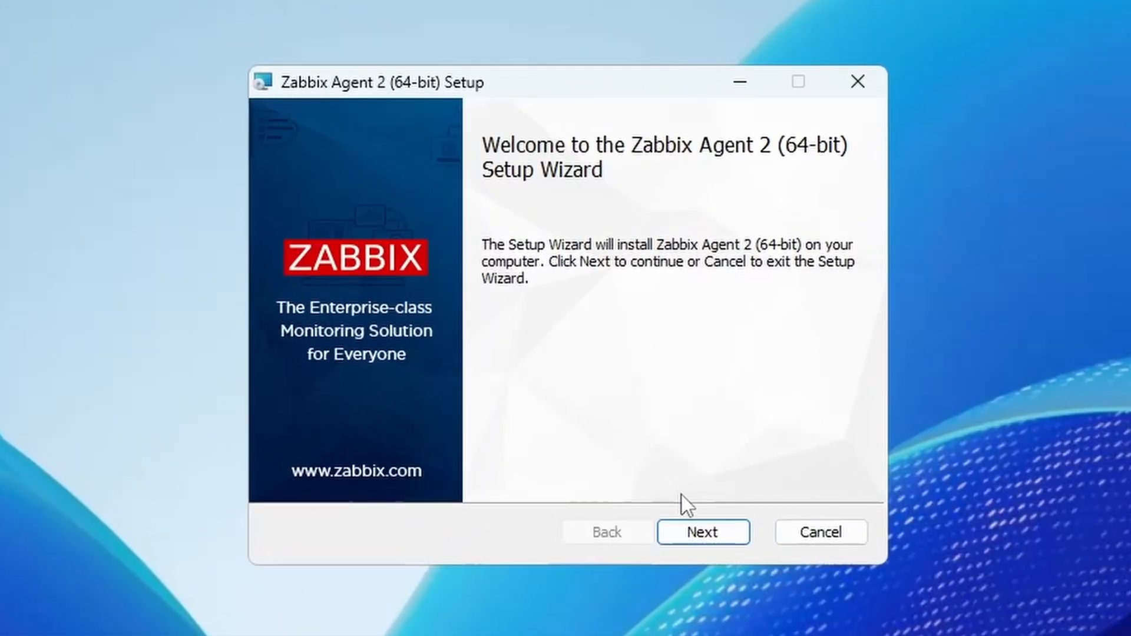
left_click(702, 532)
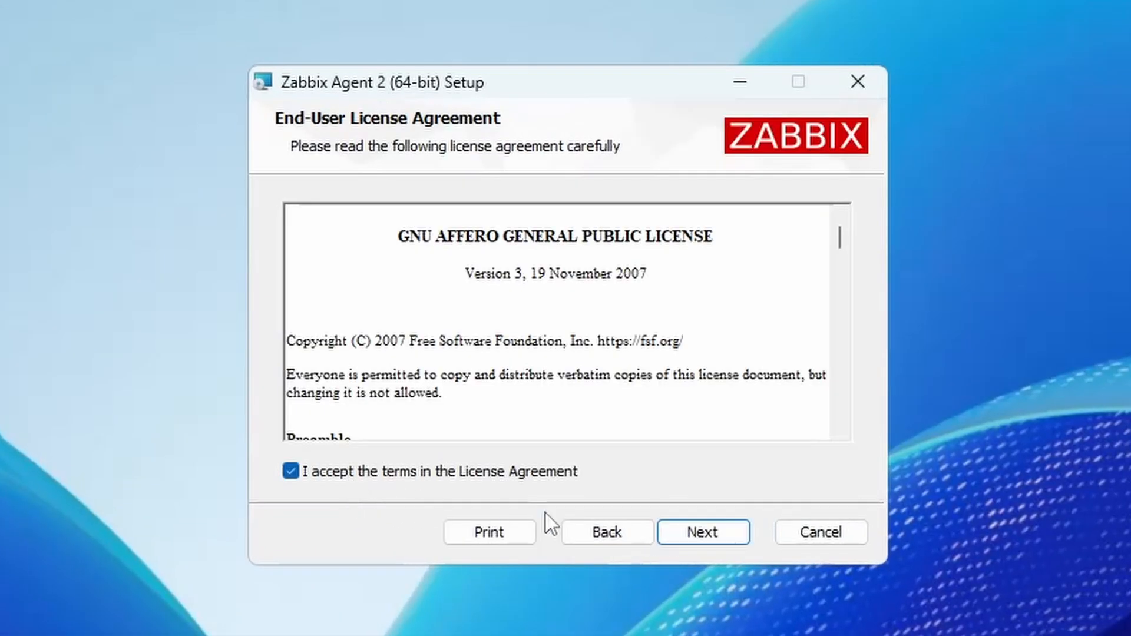
left_click(701, 532)
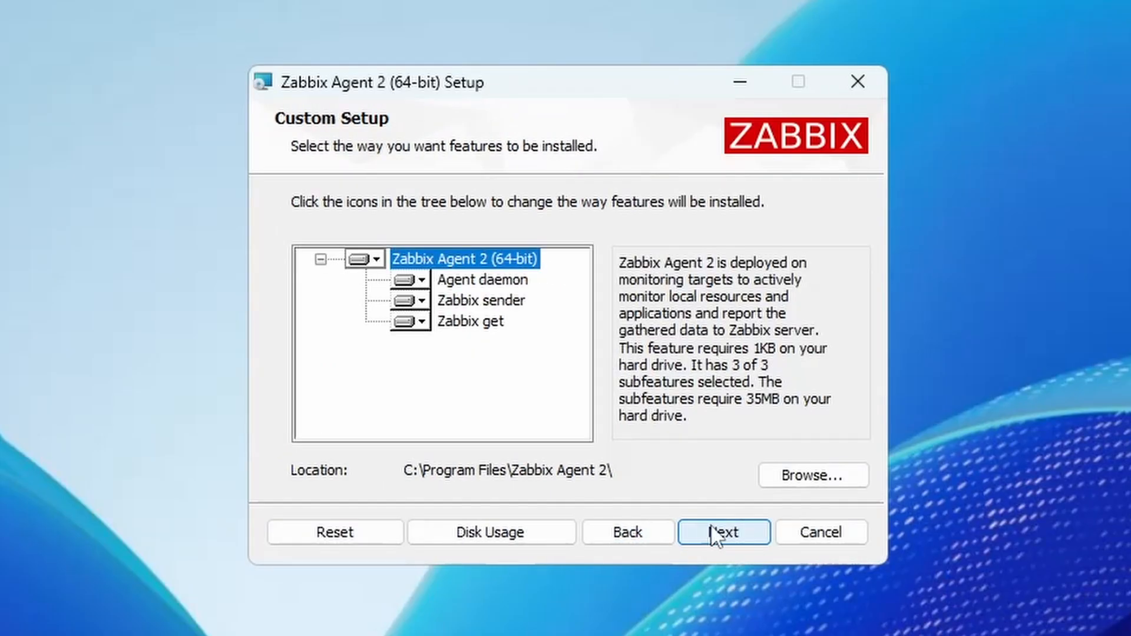
mouse_move(496, 292)
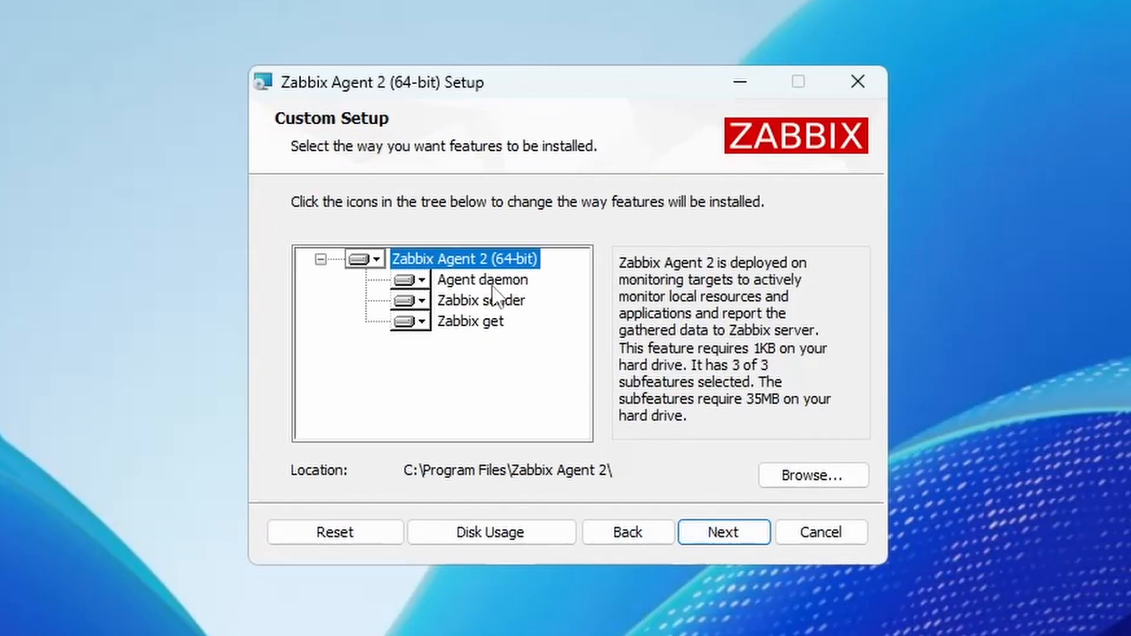
left_click(483, 280)
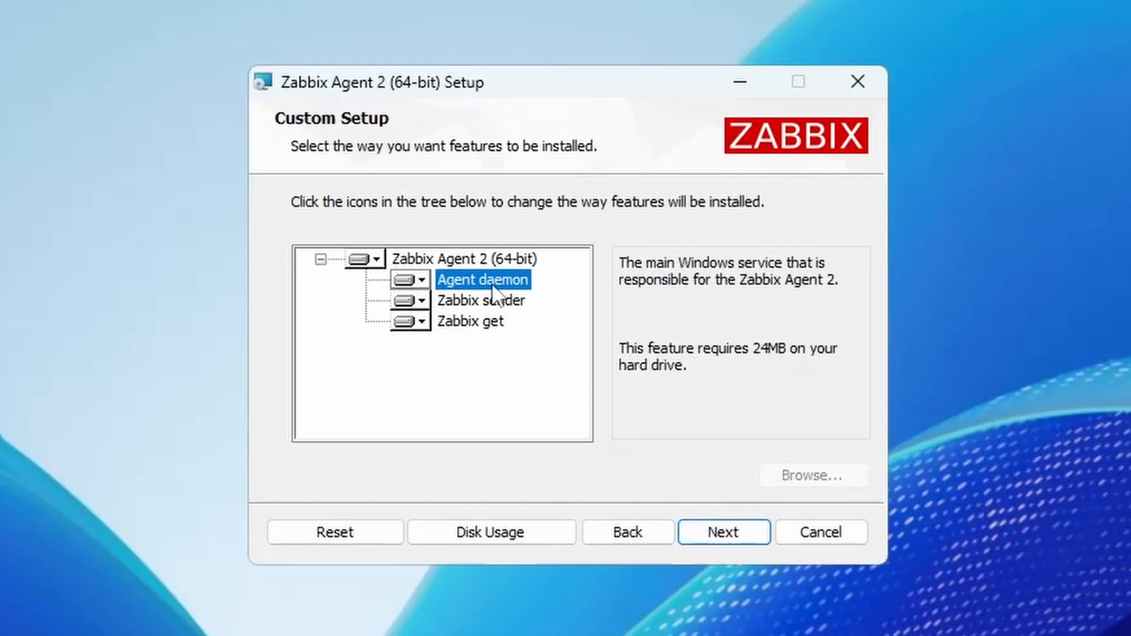
mouse_move(489, 299)
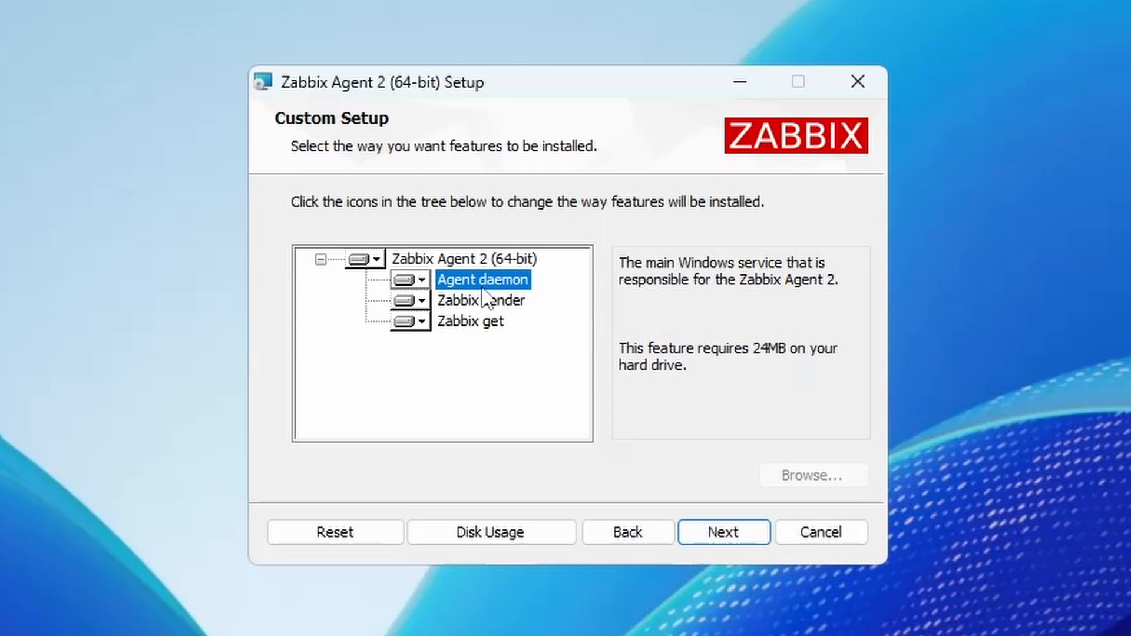
left_click(481, 300)
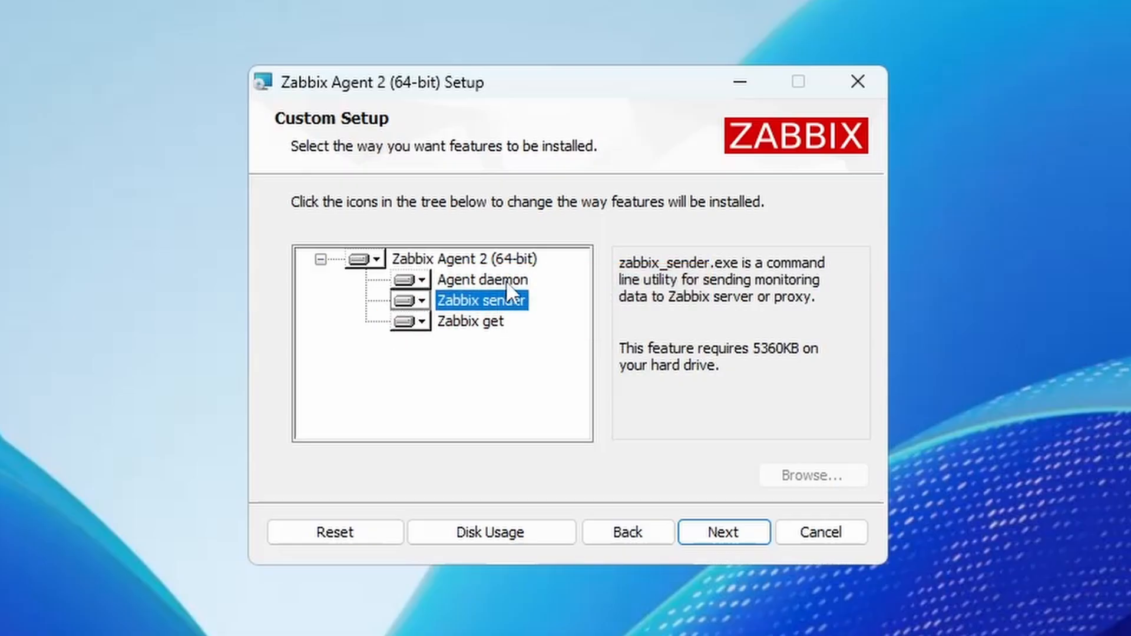
left_click(483, 279)
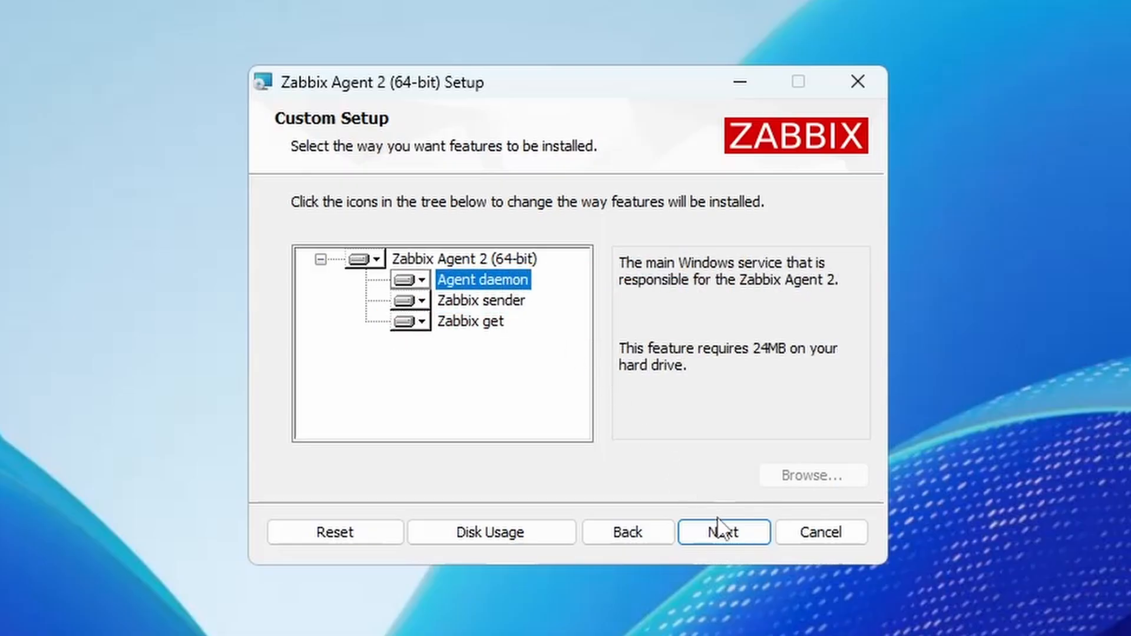
left_click(723, 533)
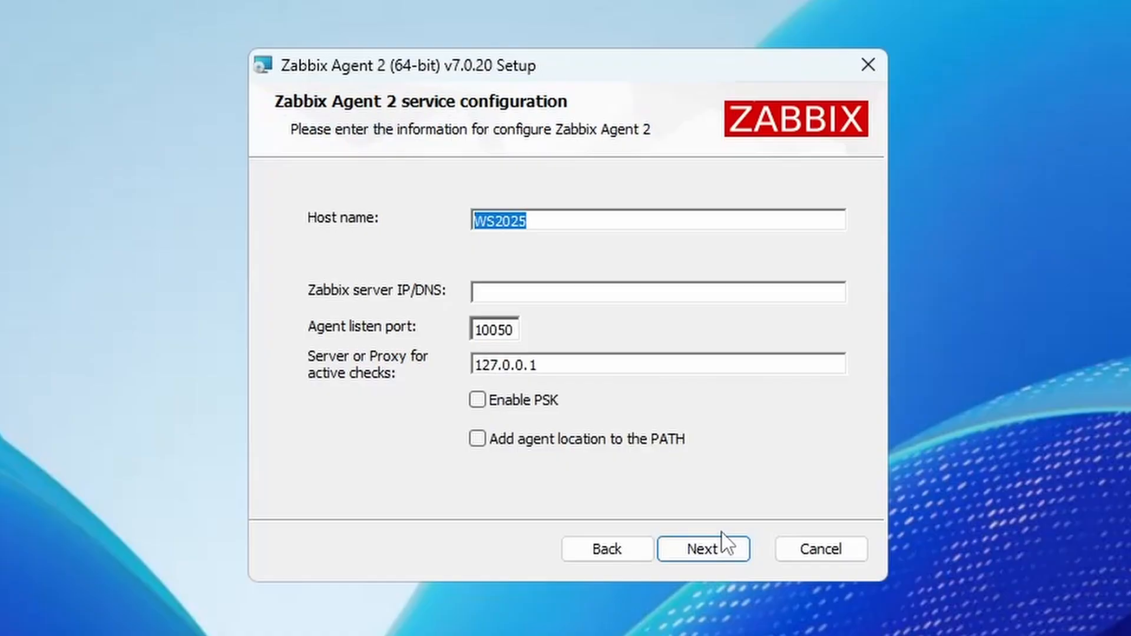
mouse_move(458, 482)
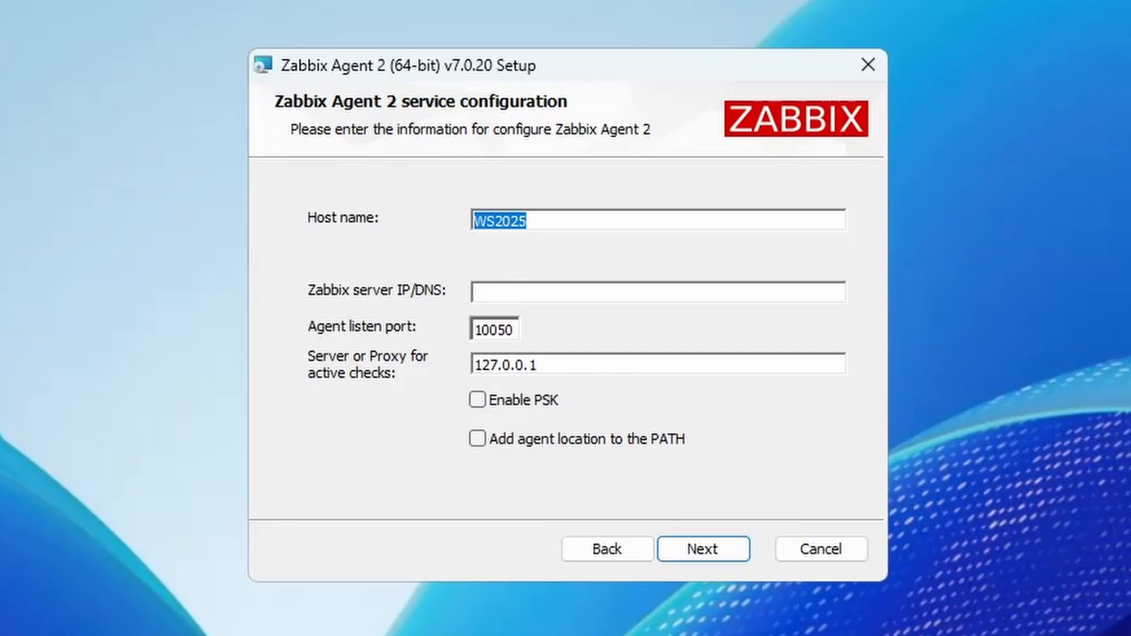
Step: Set the server and active checks addresses to 172.16.1.114
left_click(657, 292)
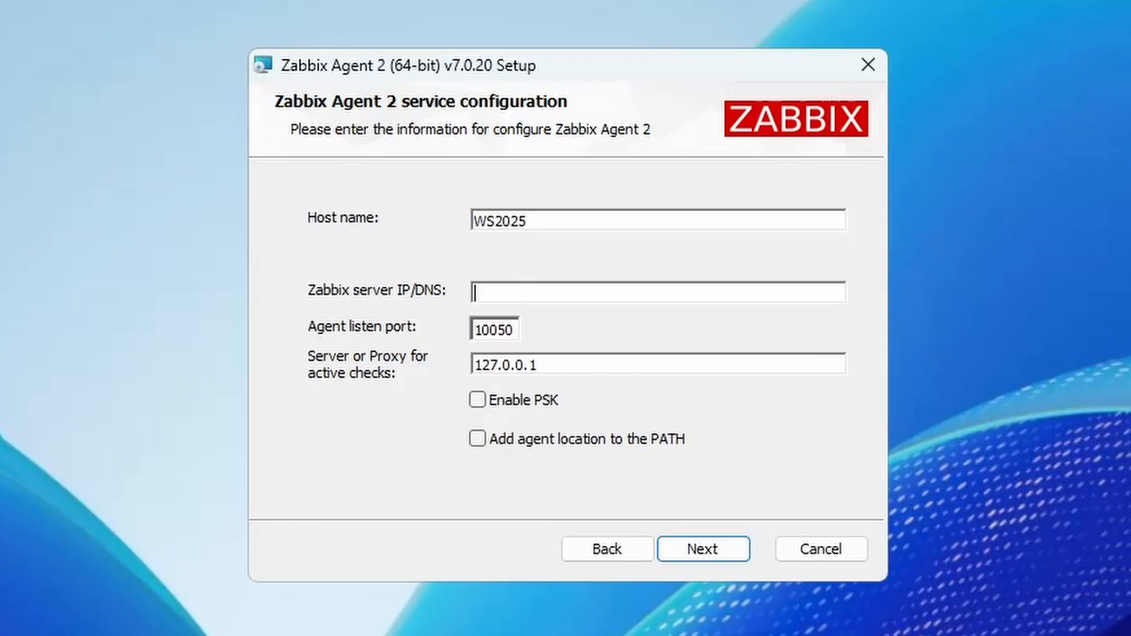
type("172")
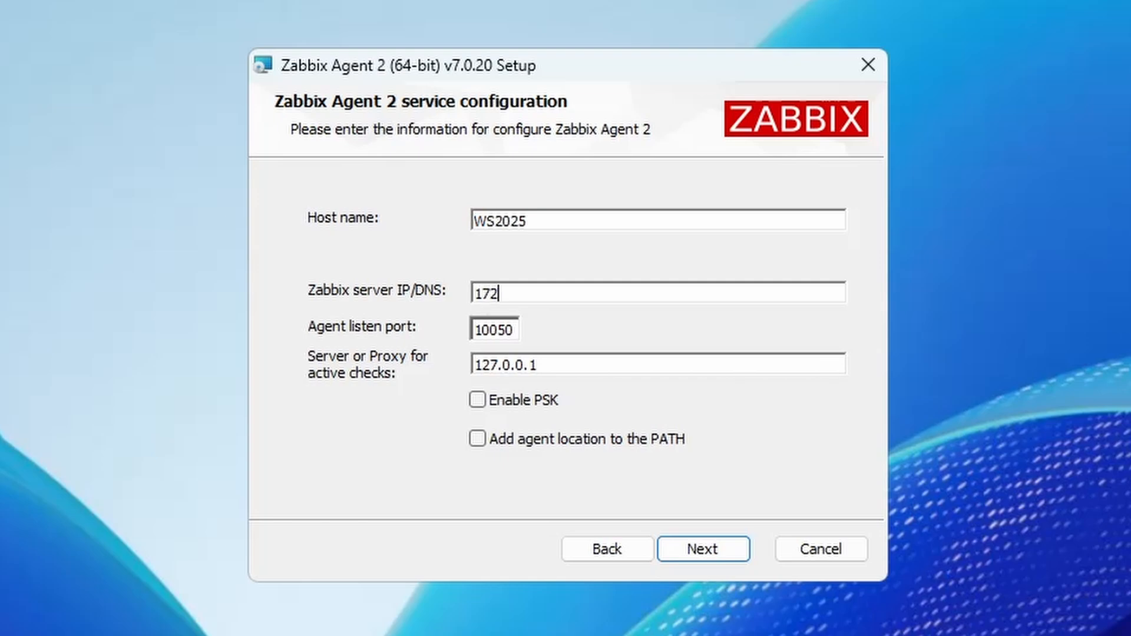
type(".16.1.114")
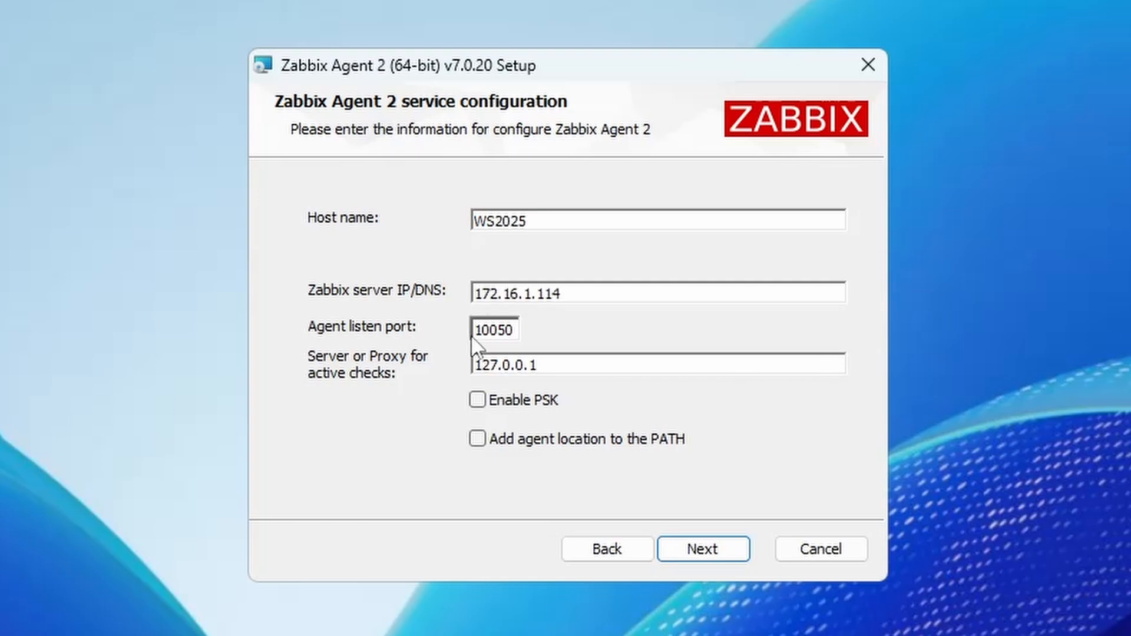
triple_click(494, 330)
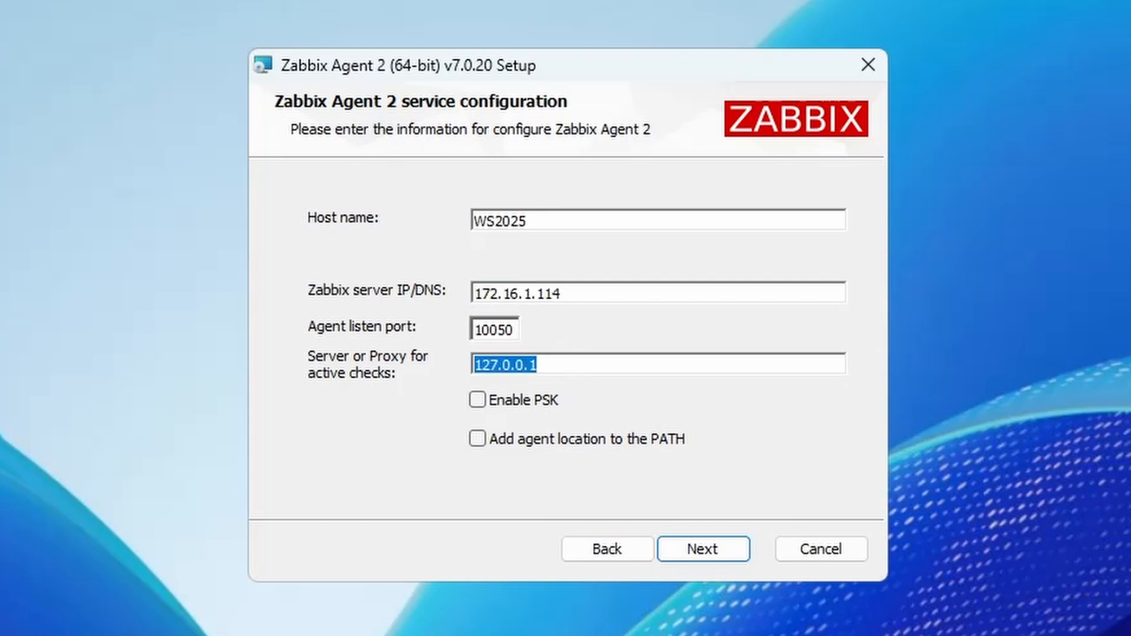
type("172.16.1.114")
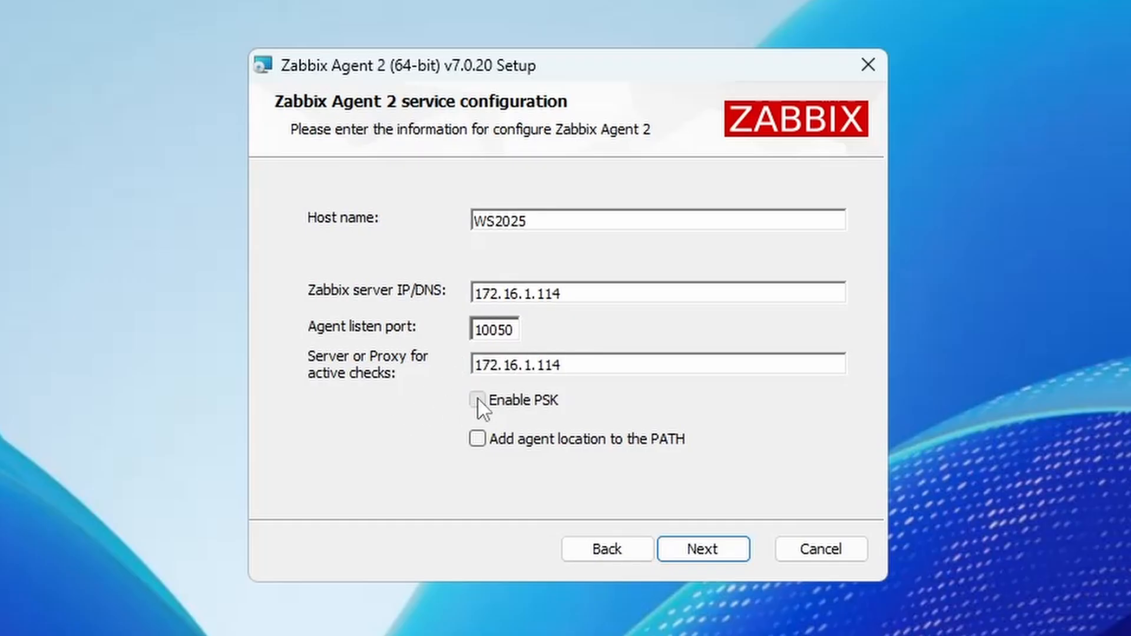
Step: Enable PSK and add the agent location to PATH
left_click(476, 399)
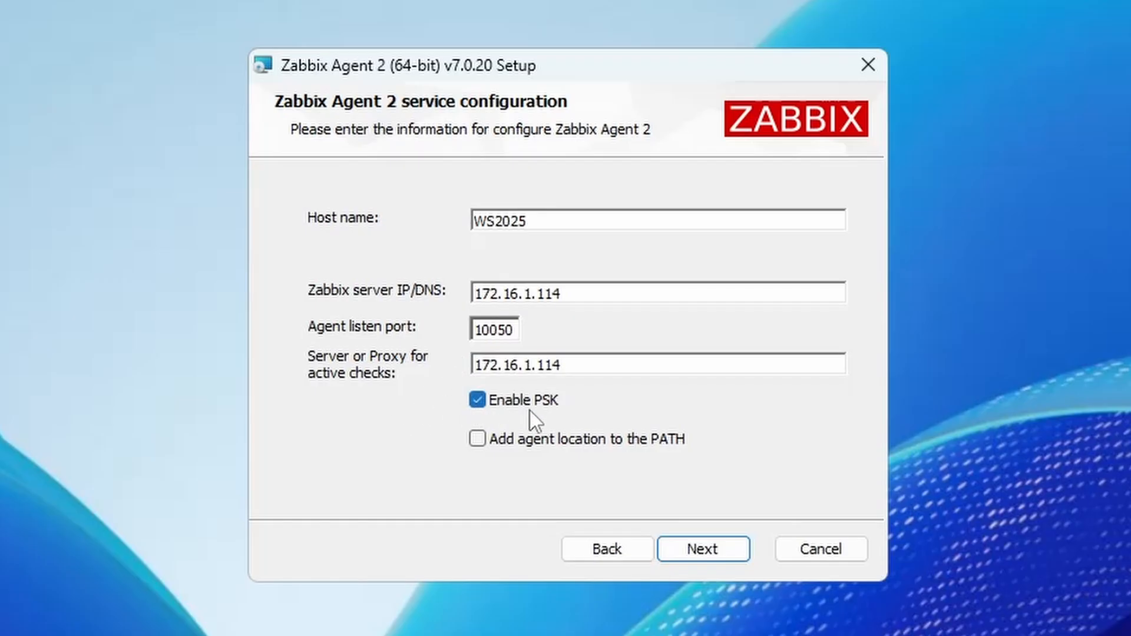
mouse_move(568, 420)
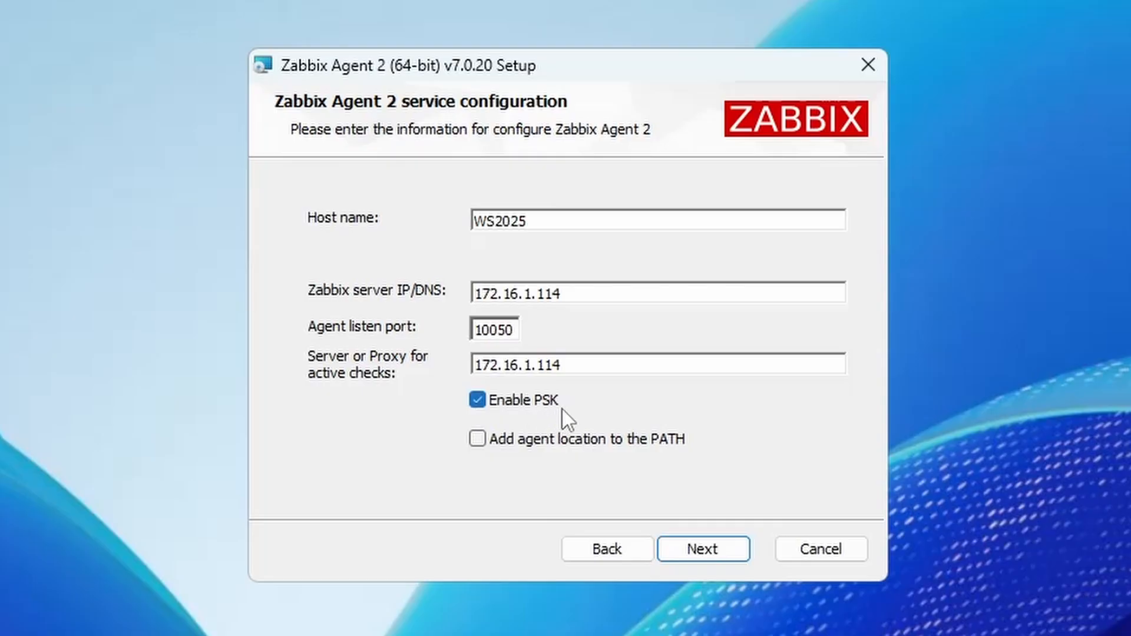
left_click(477, 438)
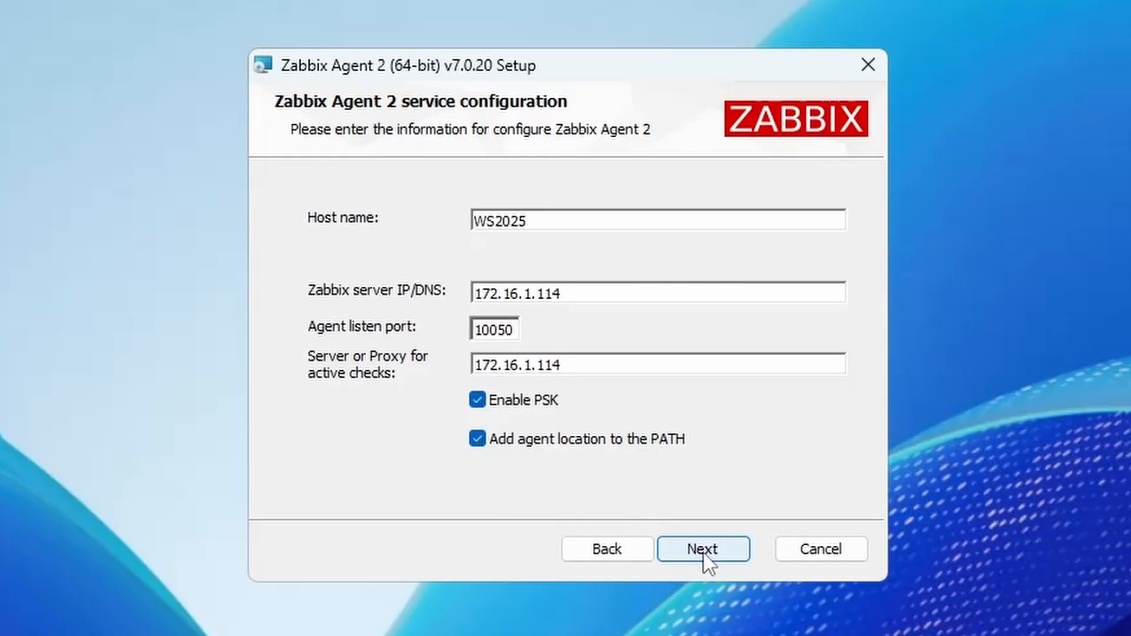
left_click(702, 549)
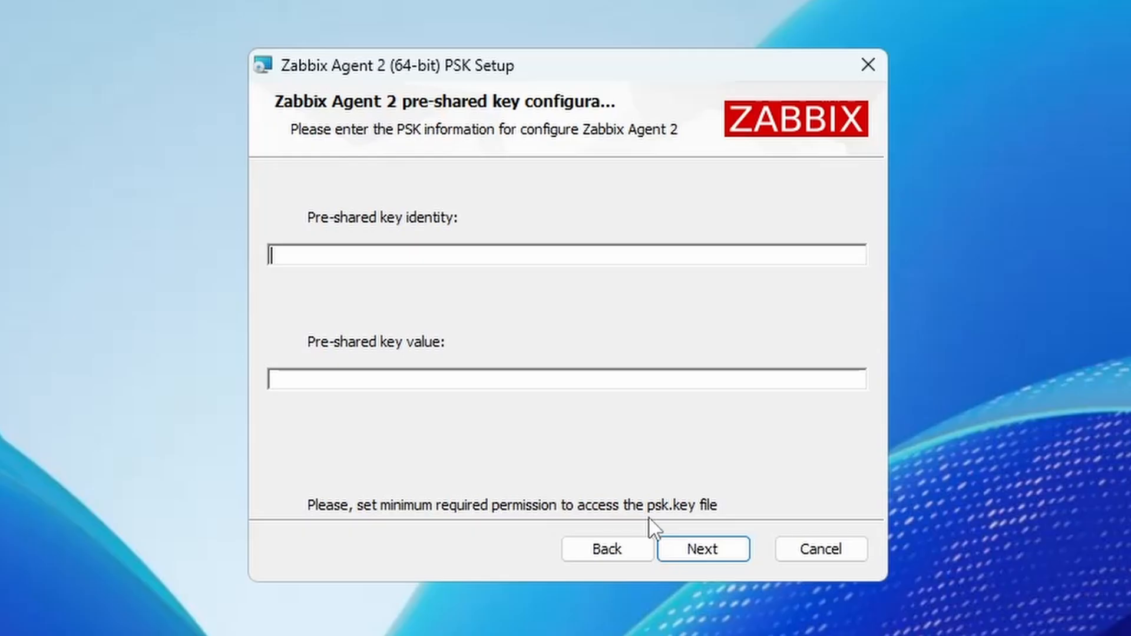
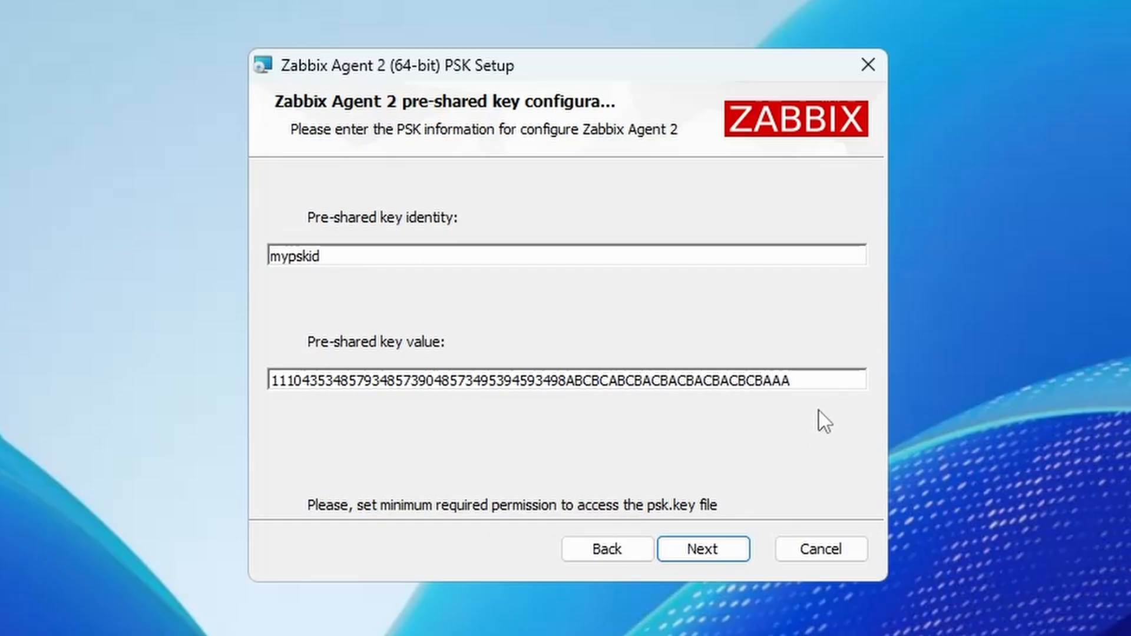
mouse_move(812, 456)
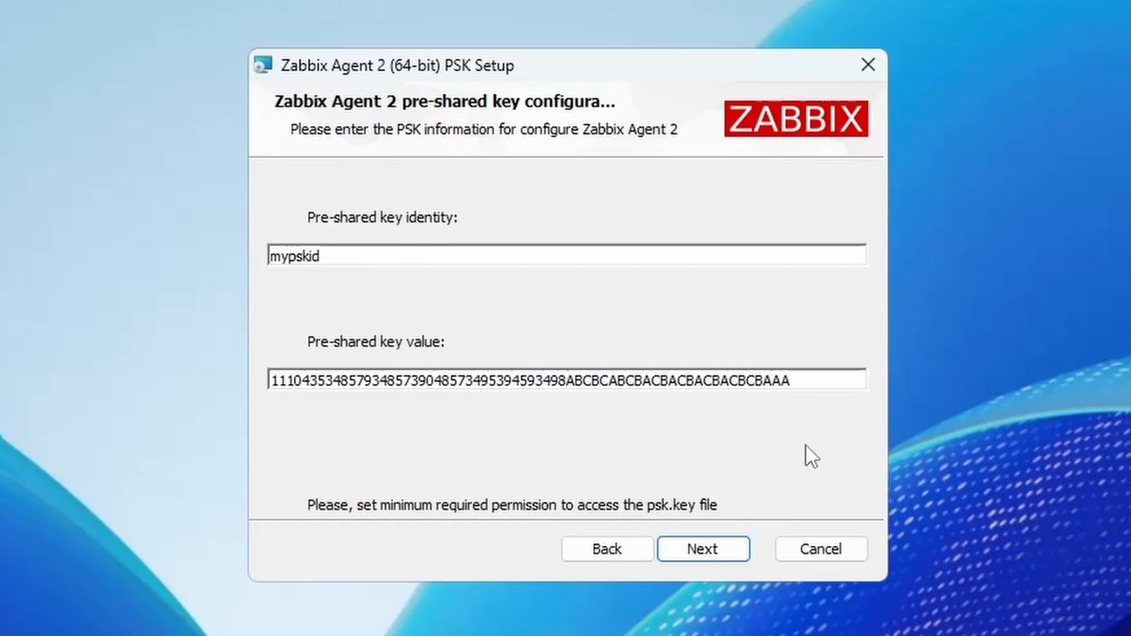
triple_click(530, 379)
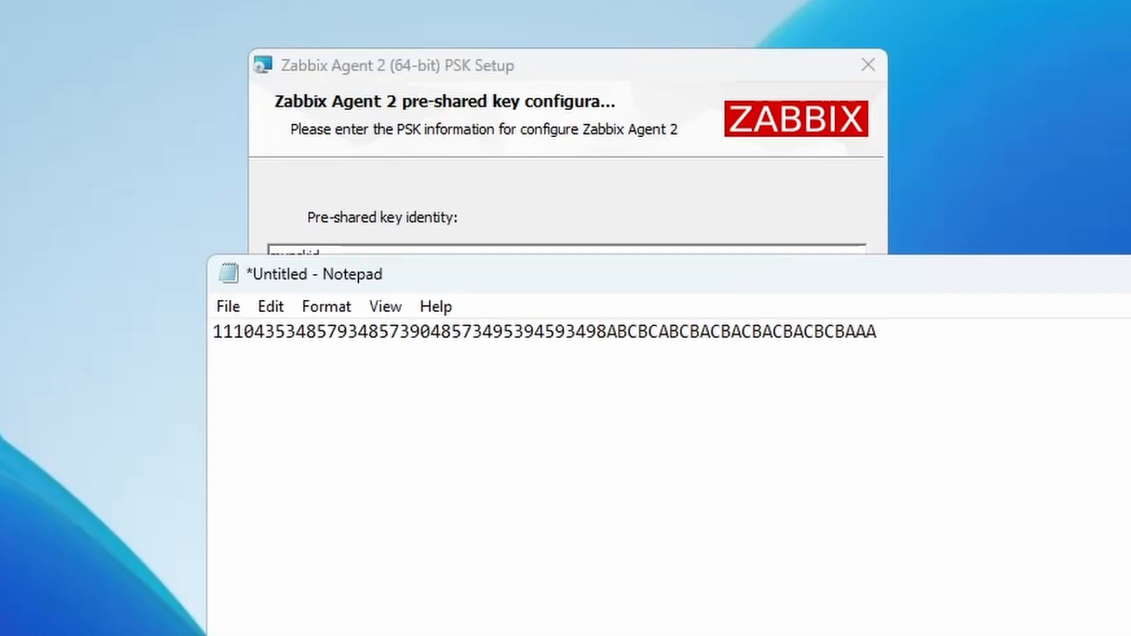
Step: Note identity mypskid in Notepad, then proceed and install the agent
type("m")
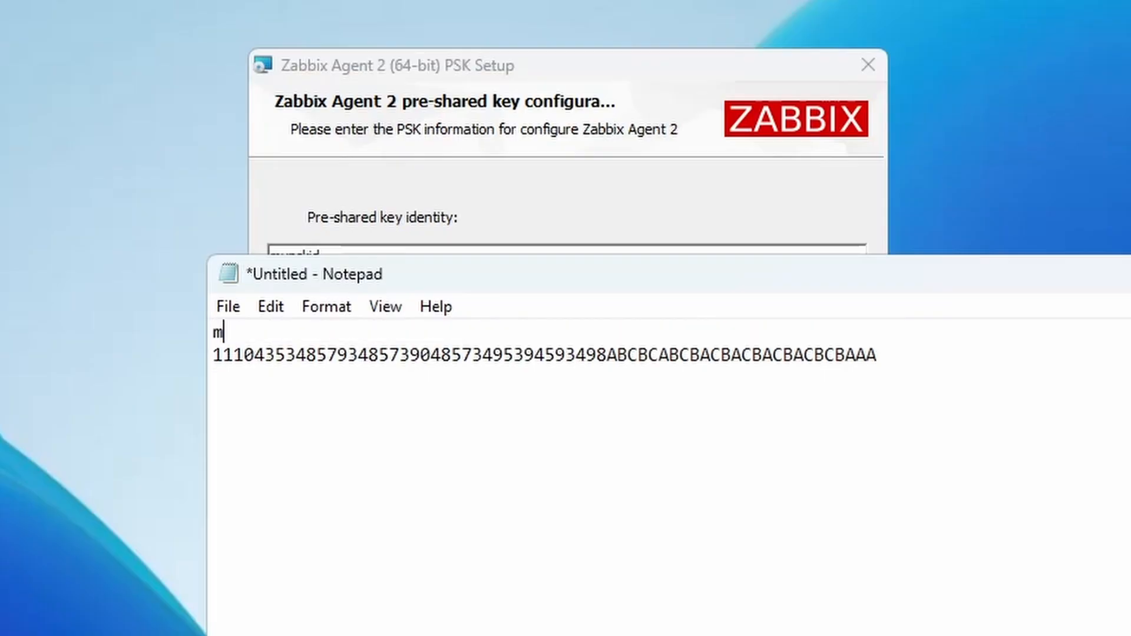
type("ypskid")
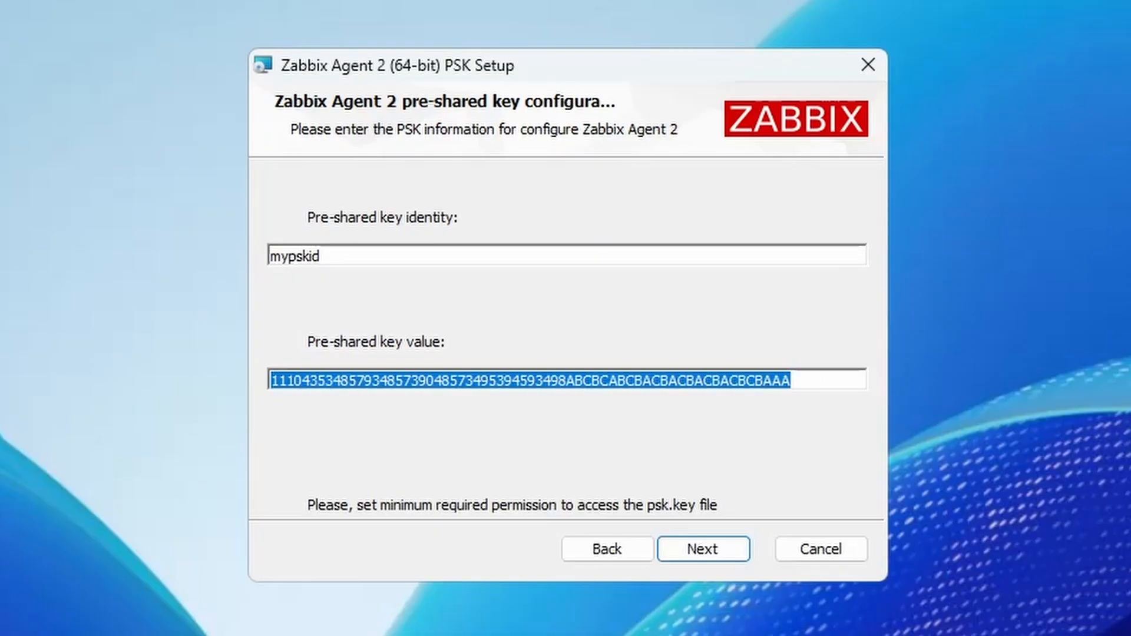
left_click(702, 549)
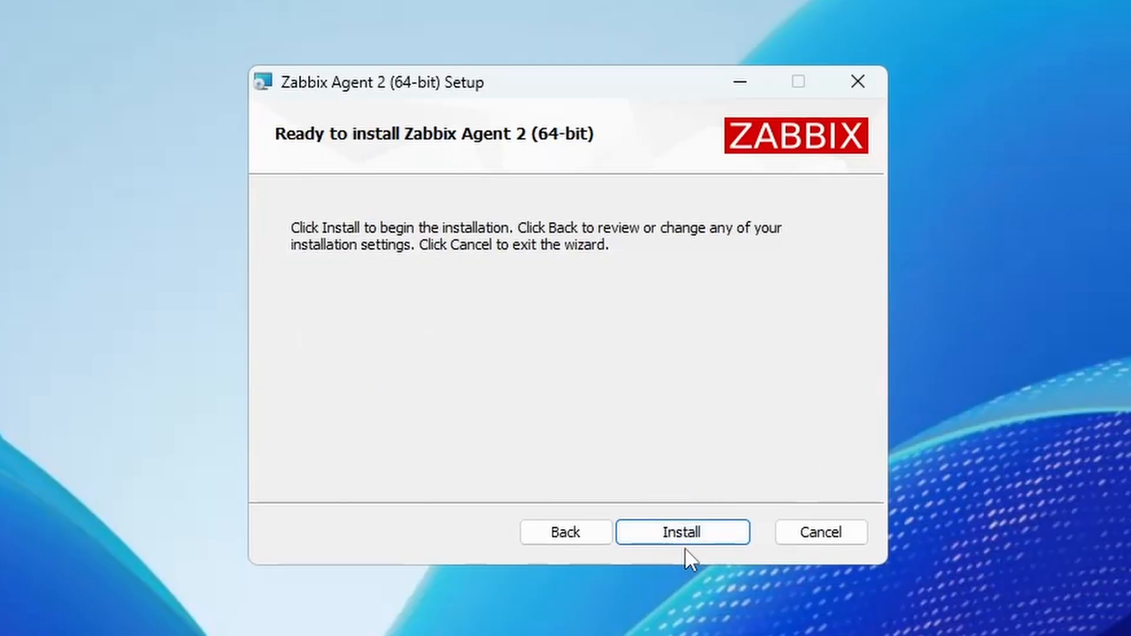
left_click(681, 532)
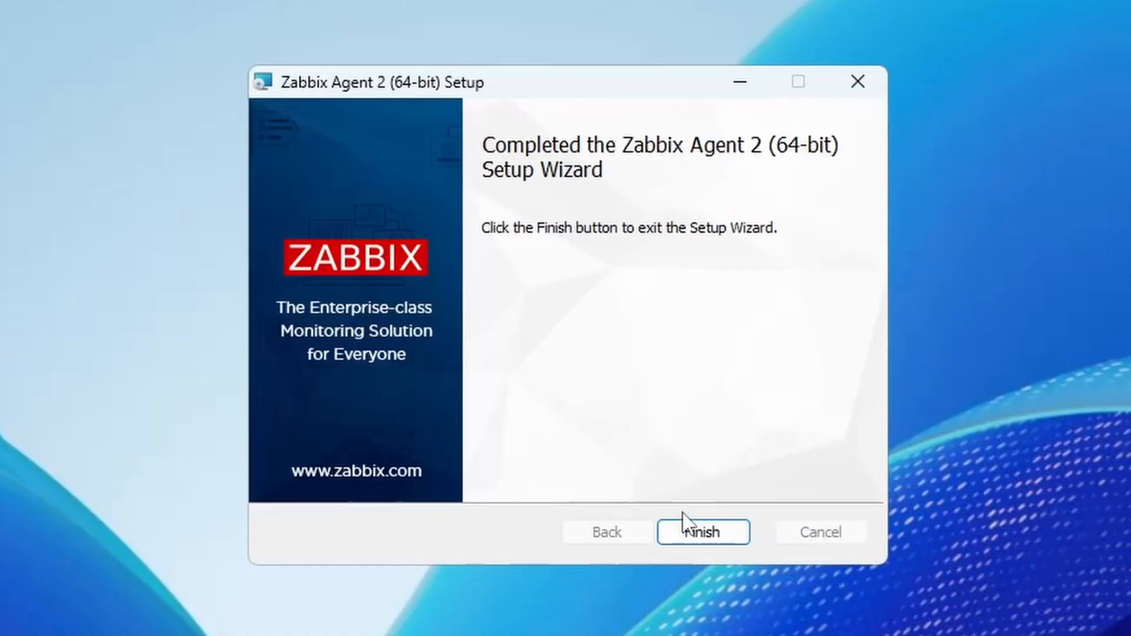
Step: Finish and exit the Zabbix Agent 2 Setup Wizard
left_click(703, 532)
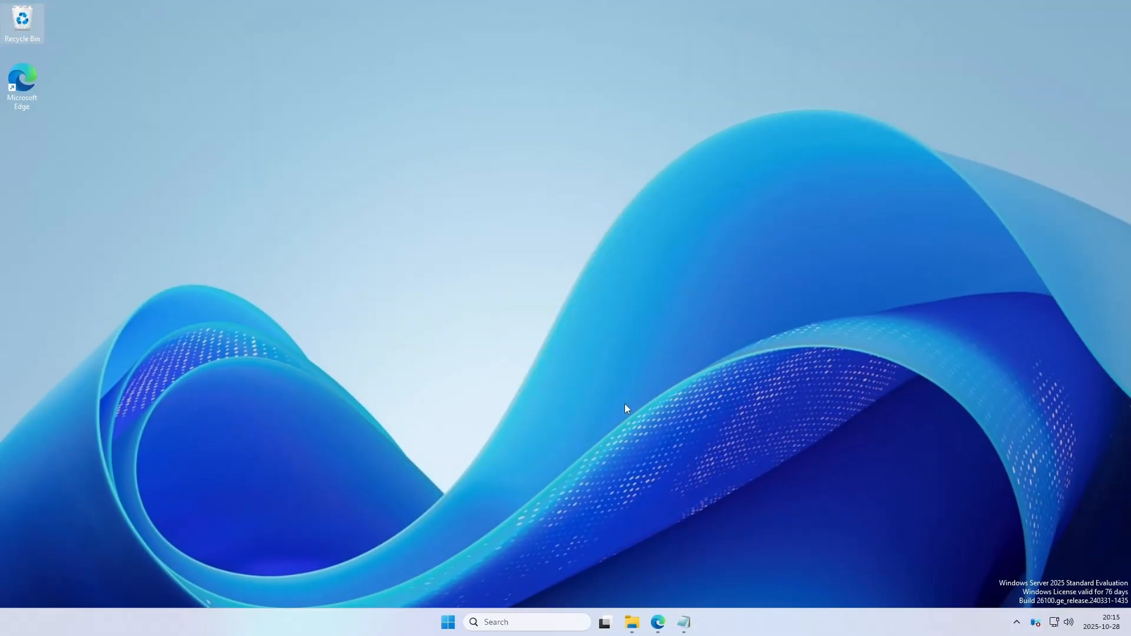
mouse_move(481, 569)
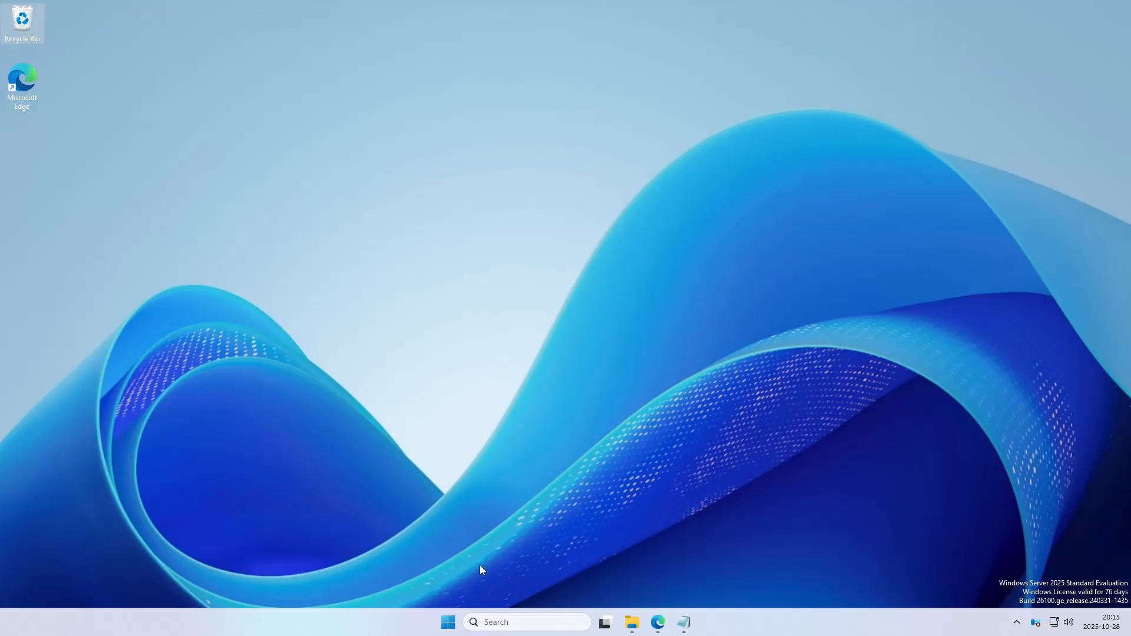
Step: Confirm in Services that Zabbix Agent 2 runs with automatic startup, then close Services
left_click(447, 623)
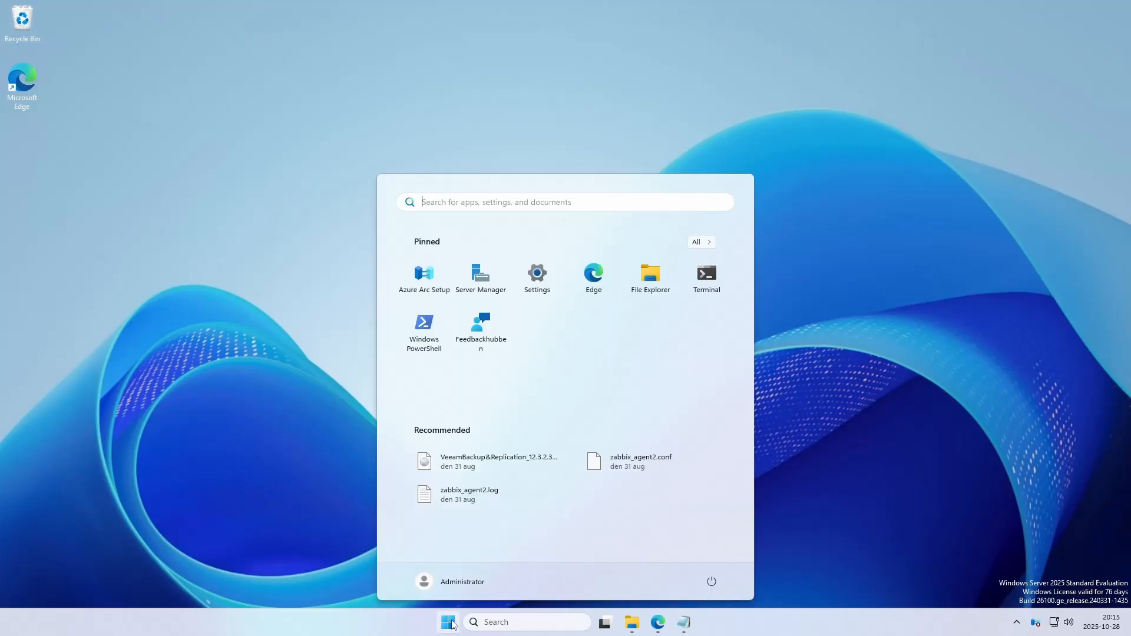
type("services")
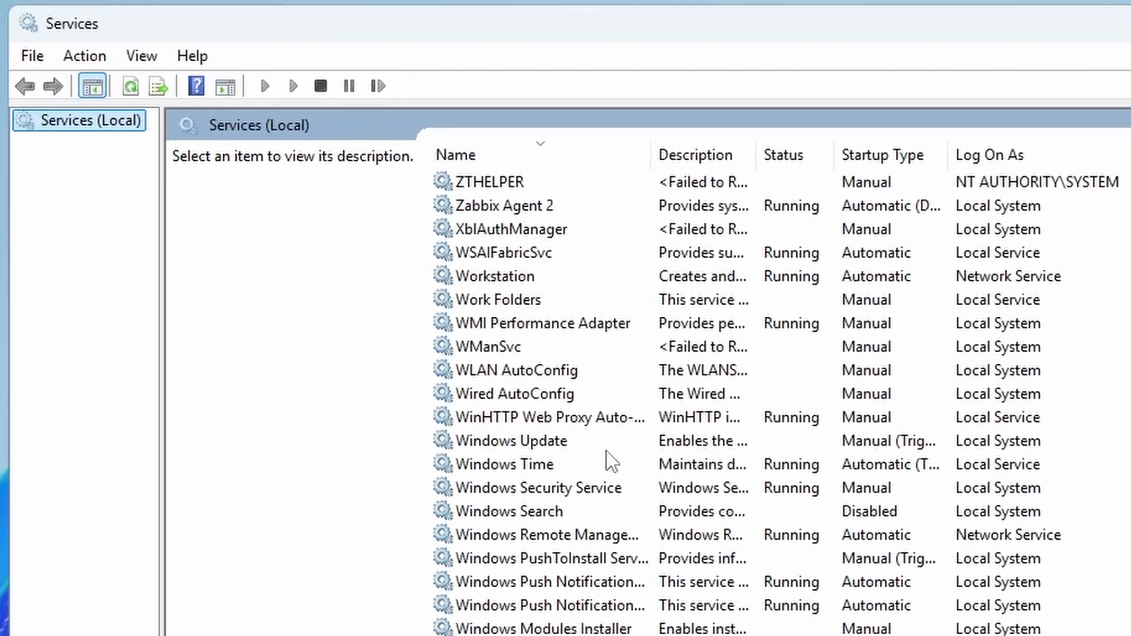
left_click(513, 206)
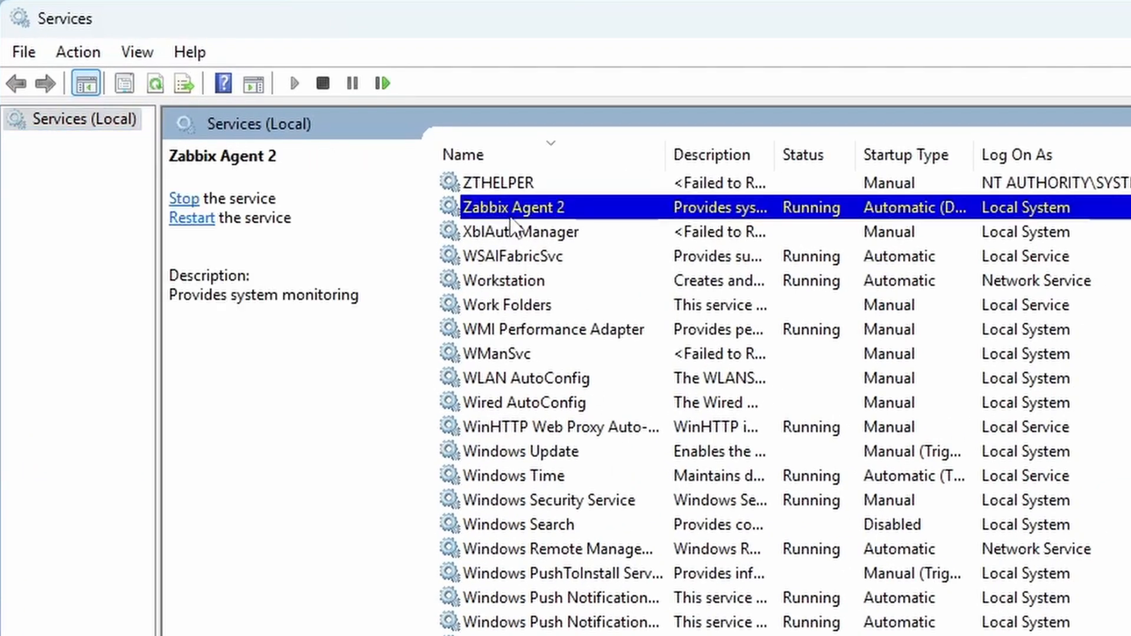
mouse_move(777, 213)
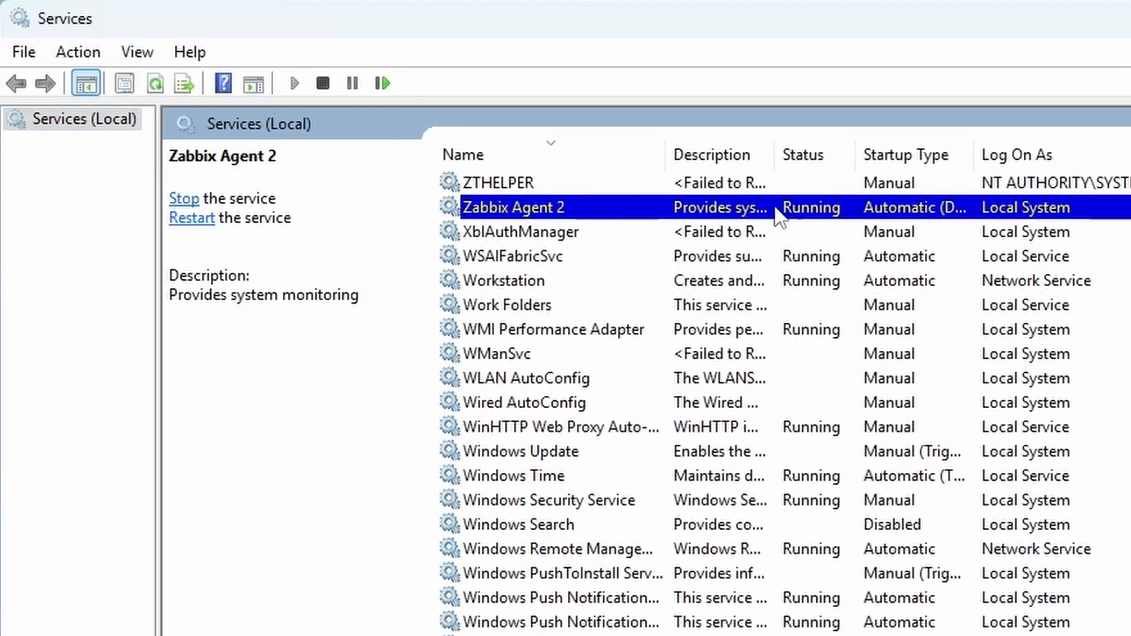
mouse_move(916, 227)
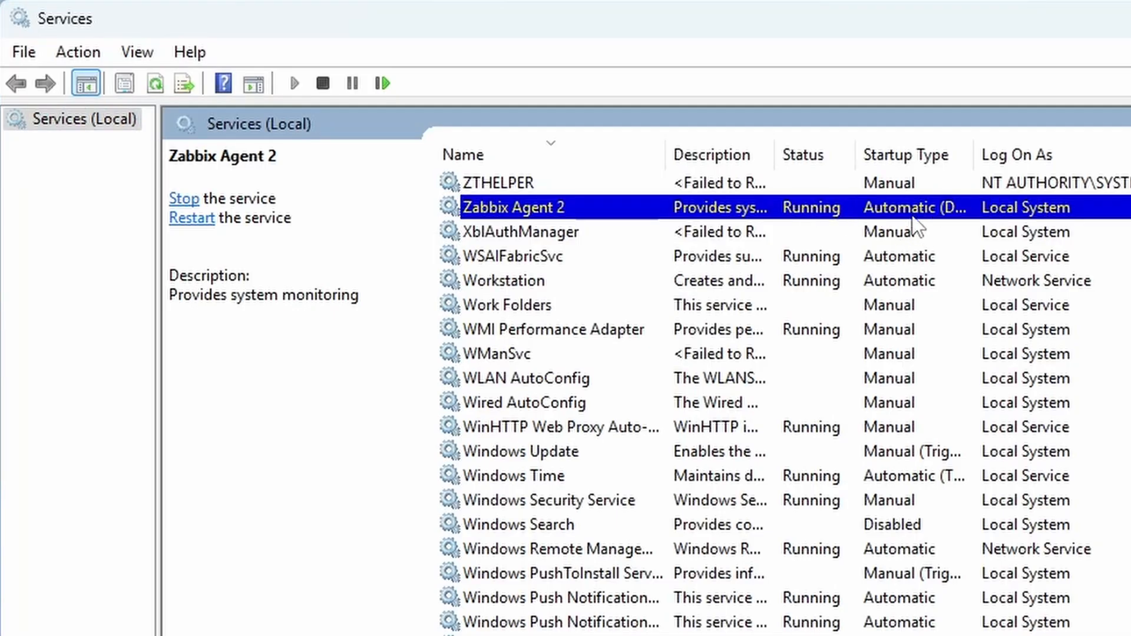
left_click(1018, 75)
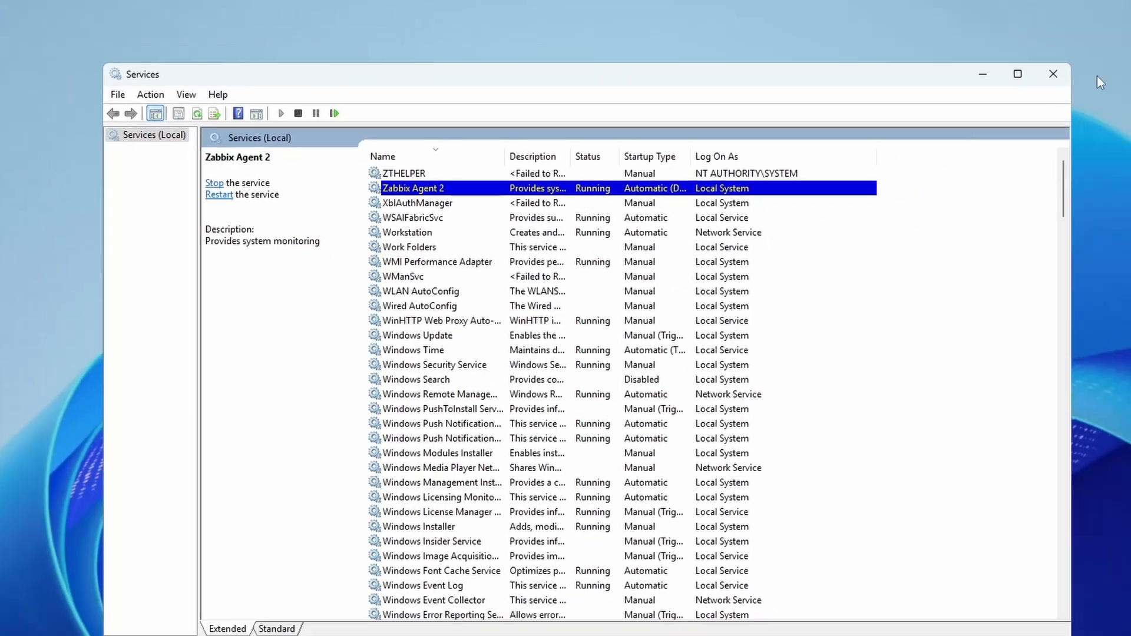
left_click(1052, 74)
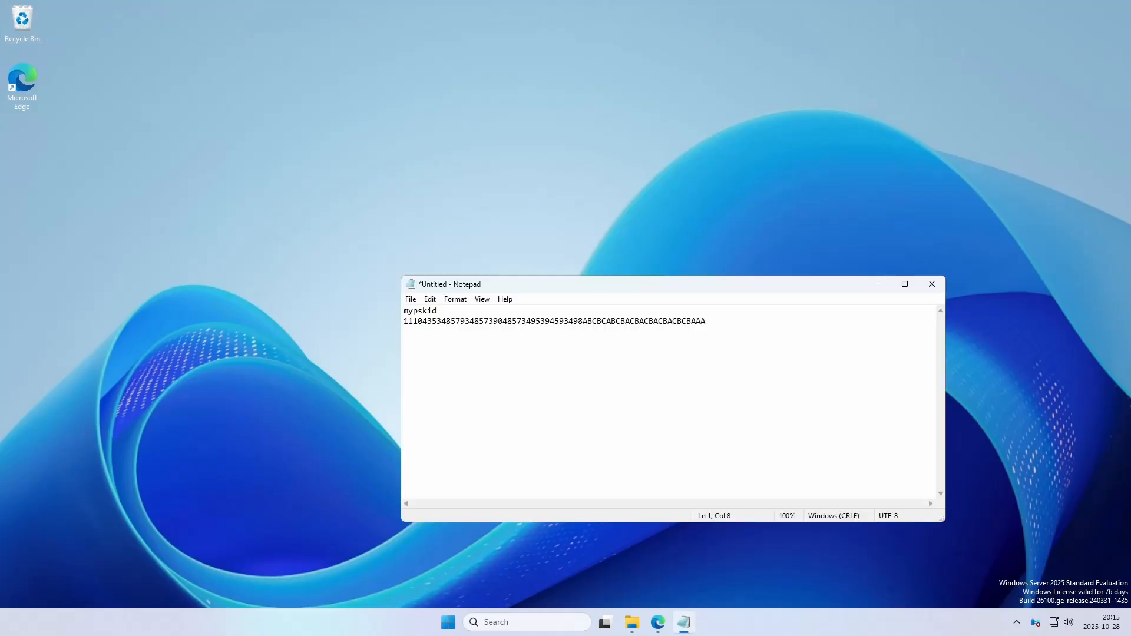
right_click(554, 321)
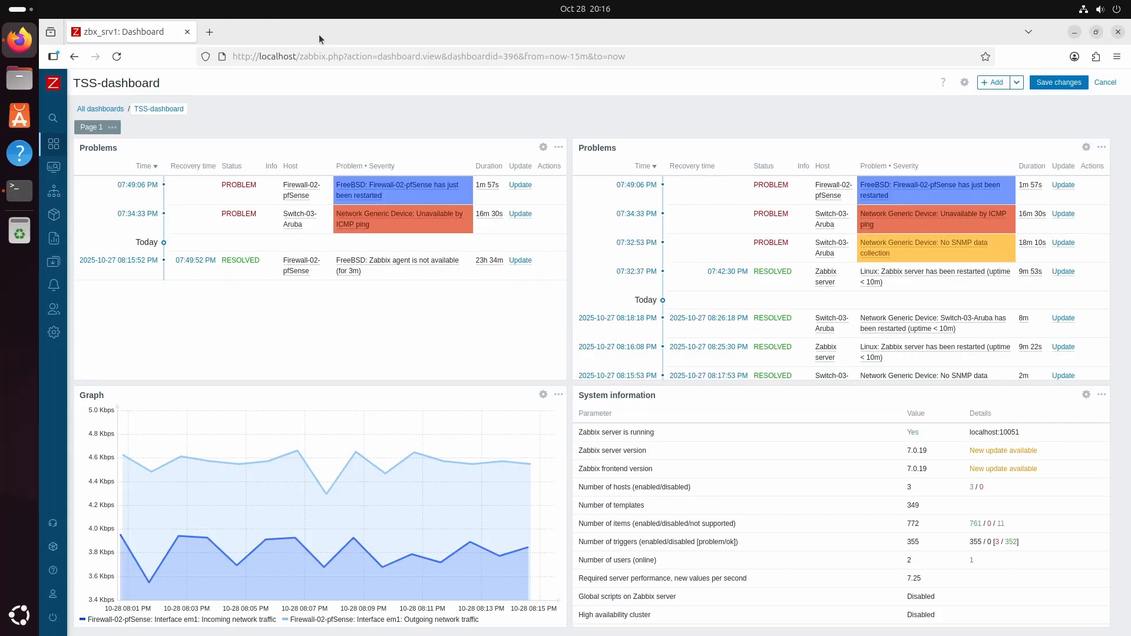
Step: Set the user profile theme to Dark and update the profile
left_click(53, 83)
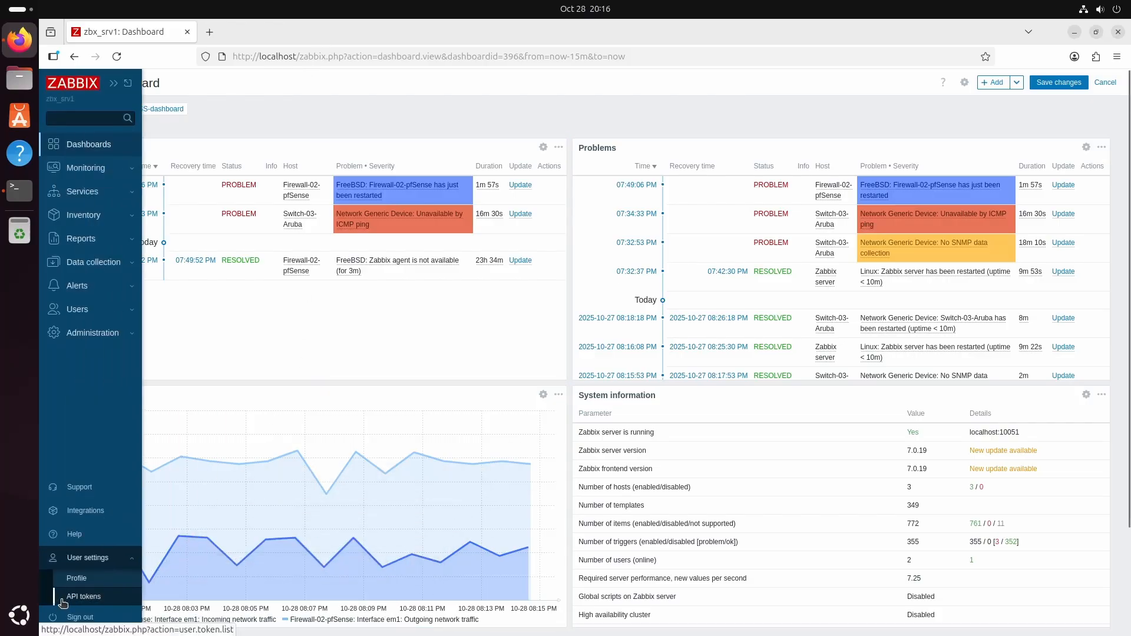
left_click(77, 578)
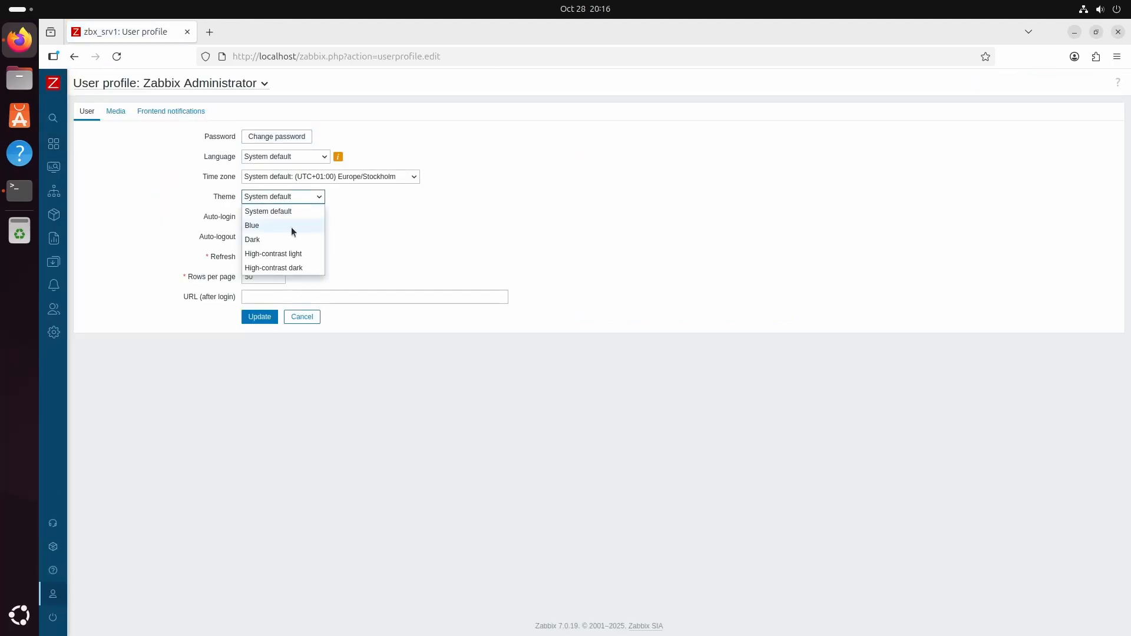
left_click(253, 239)
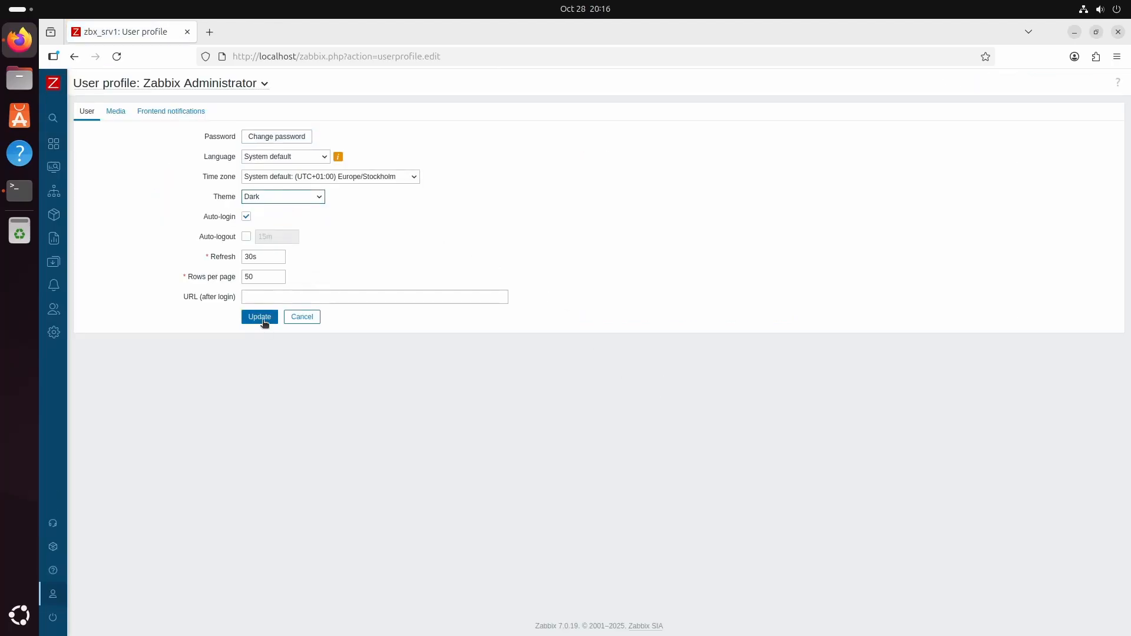
left_click(259, 316)
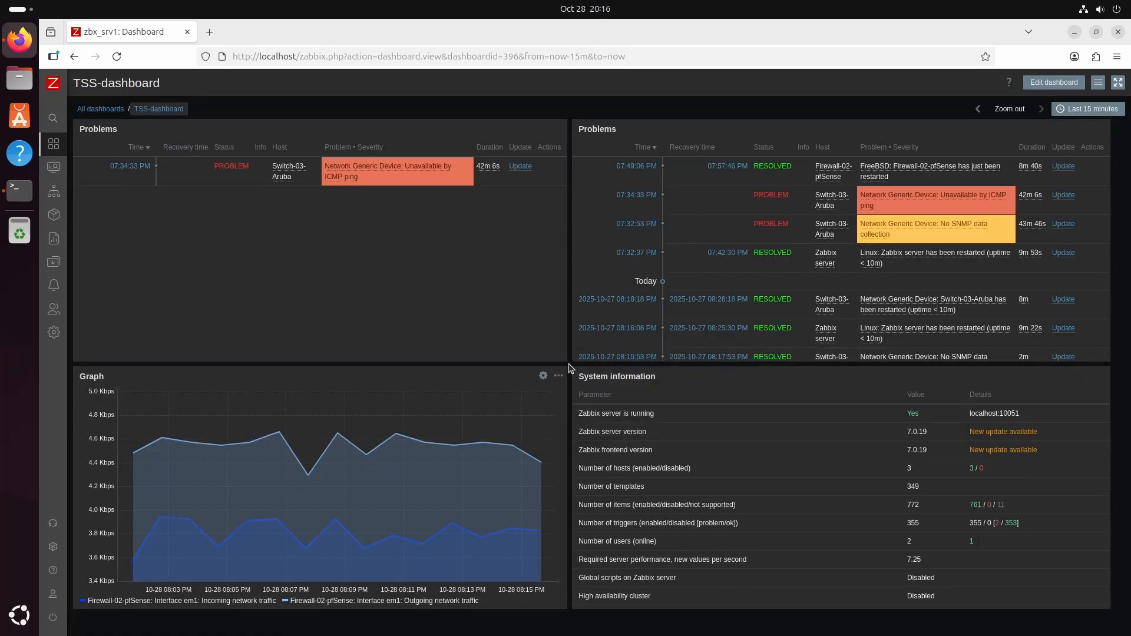
Step: Create a host from Data collection > Hosts and enter host name WS2025
left_click(52, 82)
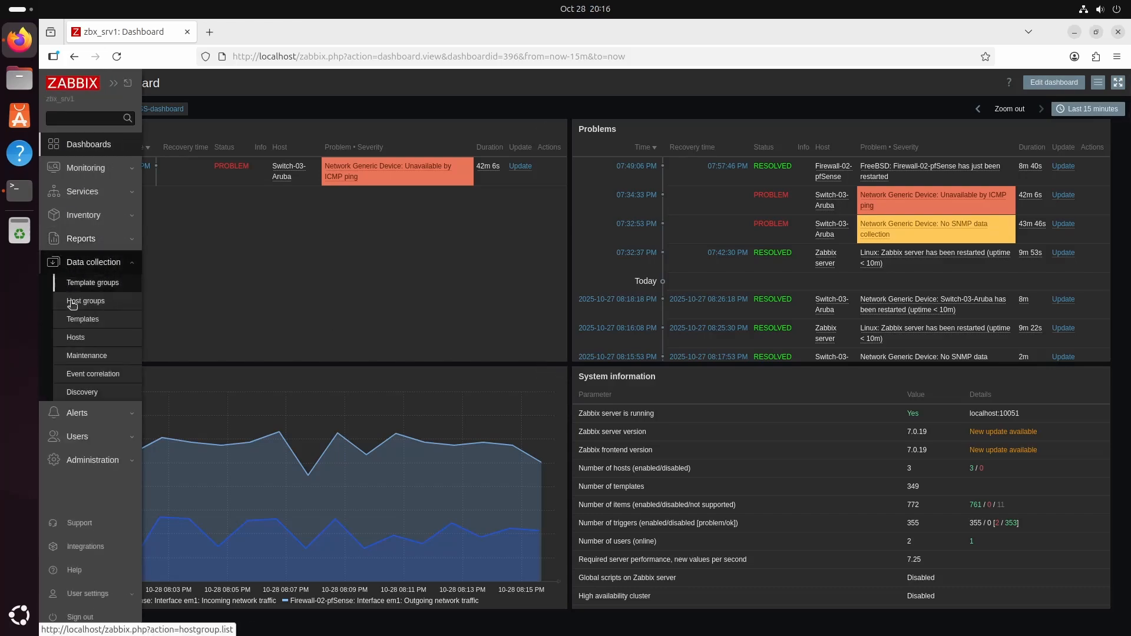
left_click(75, 337)
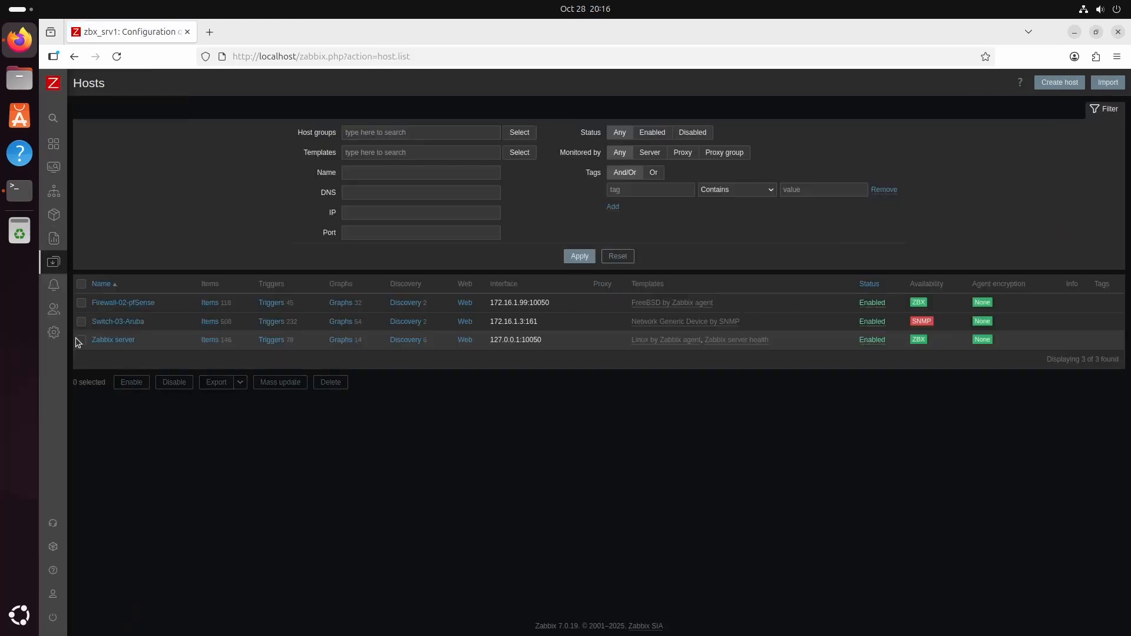
mouse_move(746, 317)
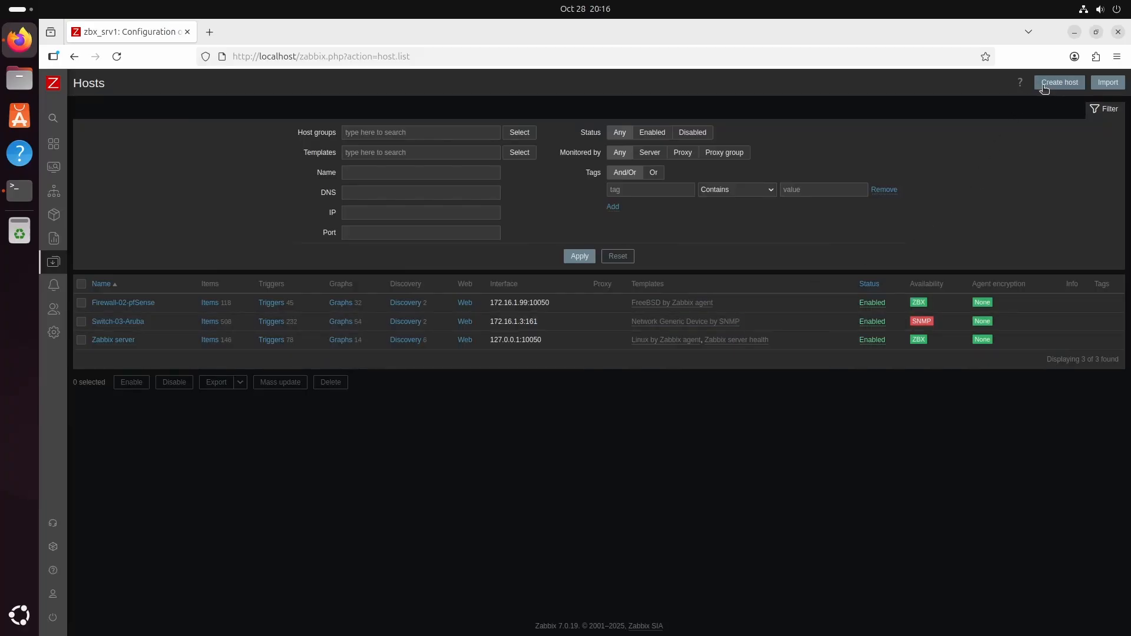
left_click(1058, 82)
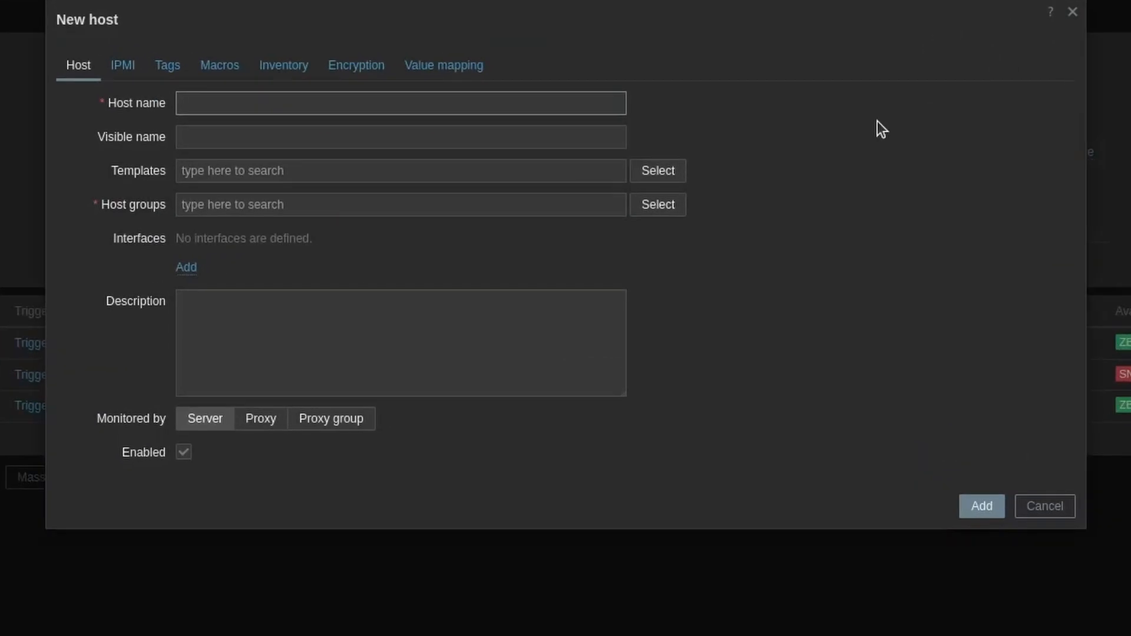
type("WS")
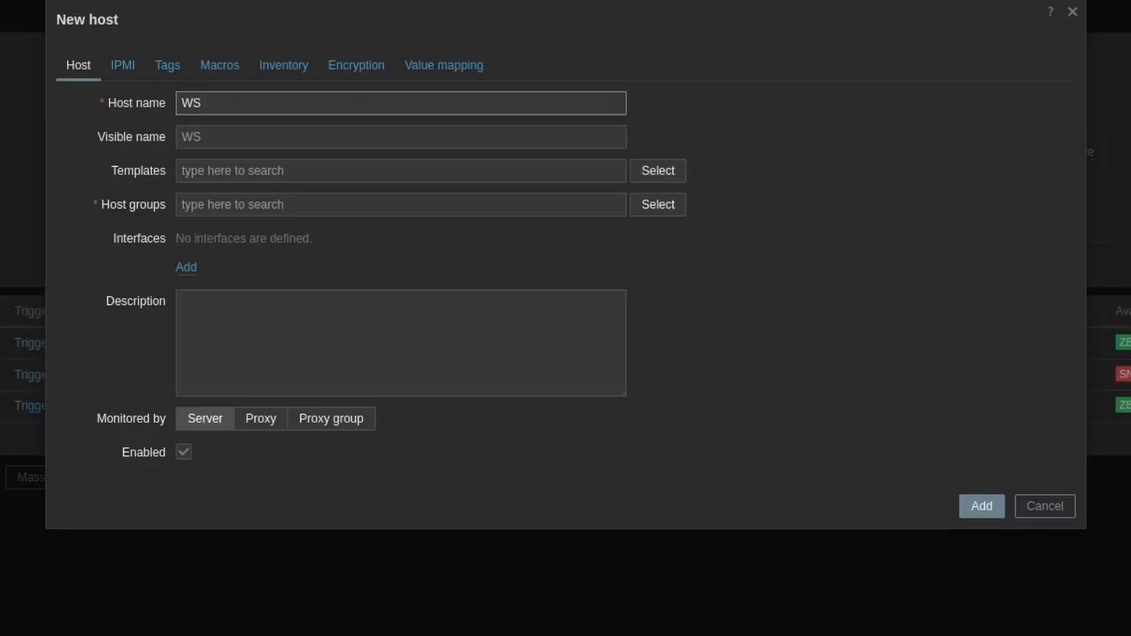
type("2025")
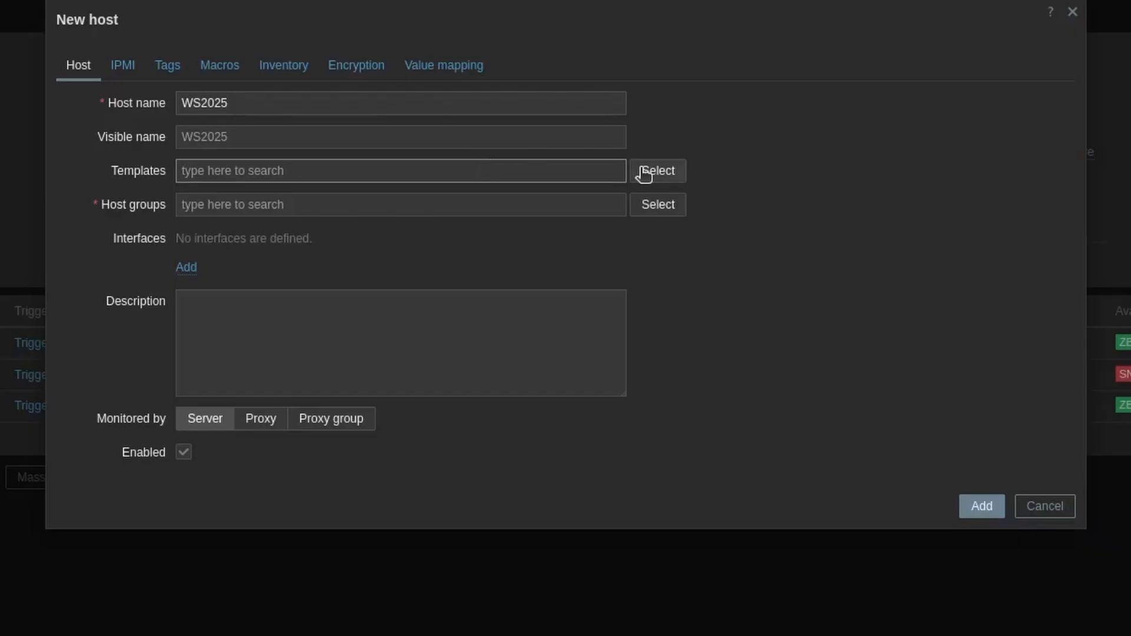
Step: Link the Windows by Zabbix agent template to WS2025, leaving host groups unselected
left_click(656, 171)
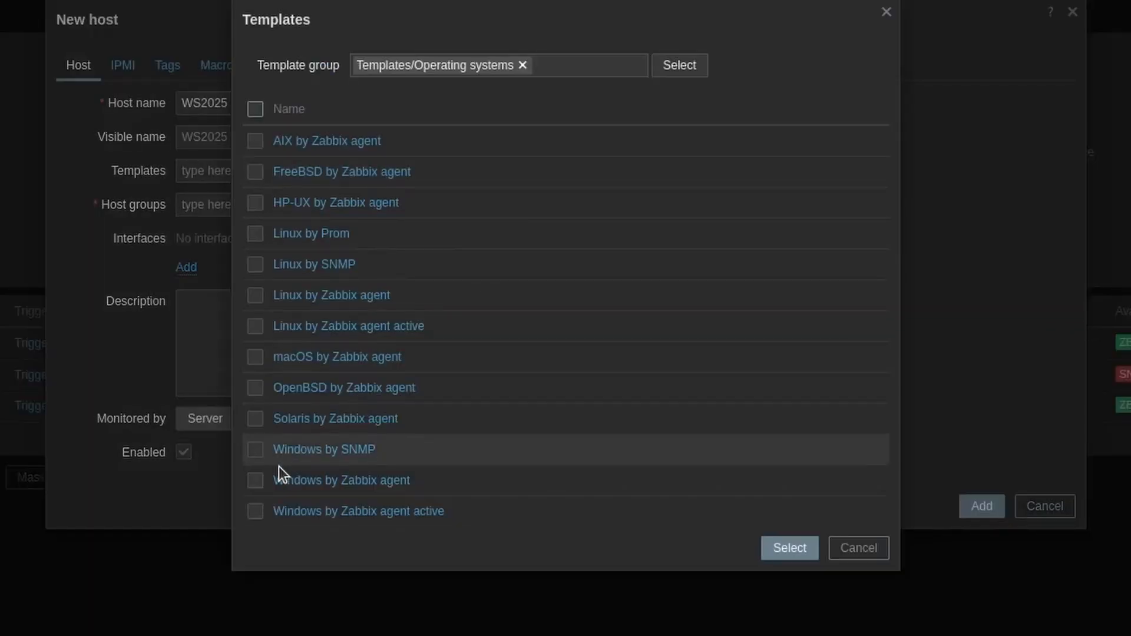
left_click(254, 481)
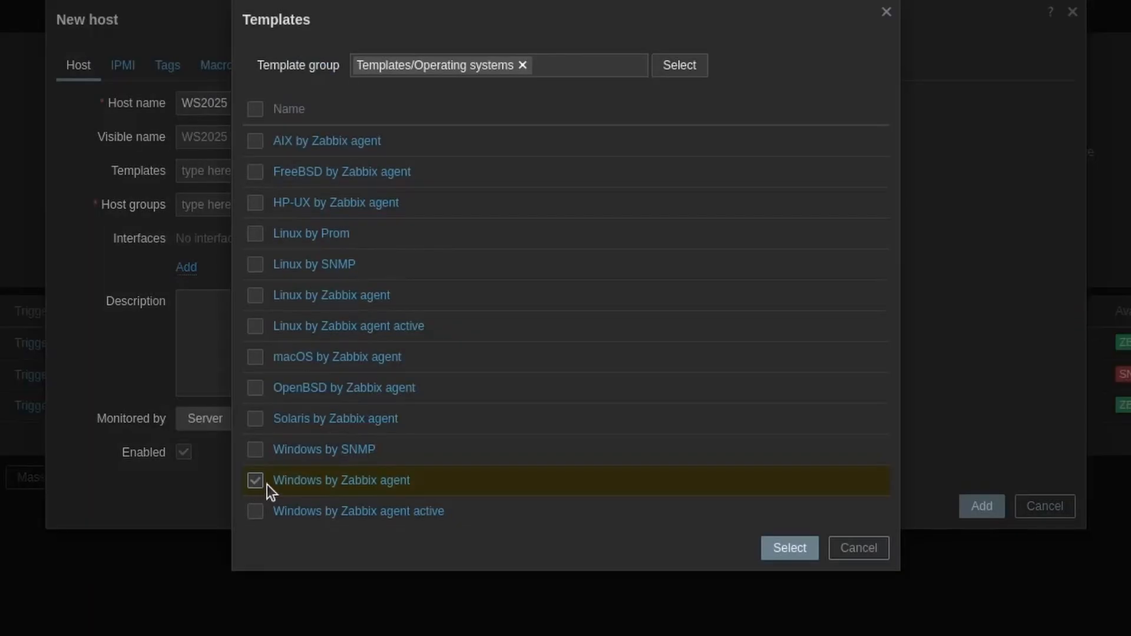
left_click(788, 547)
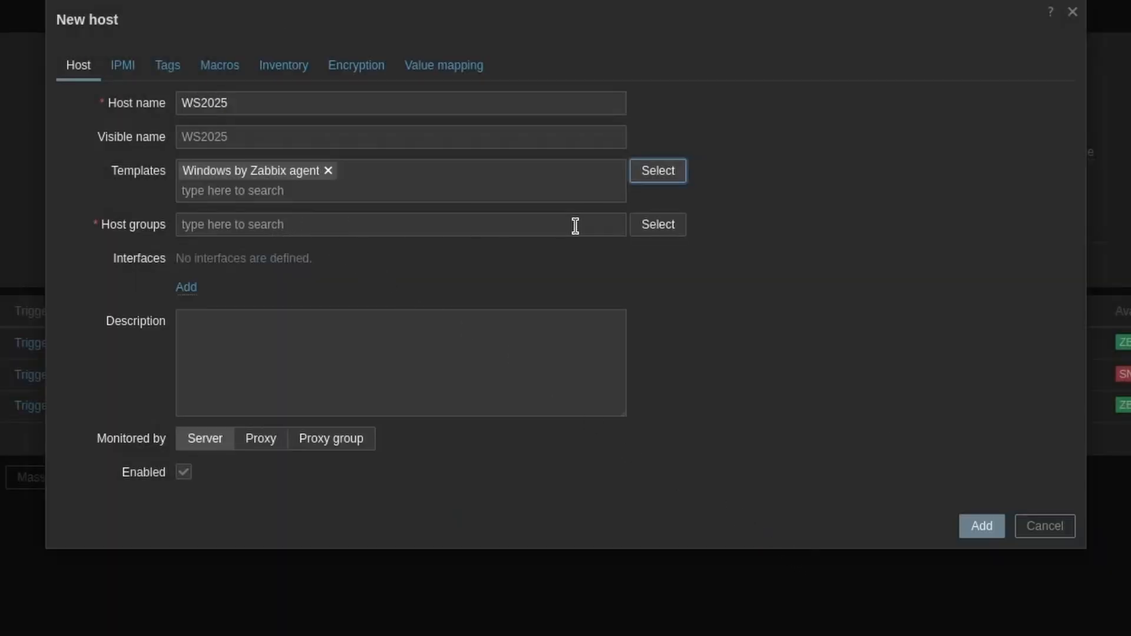
left_click(656, 224)
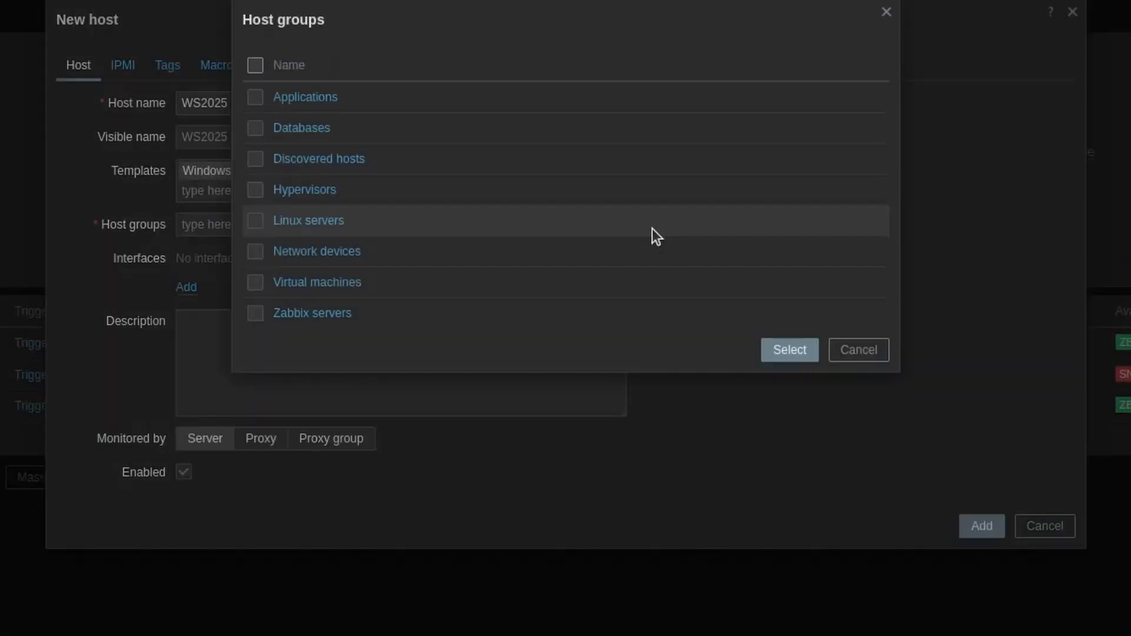
mouse_move(331, 137)
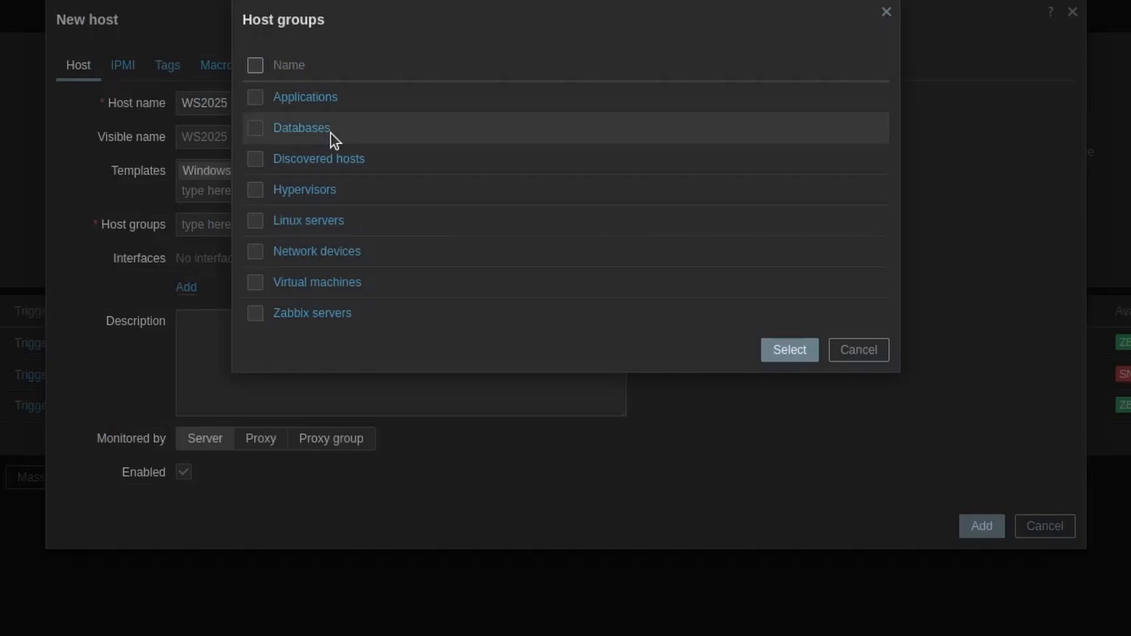
mouse_move(322, 168)
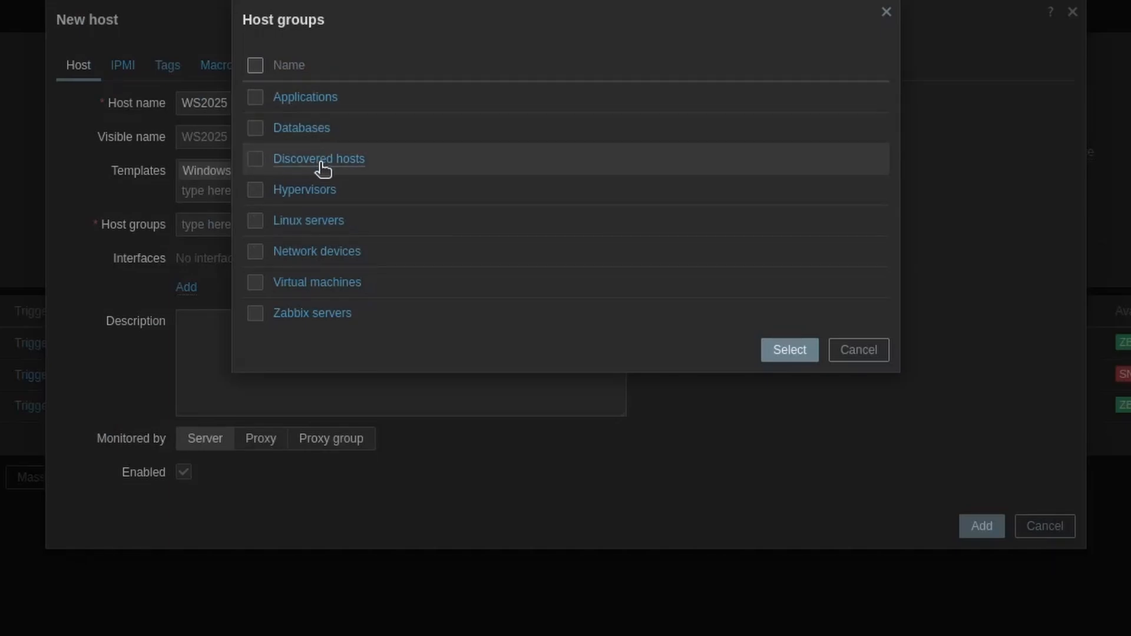
mouse_move(321, 221)
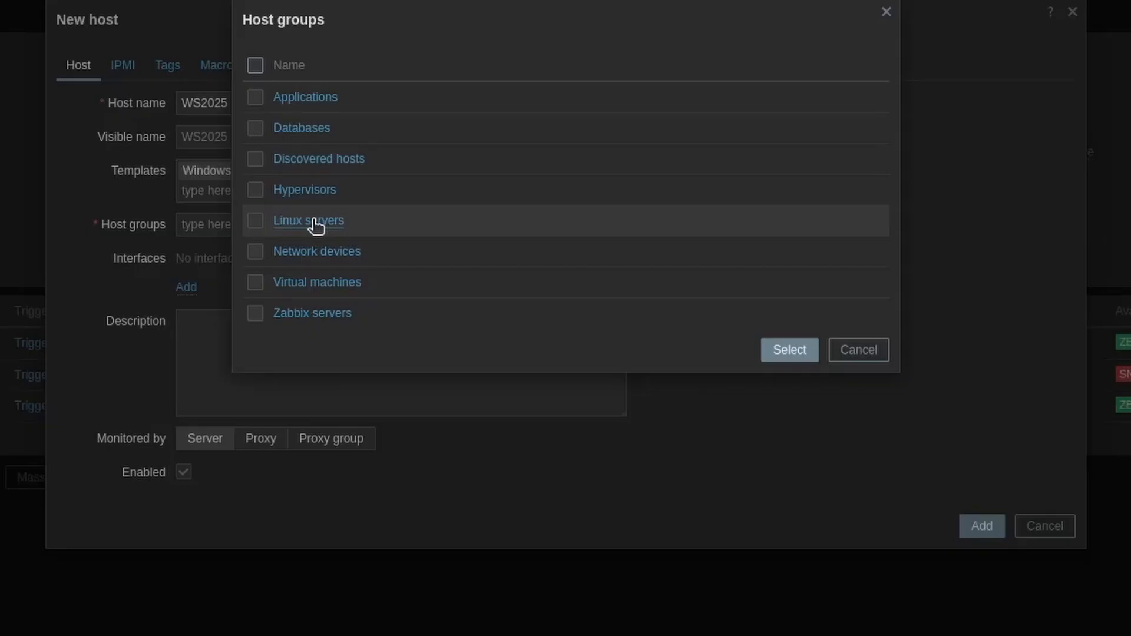
mouse_move(823, 338)
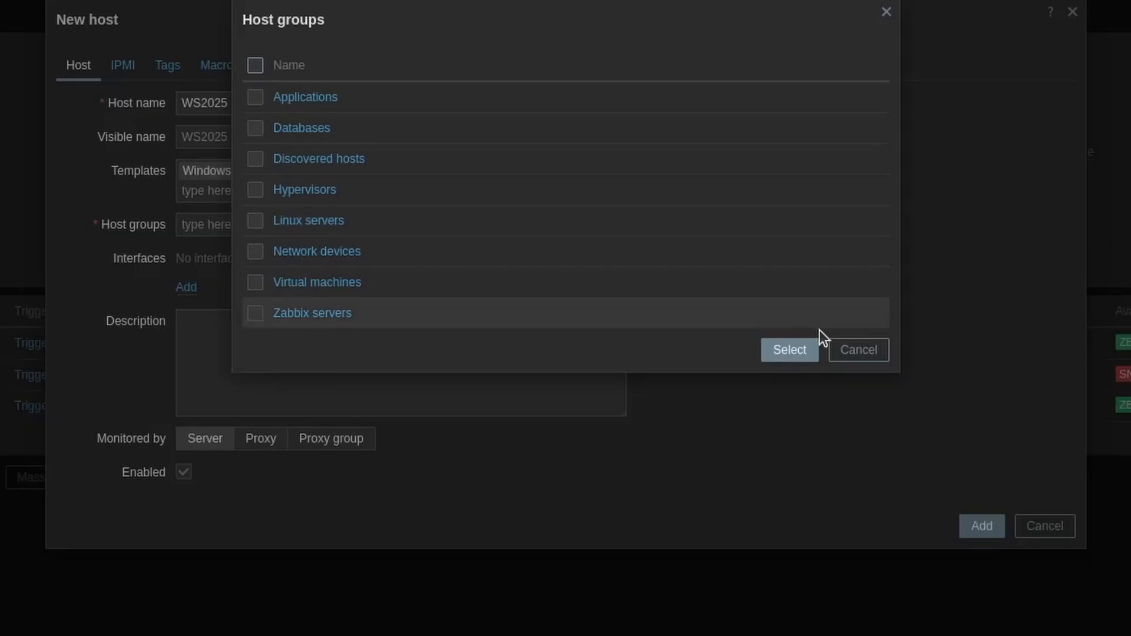
left_click(858, 350)
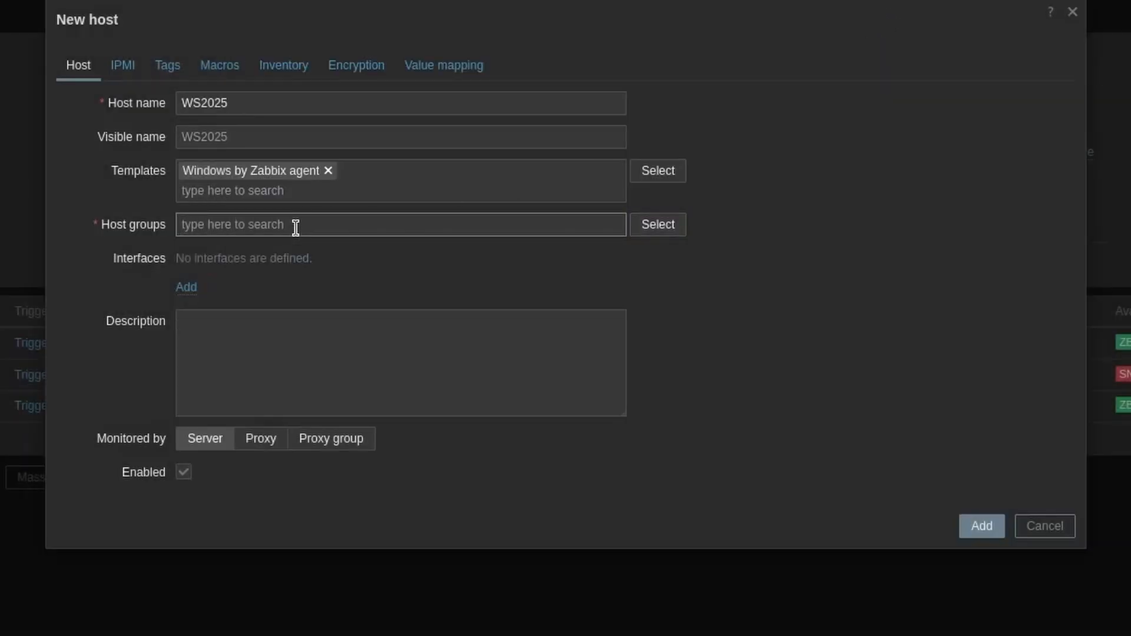
Step: Assign WS2025 to a newly created 'Windows servers' host group
type("Windows ser")
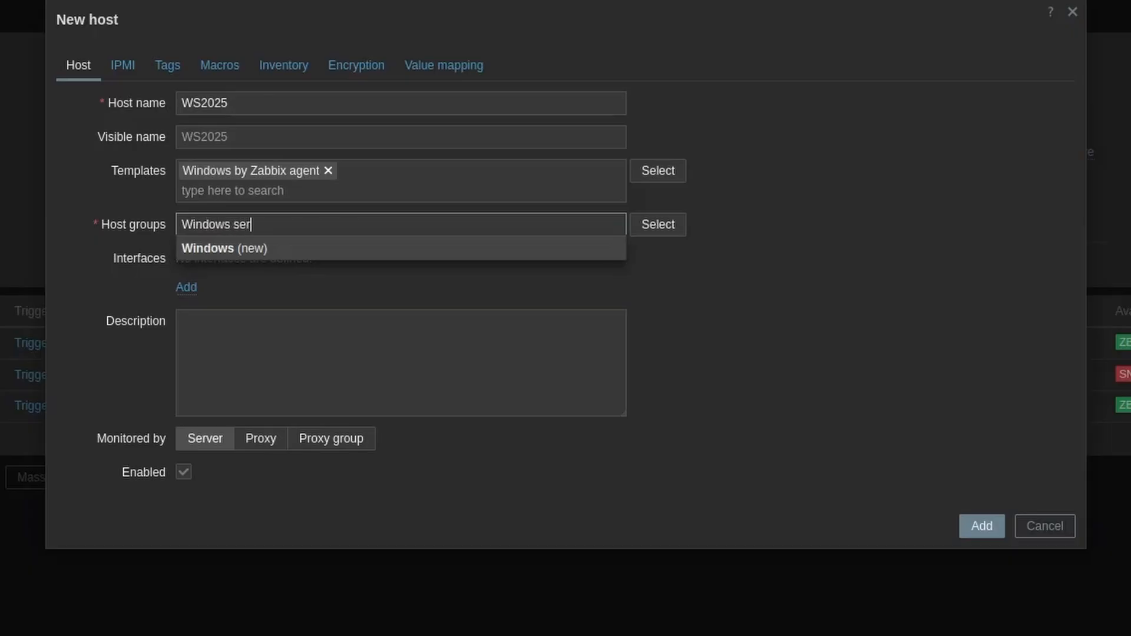
type("vers")
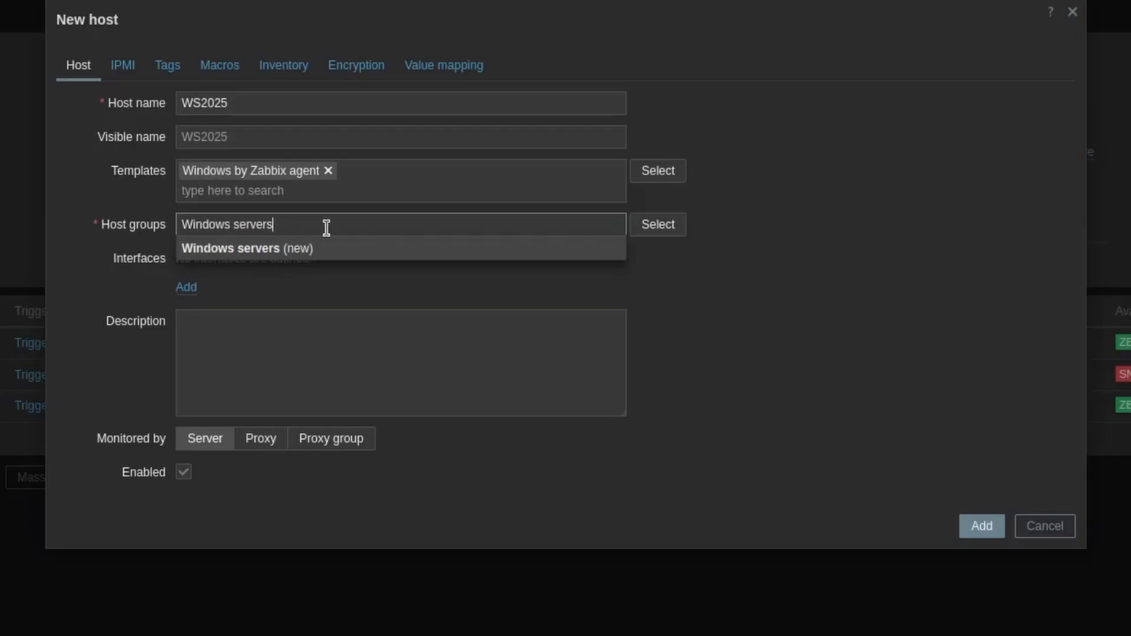
left_click(247, 248)
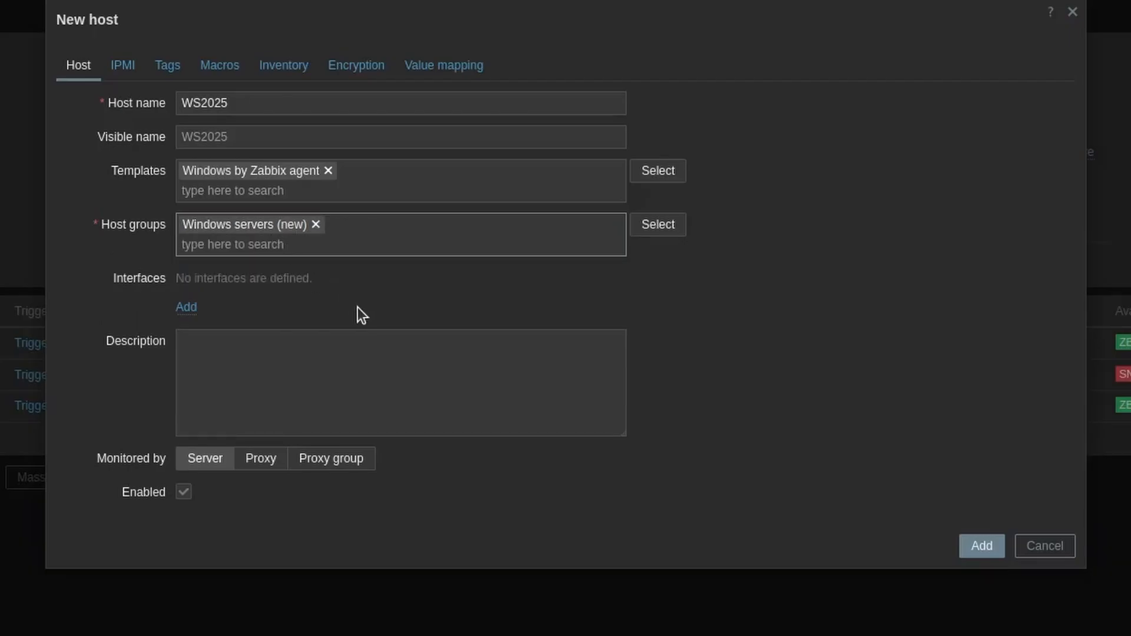
mouse_move(280, 315)
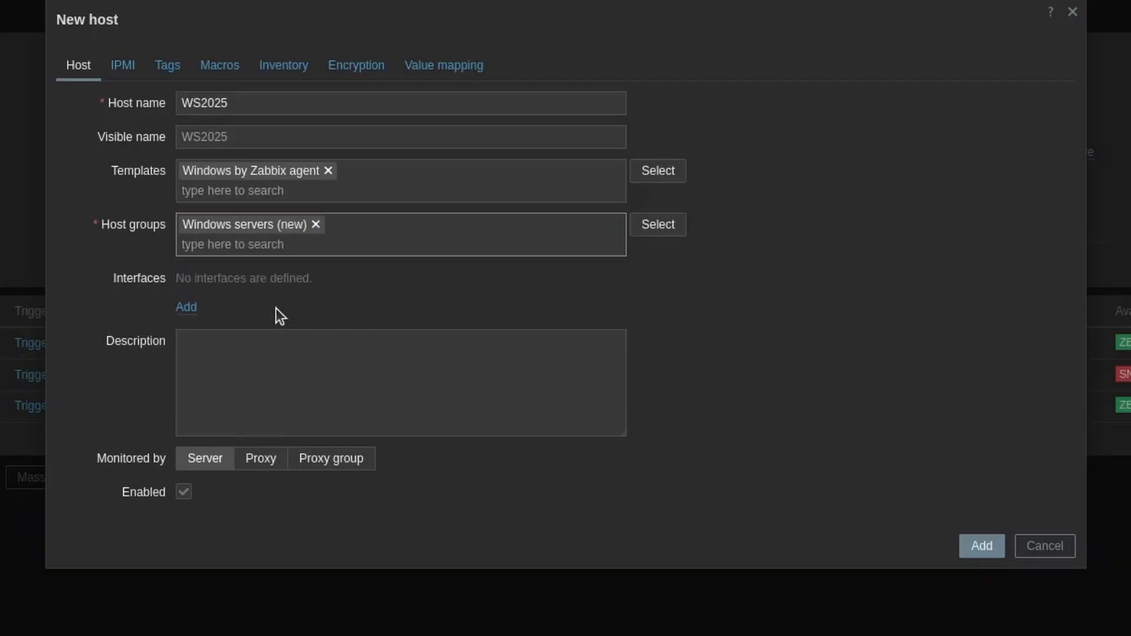
mouse_move(270, 316)
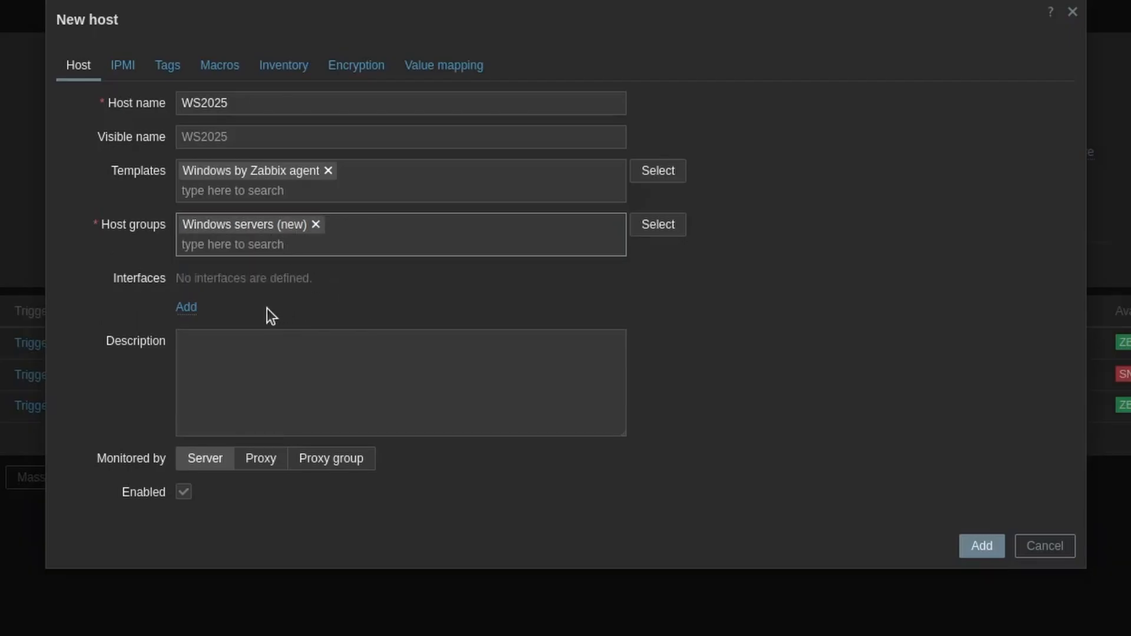
left_click(186, 306)
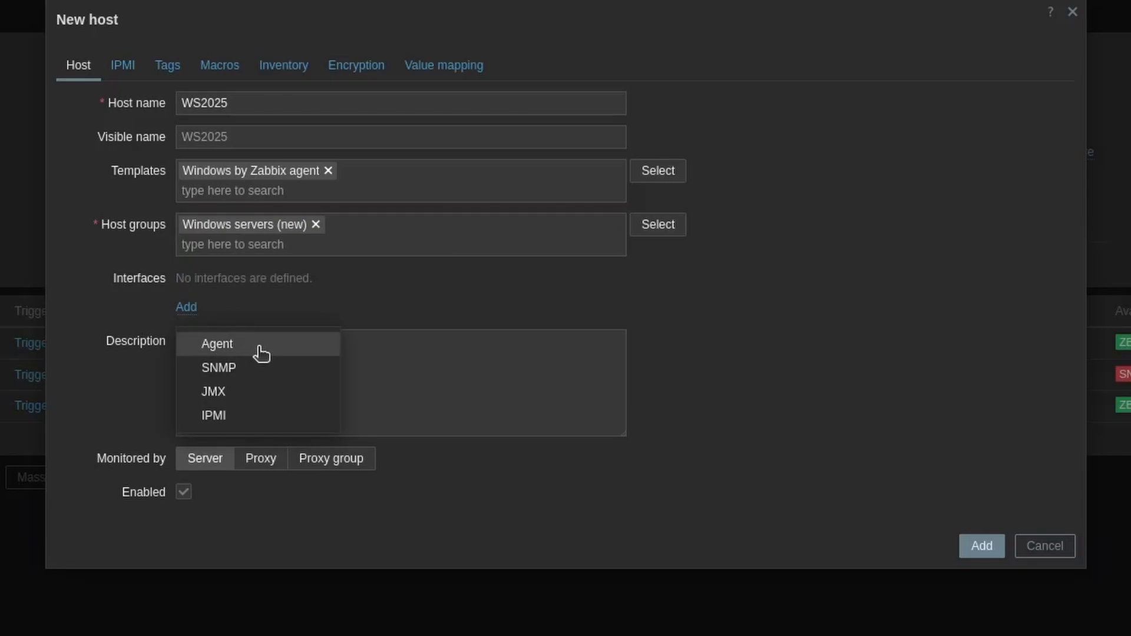
Step: Add an agent interface with IP 172.16.1.104 on port 10050
left_click(216, 343)
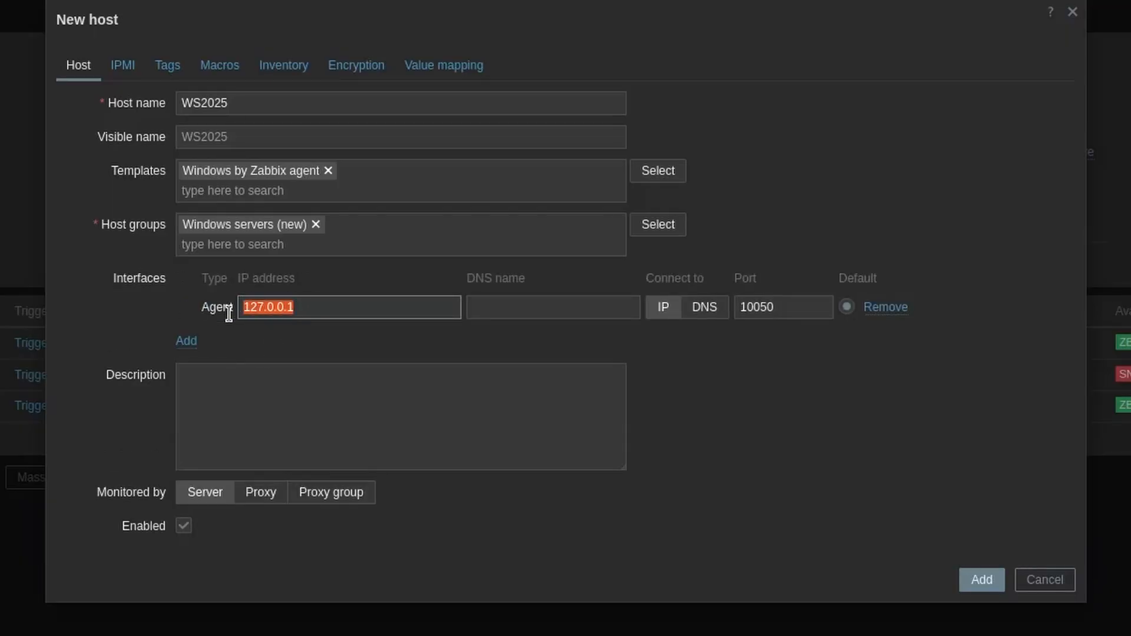
type("172.16.")
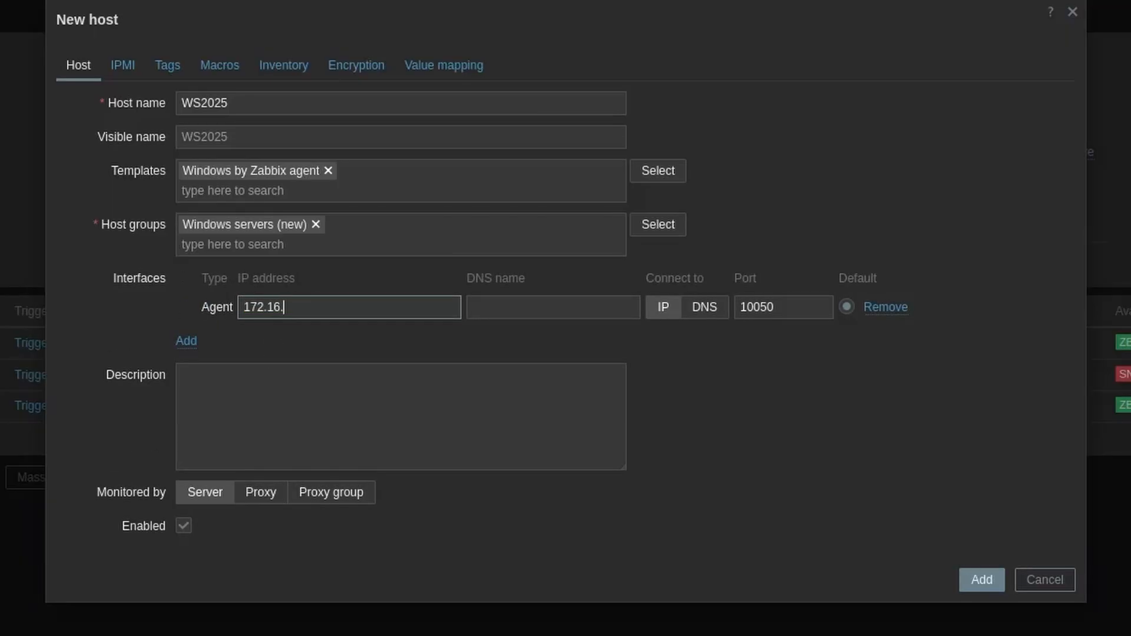
type("1.104")
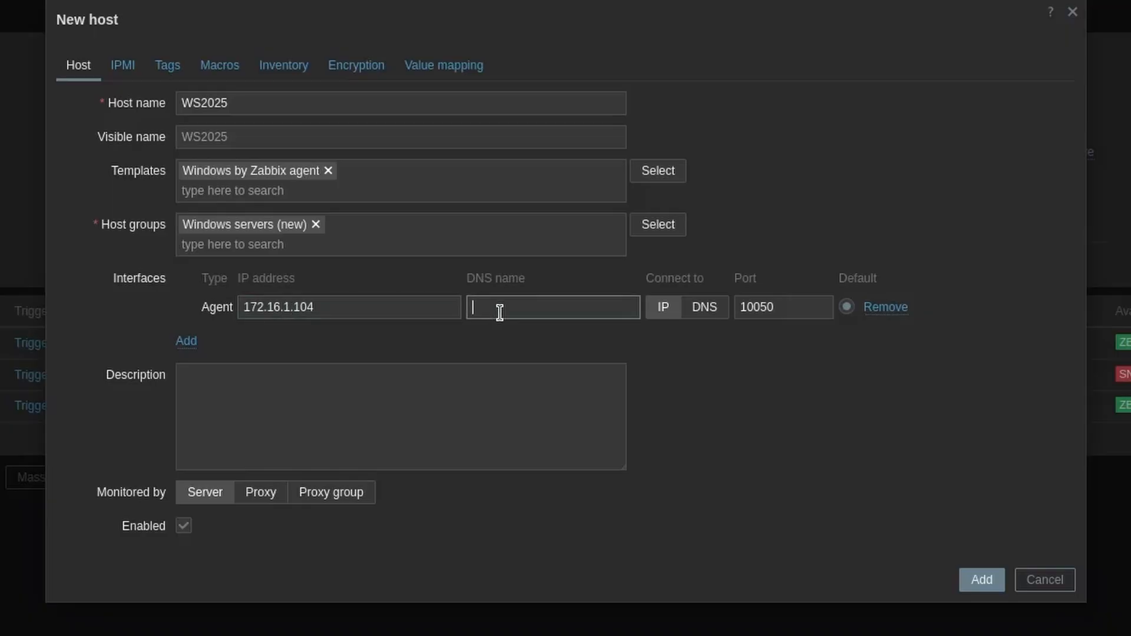
mouse_move(741, 307)
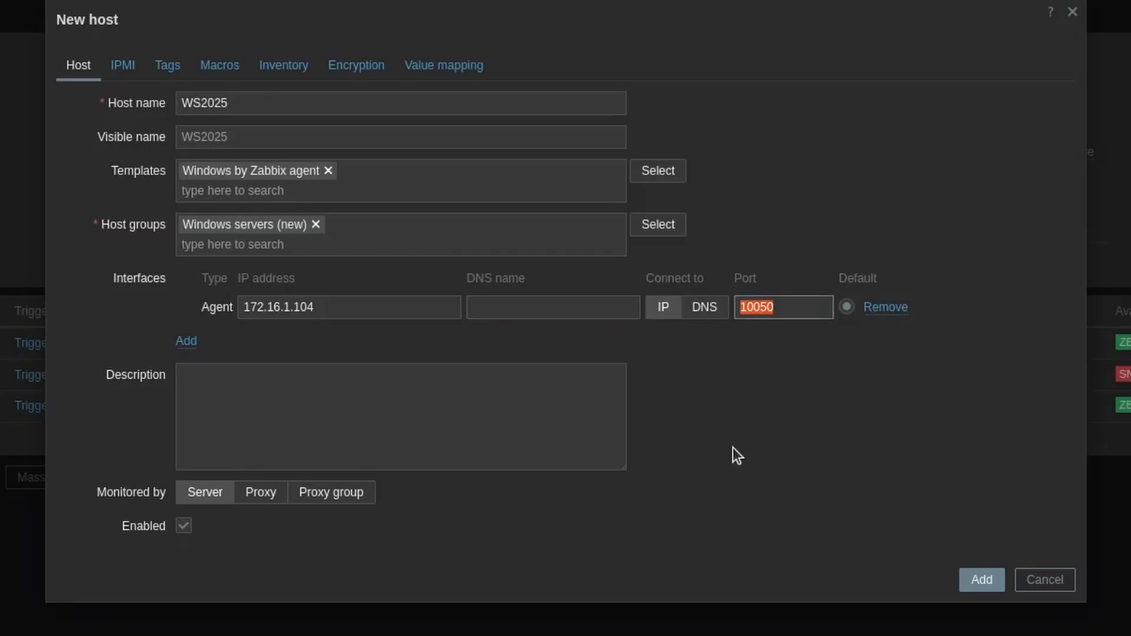
mouse_move(206, 497)
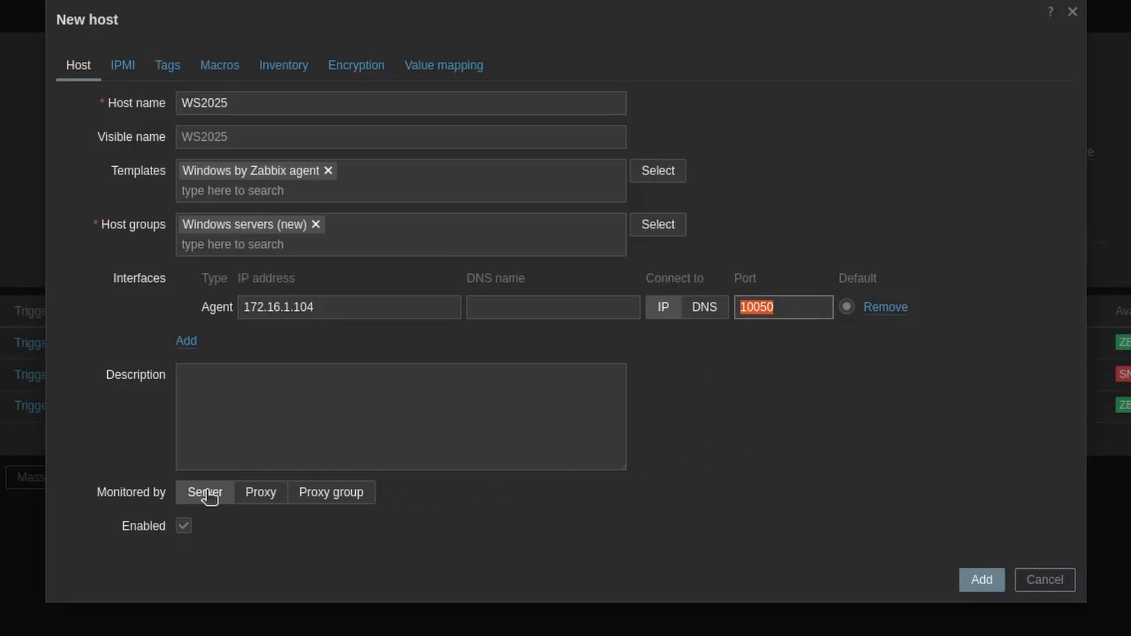
mouse_move(209, 505)
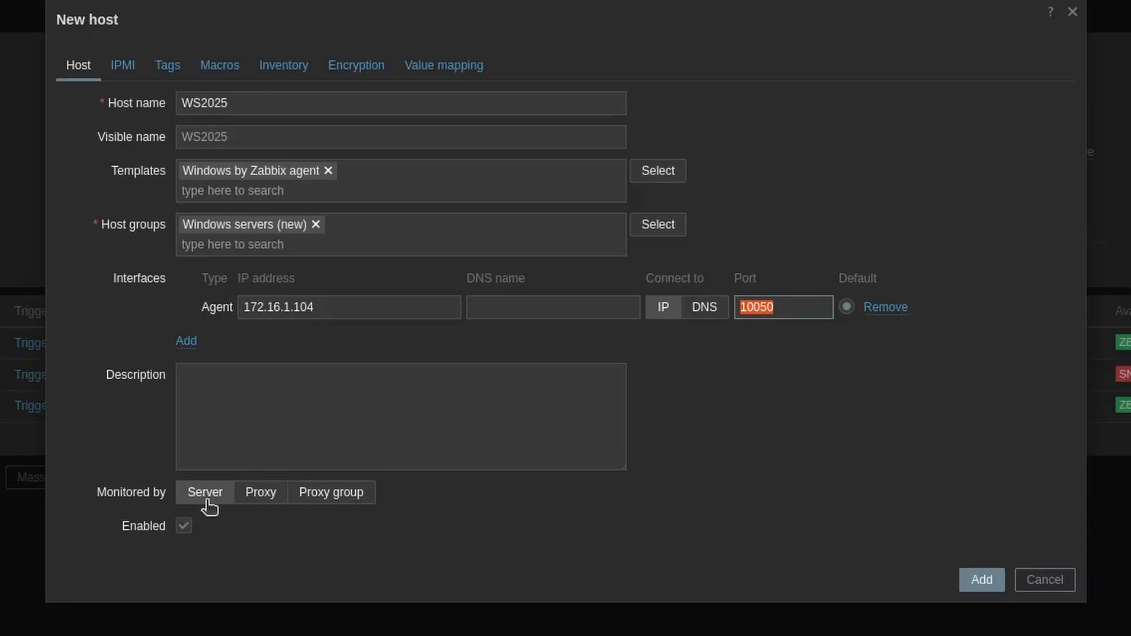
mouse_move(184, 535)
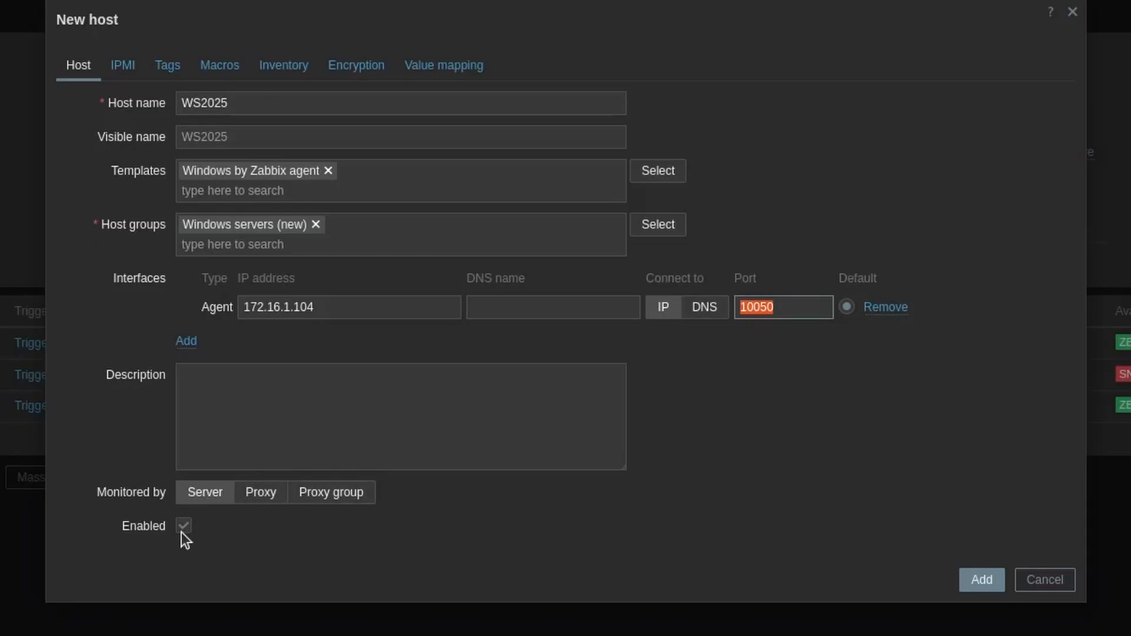
mouse_move(212, 539)
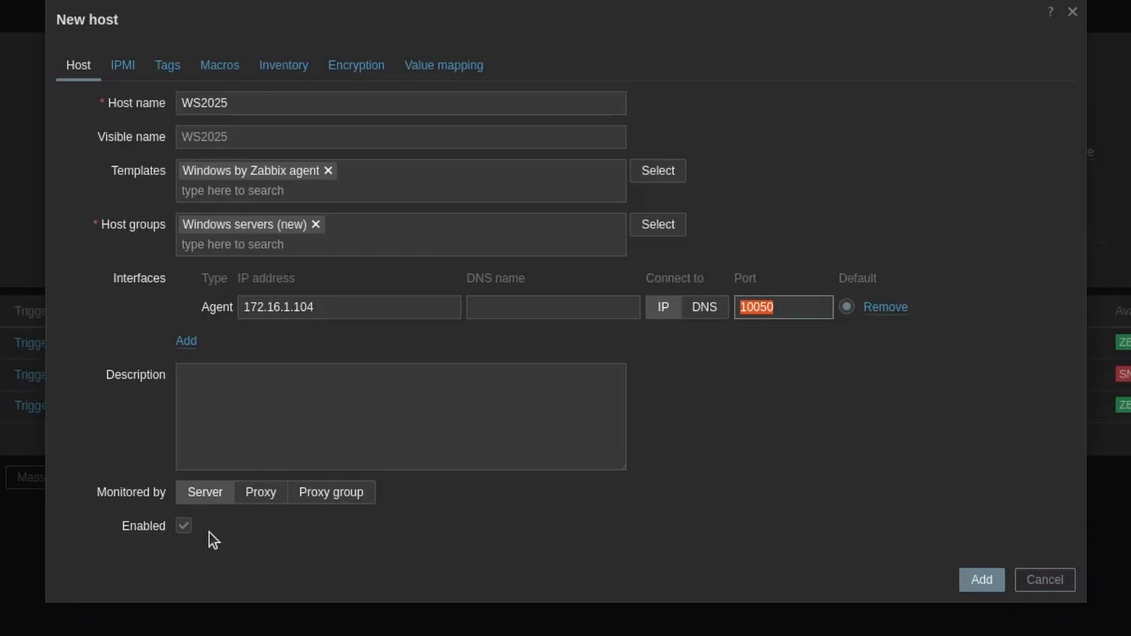
mouse_move(697, 540)
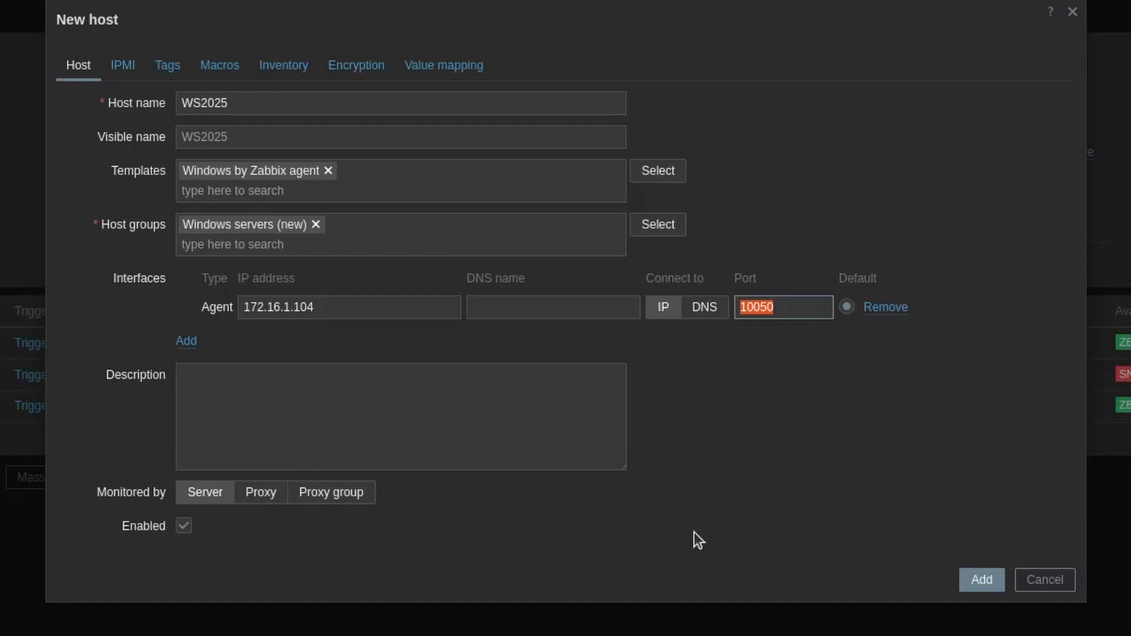
Step: Enable PSK-only agent encryption with identity mypskid and save the WS2025 host
left_click(356, 65)
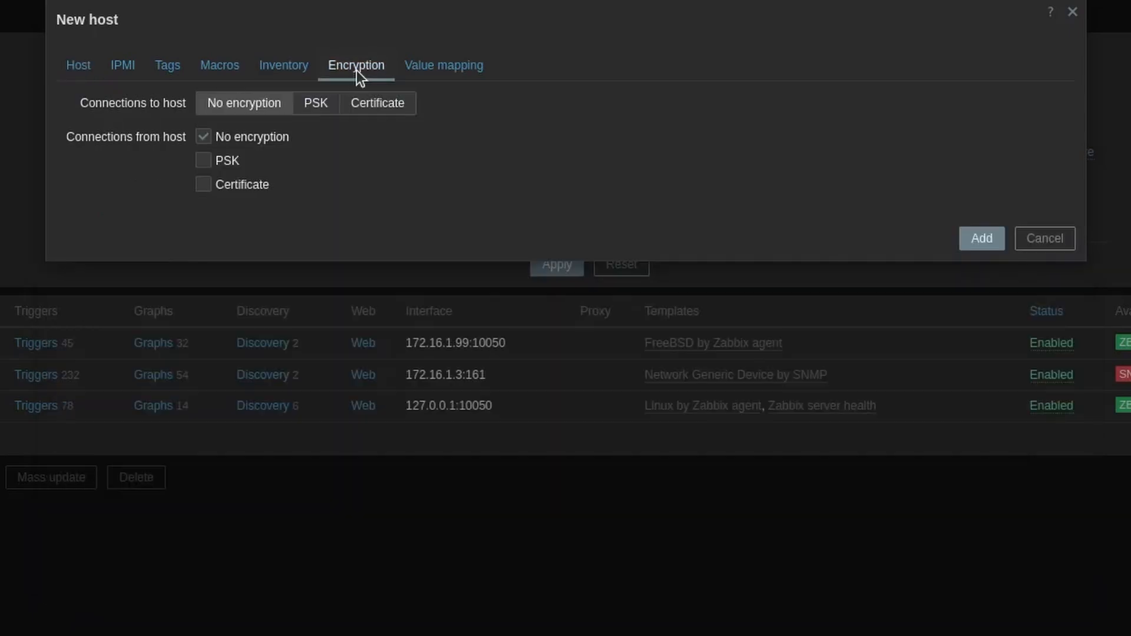
mouse_move(209, 112)
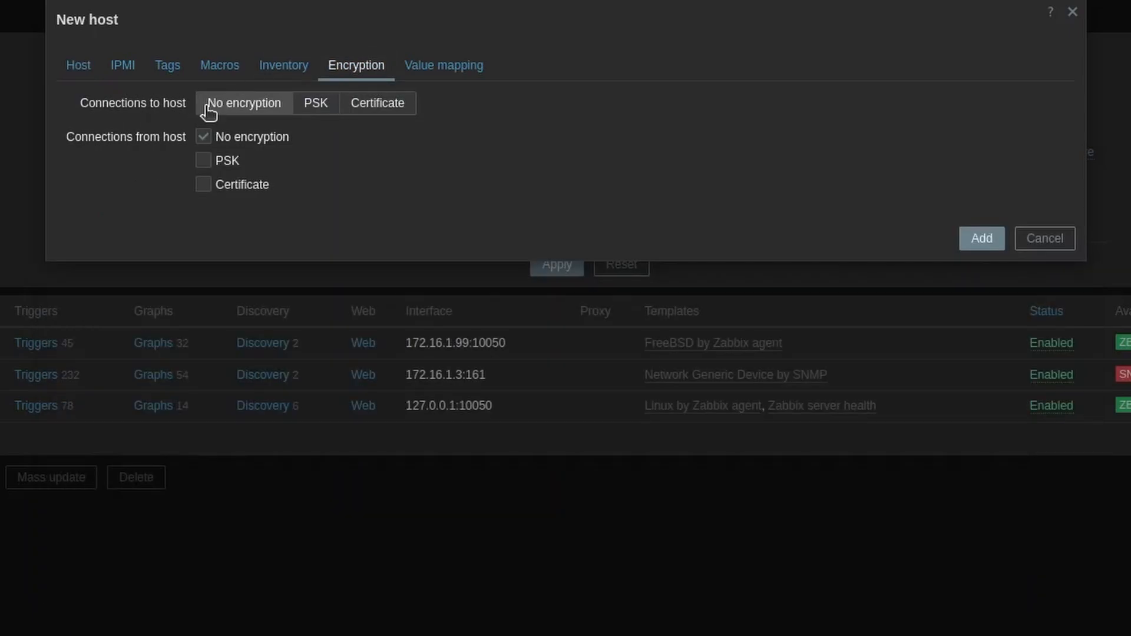
mouse_move(242, 114)
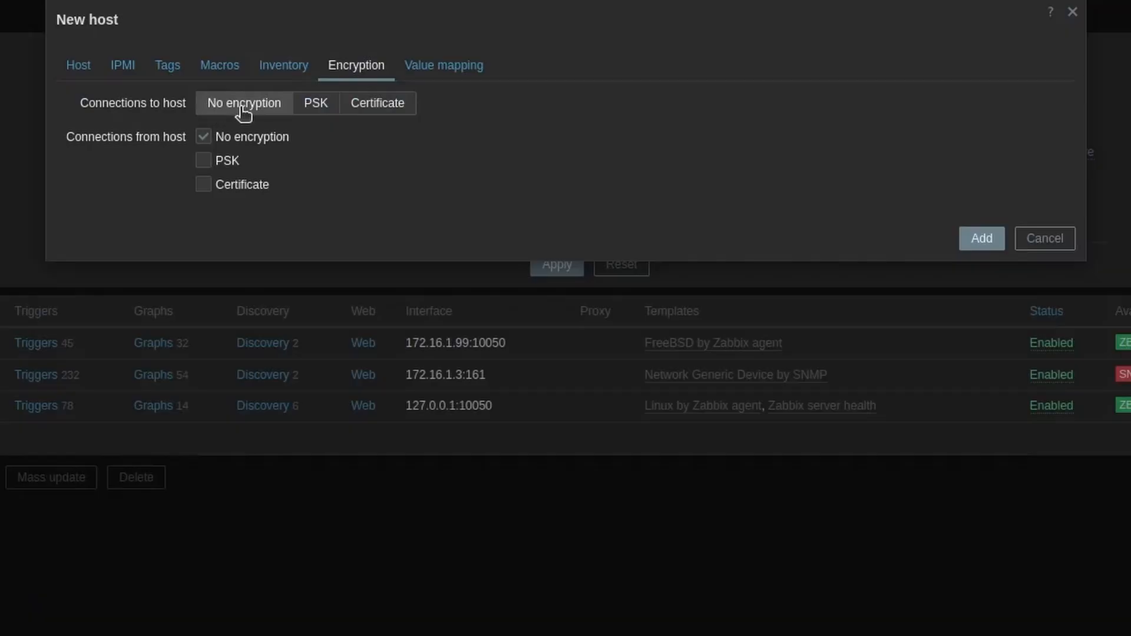
mouse_move(313, 108)
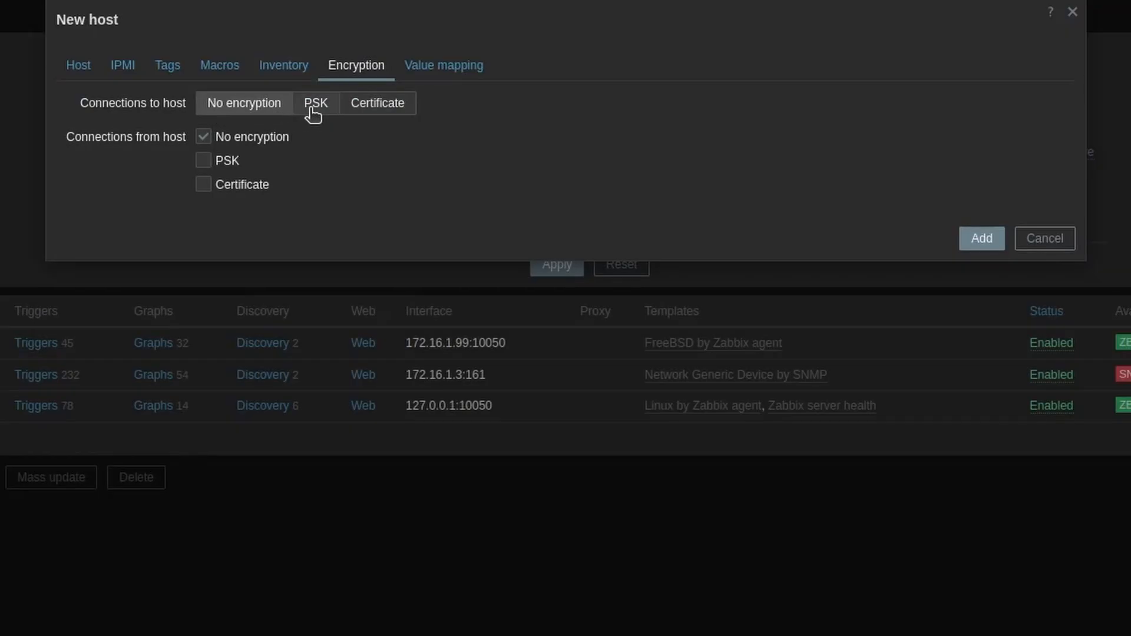
left_click(315, 102)
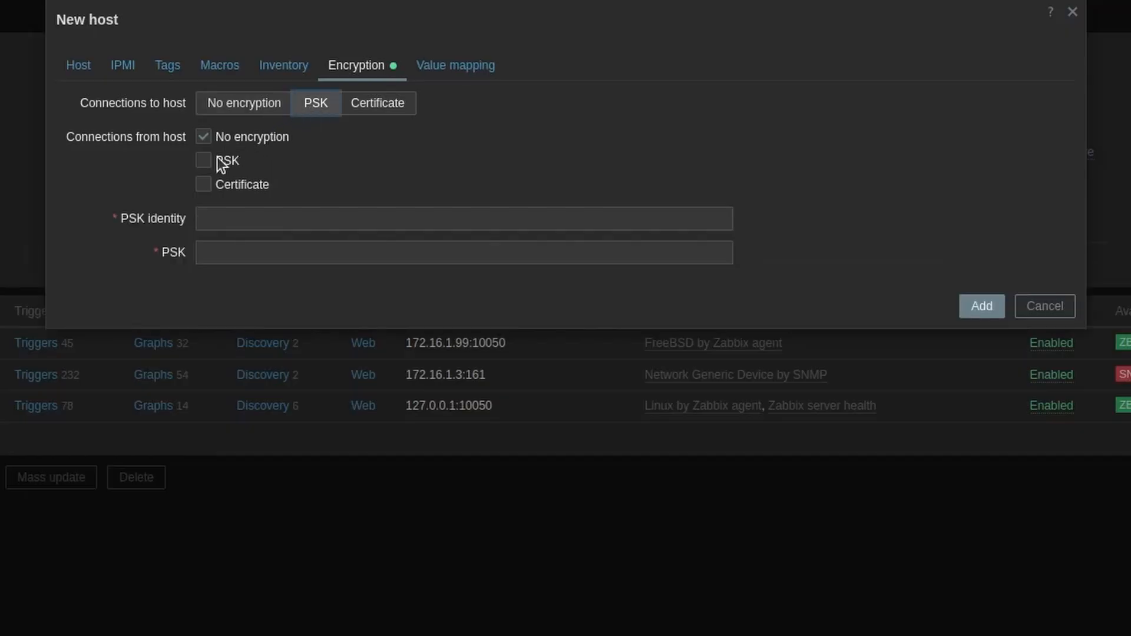
left_click(203, 136)
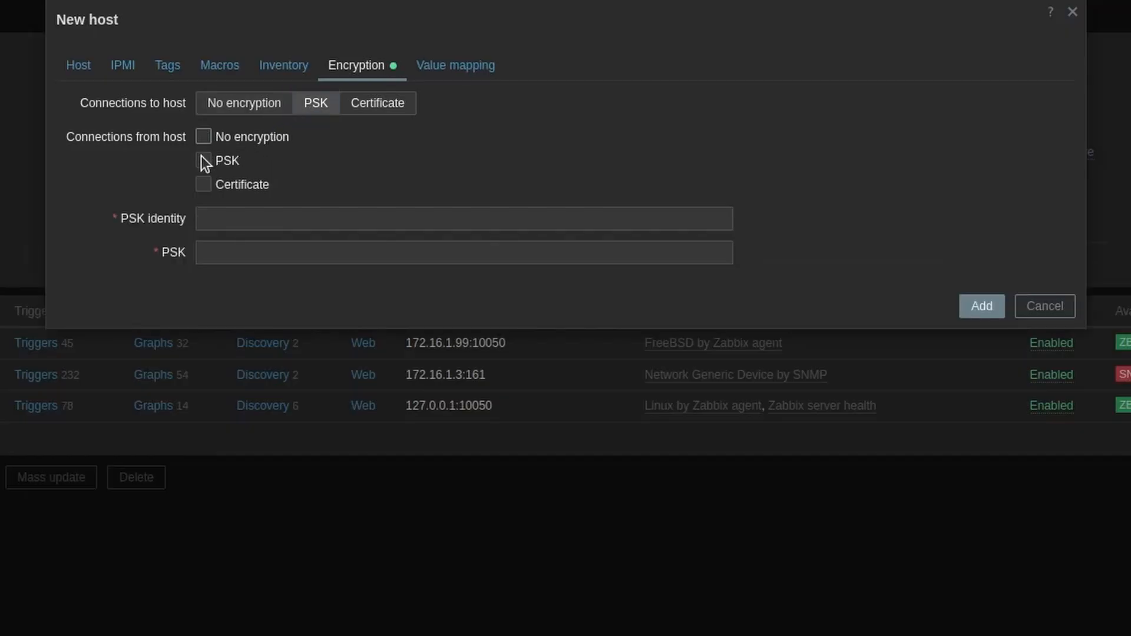
left_click(203, 159)
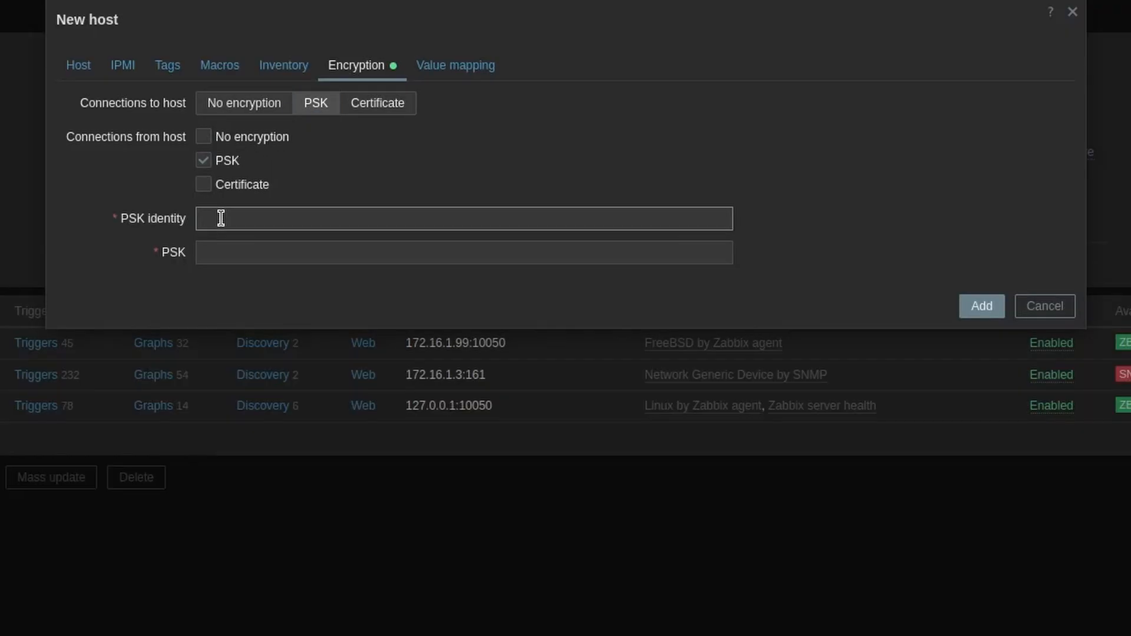
type("m")
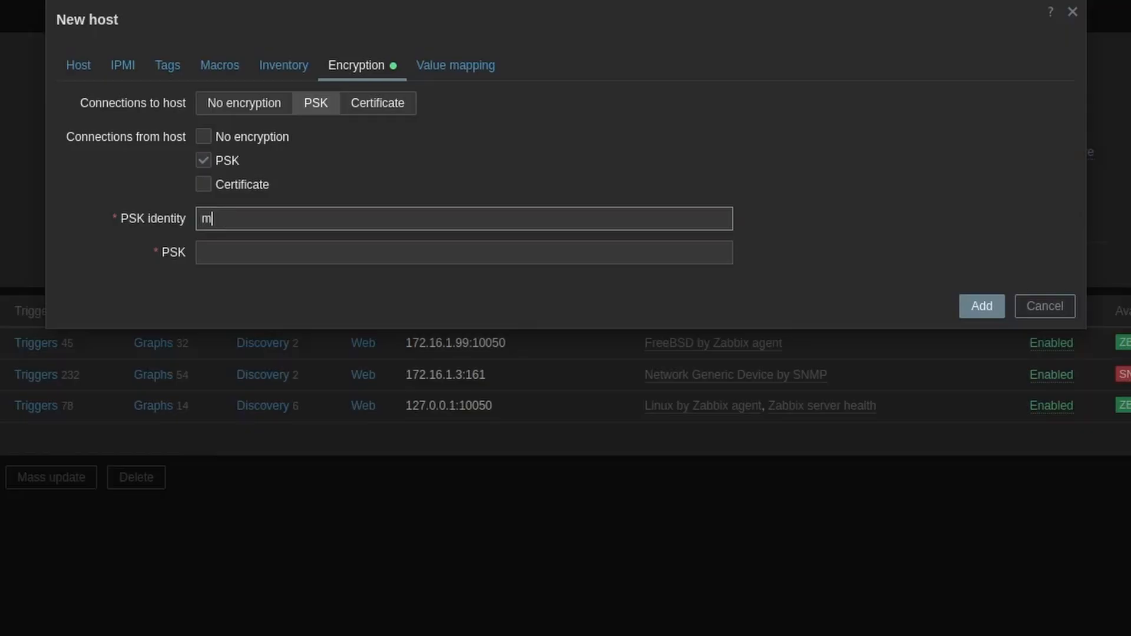
type("ypskid")
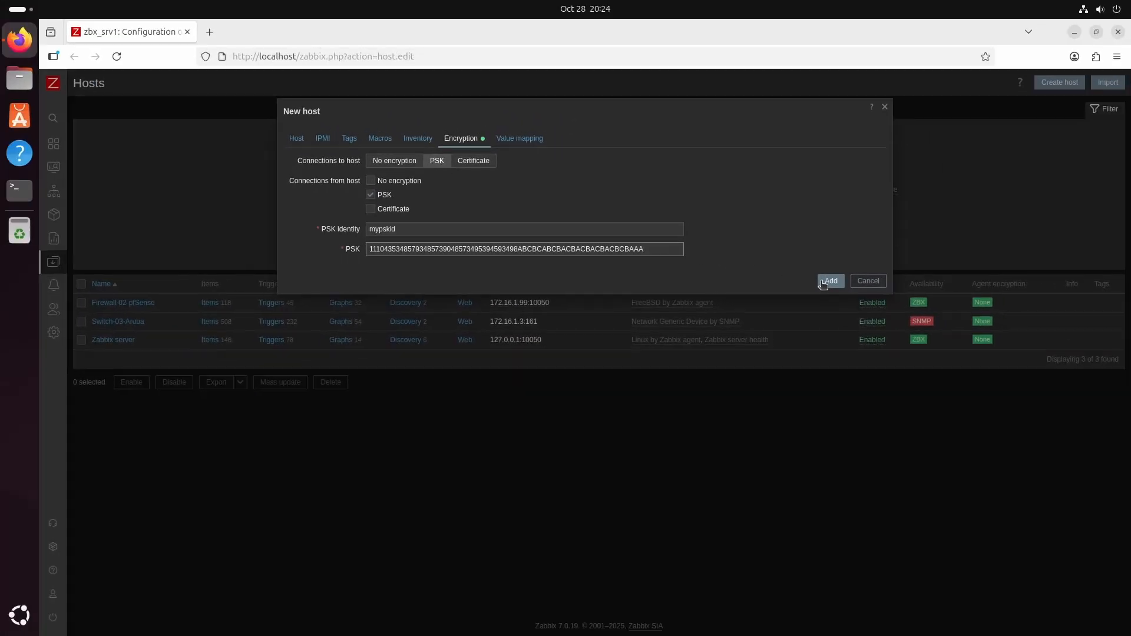
left_click(830, 280)
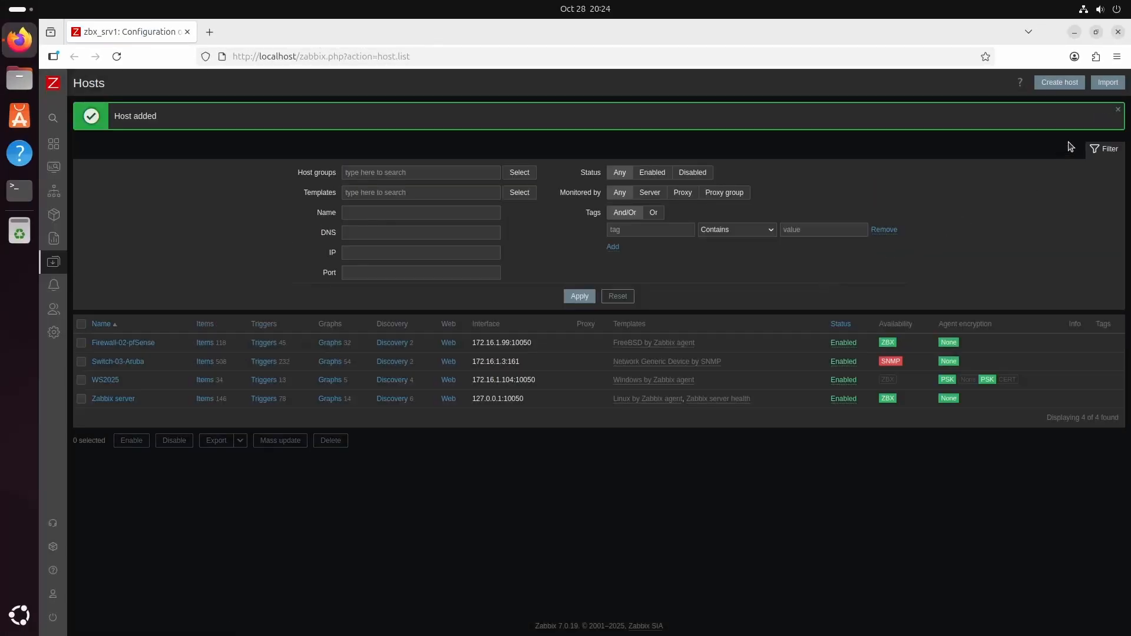
Step: Dismiss the green 'Host added' confirmation banner
left_click(1117, 109)
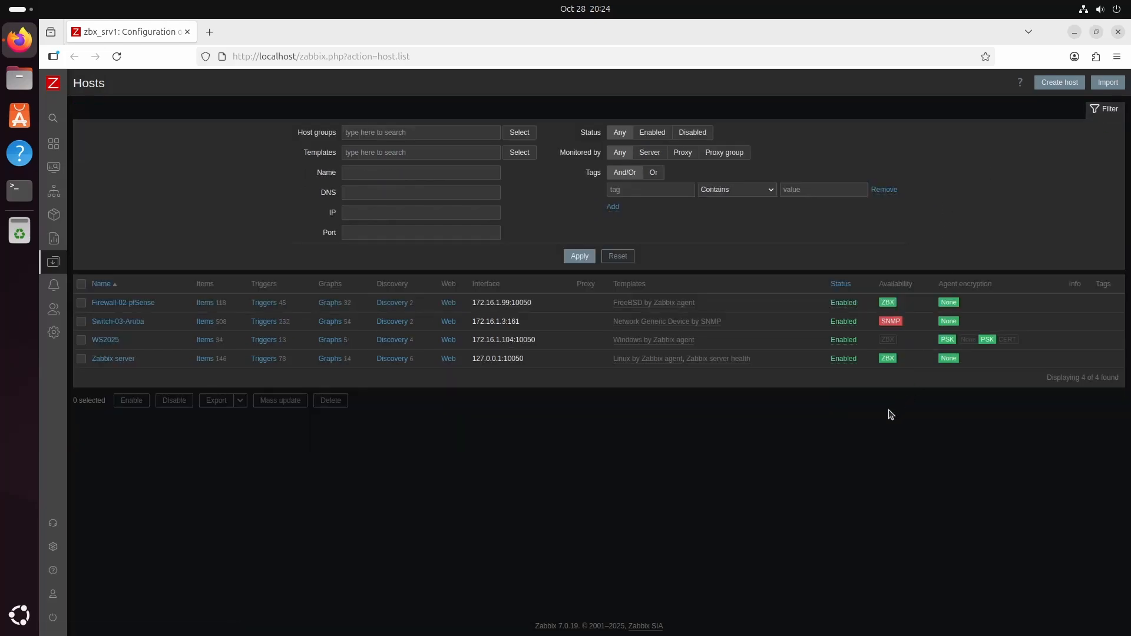
mouse_move(897, 348)
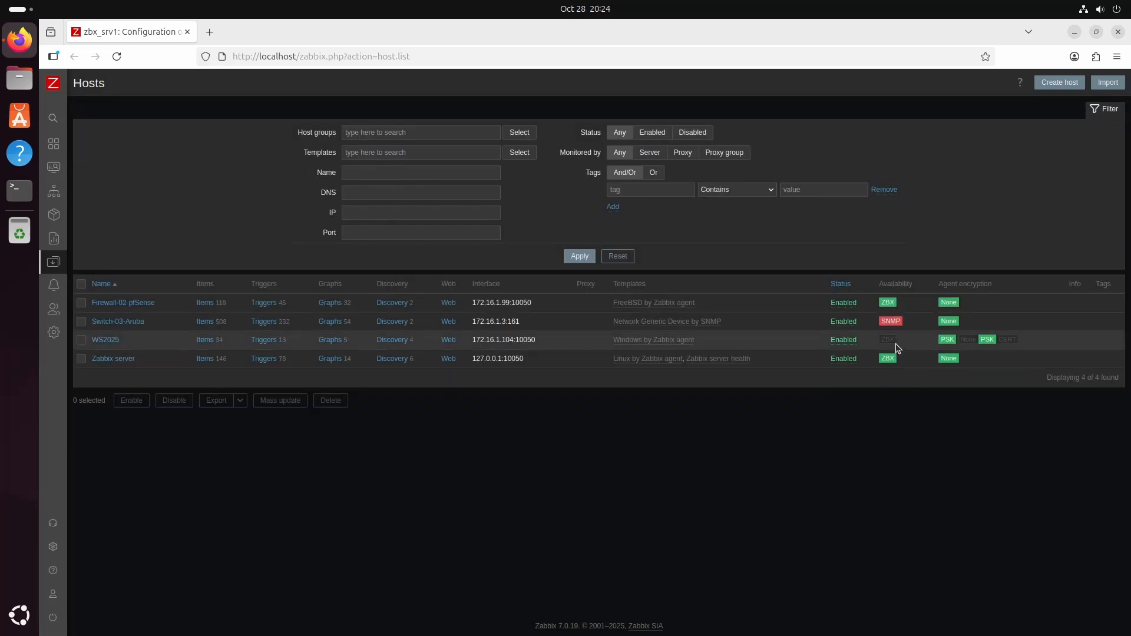
mouse_move(888, 340)
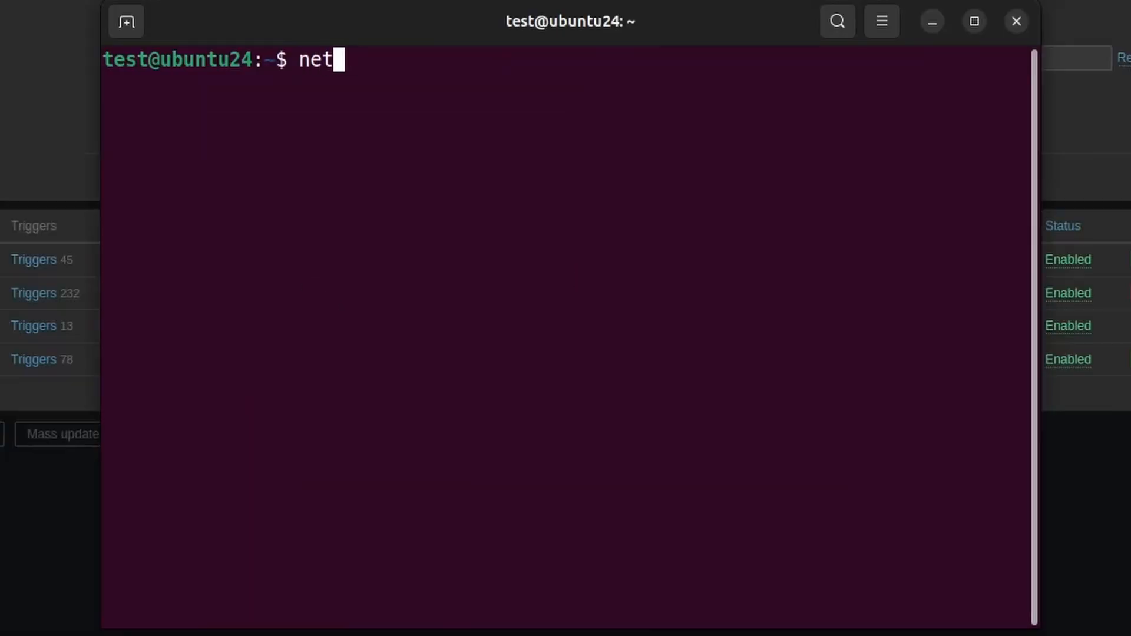
Step: Run netcat -z against 172.16.1.104 to check the agent port
type("cat -z 172")
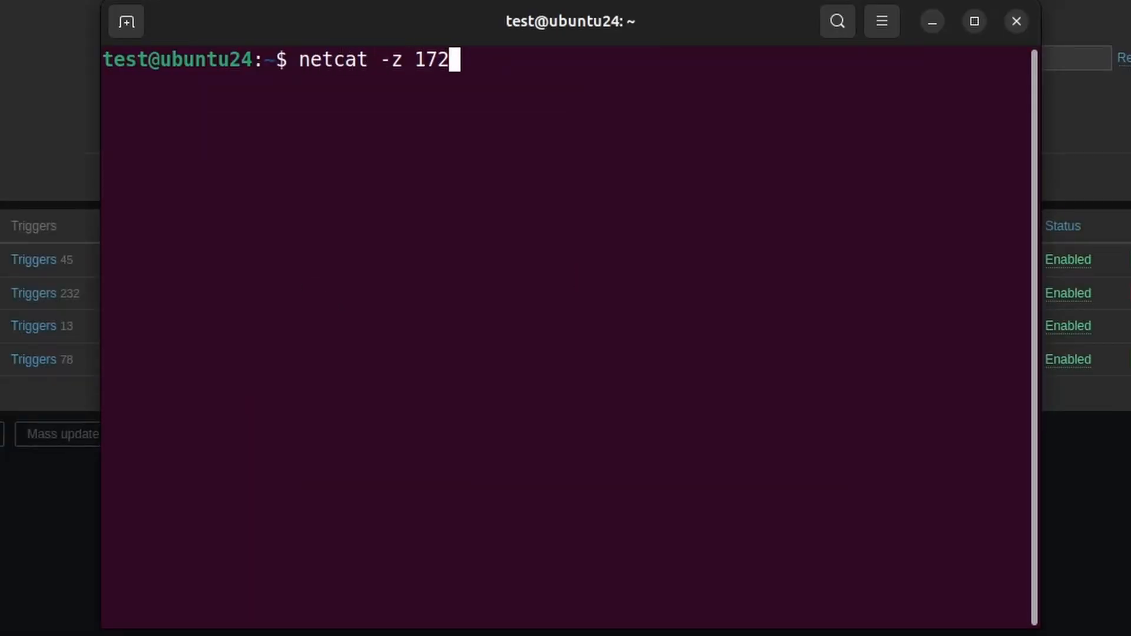
type(".16.1.104 1")
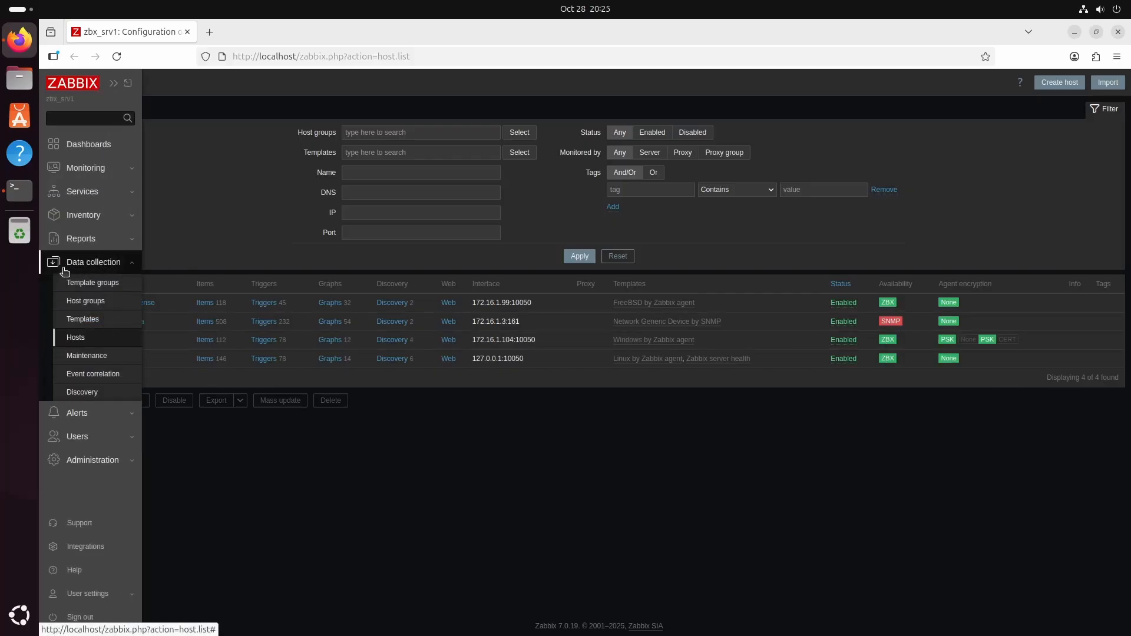
Step: Open WS2025's Latest data from Monitoring > Hosts and scroll through its items
left_click(85, 168)
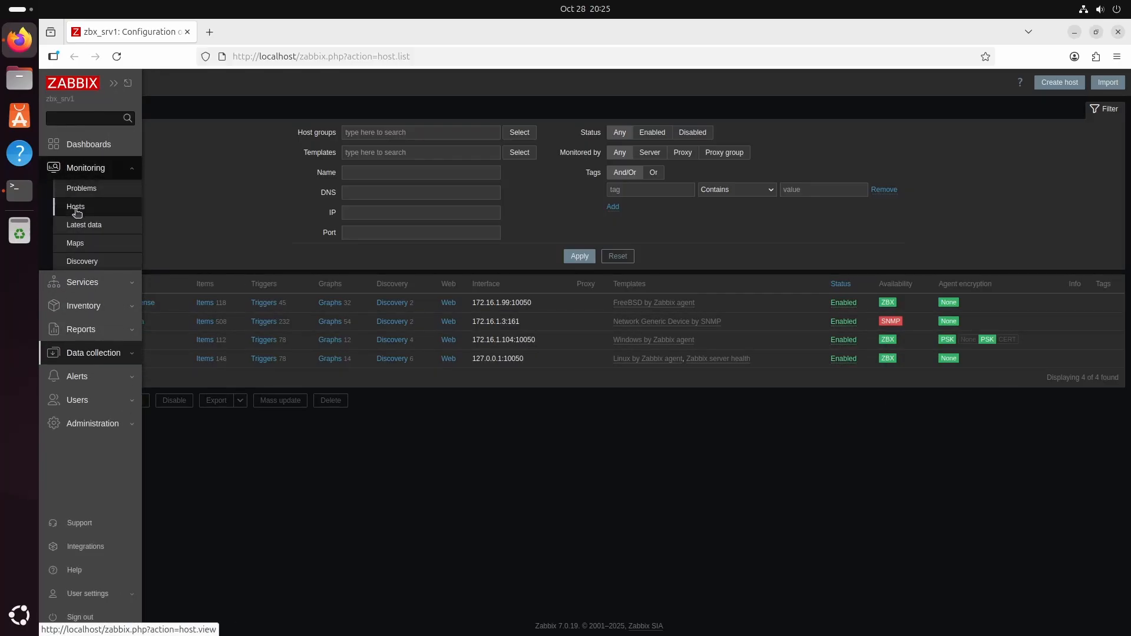
left_click(74, 207)
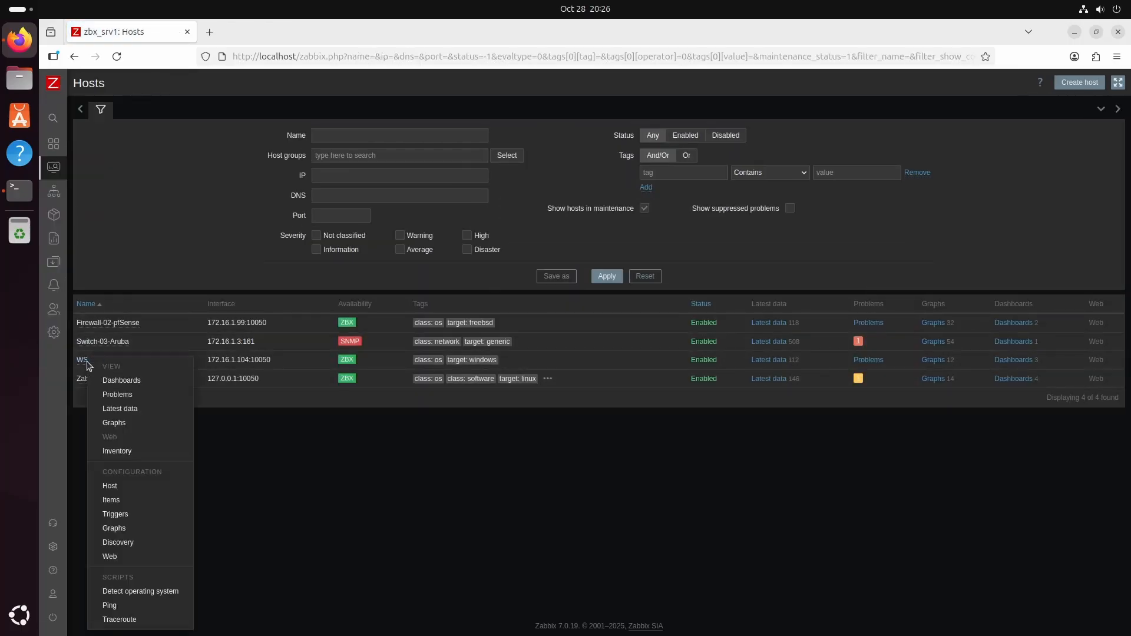
left_click(119, 409)
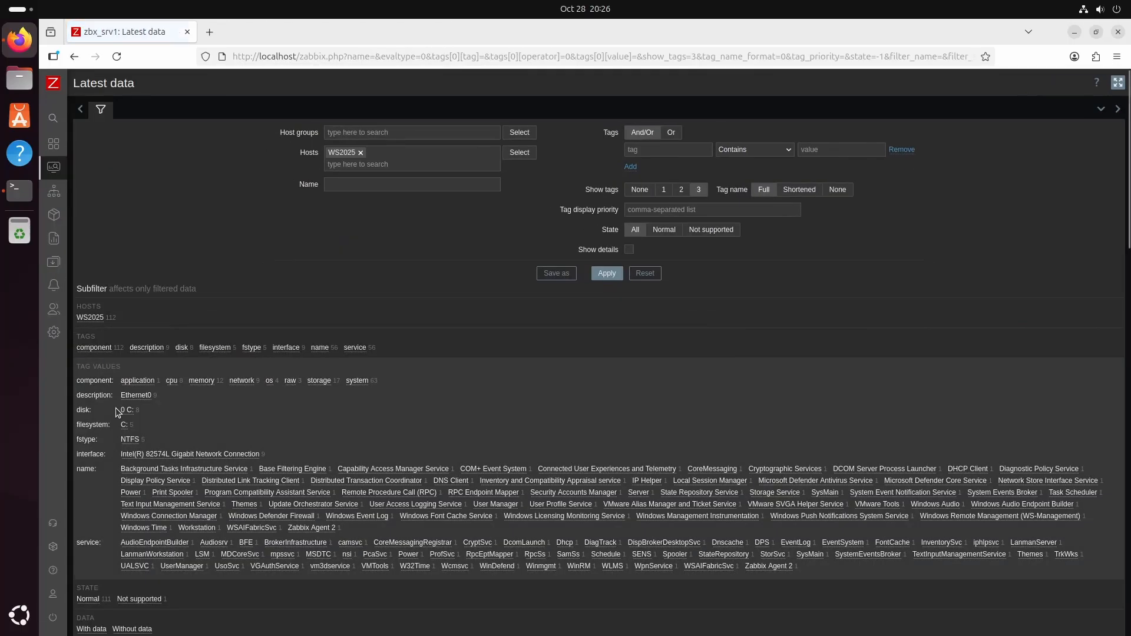
scroll("down", 3)
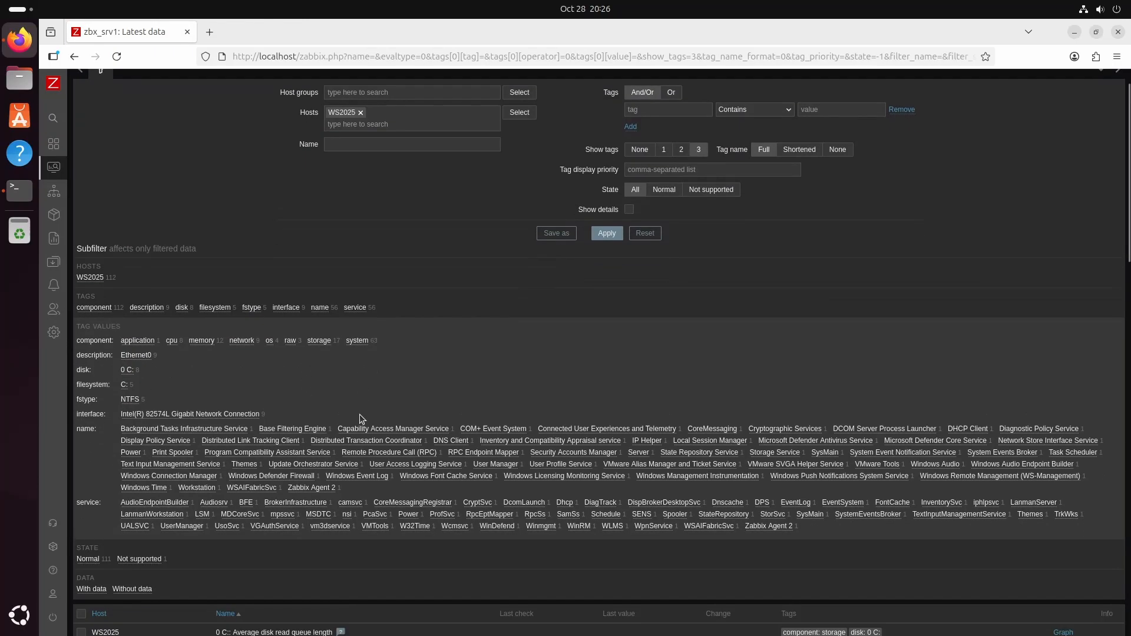
scroll("down", 3)
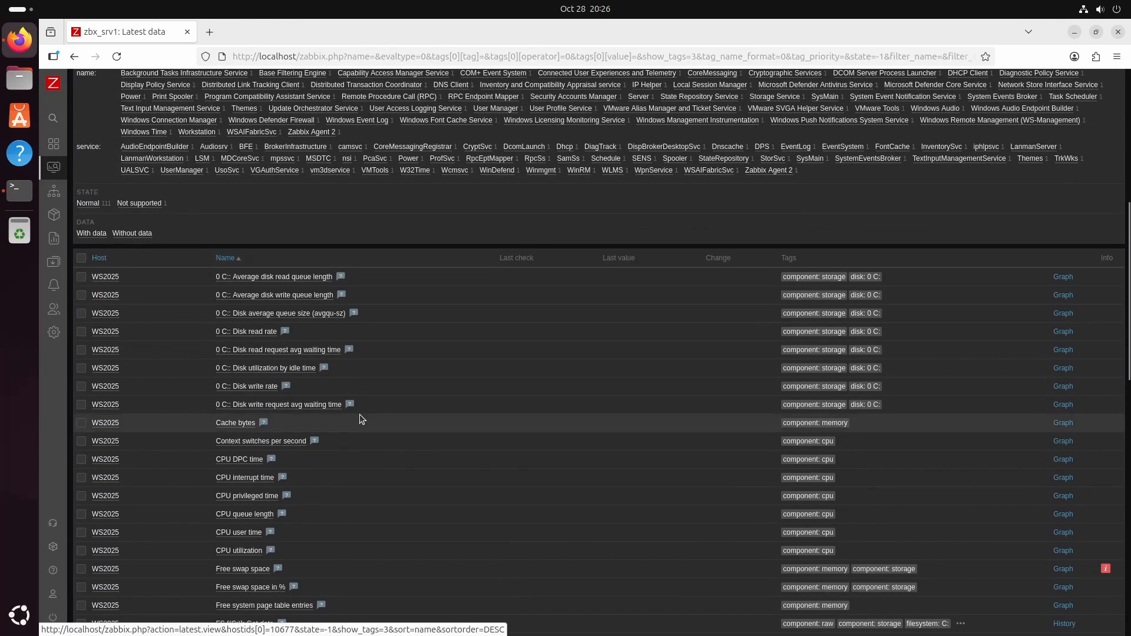
scroll("down", 3)
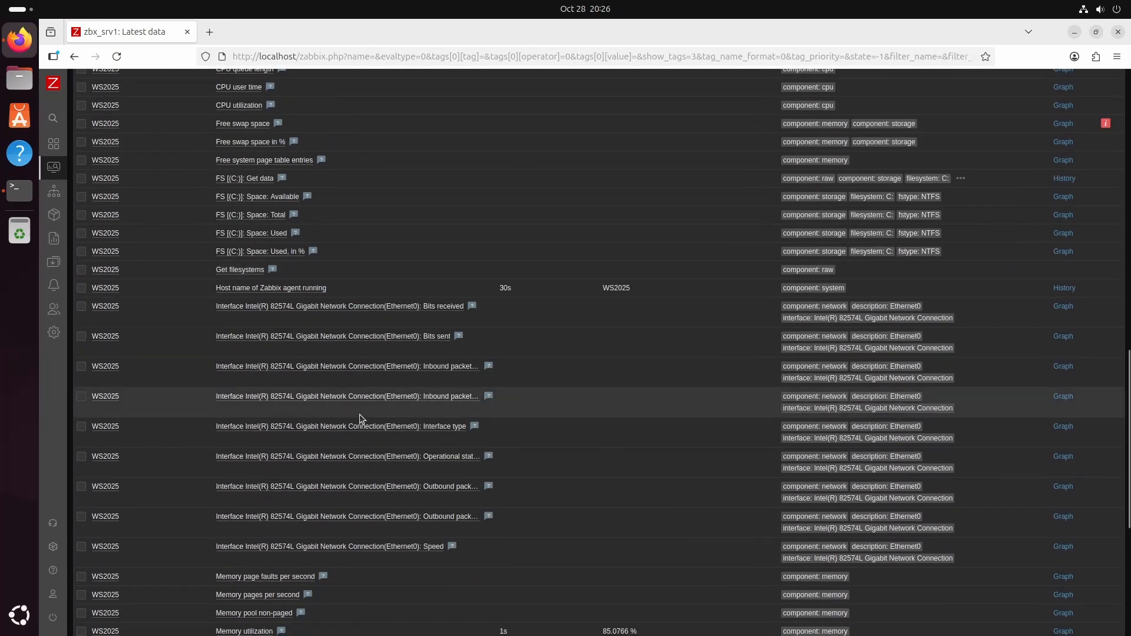
left_click(101, 109)
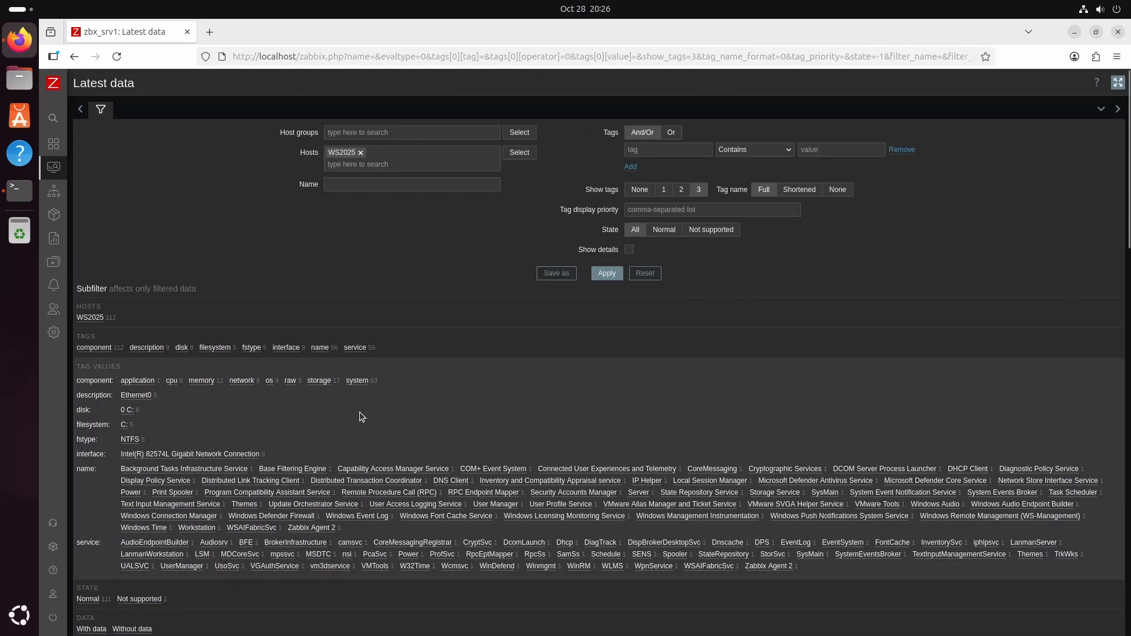
mouse_move(505, 257)
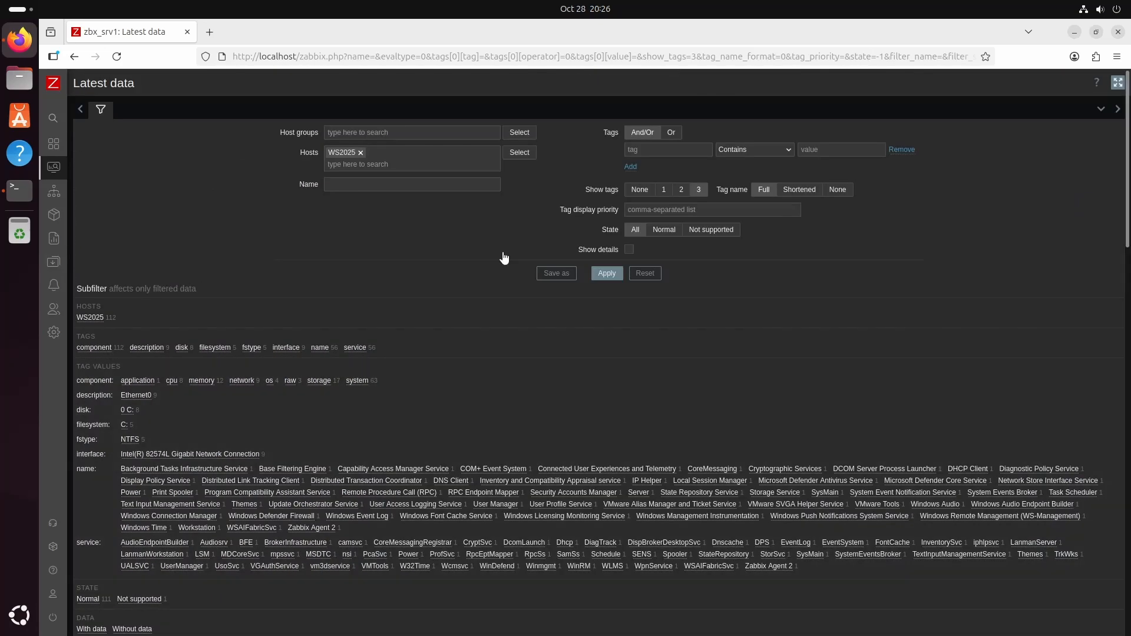
mouse_move(54, 148)
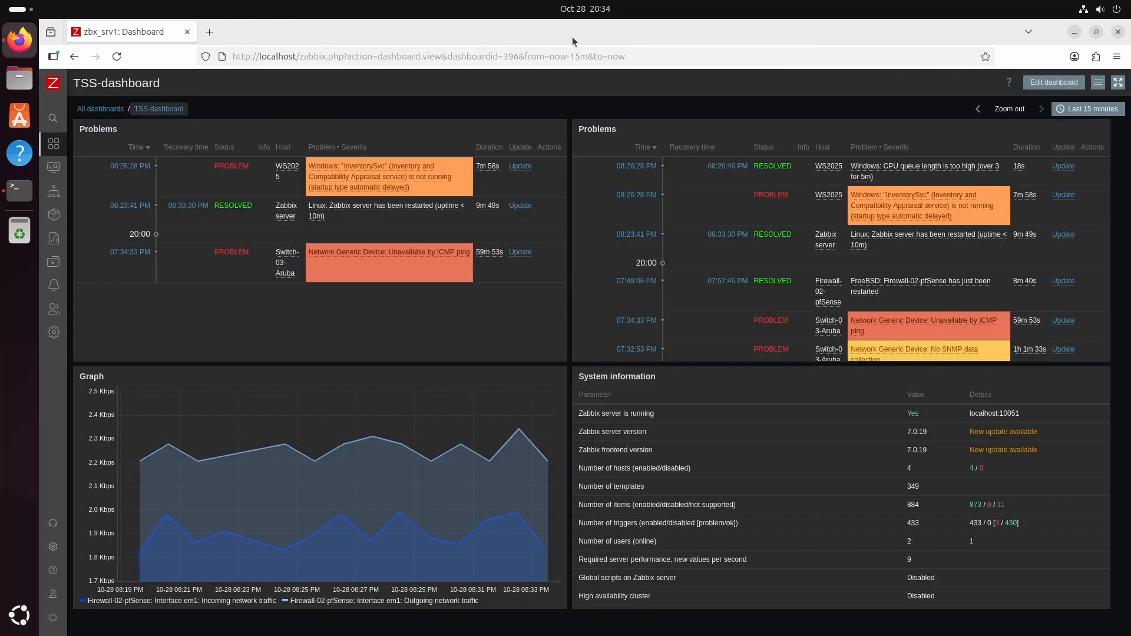
mouse_move(671, 148)
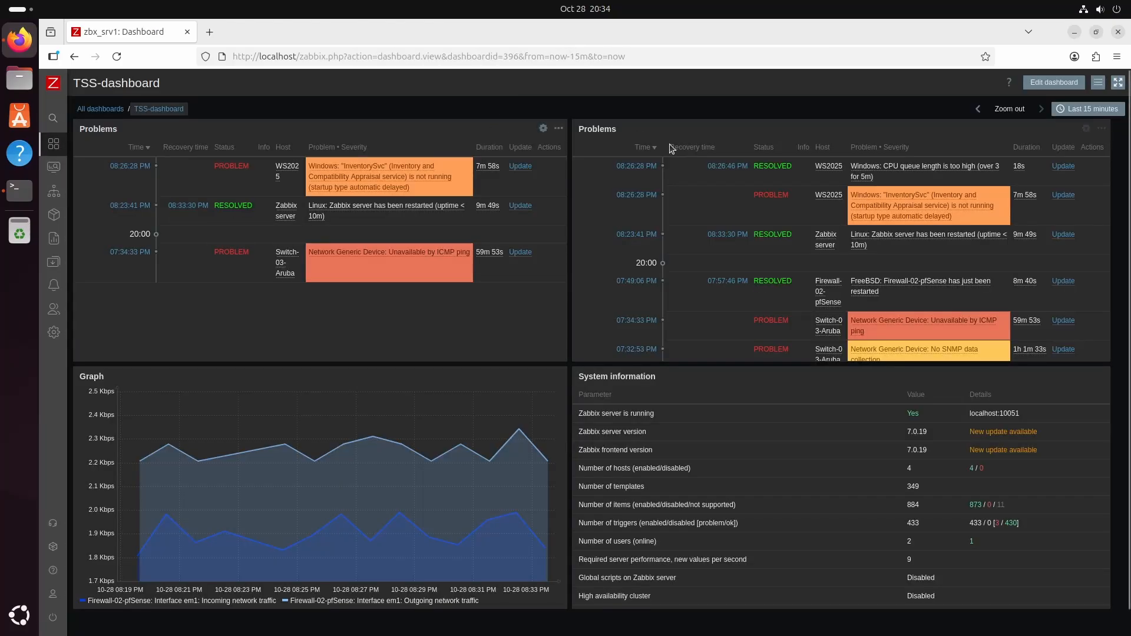
mouse_move(553, 381)
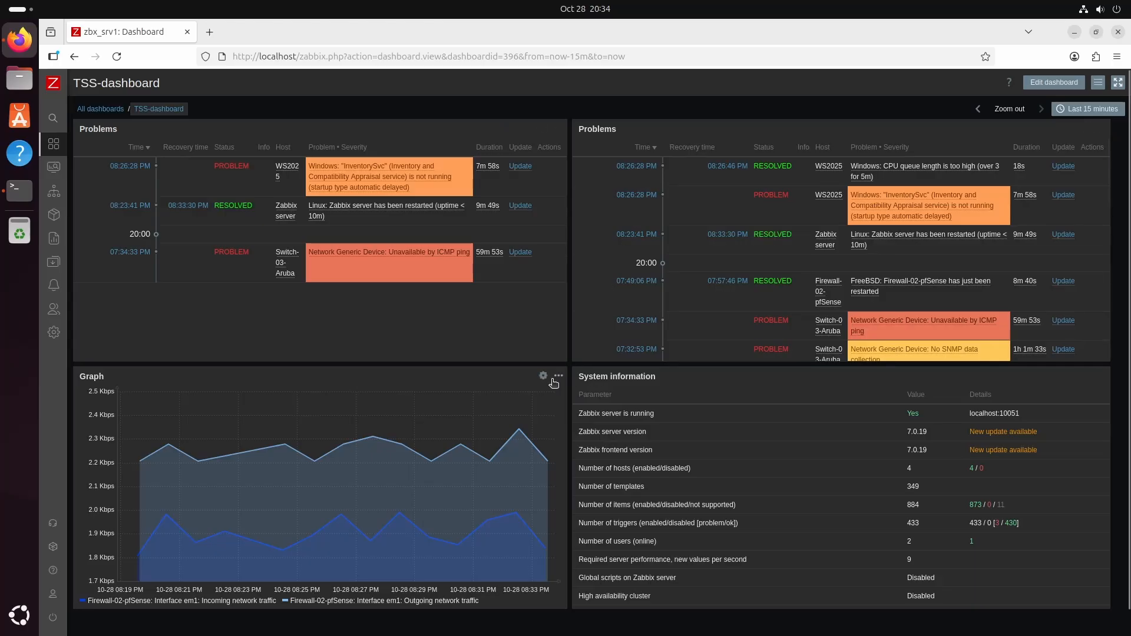
mouse_move(561, 404)
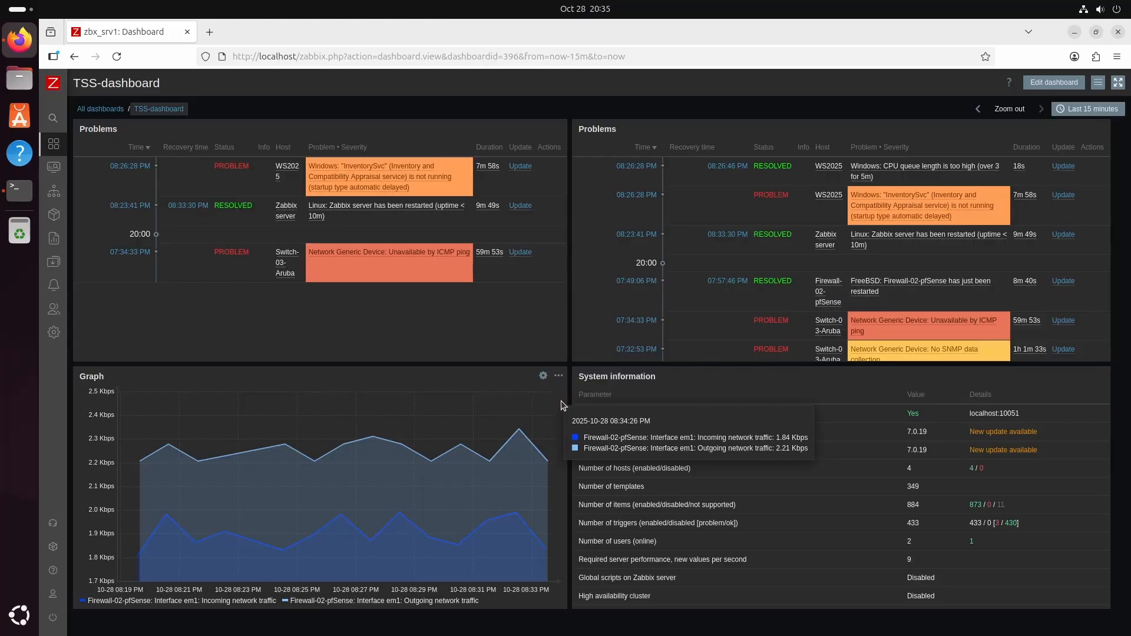
mouse_move(570, 370)
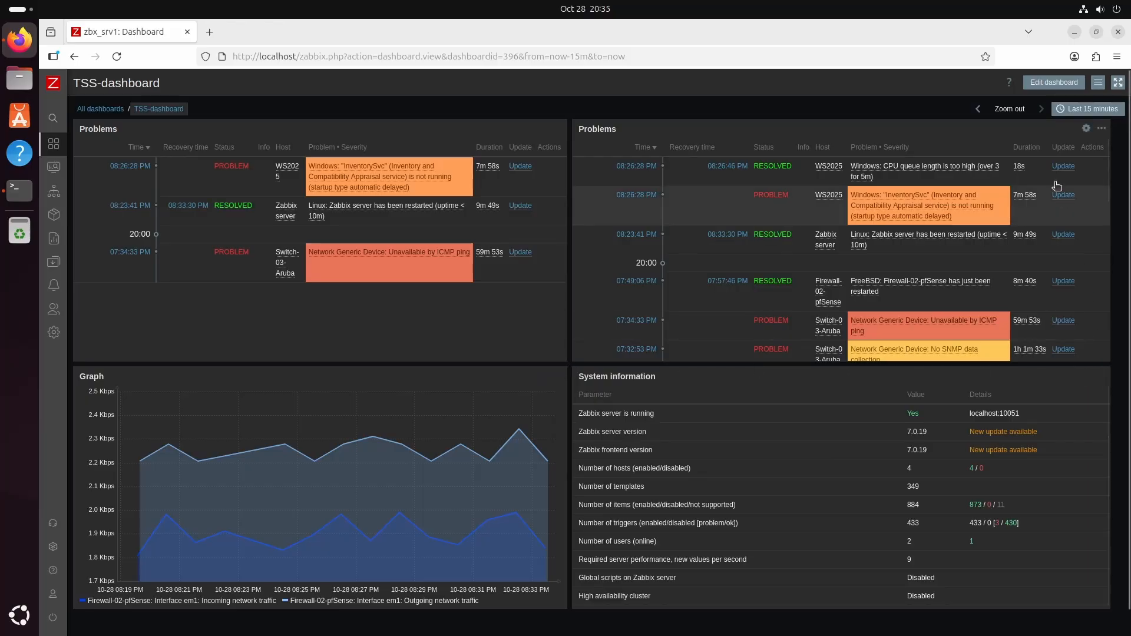
Step: Put TSS-dashboard in edit mode and delete its System information widget
left_click(1053, 82)
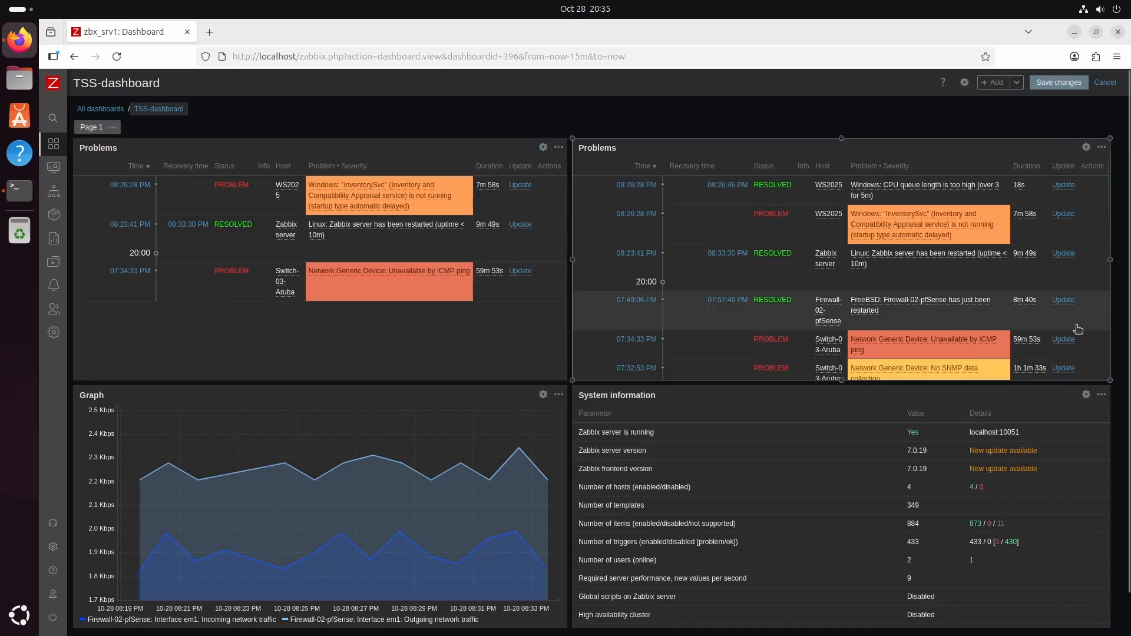
left_click(1101, 395)
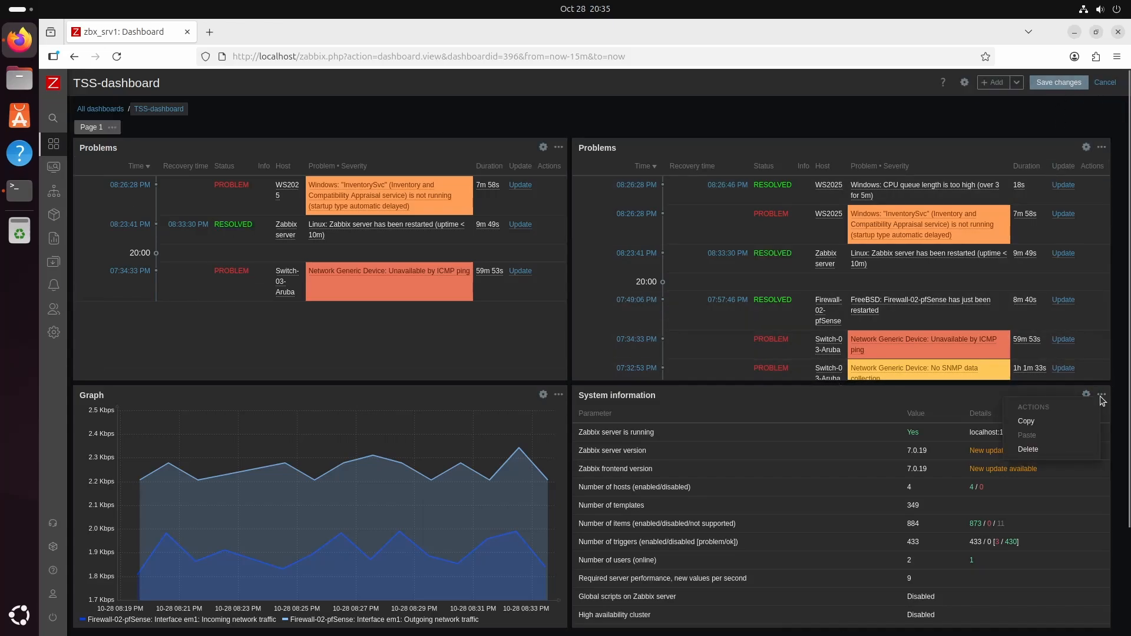
left_click(1027, 449)
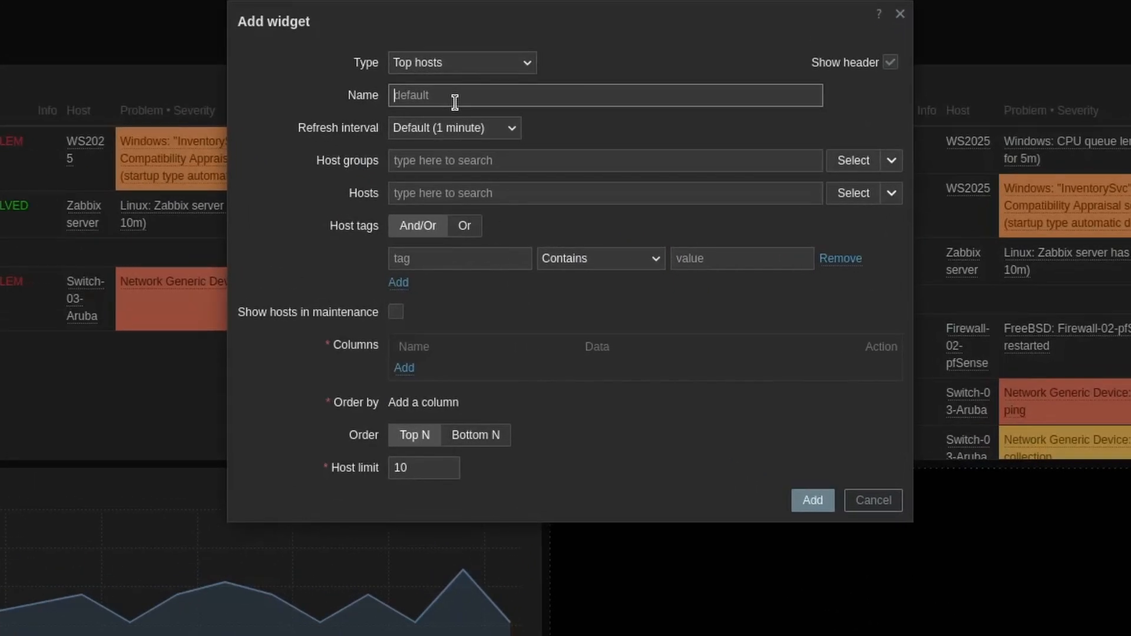
Step: Name the Top hosts widget 'Windows servers' and scope it to the Windows servers group and WS2025
type("Windows servers")
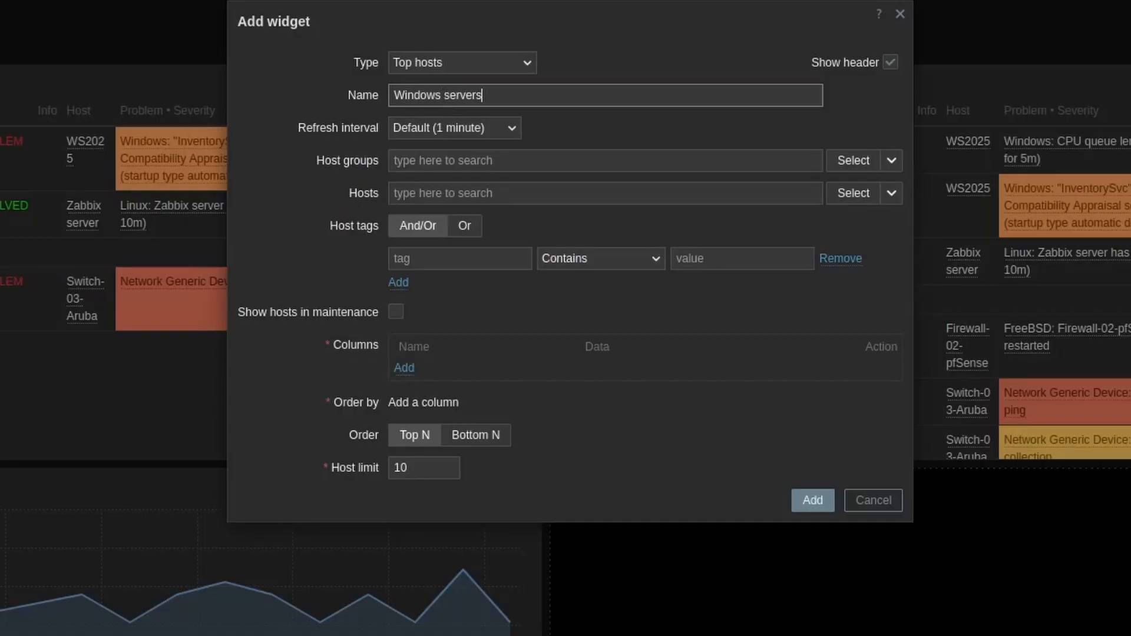
left_click(605, 160)
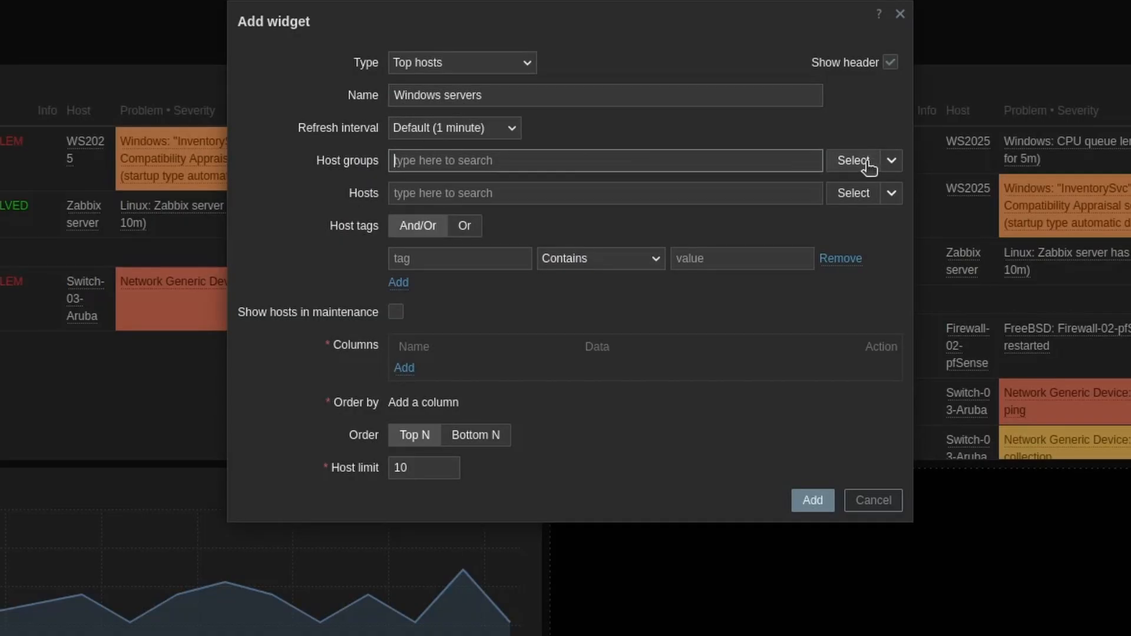
left_click(854, 161)
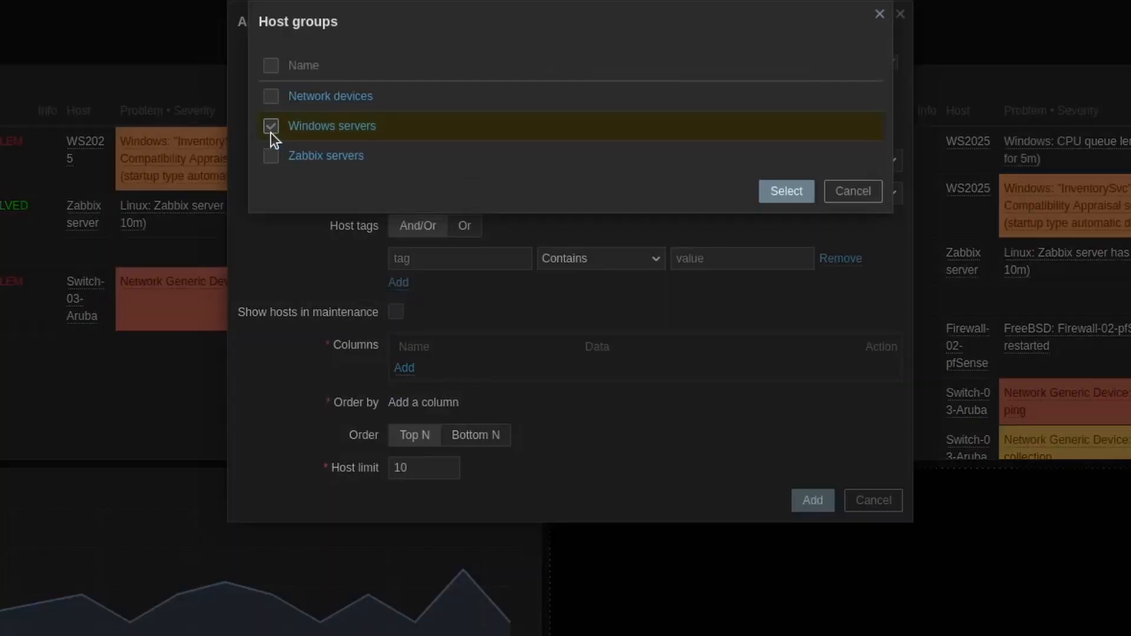
left_click(784, 191)
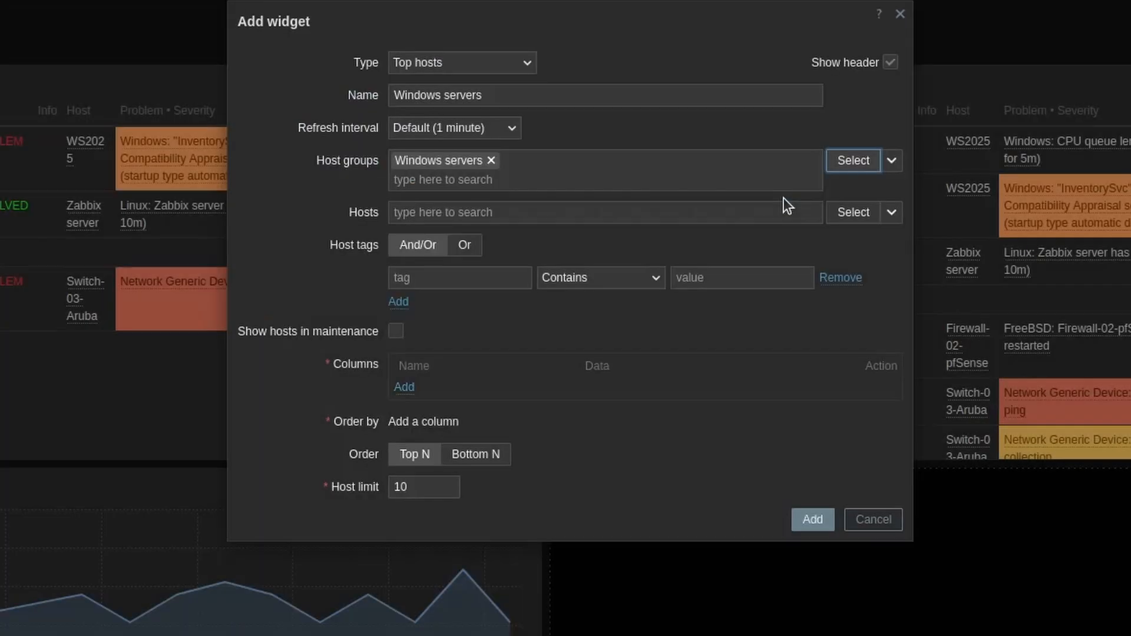
left_click(852, 212)
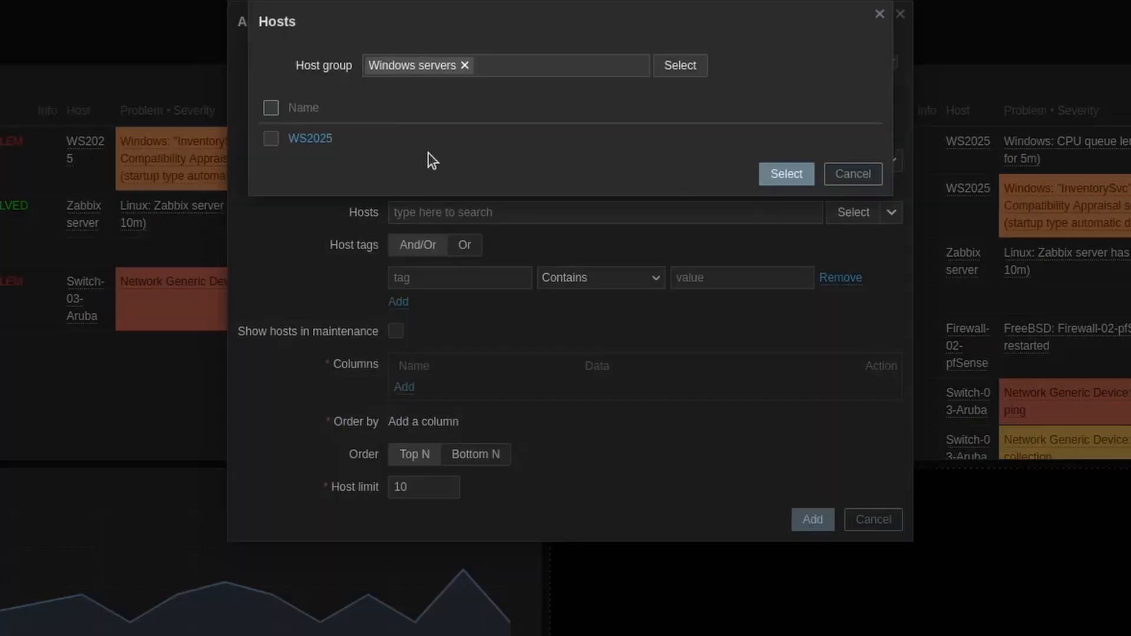
left_click(271, 139)
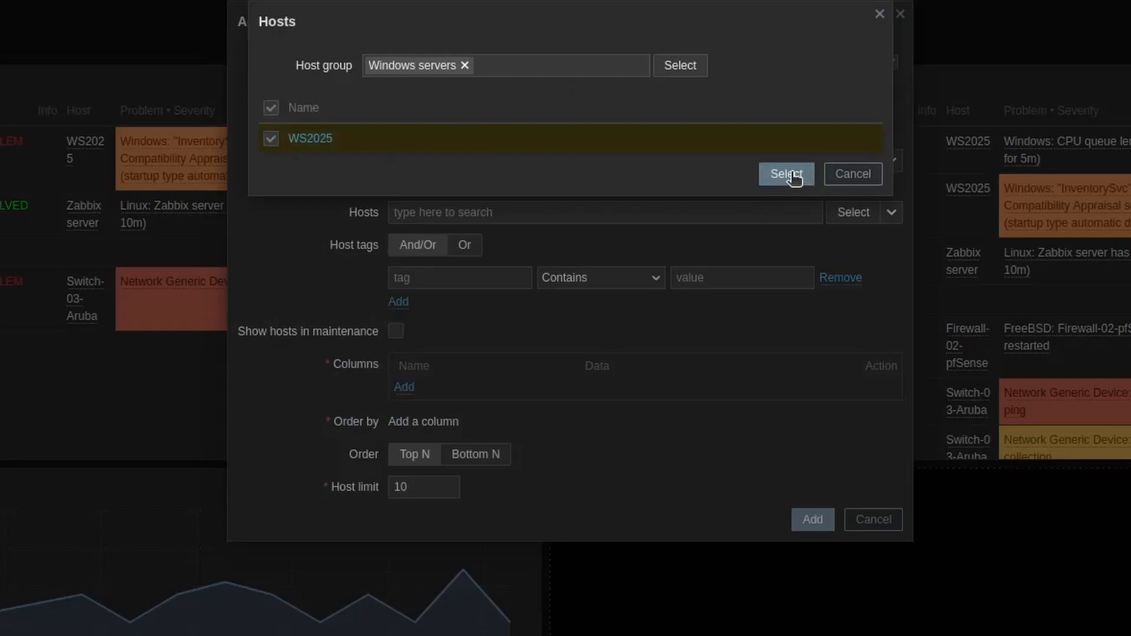
left_click(785, 174)
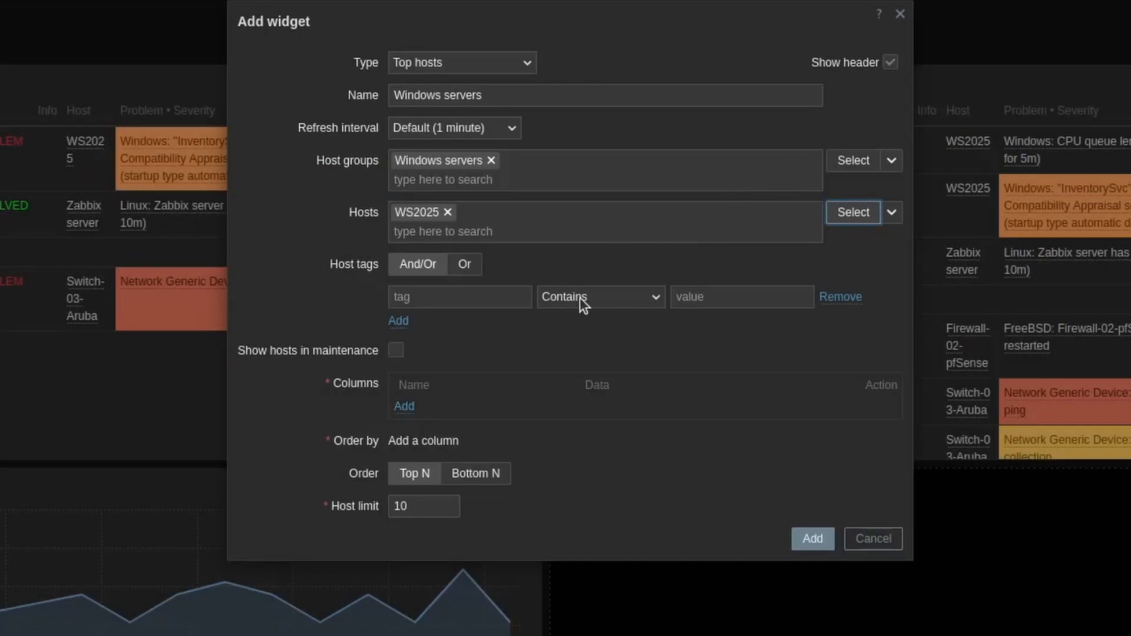
mouse_move(396, 395)
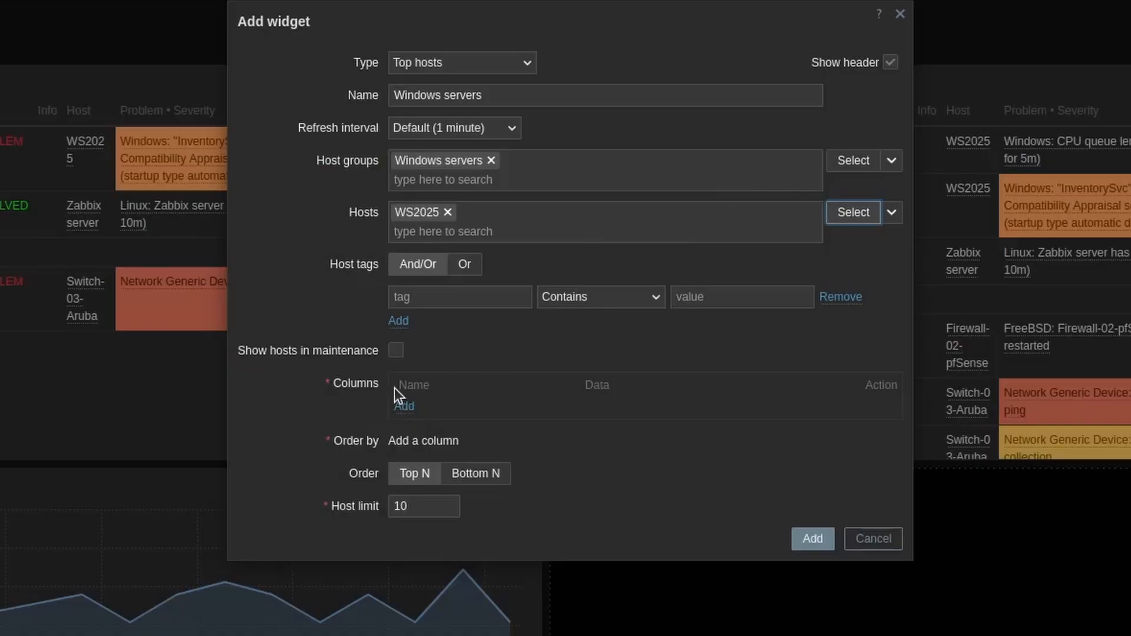
mouse_move(438, 404)
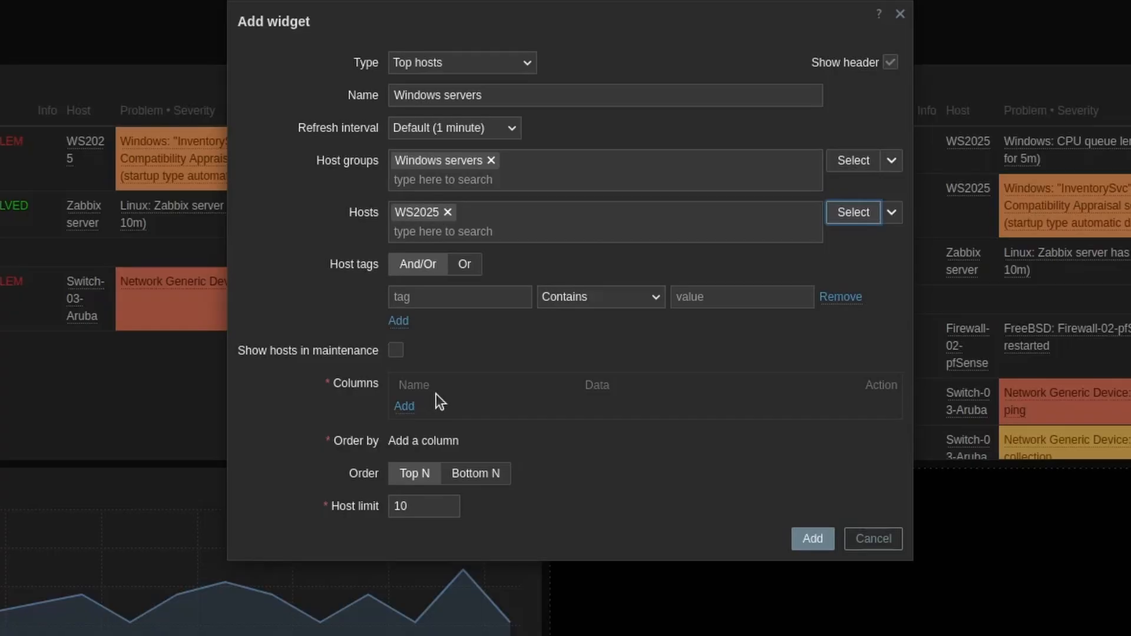
Step: Add a Hostname column showing each host's name
left_click(404, 406)
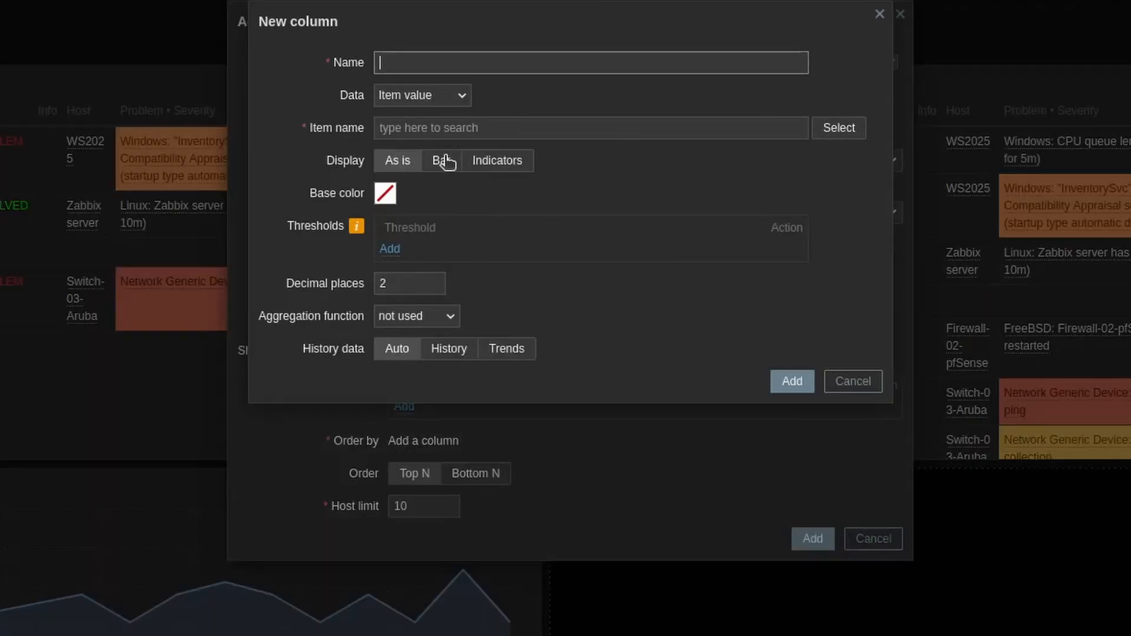
left_click(421, 94)
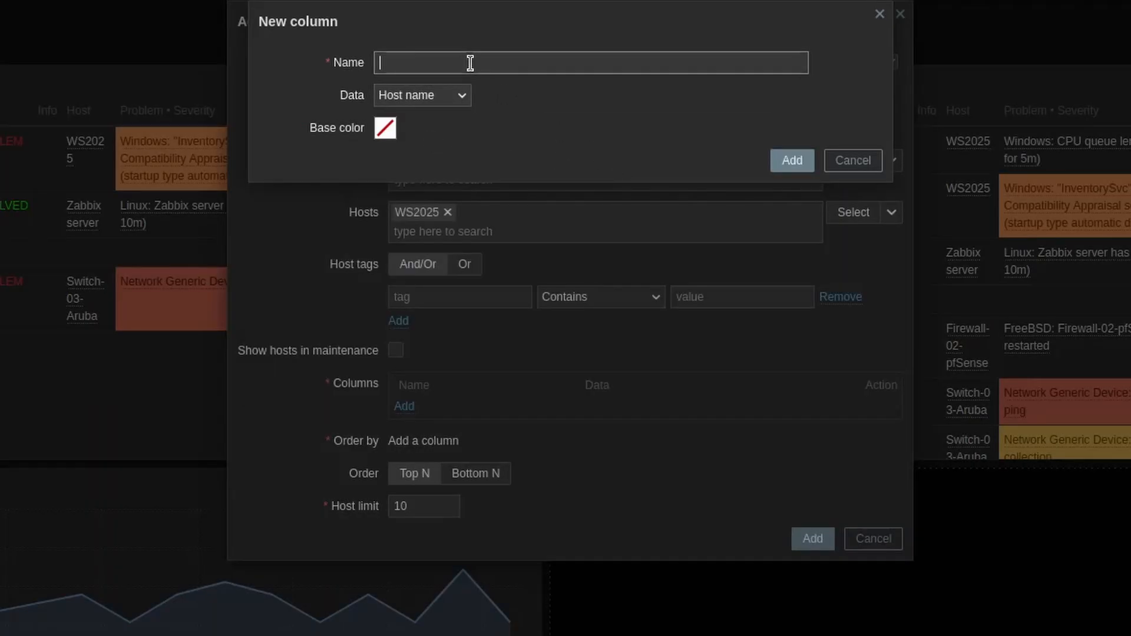
type("Hostname")
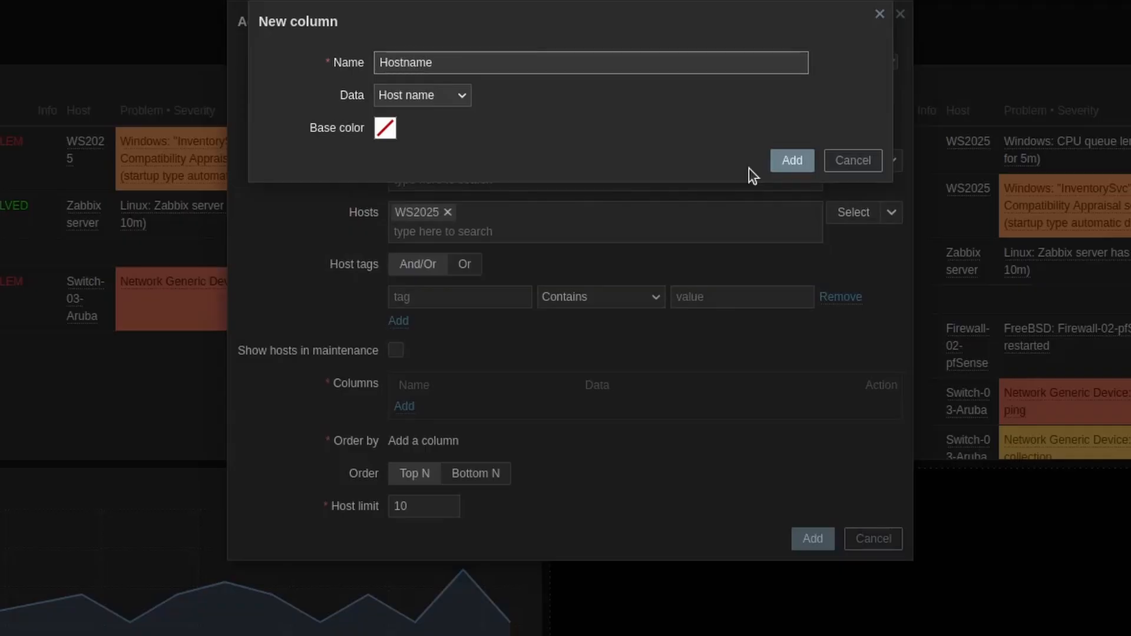
left_click(791, 160)
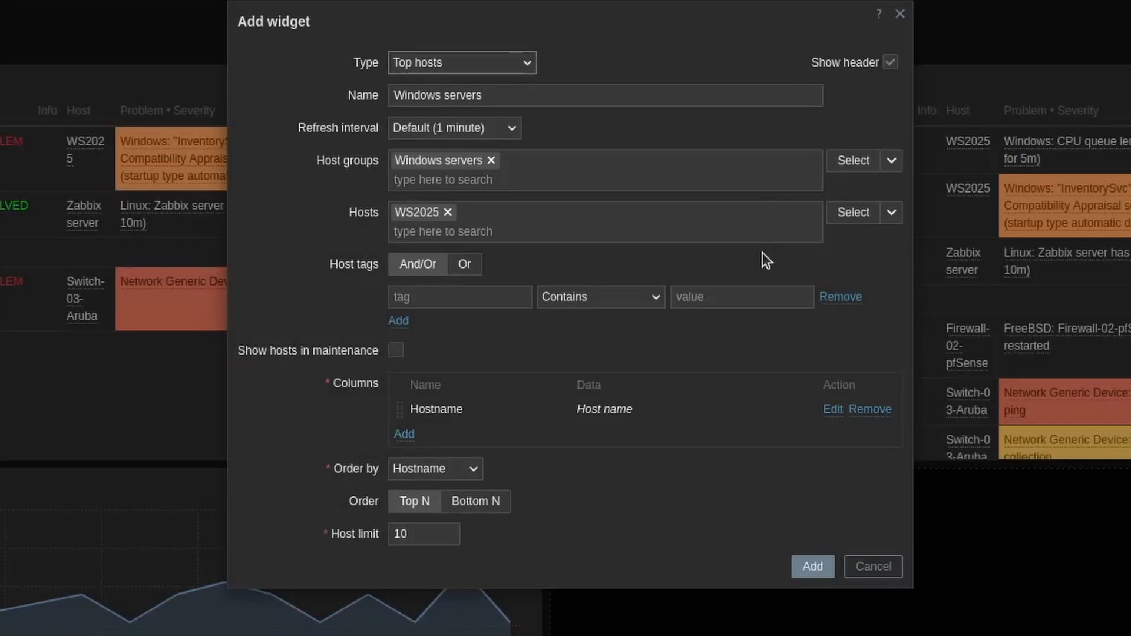
mouse_move(404, 433)
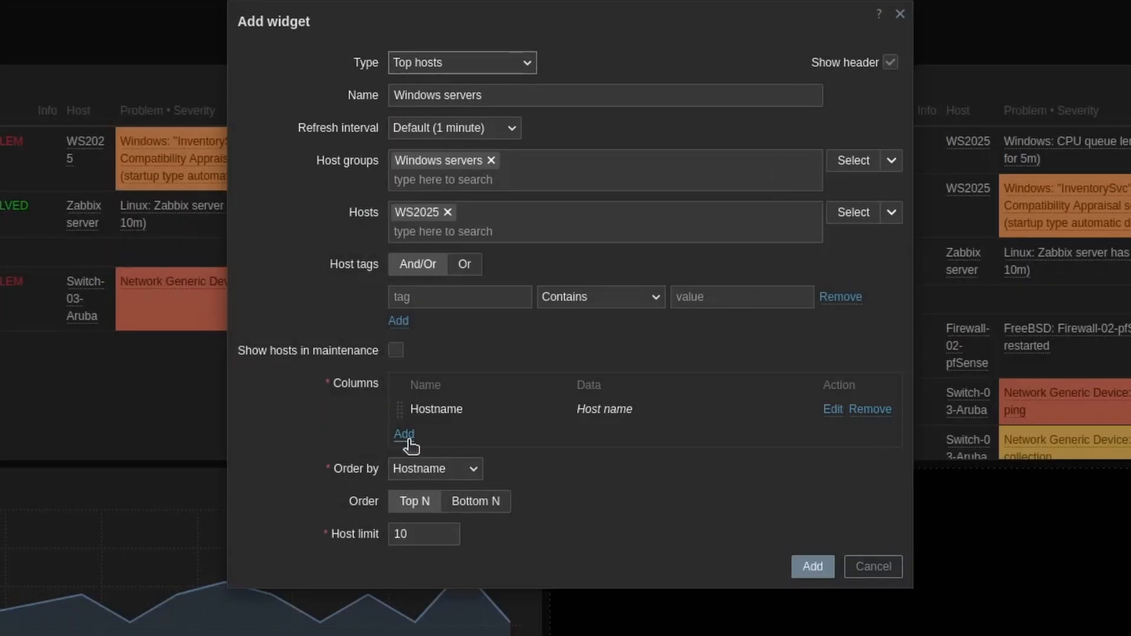
Step: Add a RAM column of Memory utilization indicators, 0–100, with thresholds 90, 75 and 0
left_click(403, 433)
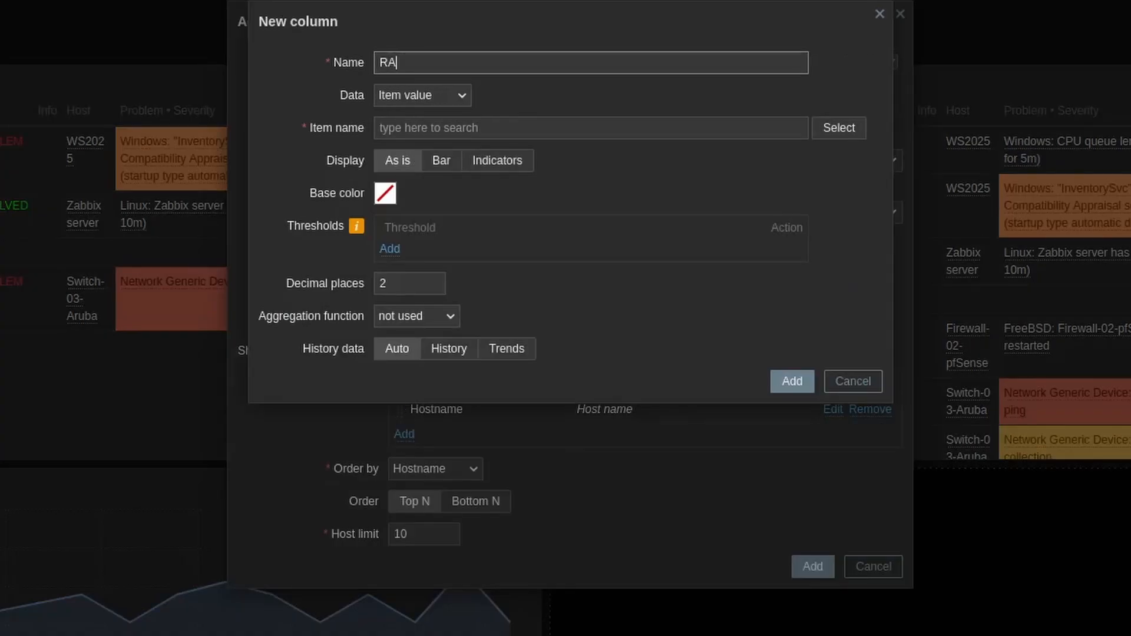
type("M")
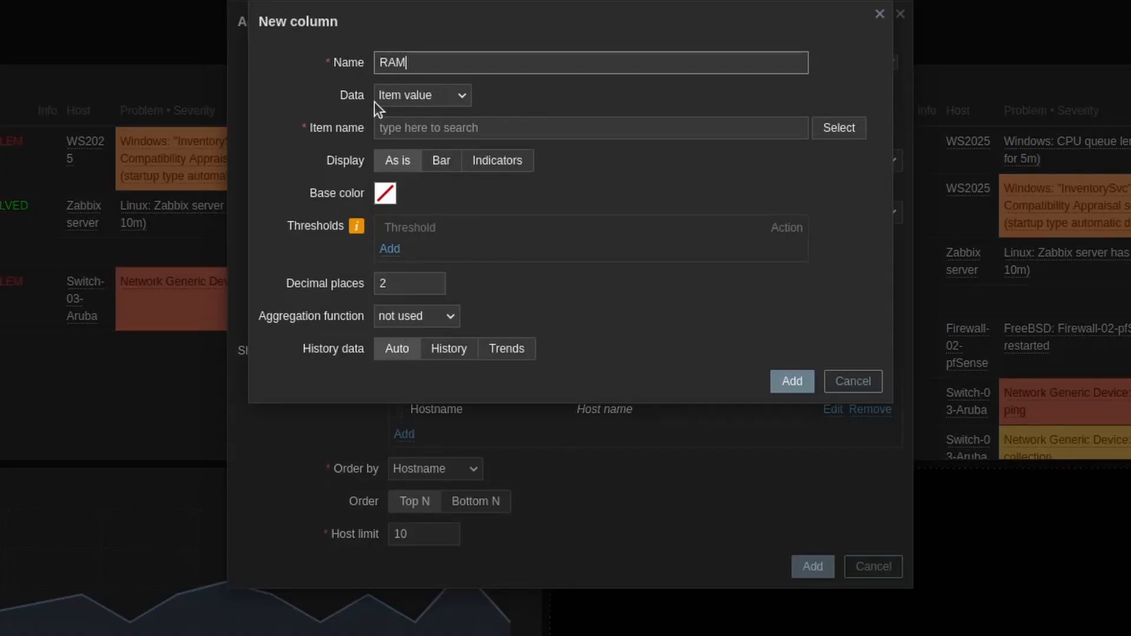
mouse_move(839, 128)
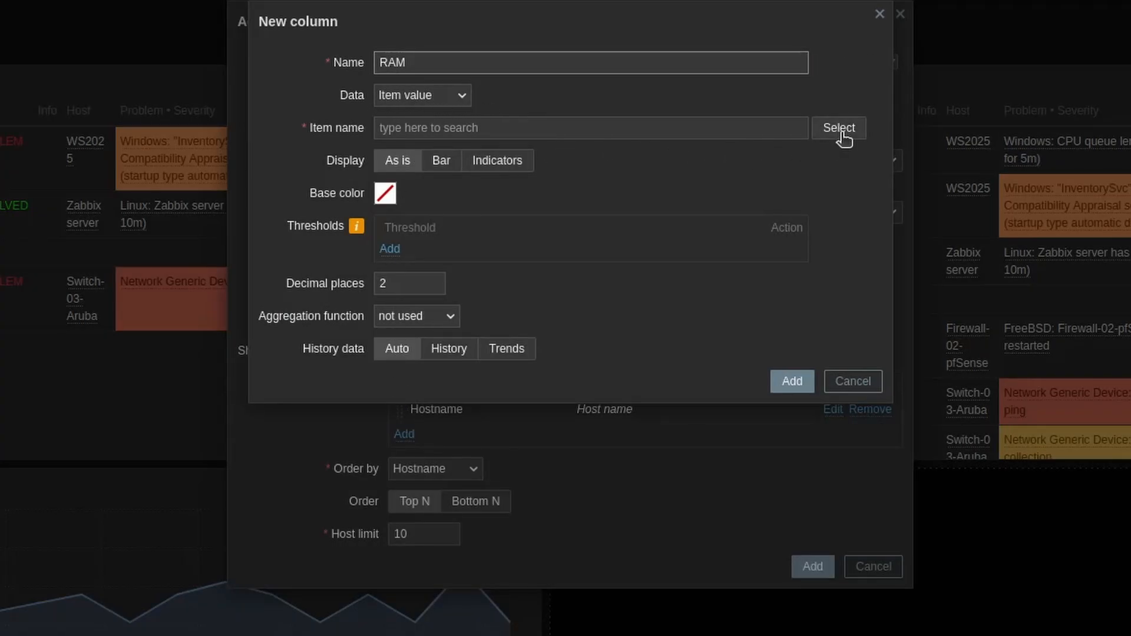
left_click(838, 128)
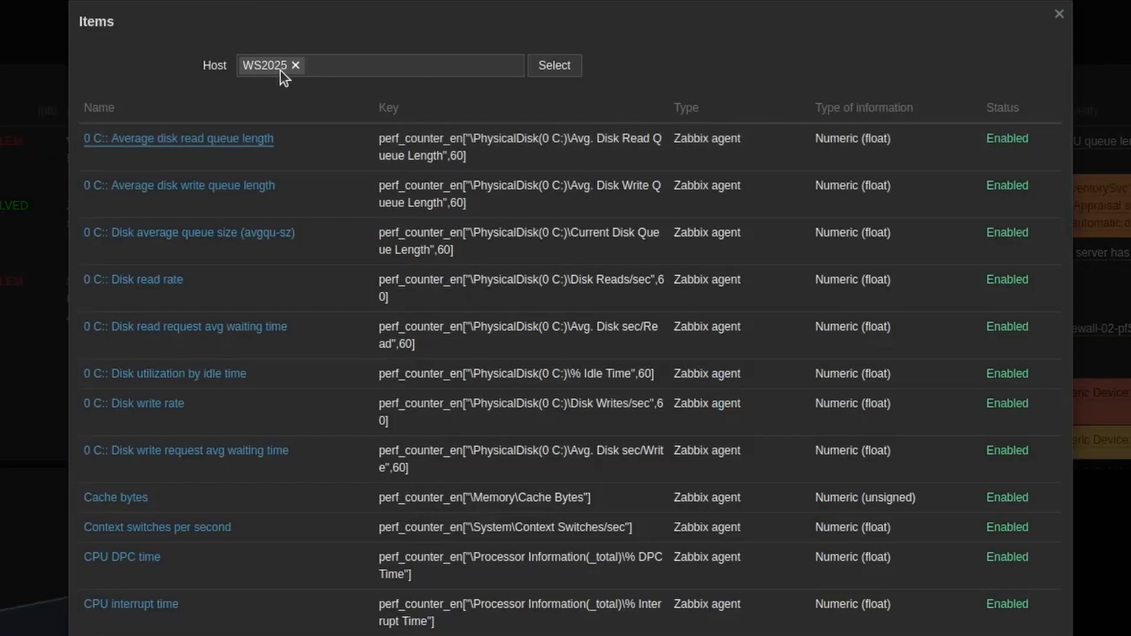
mouse_move(265, 65)
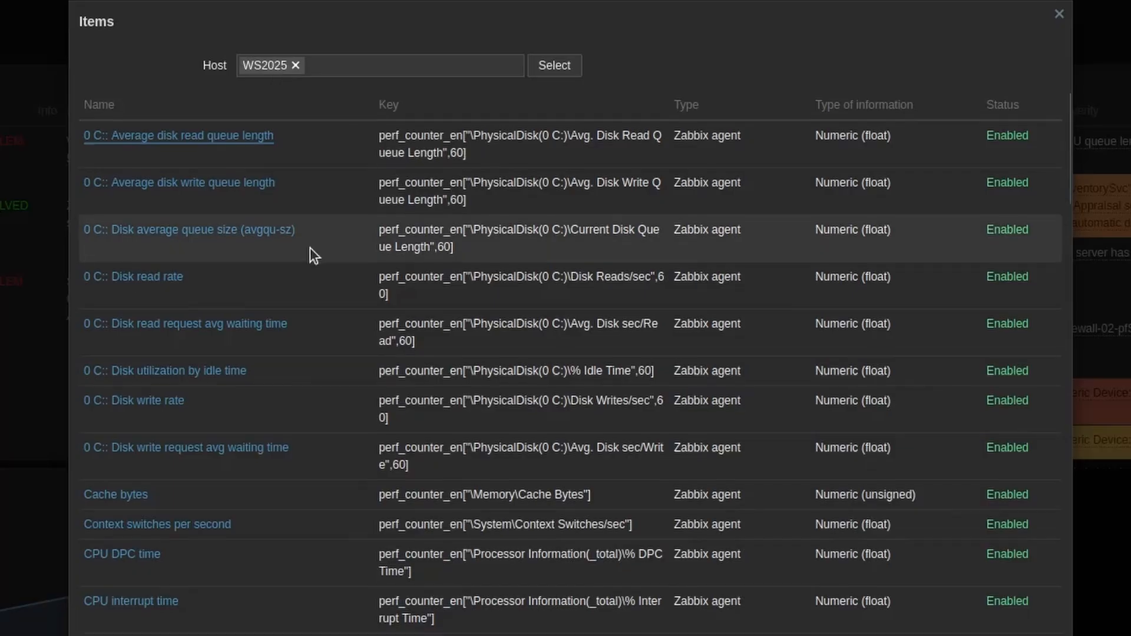
scroll("down", 3)
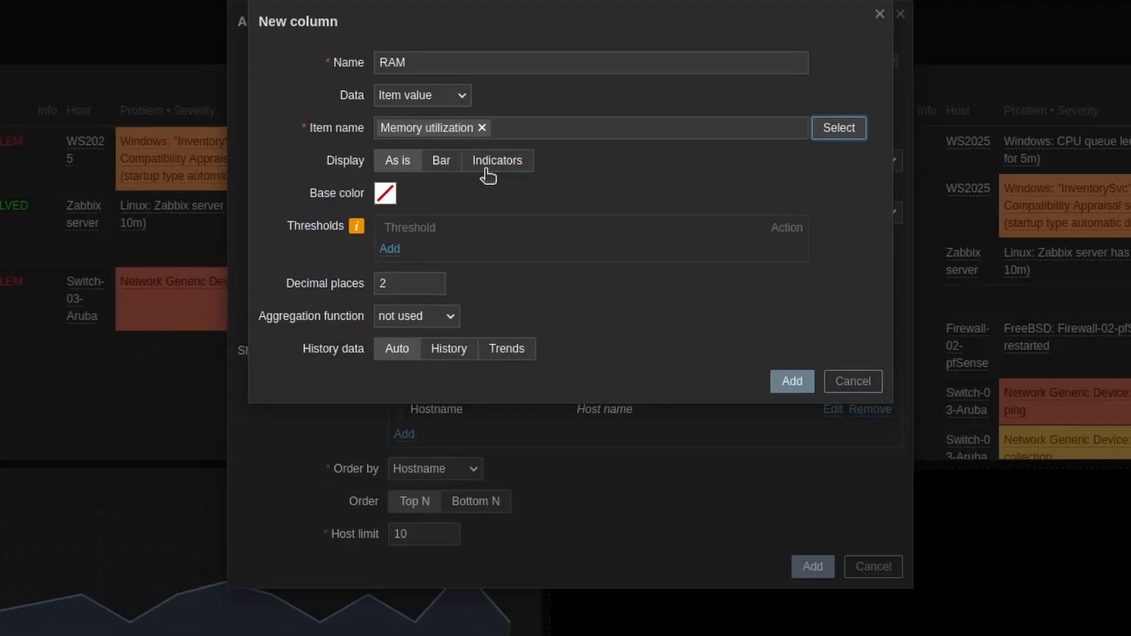
left_click(497, 161)
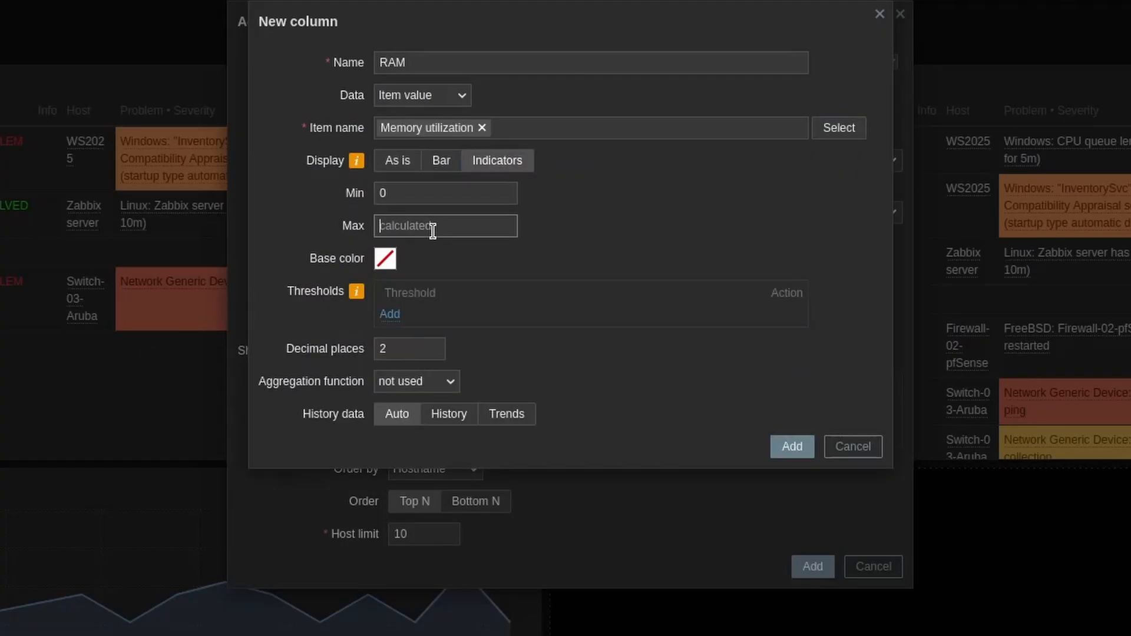
type("100")
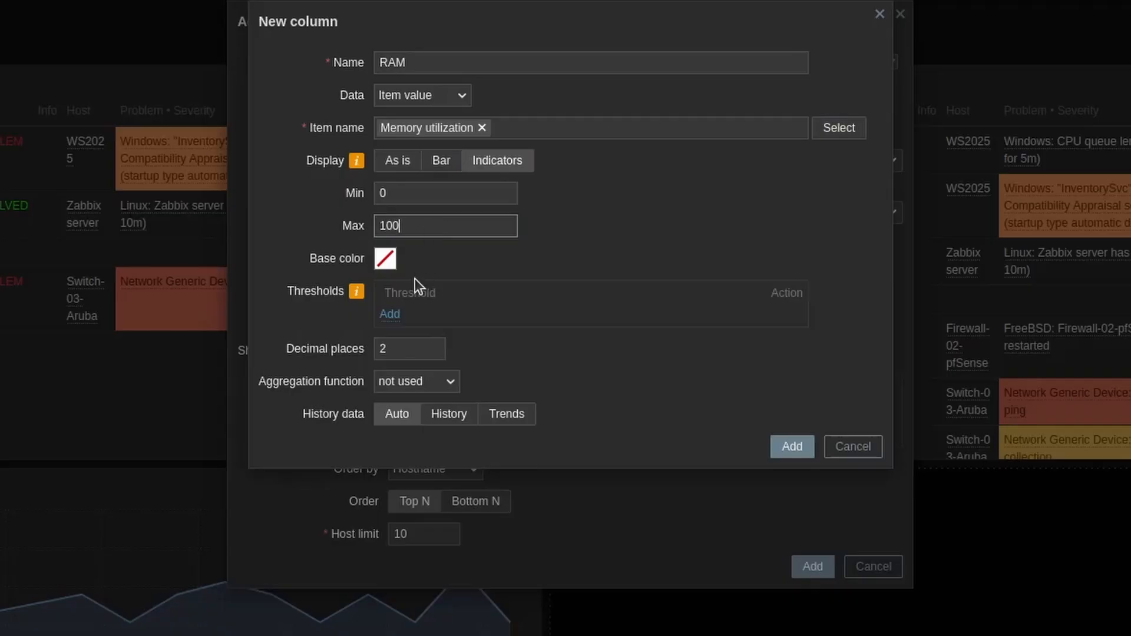
mouse_move(389, 322)
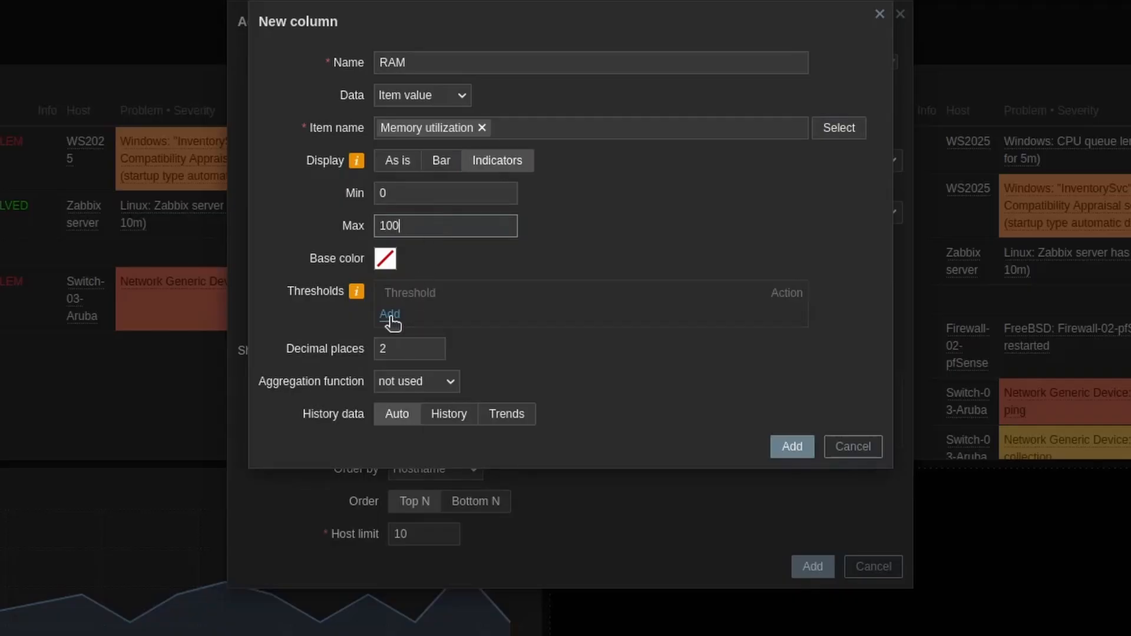
left_click(389, 314)
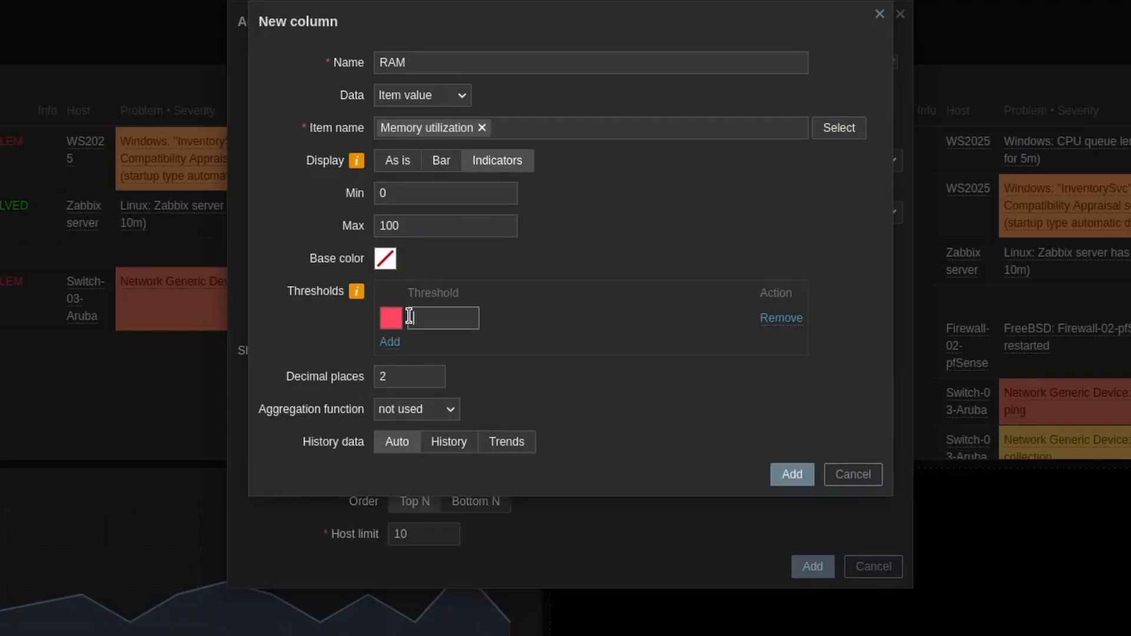
left_click(388, 341)
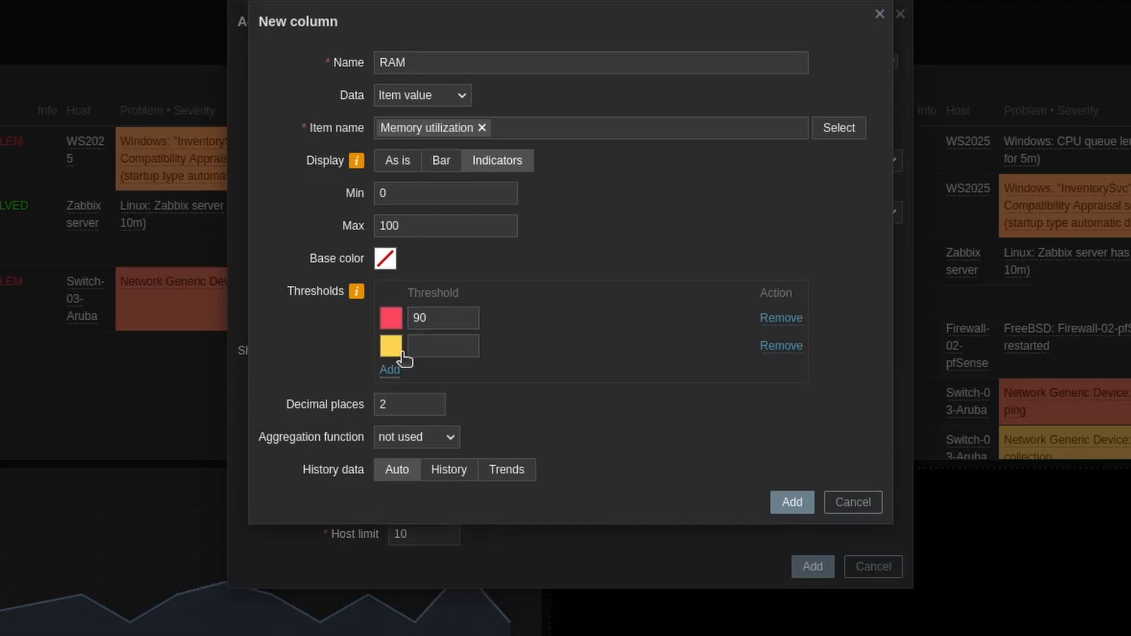
type("75")
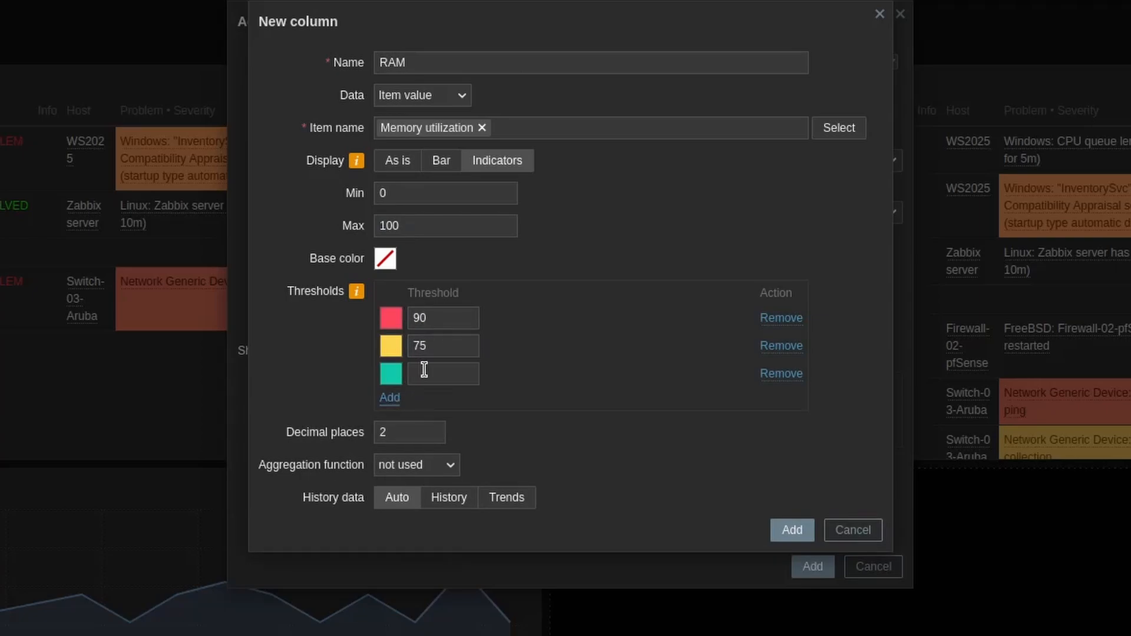
type("0")
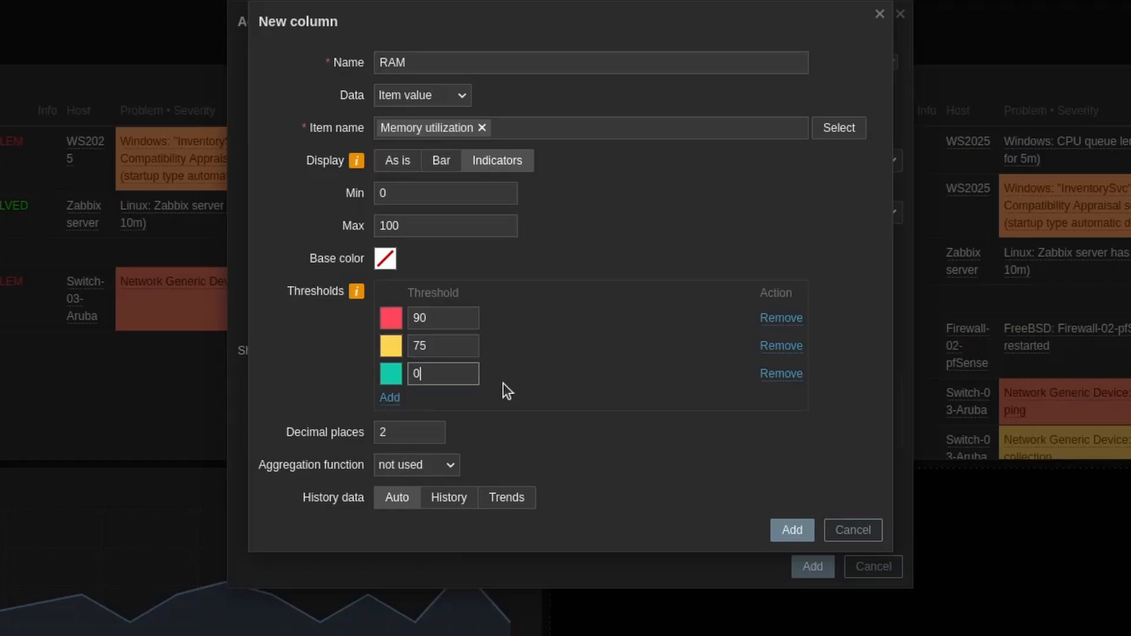
mouse_move(501, 427)
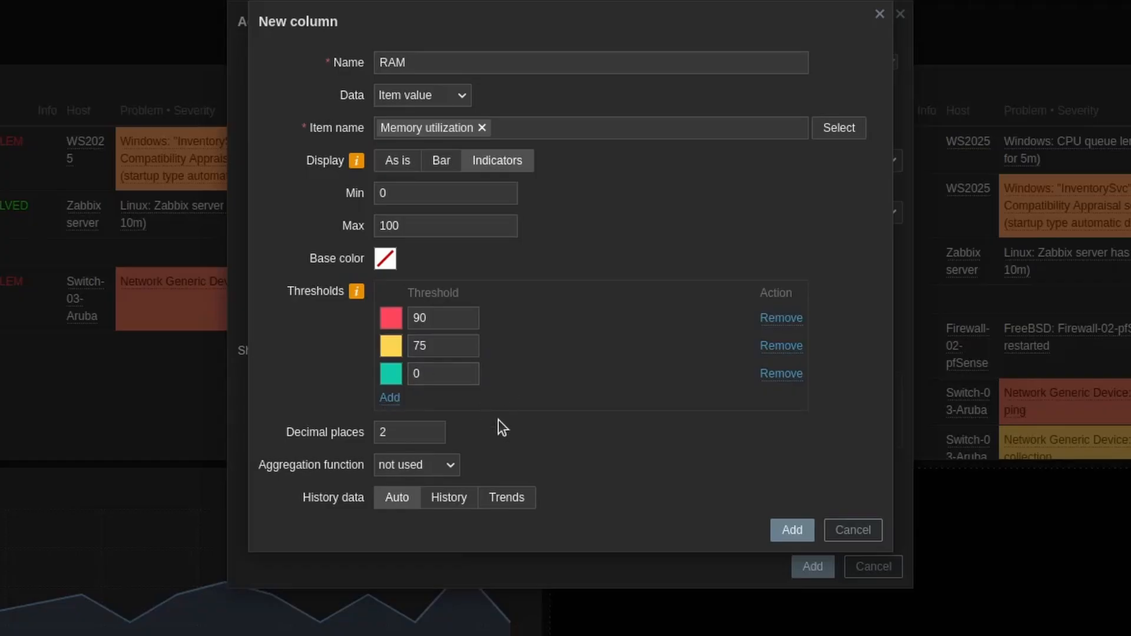
mouse_move(683, 501)
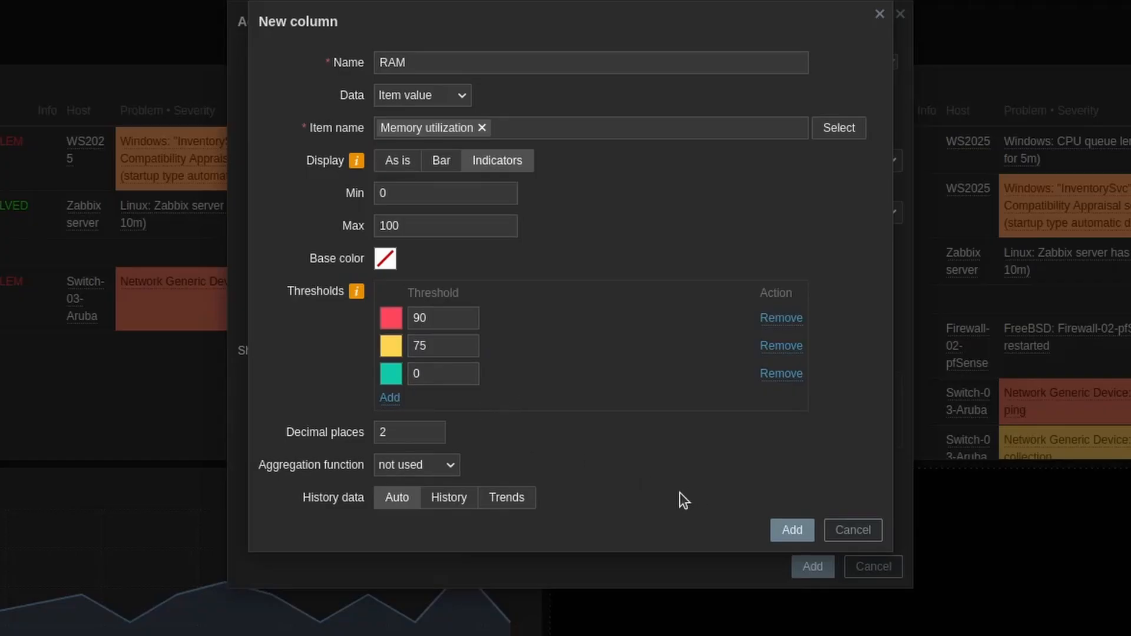
mouse_move(363, 13)
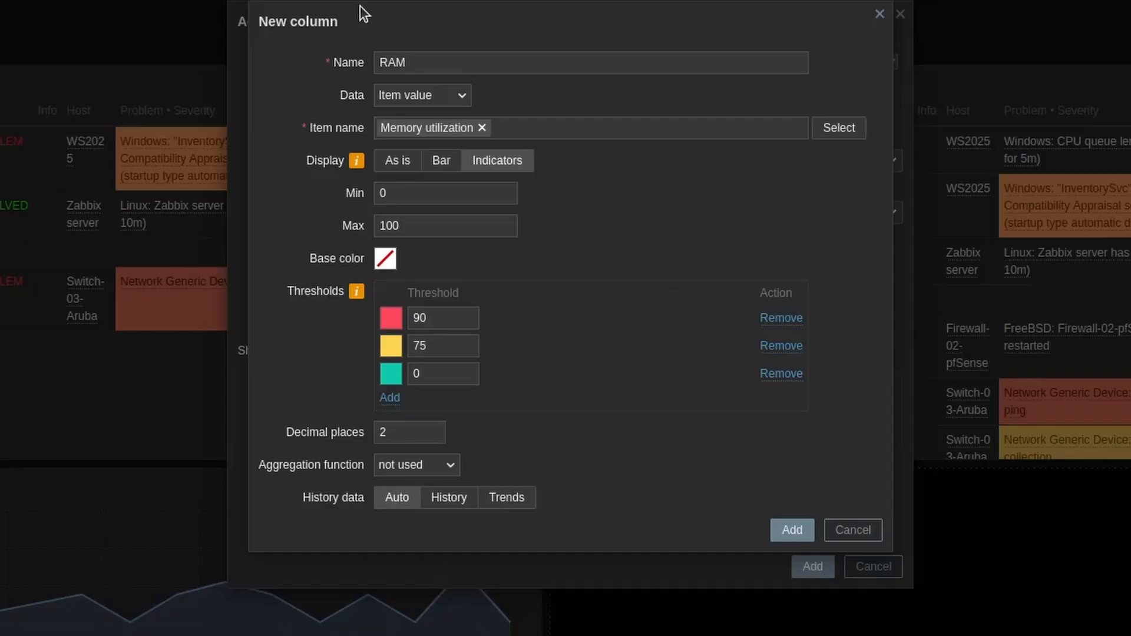
left_click(791, 530)
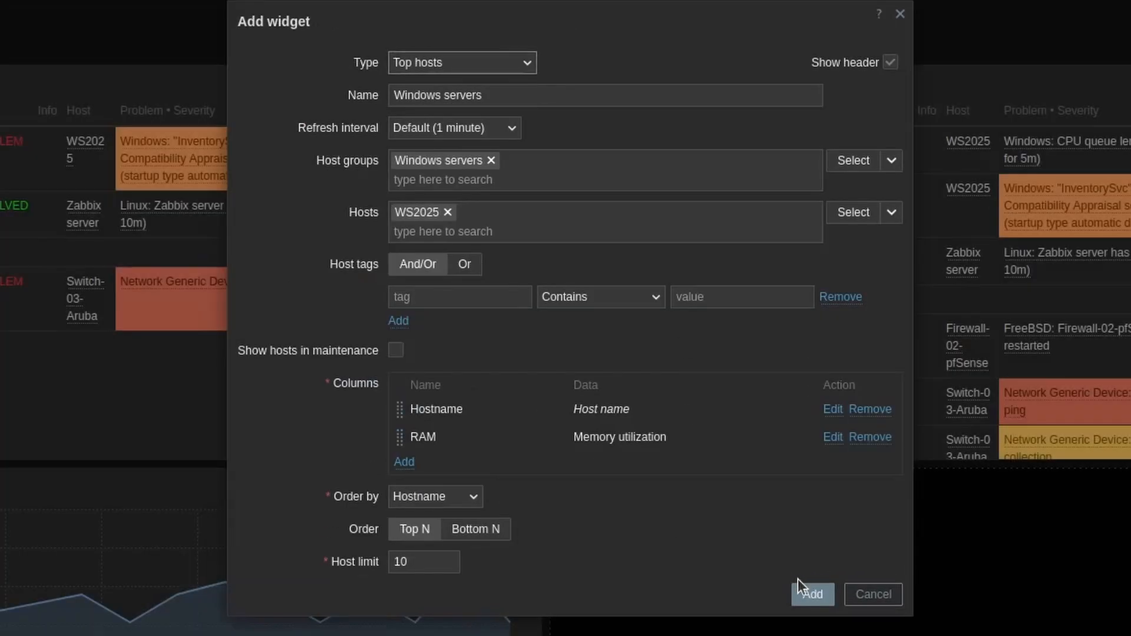
Step: Add the Windows servers widget showing WS2025 RAM at 81.79%, then reopen its settings
left_click(812, 594)
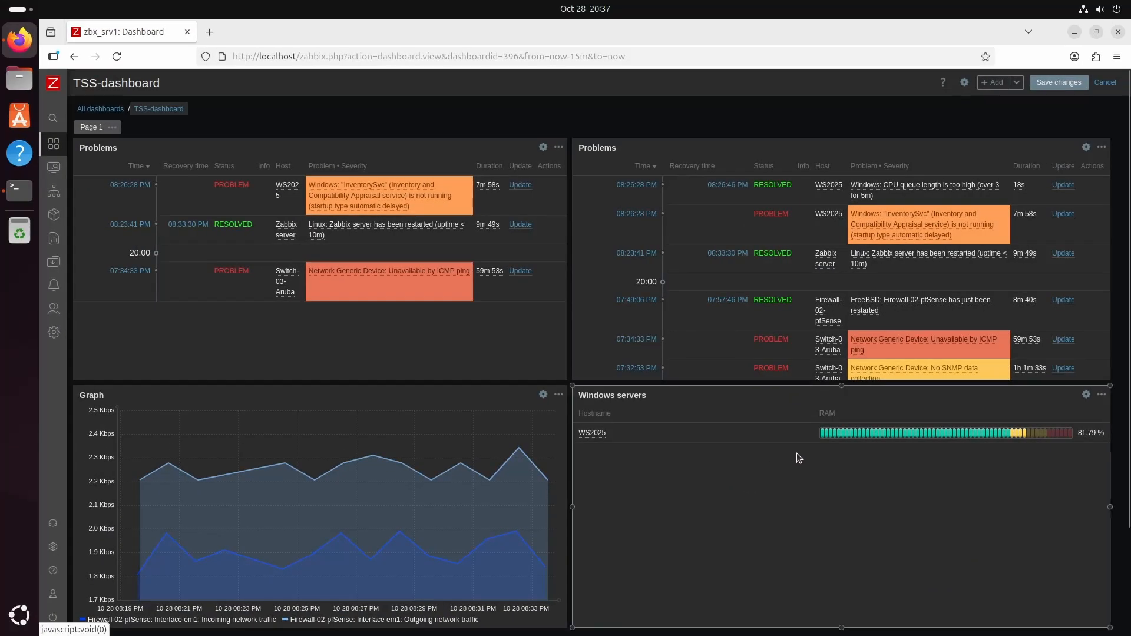
mouse_move(827, 442)
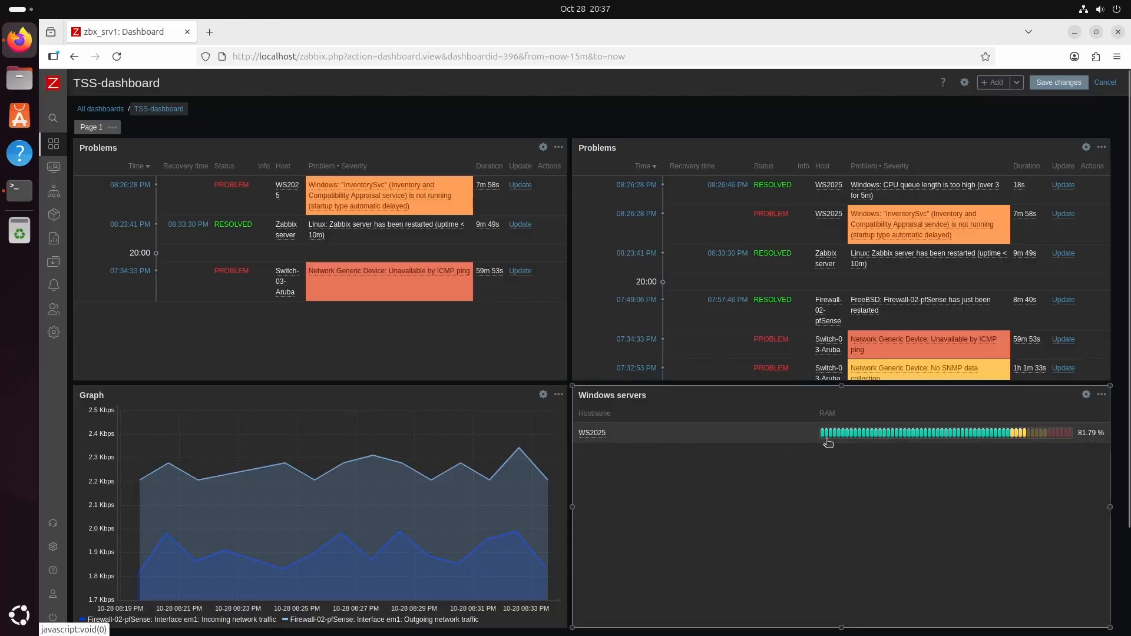
mouse_move(1025, 439)
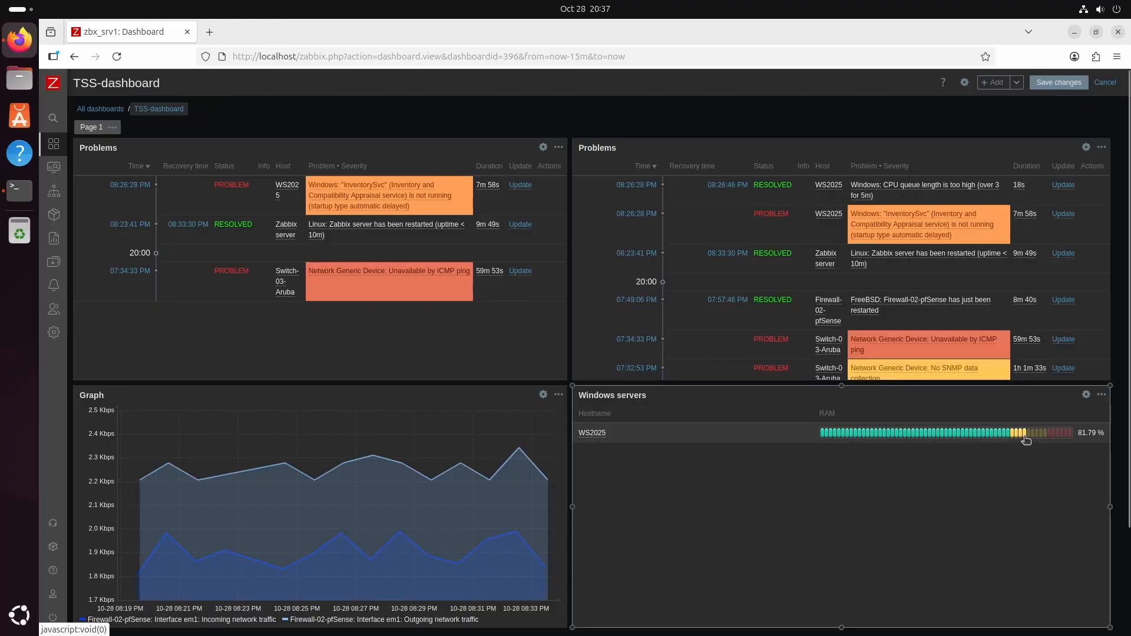
mouse_move(1086, 440)
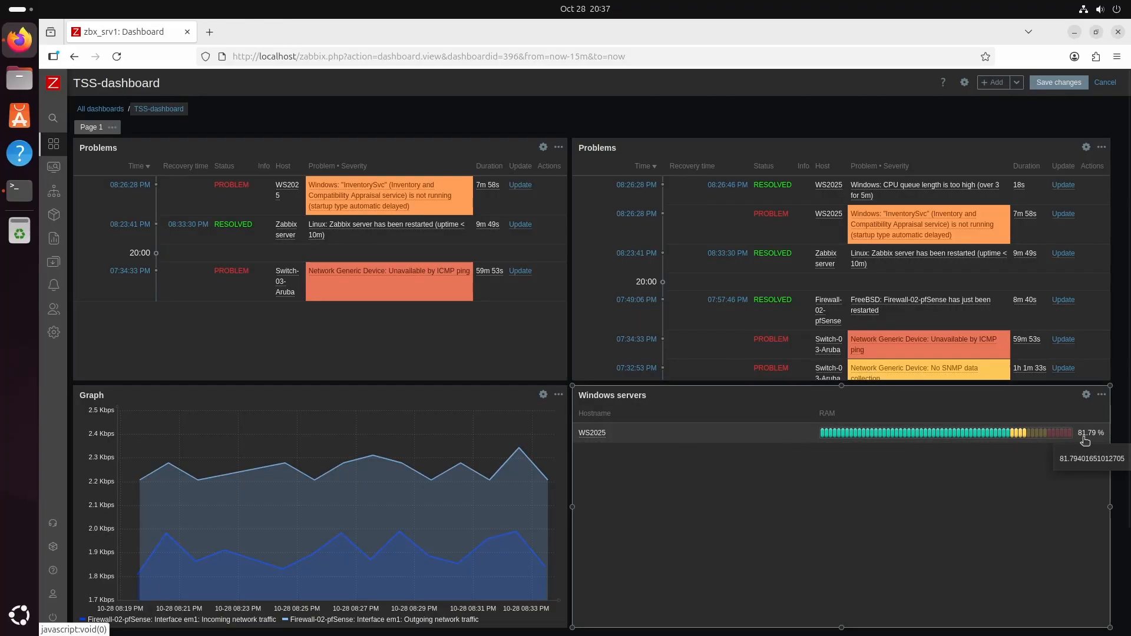
mouse_move(1074, 469)
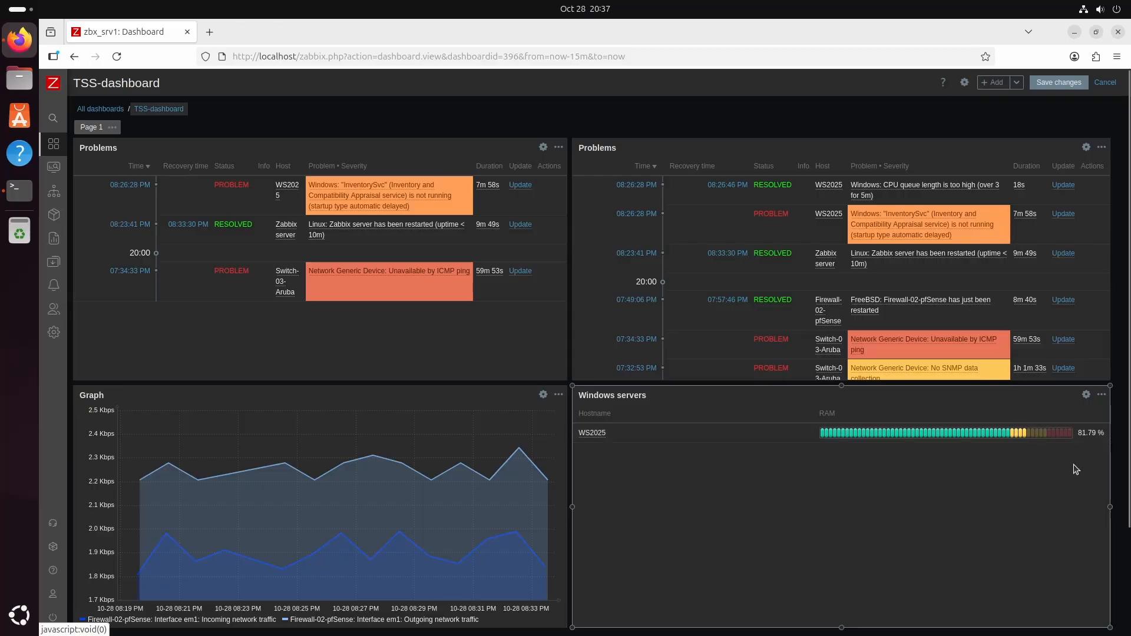
mouse_move(1061, 466)
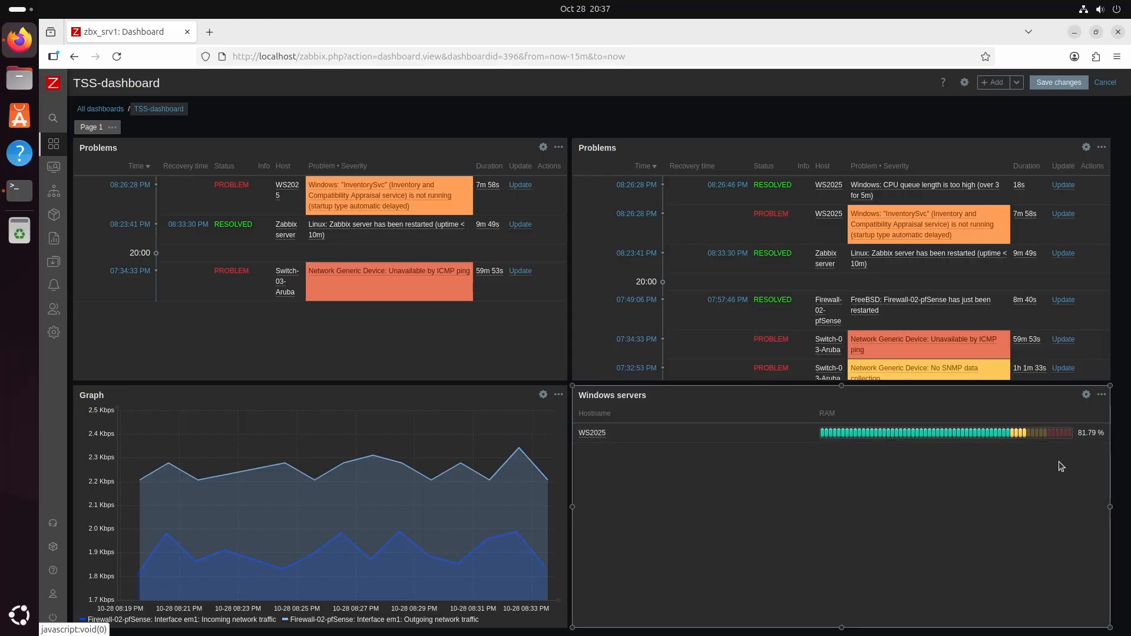
left_click(1086, 395)
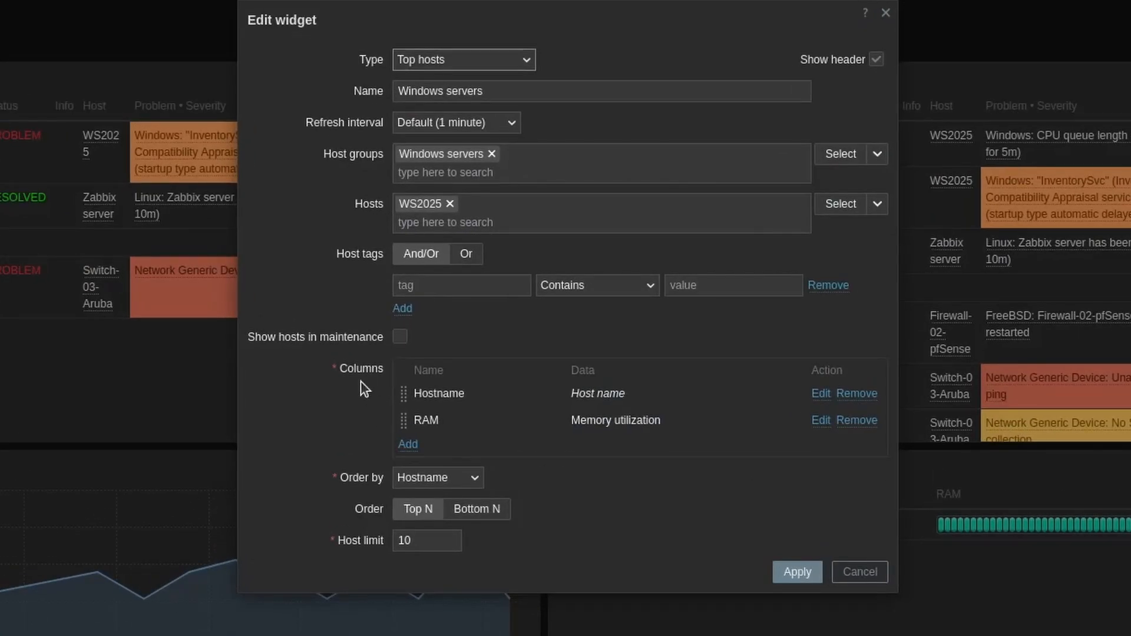
Step: Start a C-disks column using WS2025's FS [(C:)]: Space: Used, in % item
left_click(407, 444)
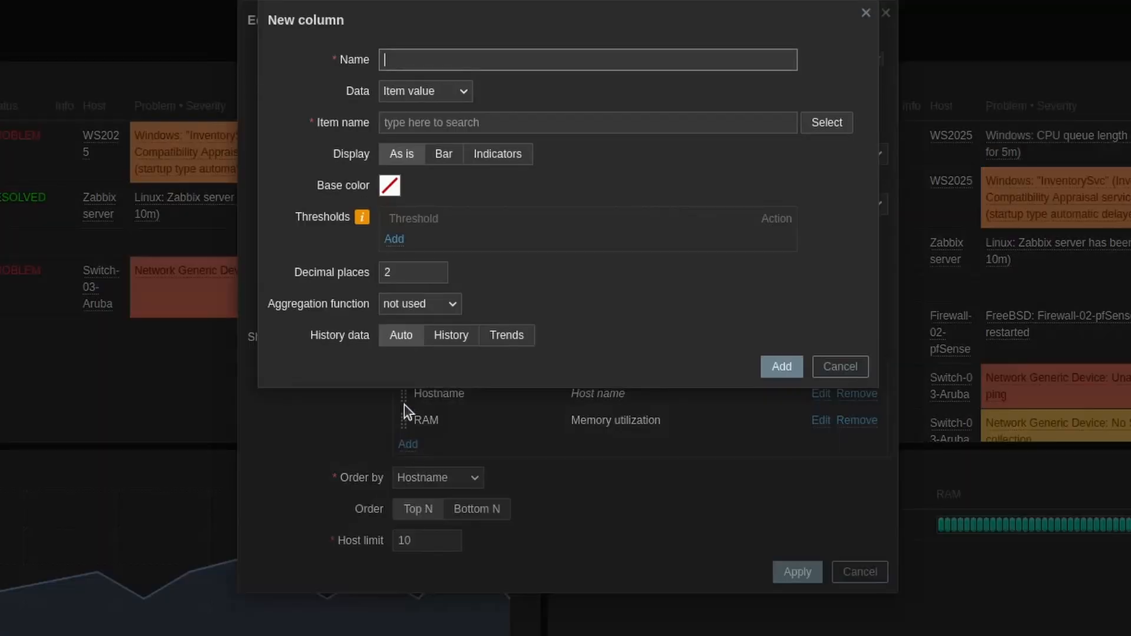
type("C-disks")
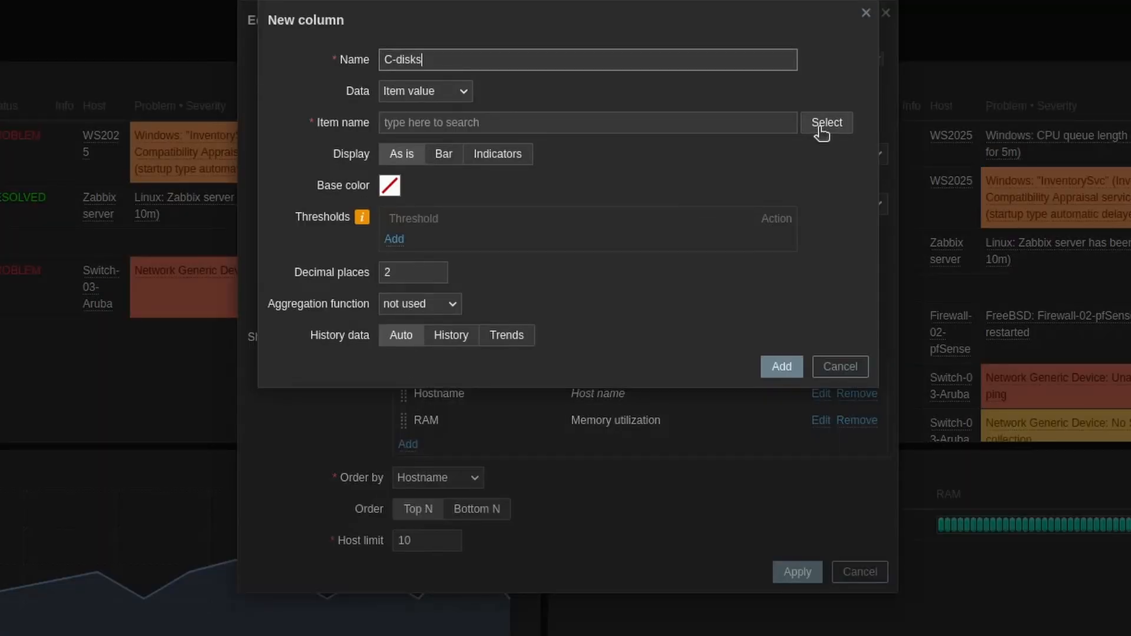
mouse_move(330, 142)
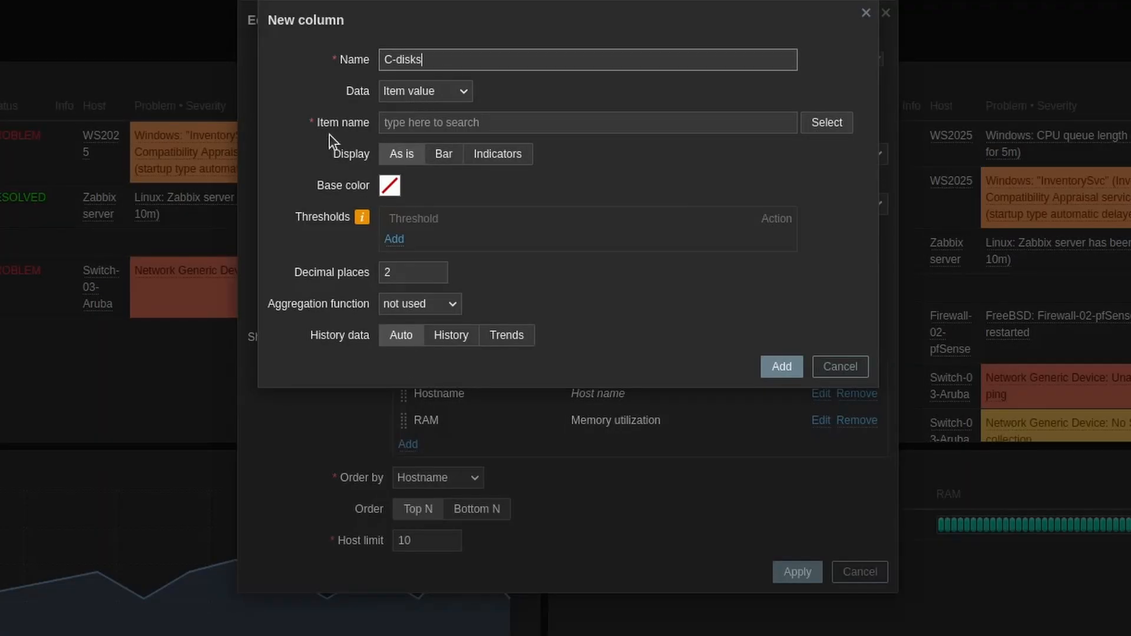
left_click(825, 122)
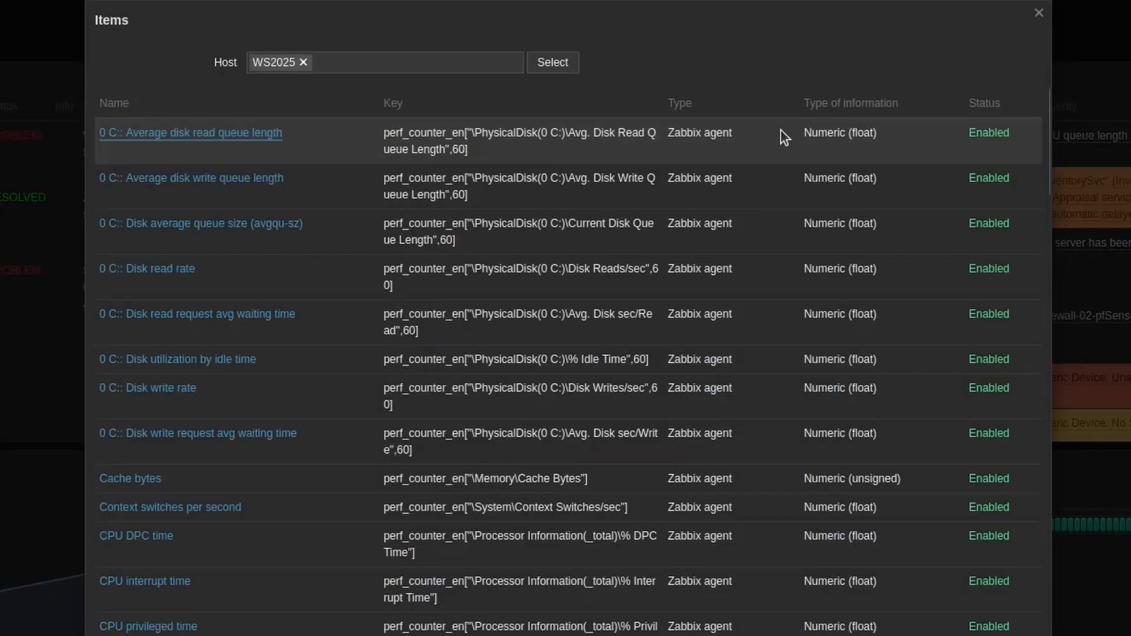
mouse_move(414, 306)
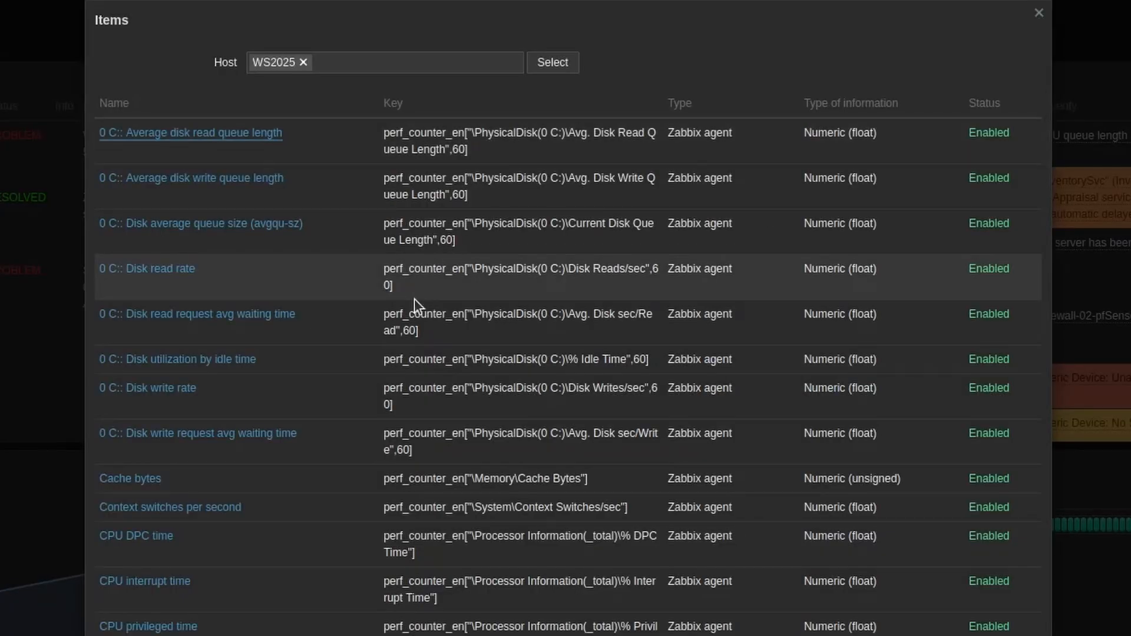
scroll("down", 3)
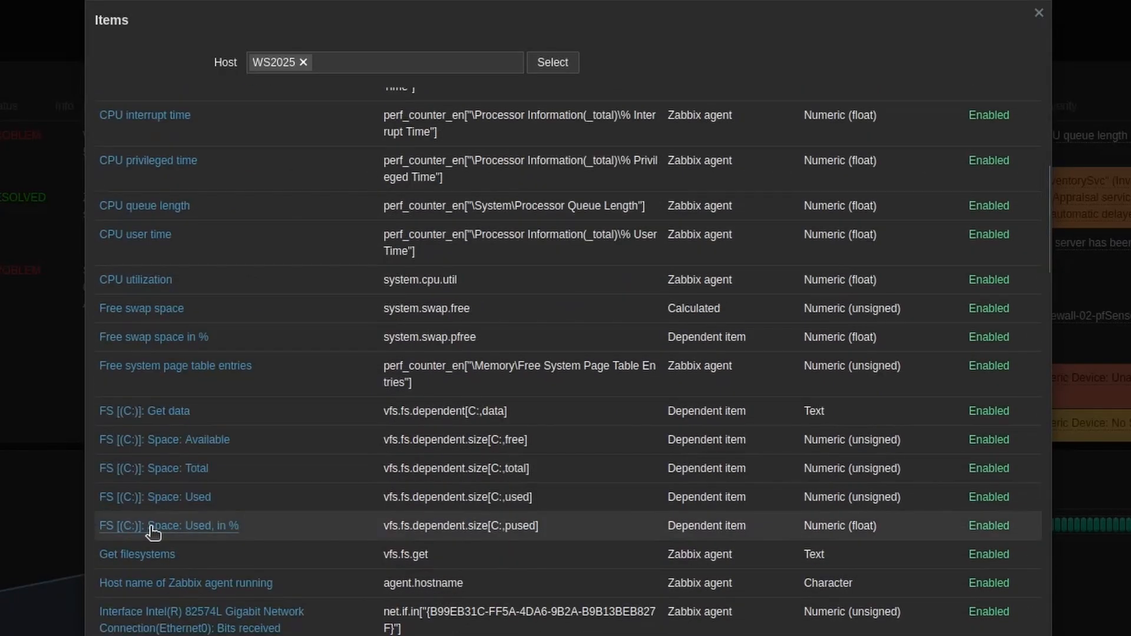
mouse_move(184, 532)
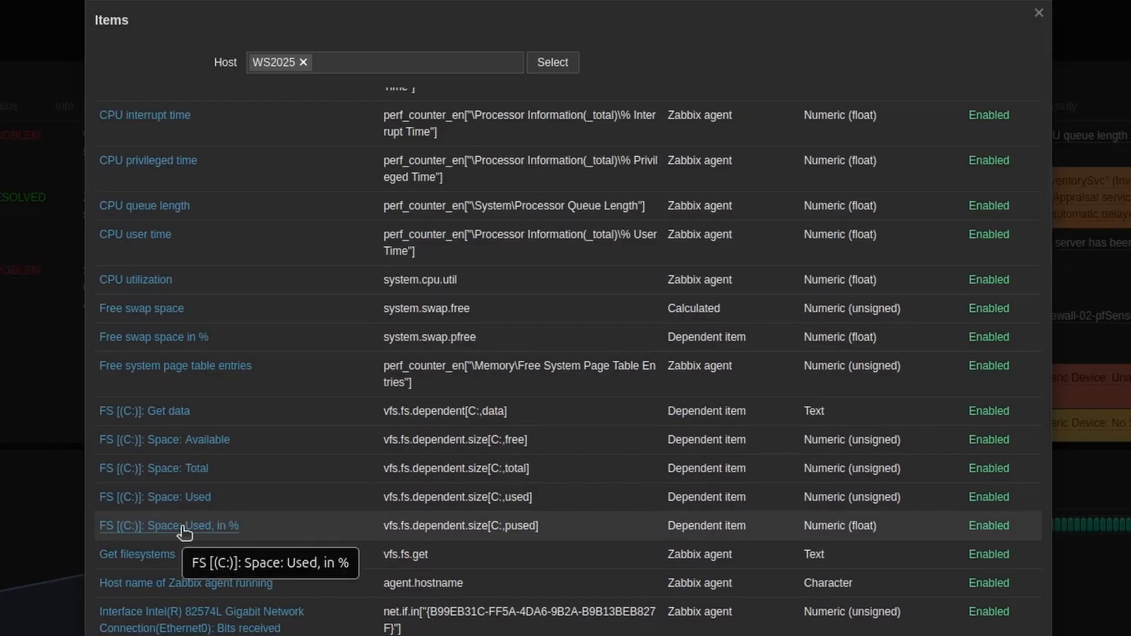
left_click(168, 525)
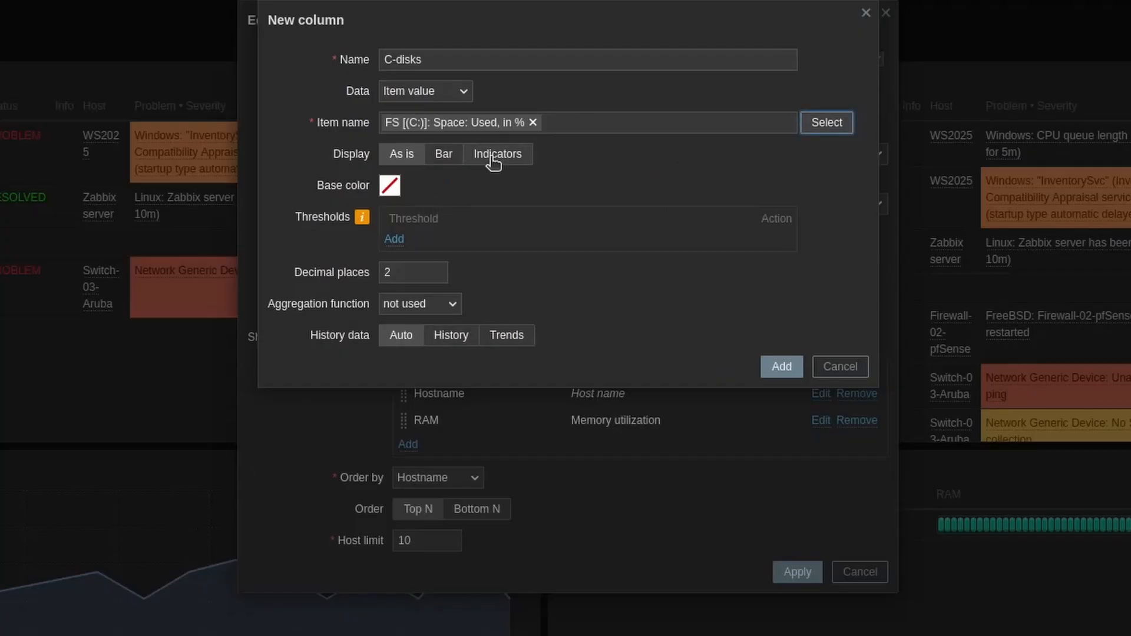
Step: Display C-disks as indicators with thresholds 90/75/0 and add the column
left_click(497, 154)
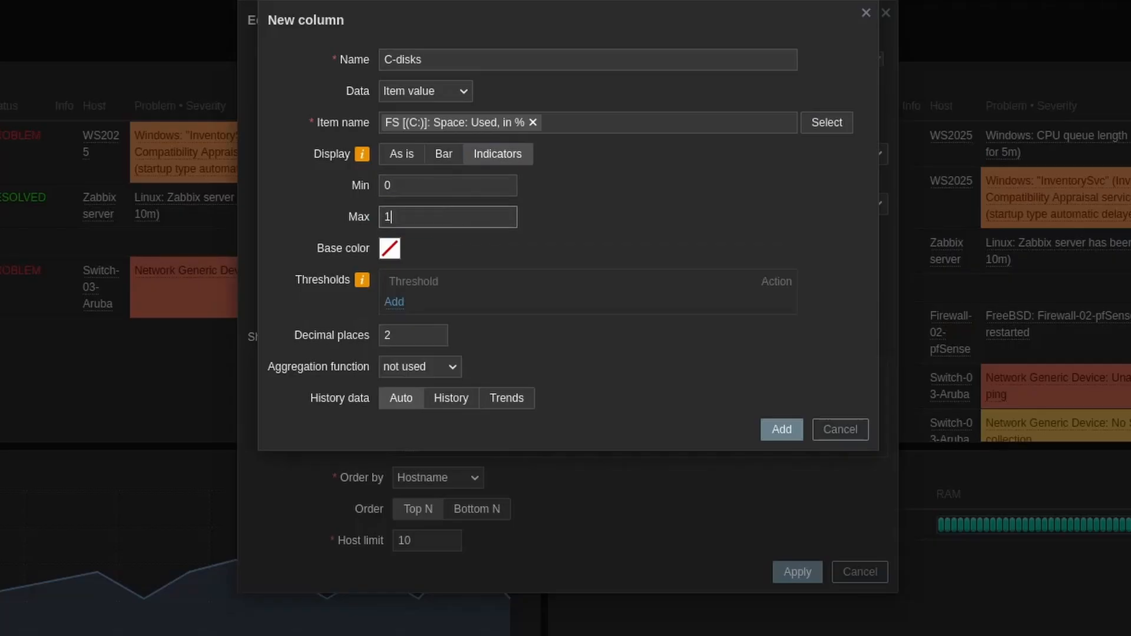
left_click(394, 302)
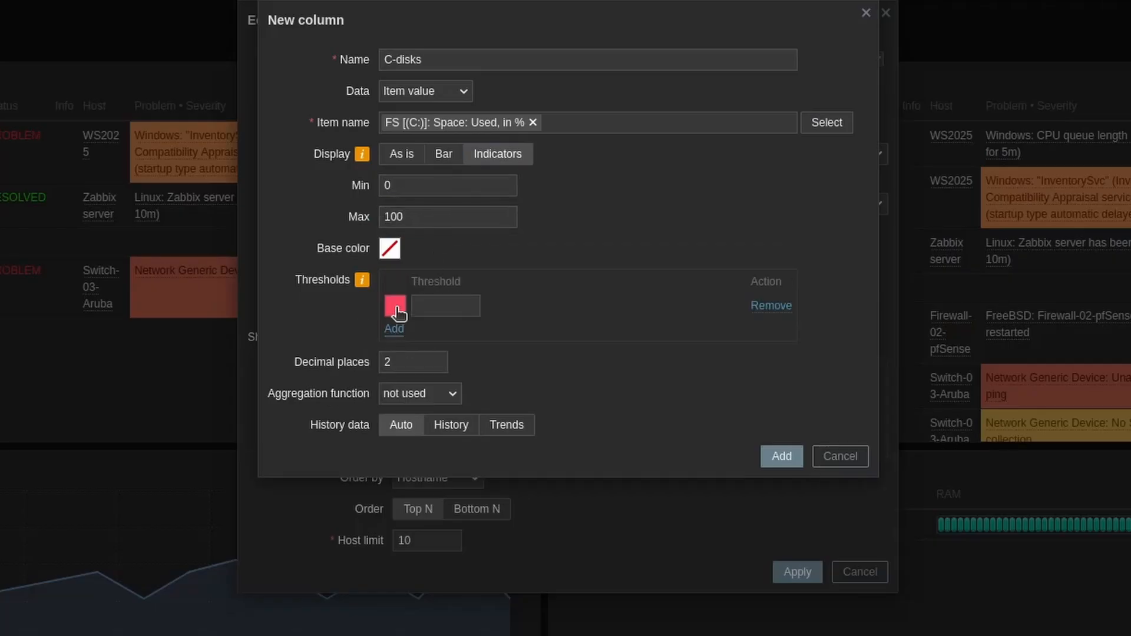
type("90")
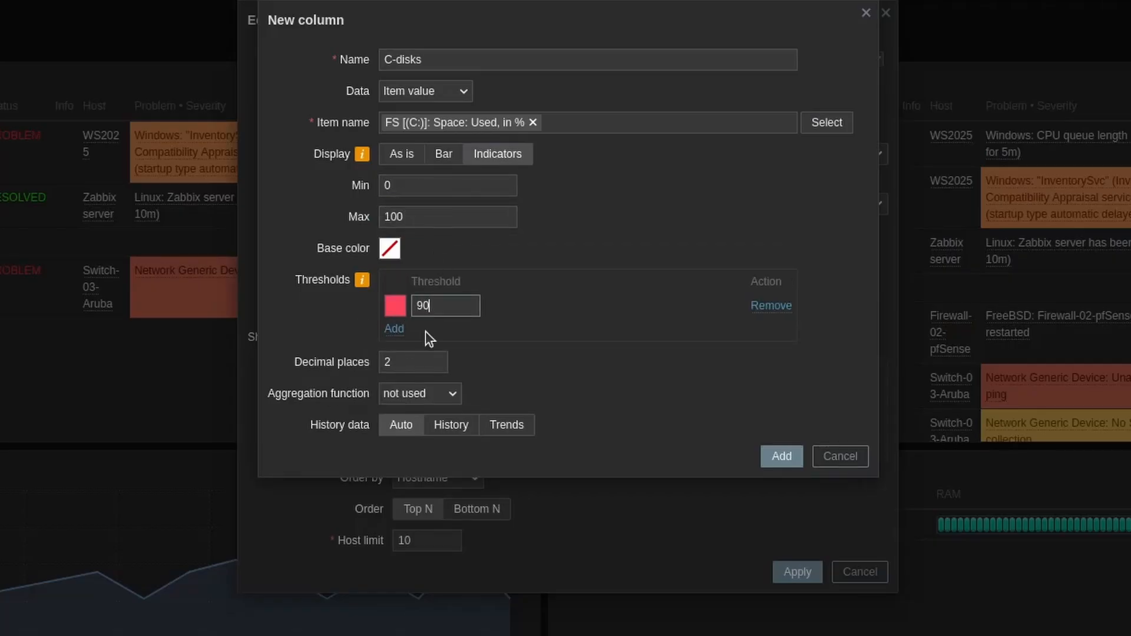
left_click(394, 329)
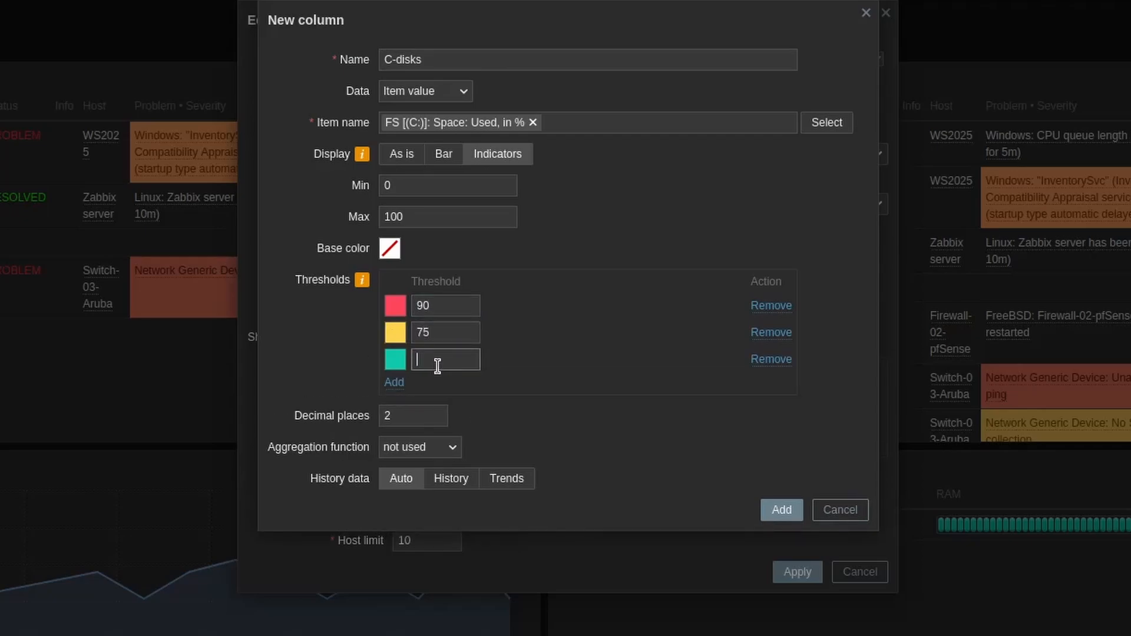
left_click(780, 510)
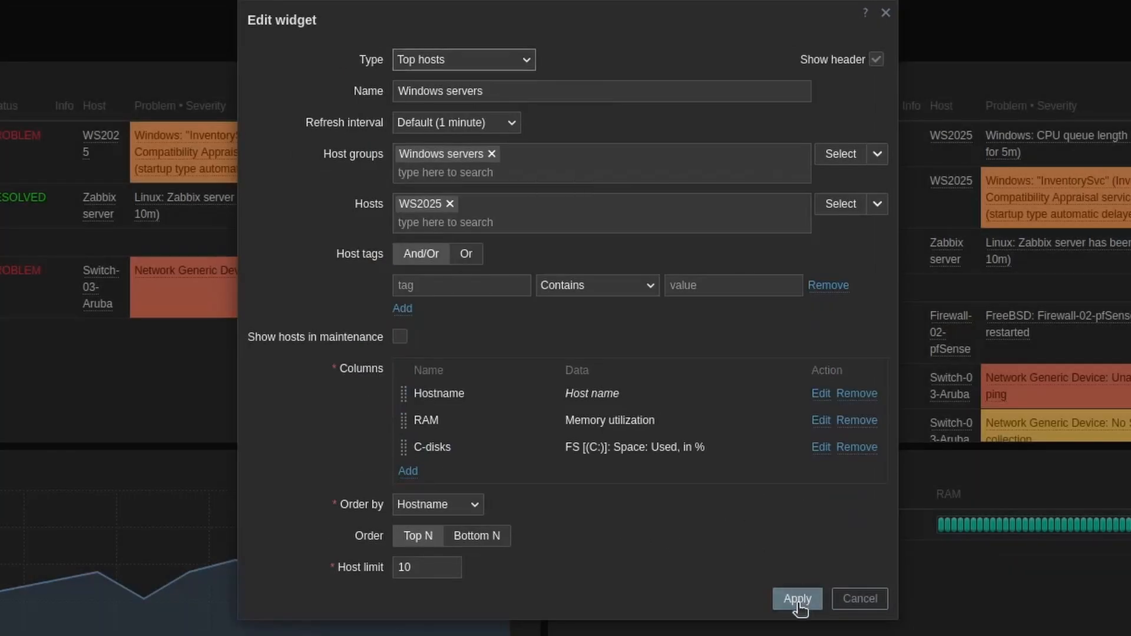
left_click(796, 599)
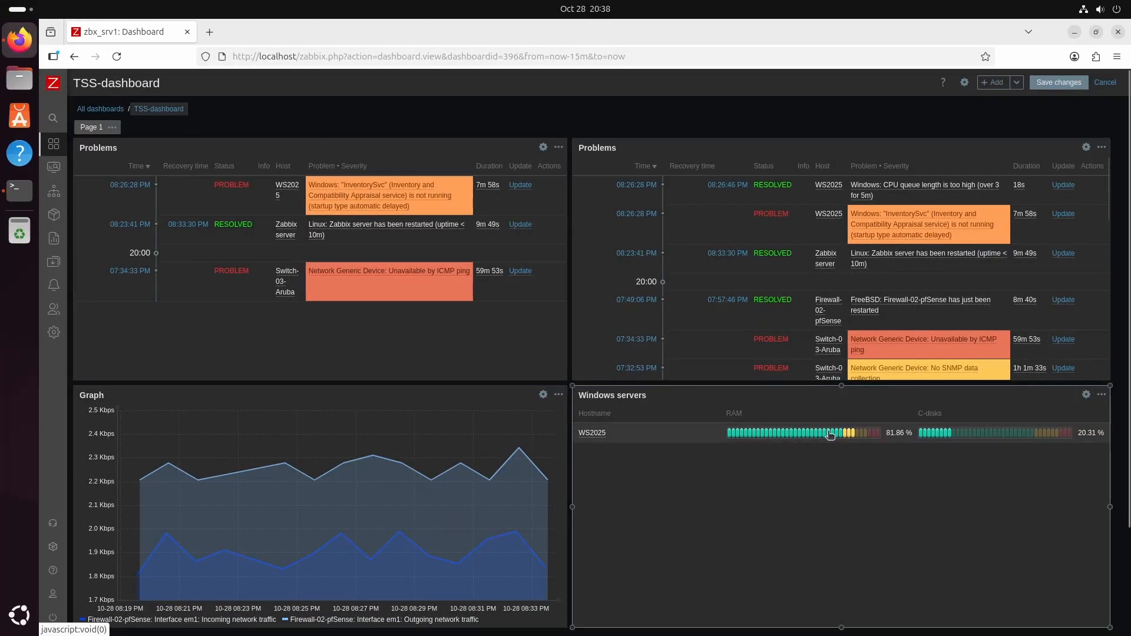
mouse_move(994, 440)
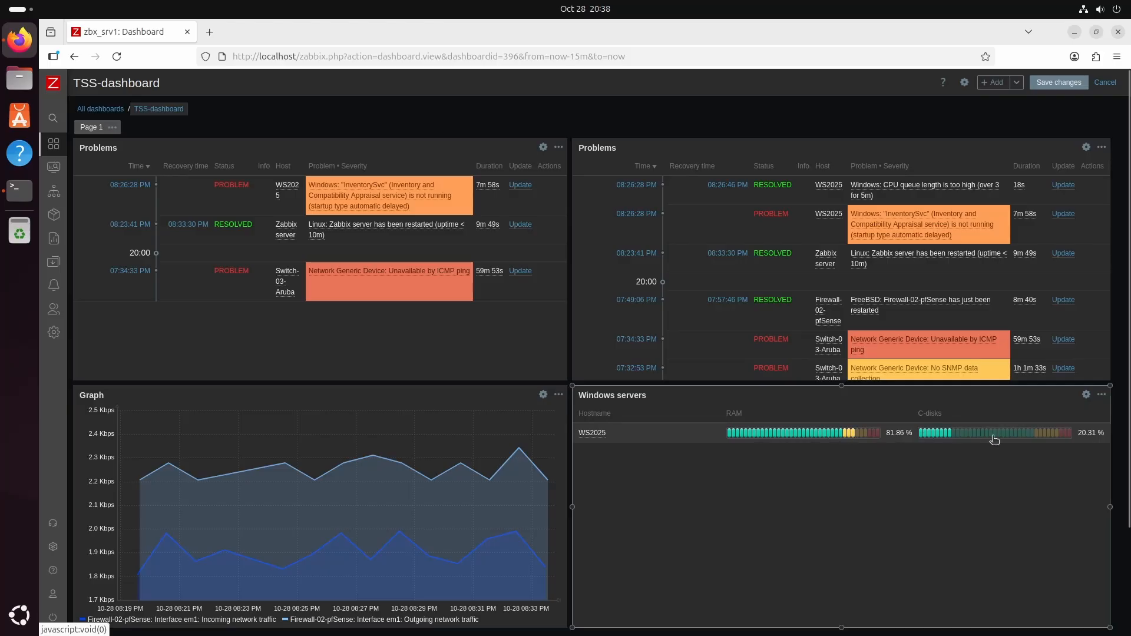
mouse_move(1029, 467)
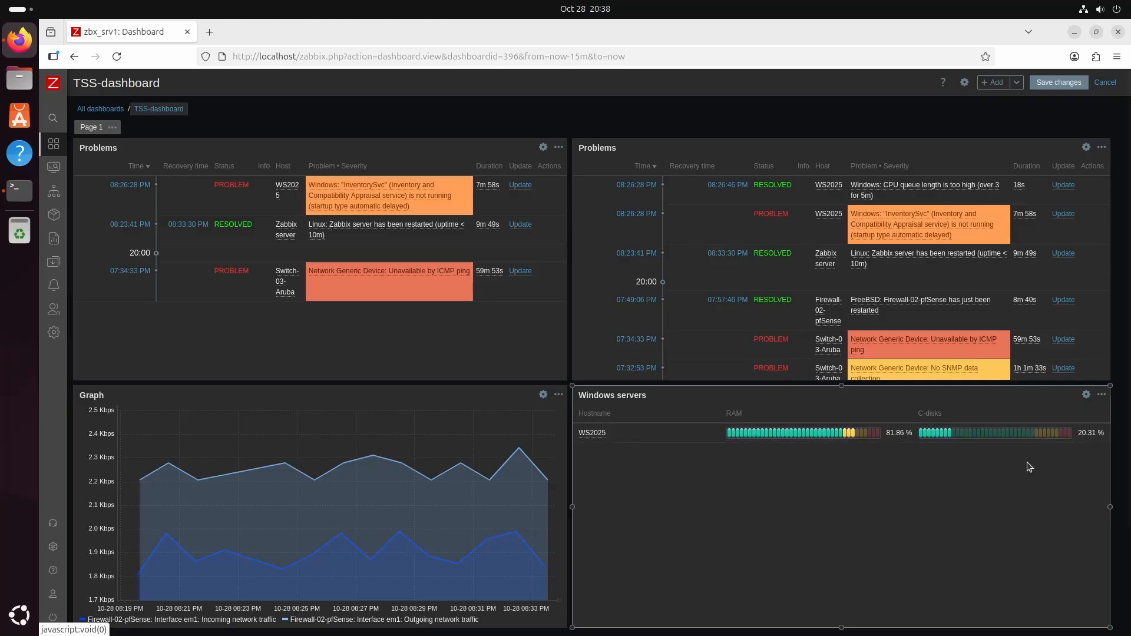
mouse_move(1024, 466)
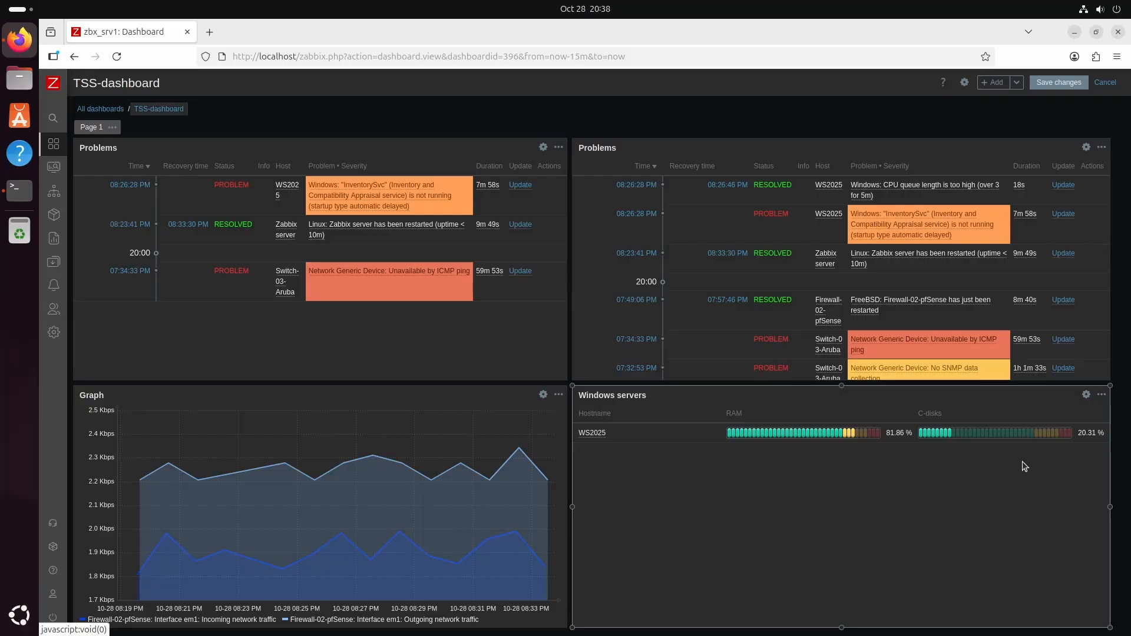
mouse_move(526, 438)
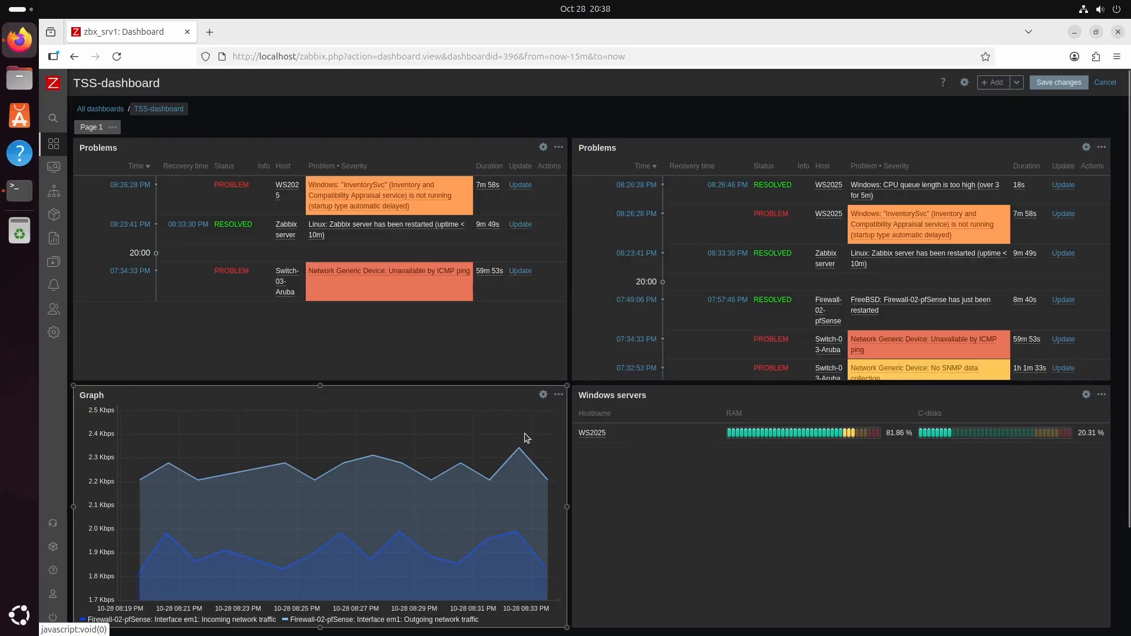
Step: Delete the network traffic graph and start a new Graph widget named CPU-usage
left_click(558, 395)
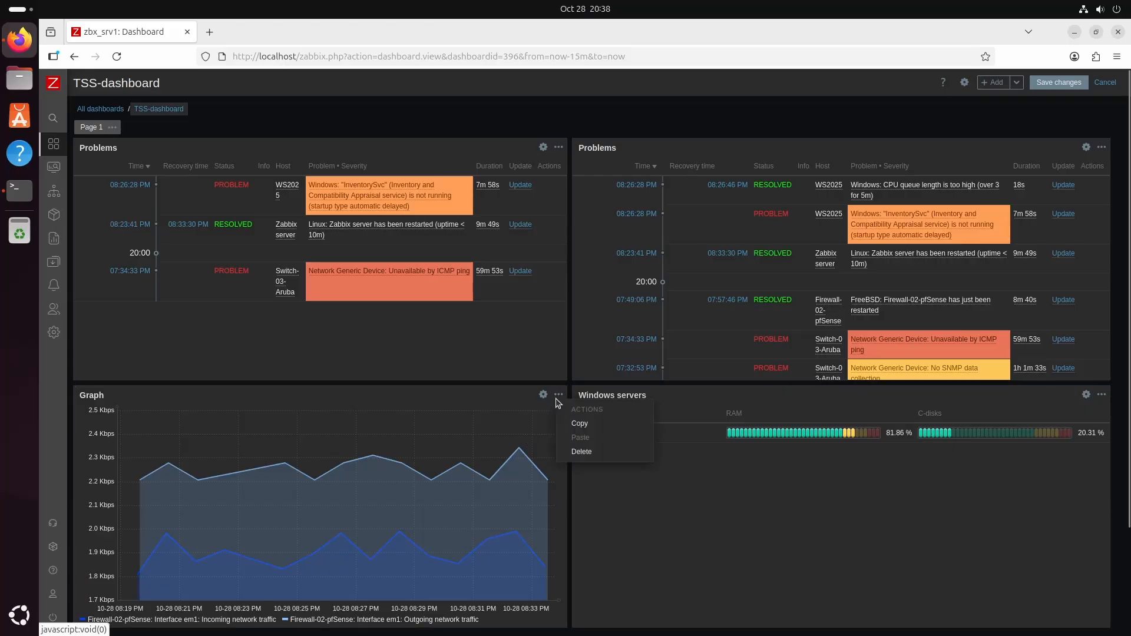
left_click(581, 450)
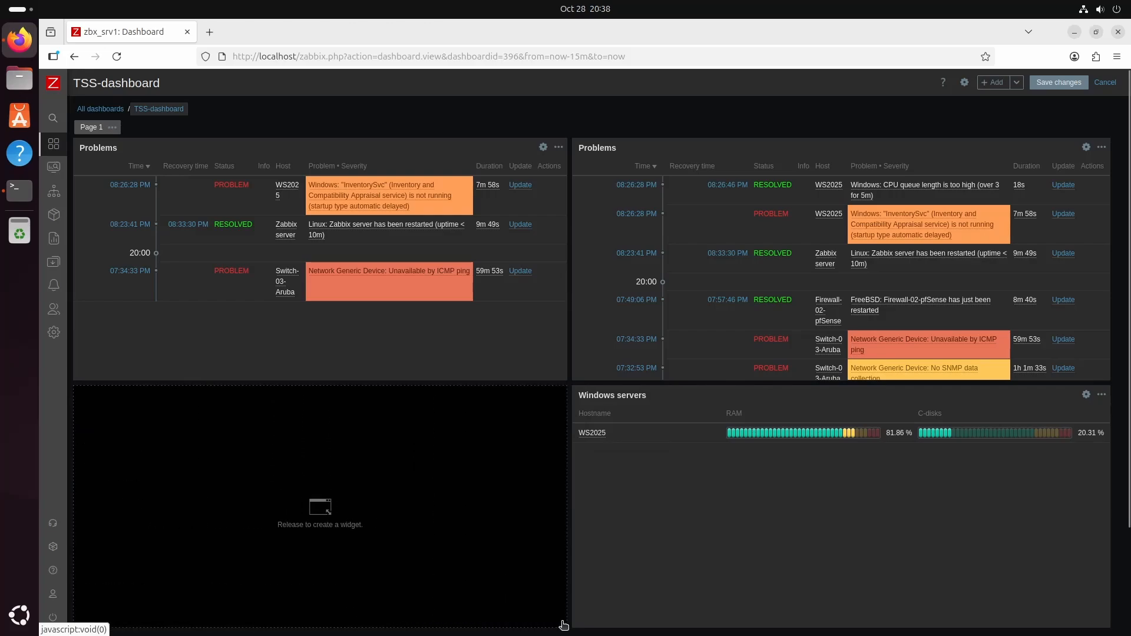
left_click(516, 136)
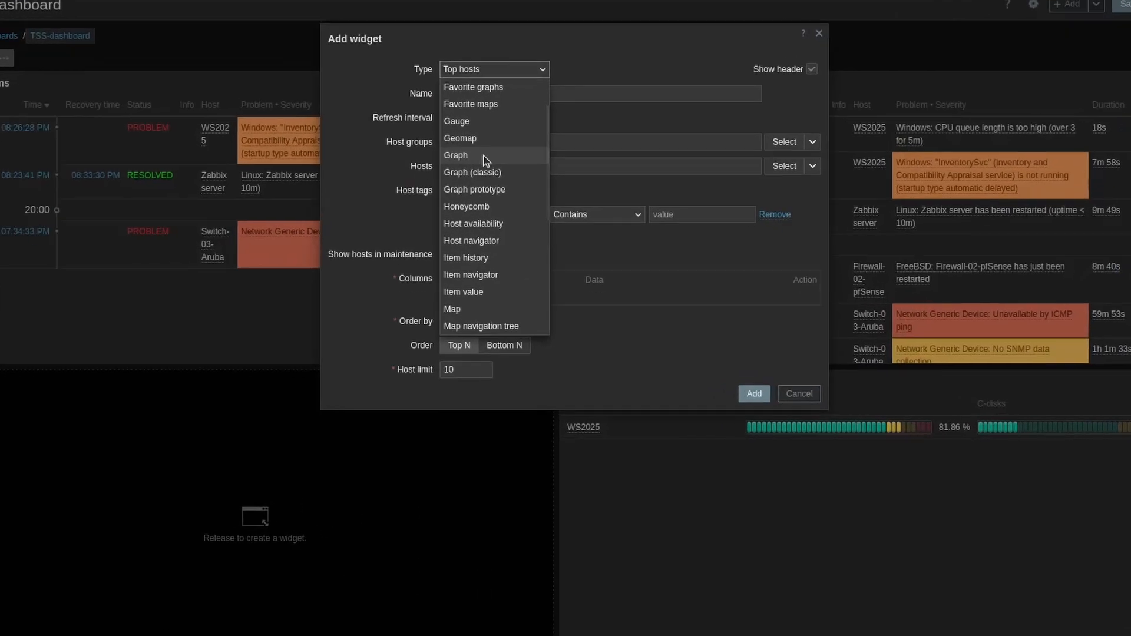
left_click(455, 155)
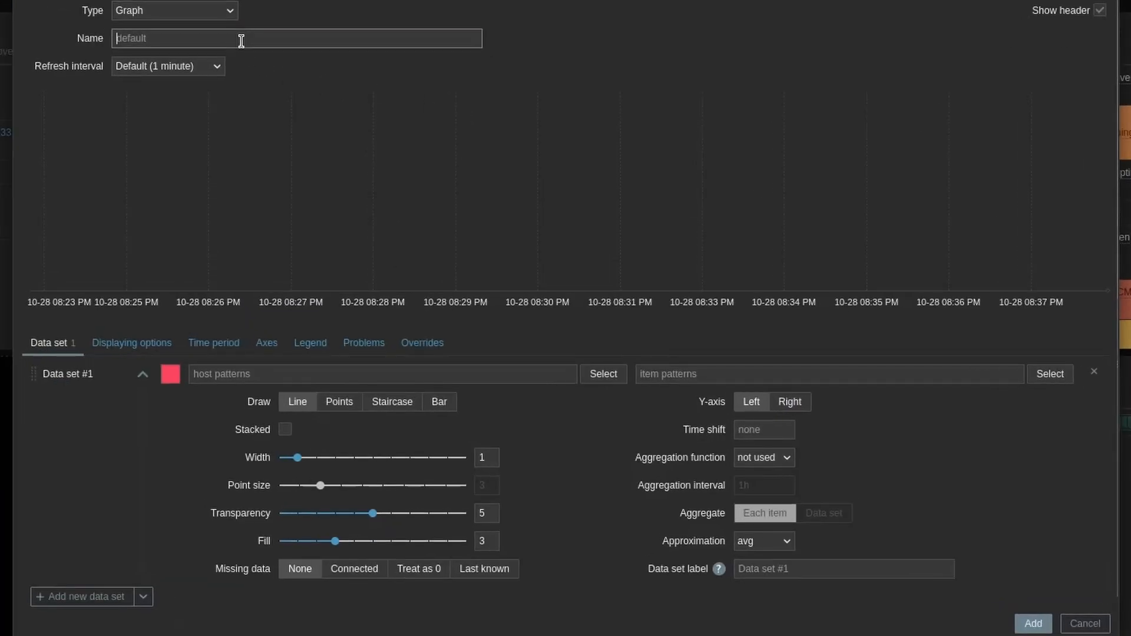
type("CPU")
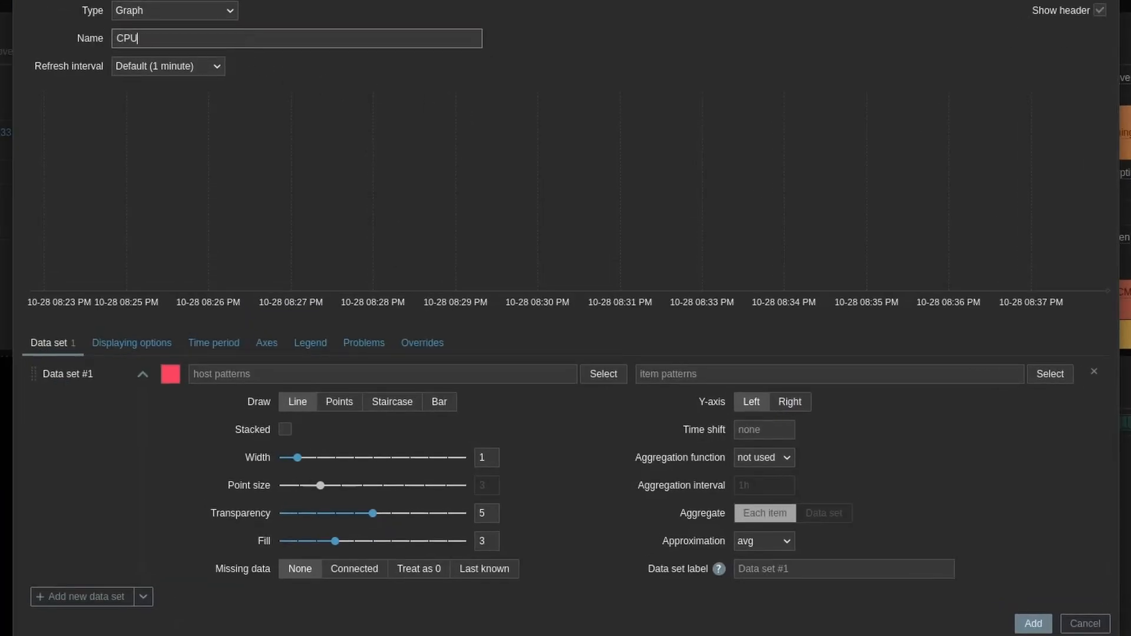
type("-usage")
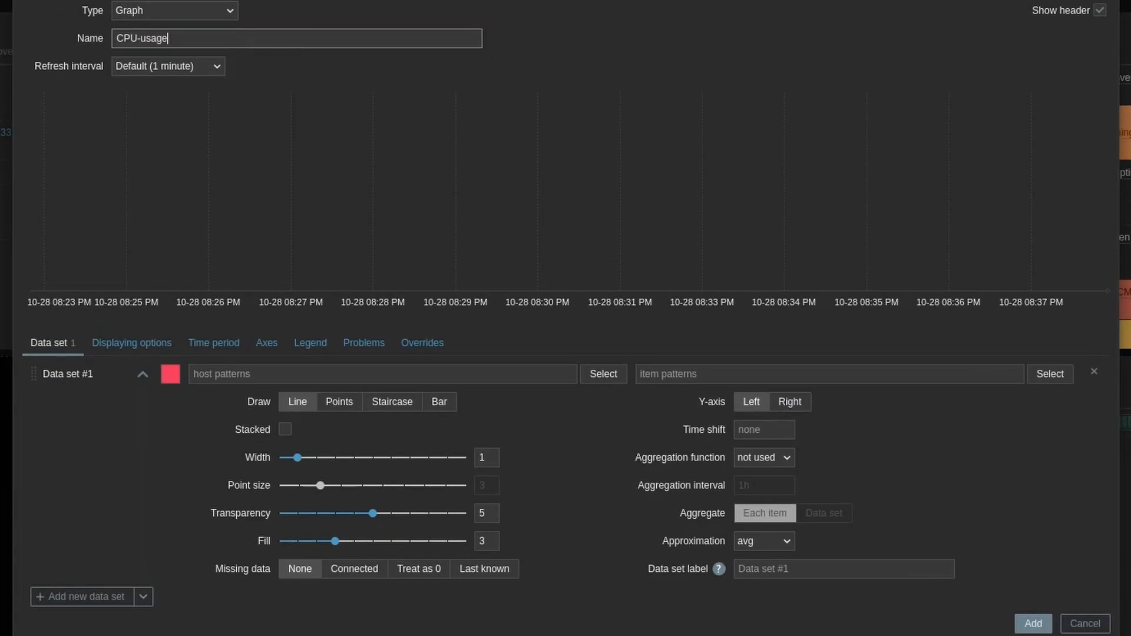
mouse_move(138, 279)
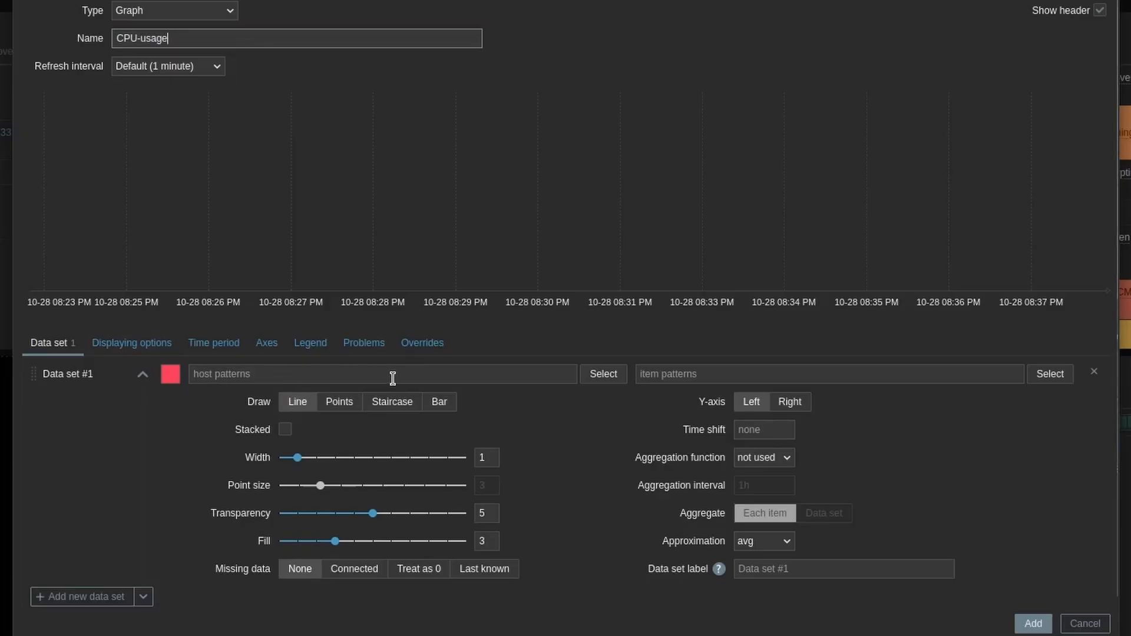
Step: Make the CPU-usage graph chart host WS2025's CPU utilization item
left_click(602, 374)
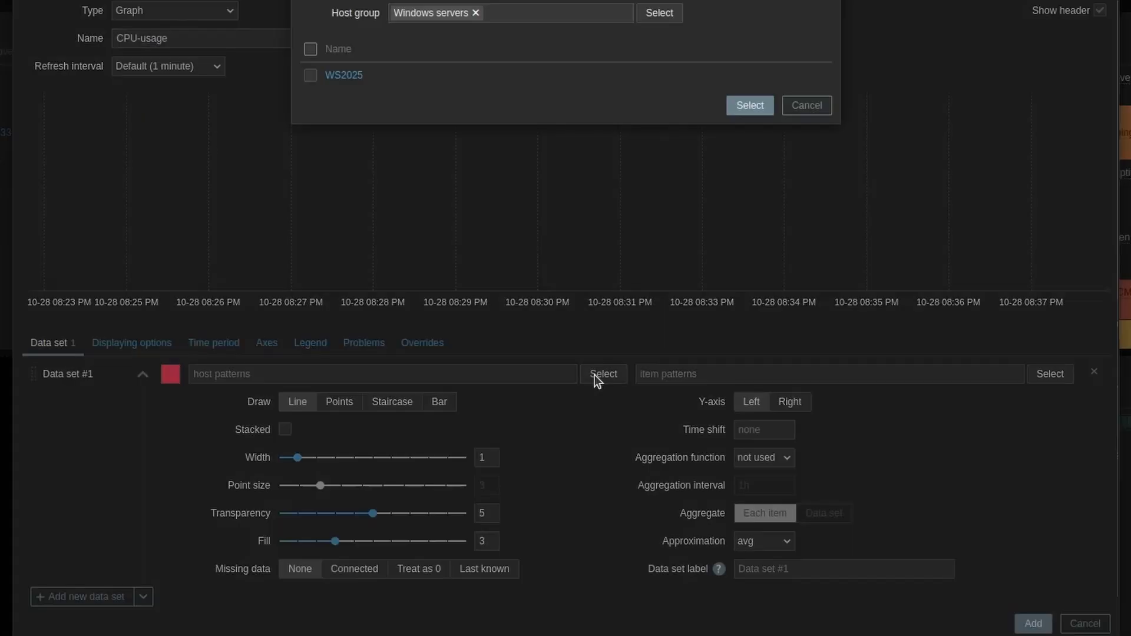
mouse_move(387, 41)
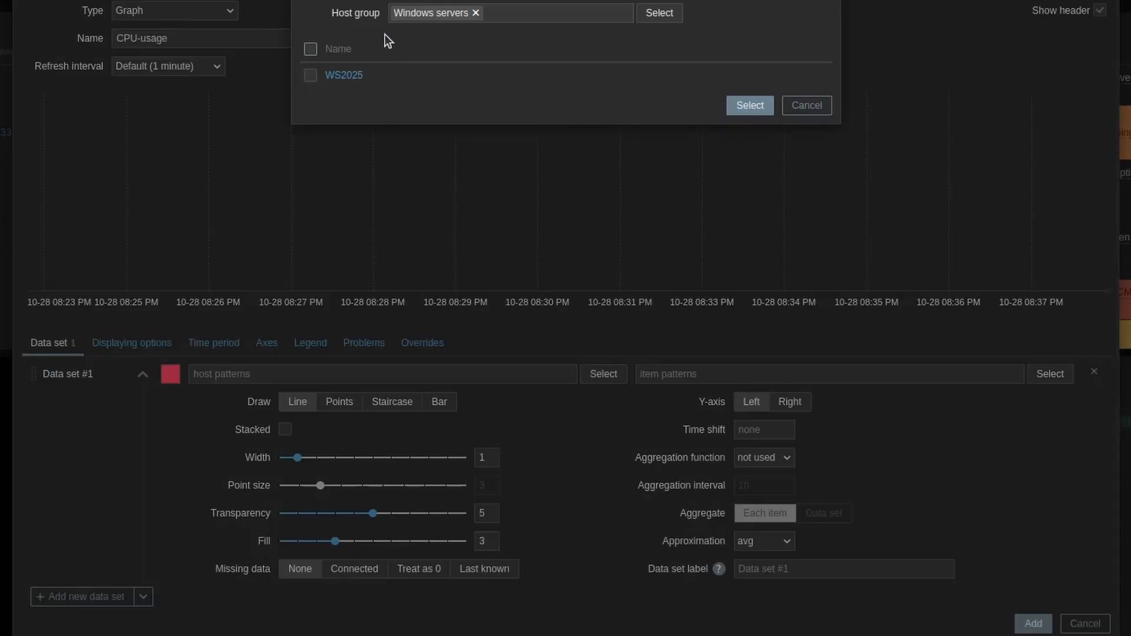
left_click(311, 74)
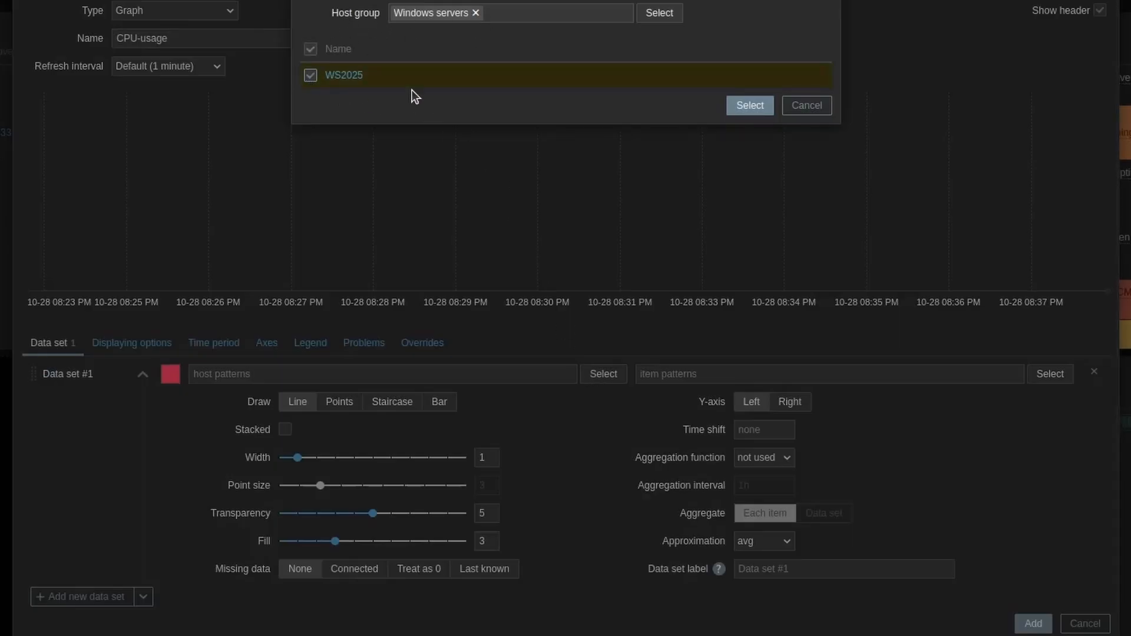
left_click(748, 105)
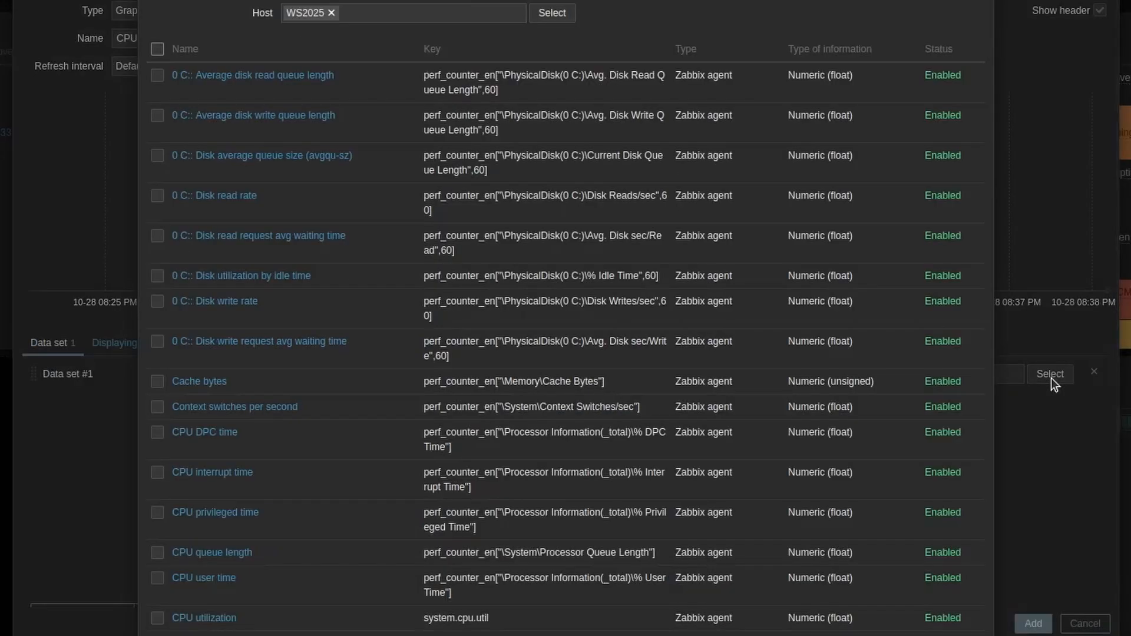
scroll("down", 3)
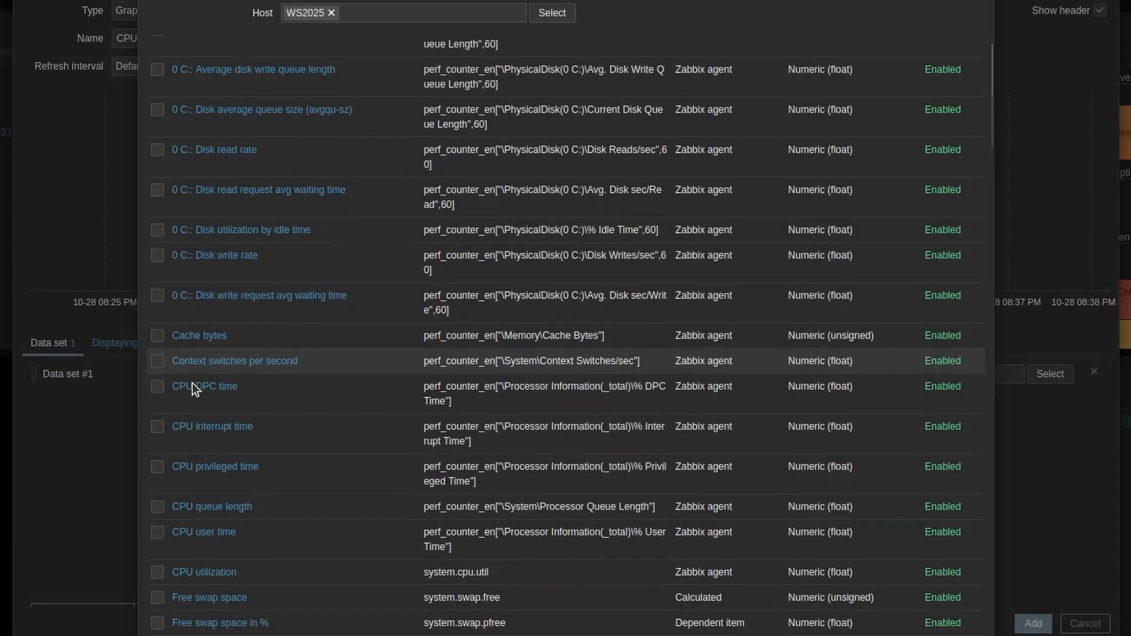
scroll("down", 3)
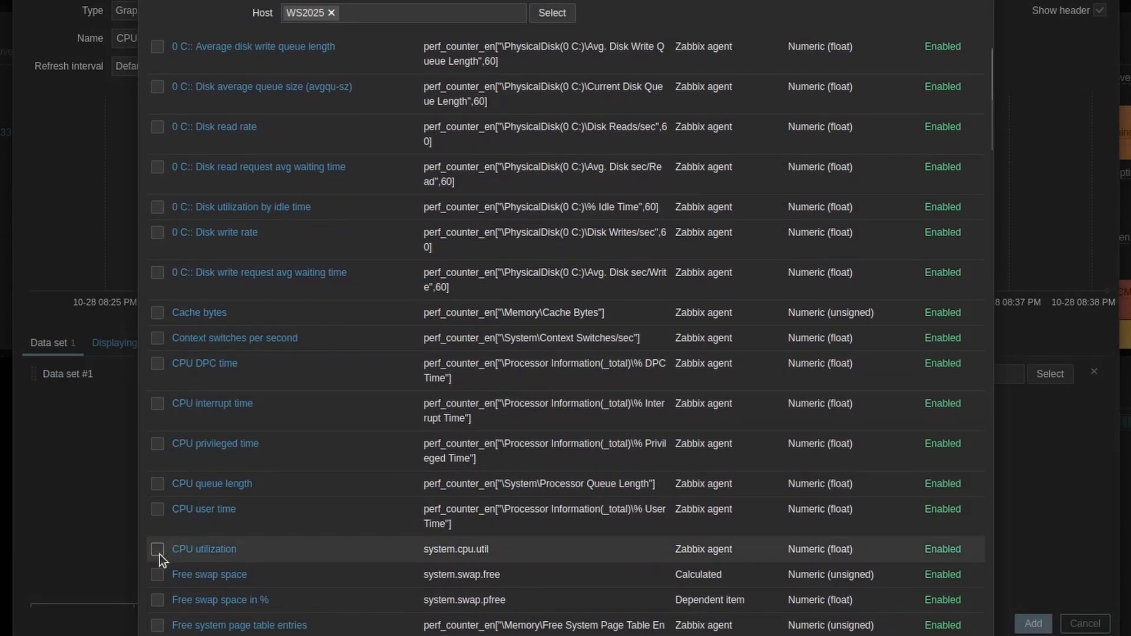
left_click(157, 549)
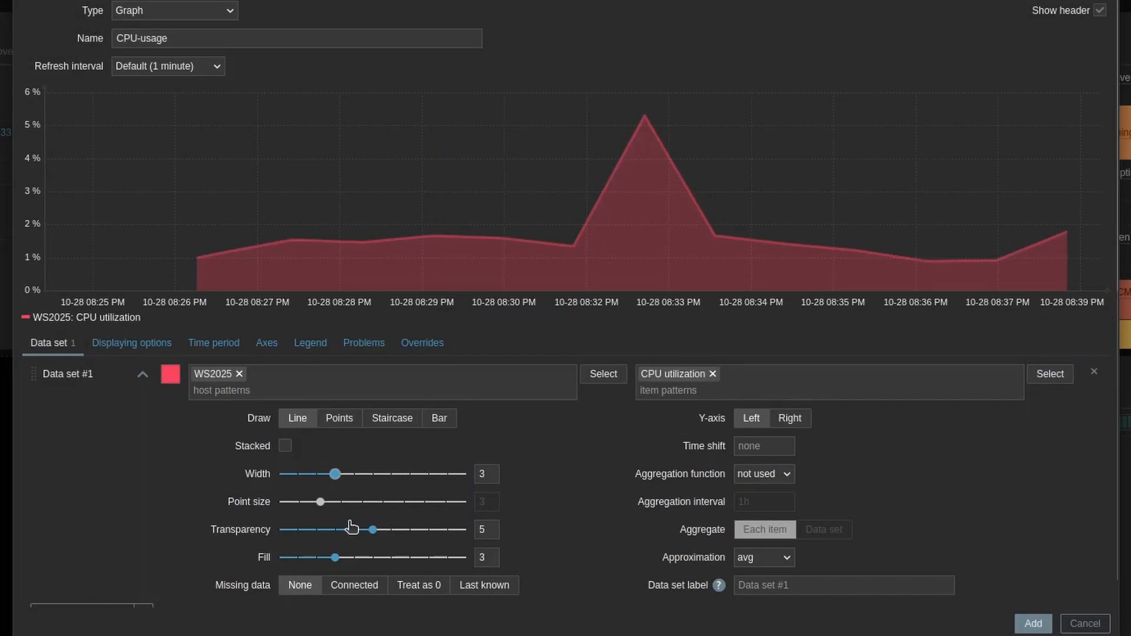
Step: Draw the CPU utilization line in green and place the CPU-usage graph on the dashboard
left_click(169, 373)
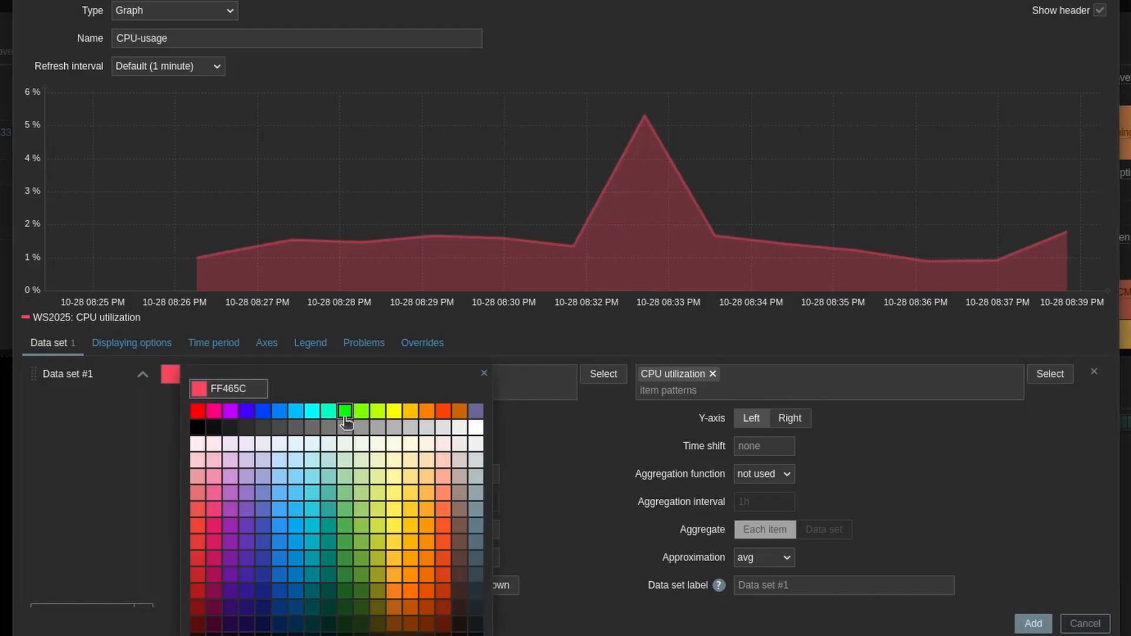
left_click(344, 410)
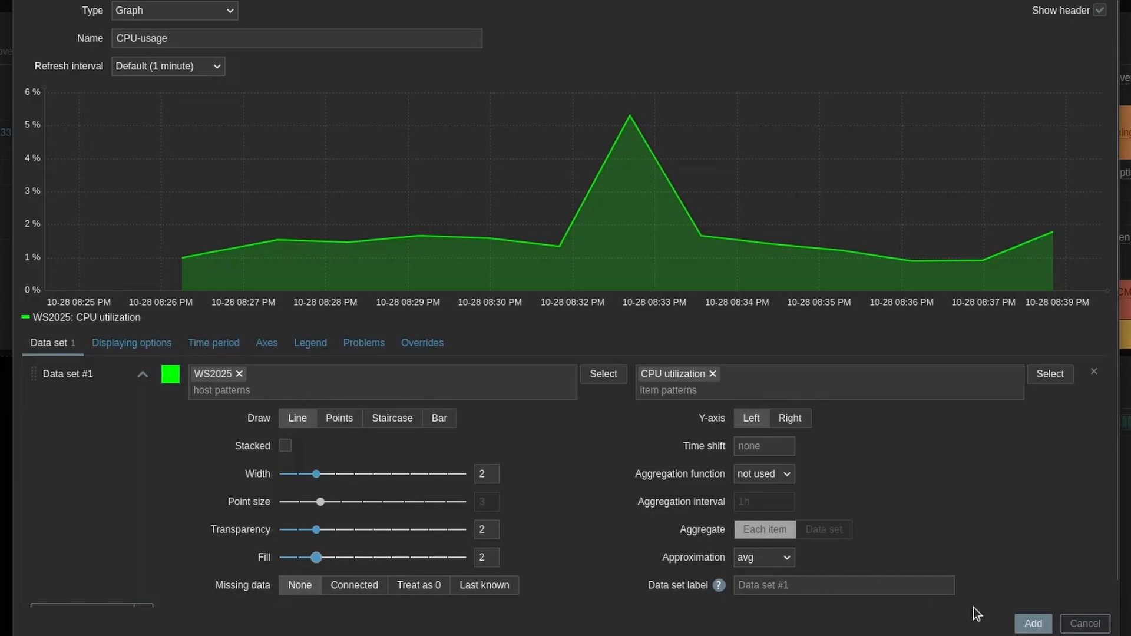
left_click(1032, 623)
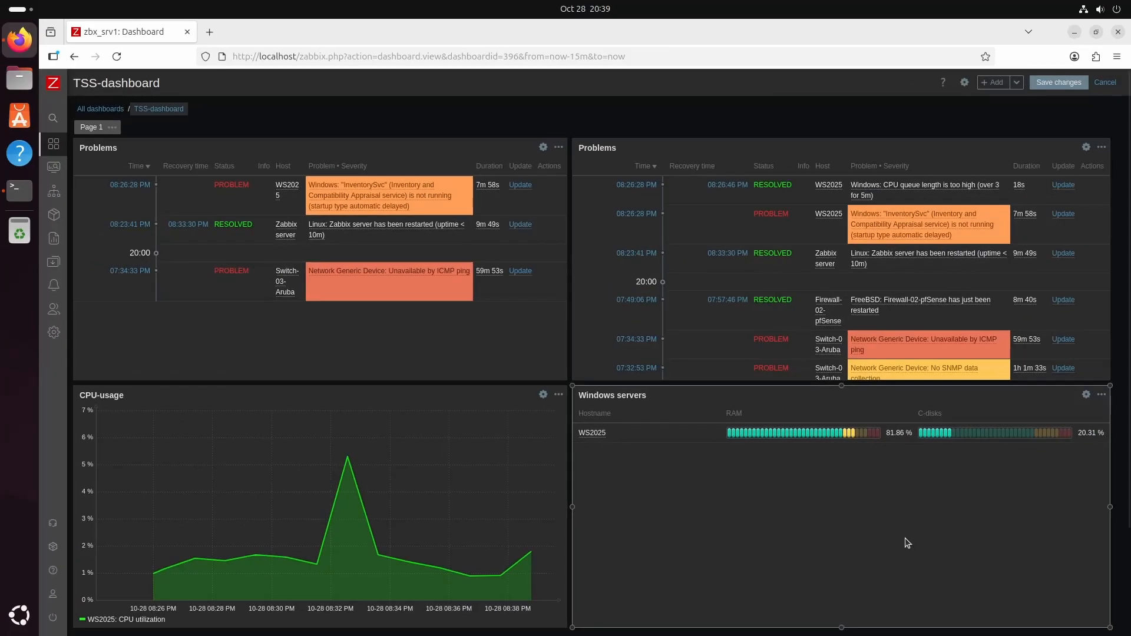
mouse_move(383, 466)
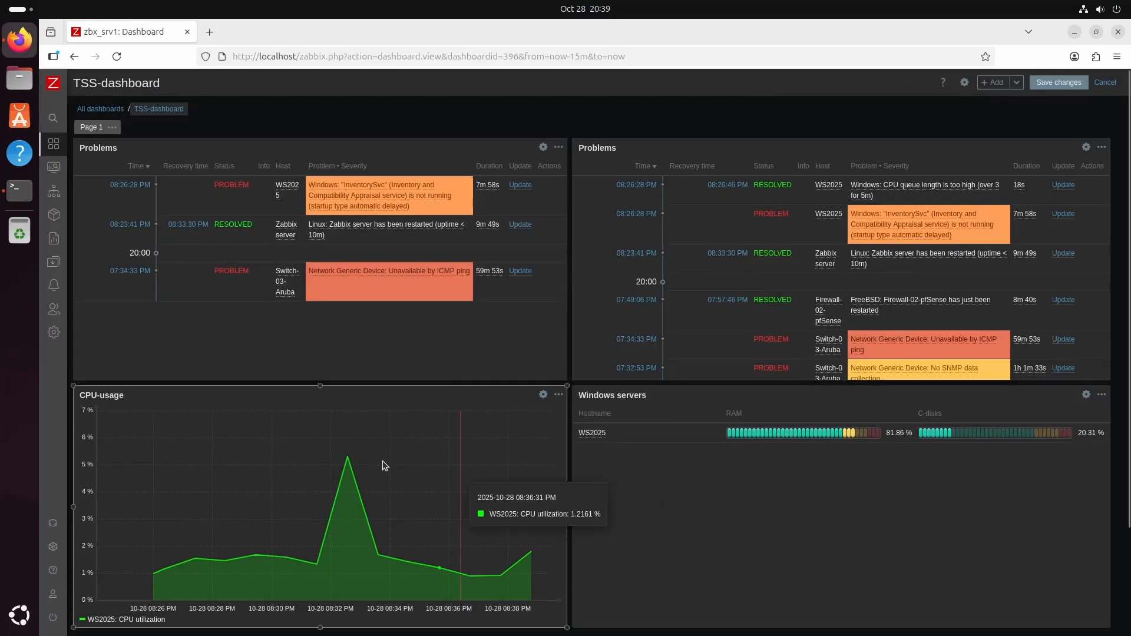
mouse_move(562, 555)
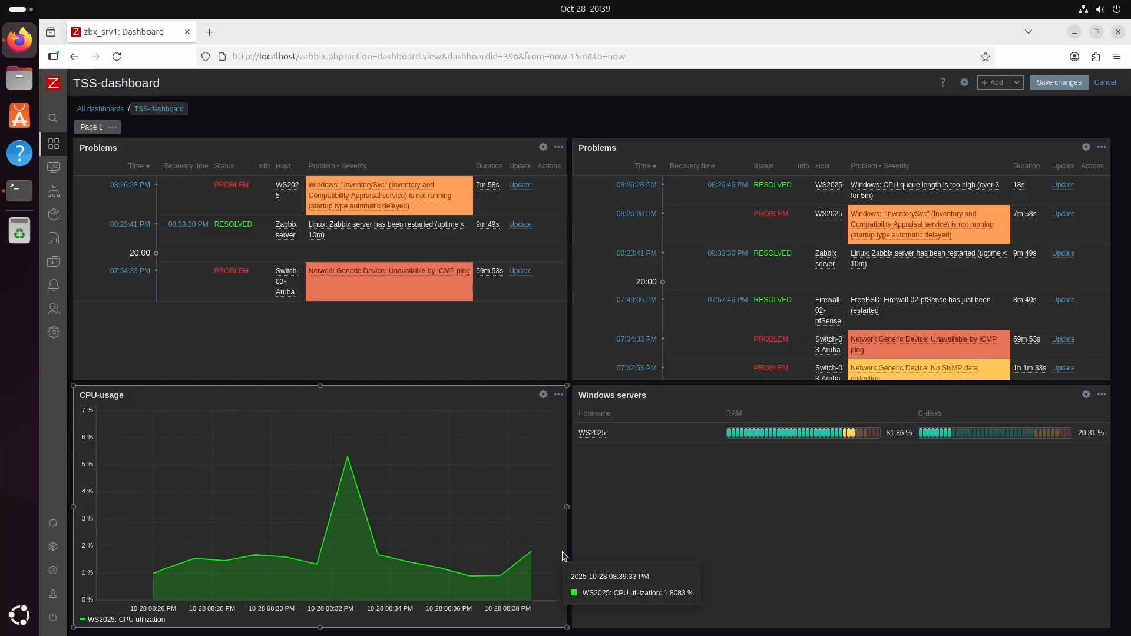
mouse_move(62, 435)
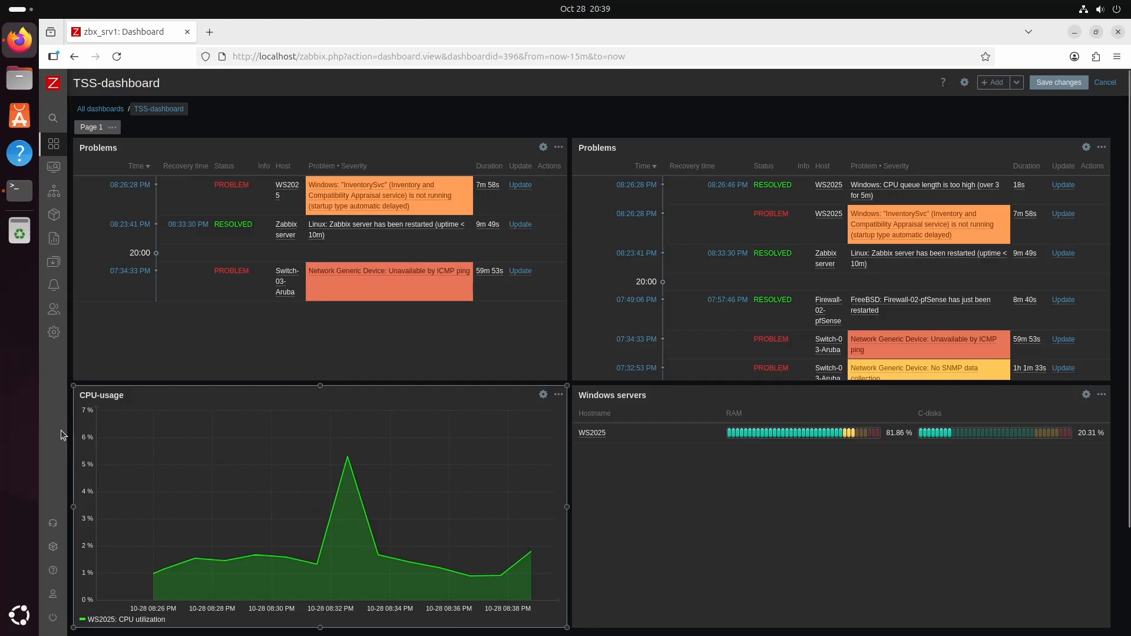
mouse_move(509, 431)
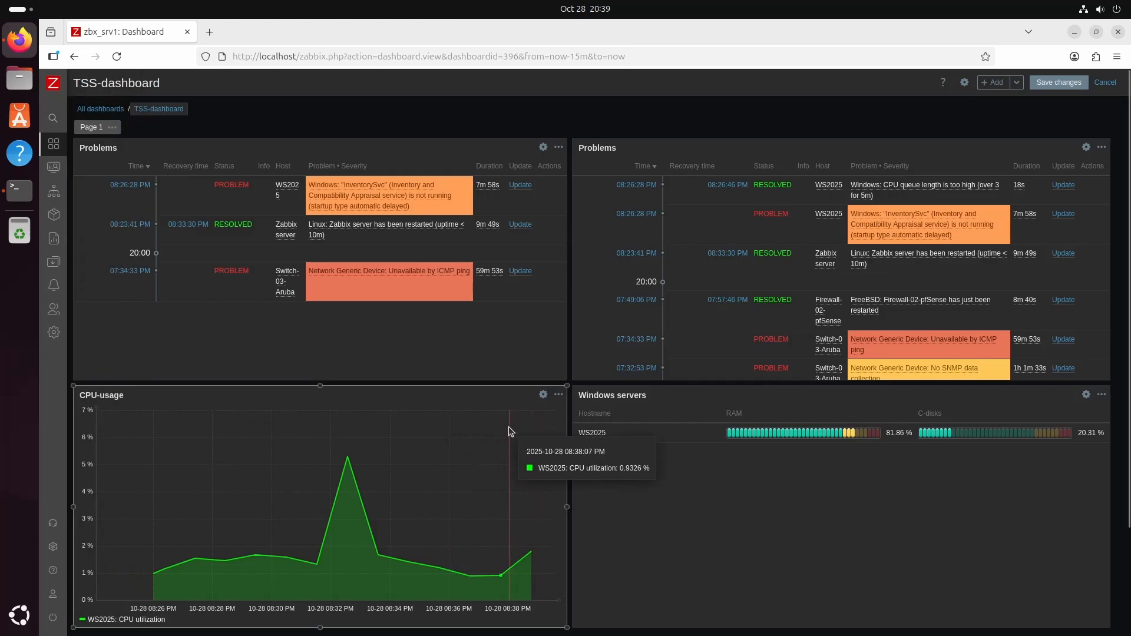
mouse_move(411, 6)
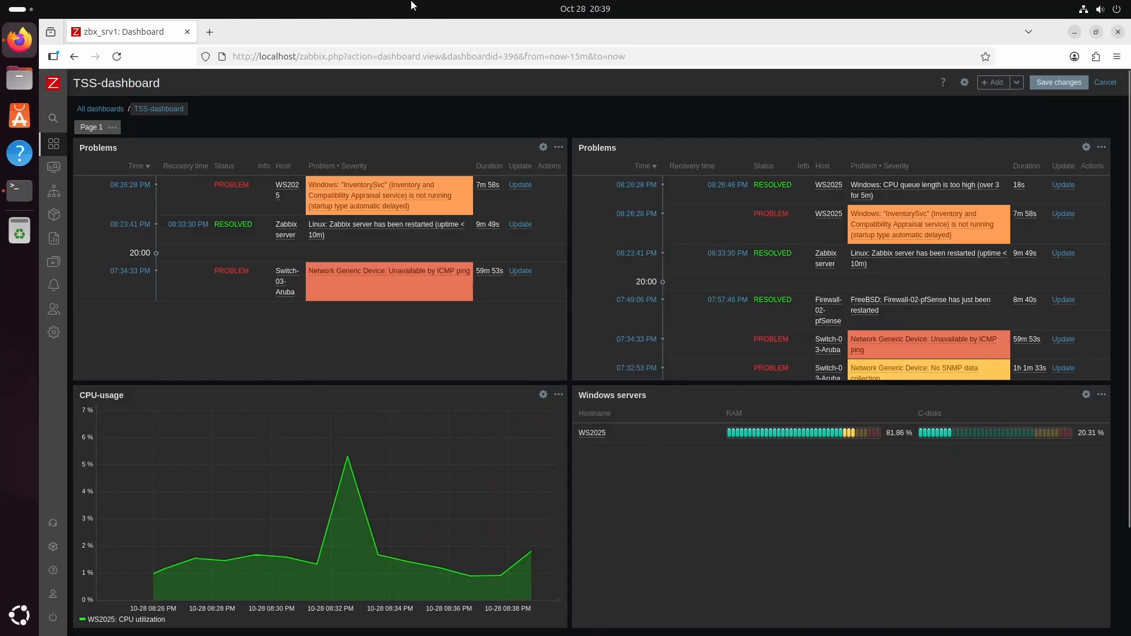
left_click(434, 622)
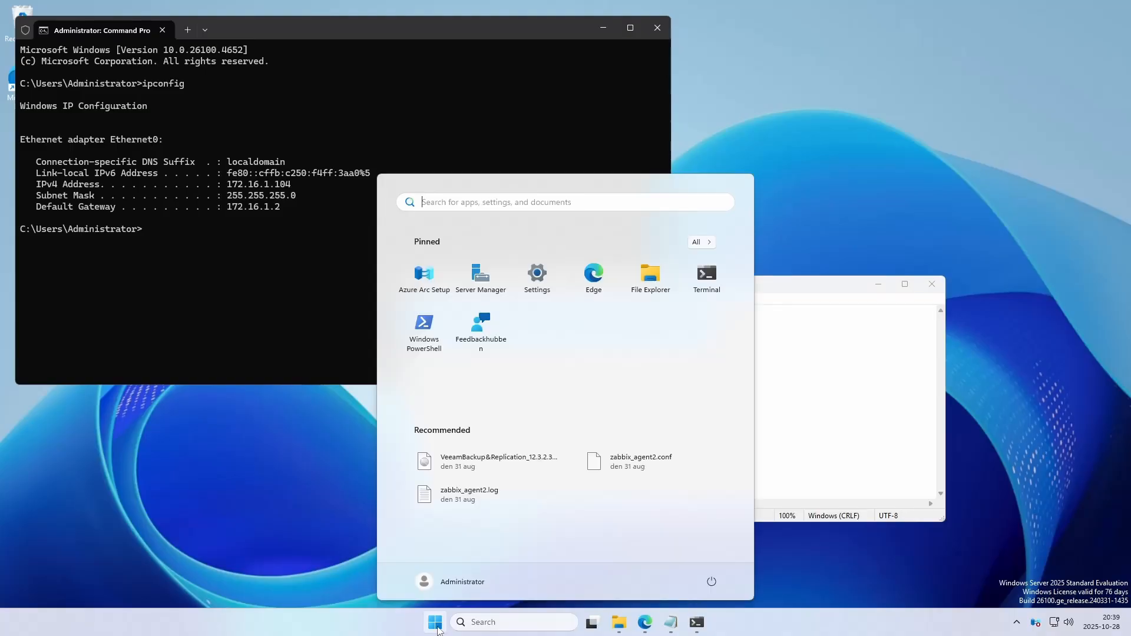
Step: View Windows Server 2025's Windows Update page listing pending security updates
left_click(536, 277)
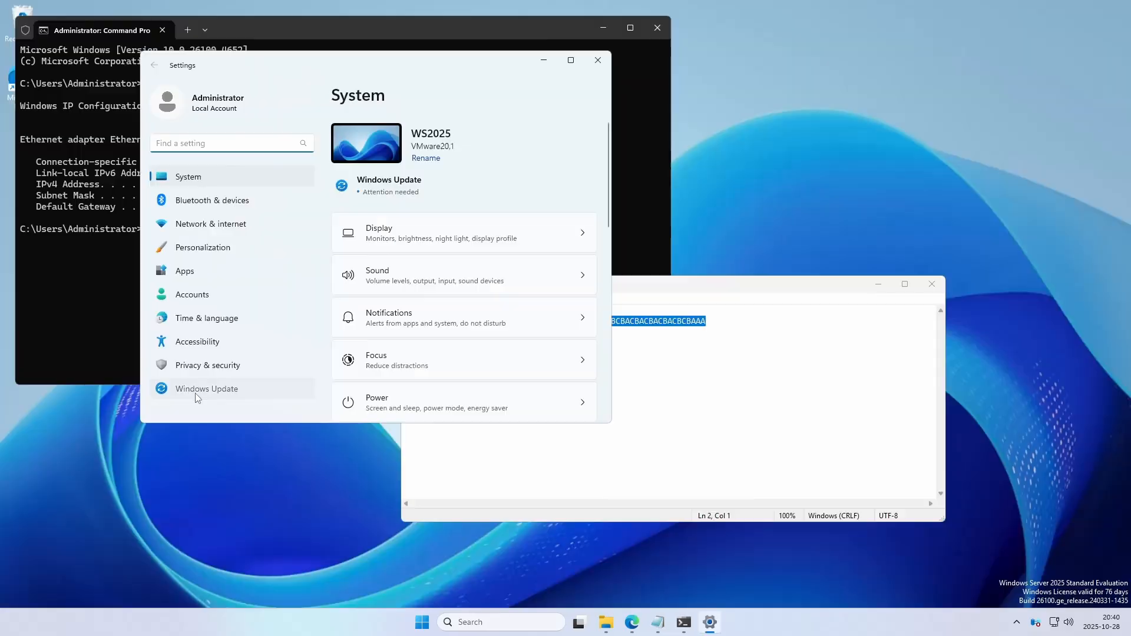
left_click(206, 388)
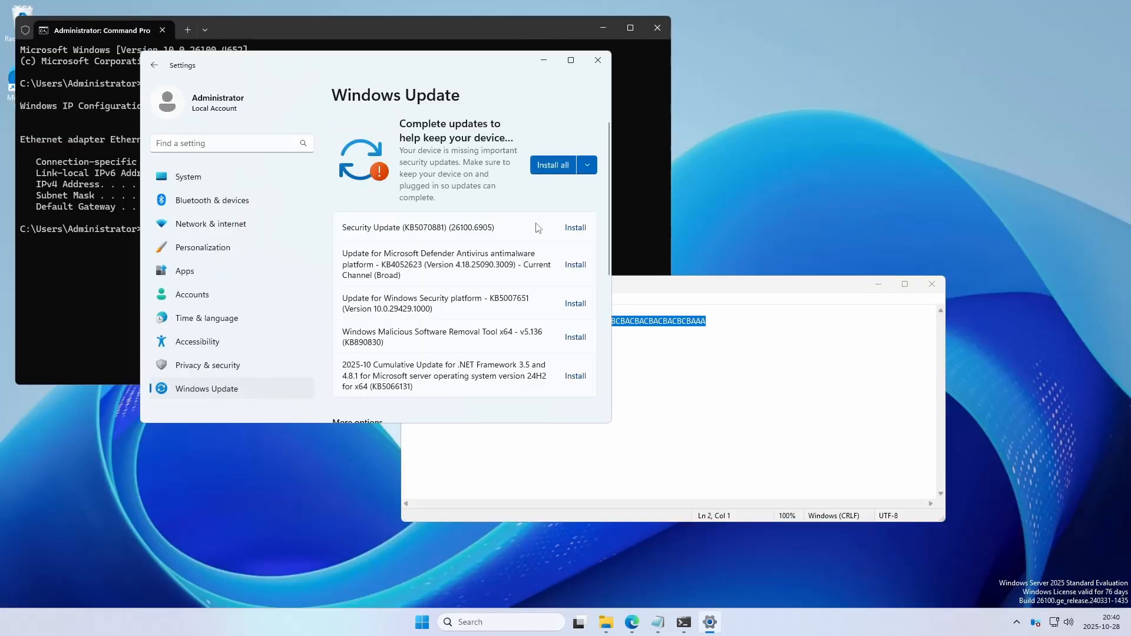
left_click(552, 165)
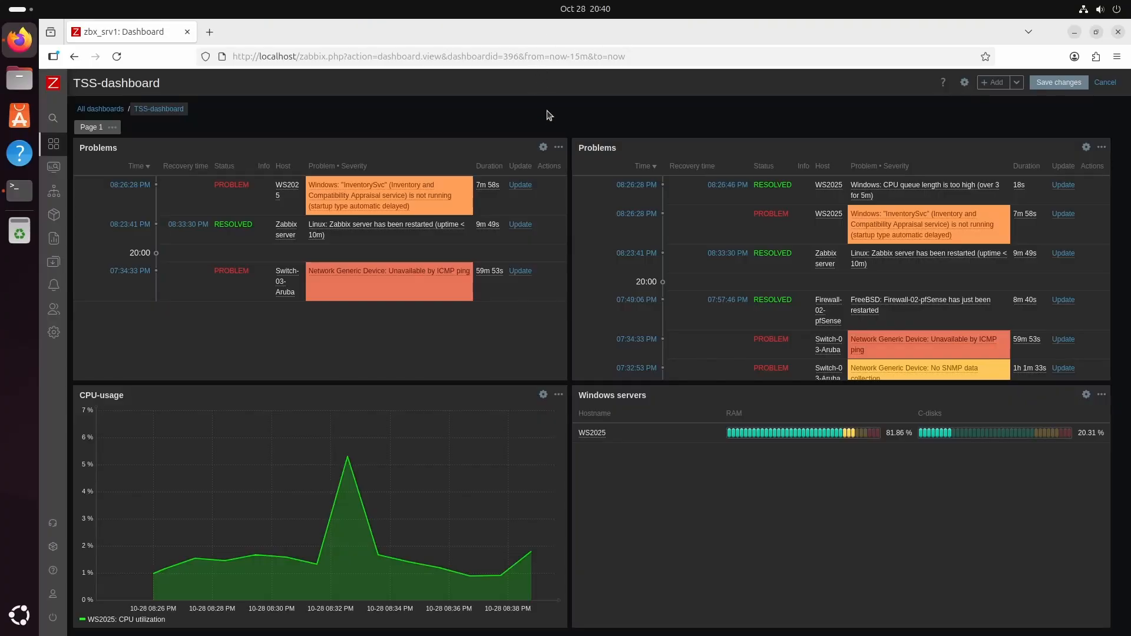
Step: Save the TSS-dashboard and set the CPU-usage graph to refresh every 10 seconds
left_click(319, 260)
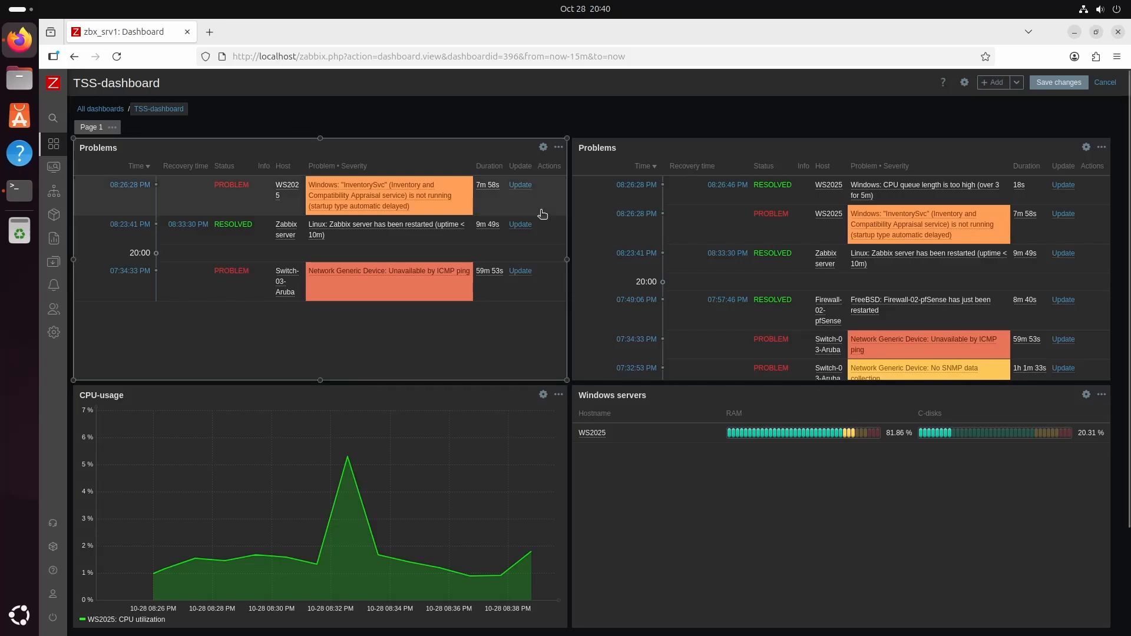
mouse_move(559, 395)
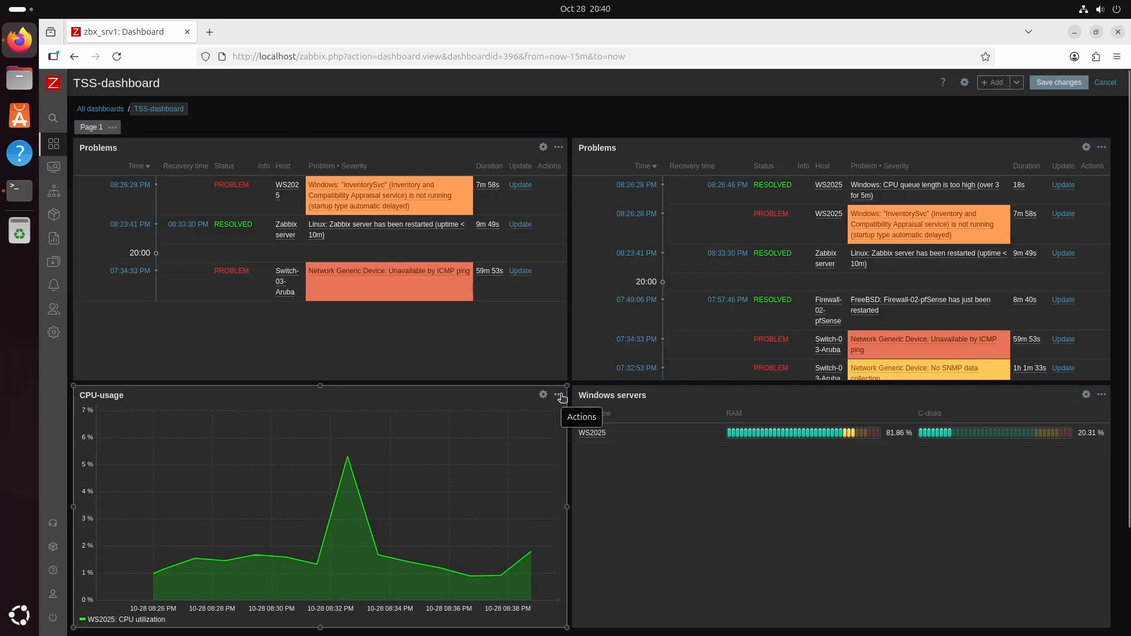
left_click(1057, 83)
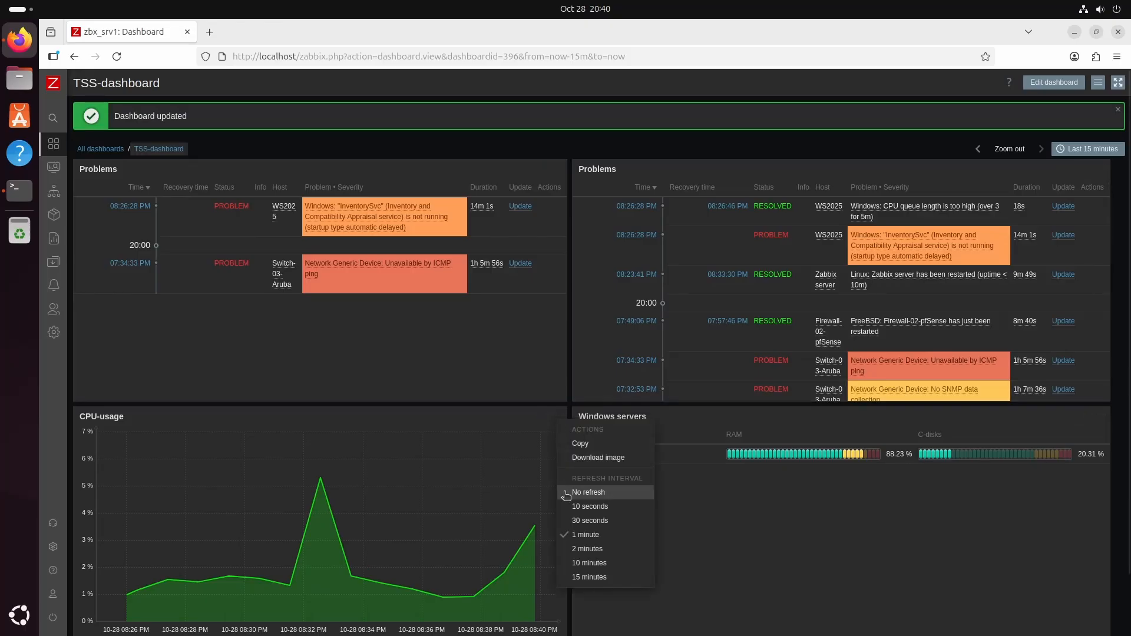
mouse_move(590, 506)
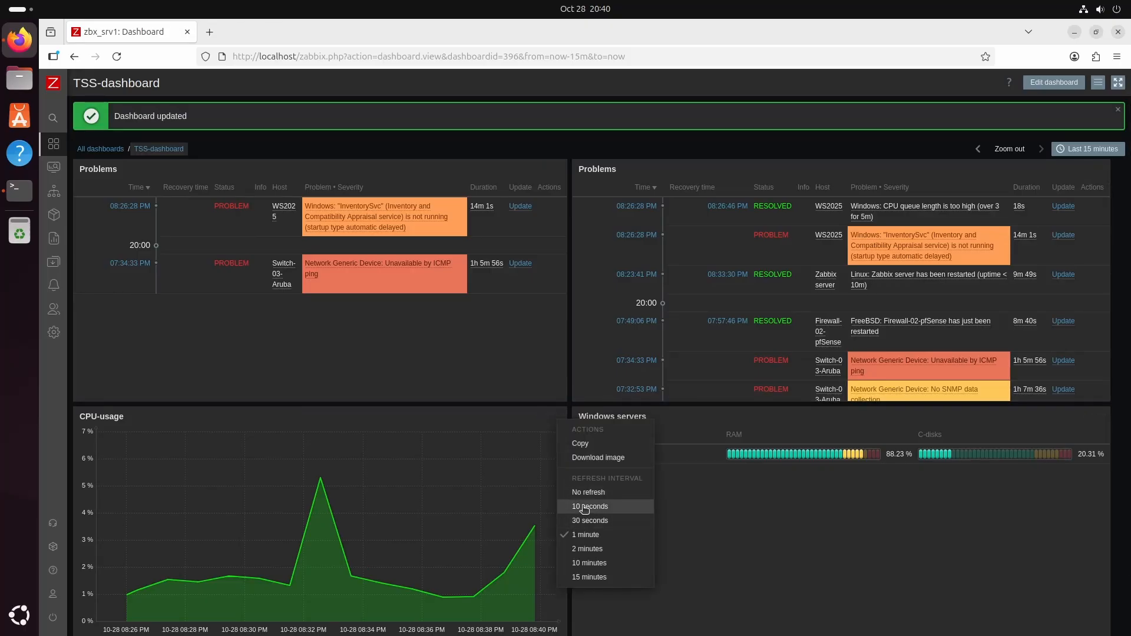
left_click(563, 522)
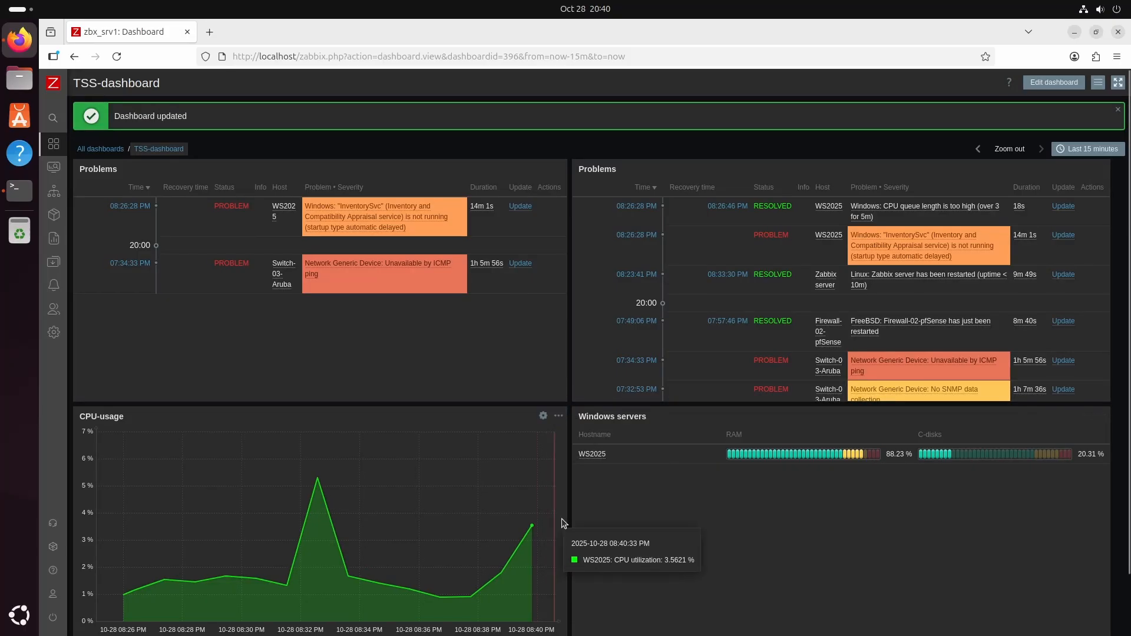
mouse_move(572, 485)
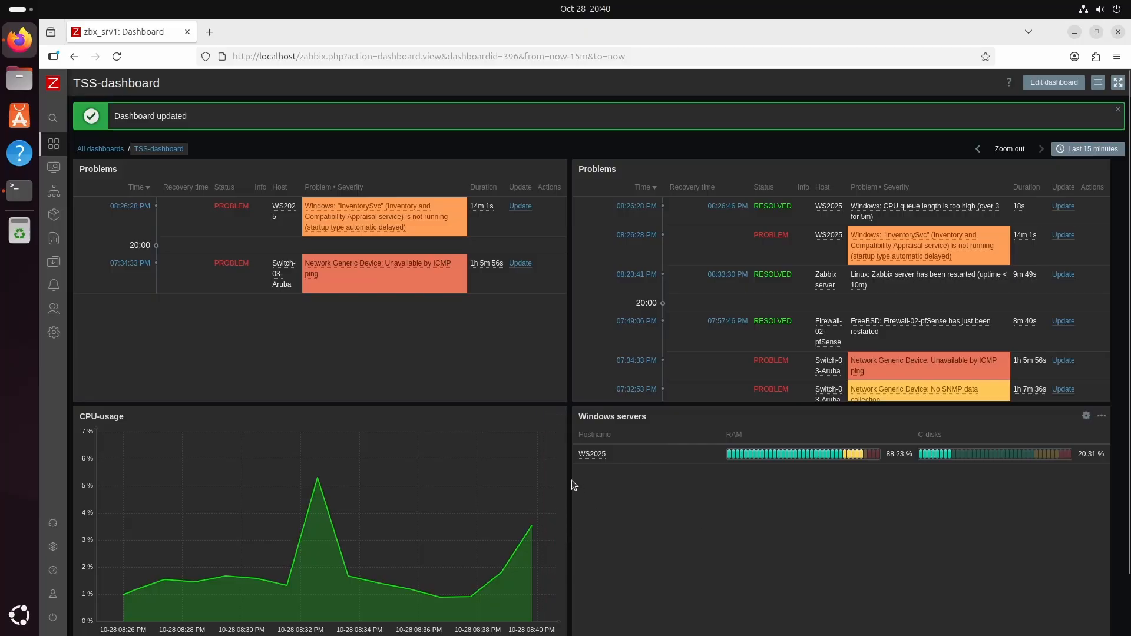
left_click(1117, 109)
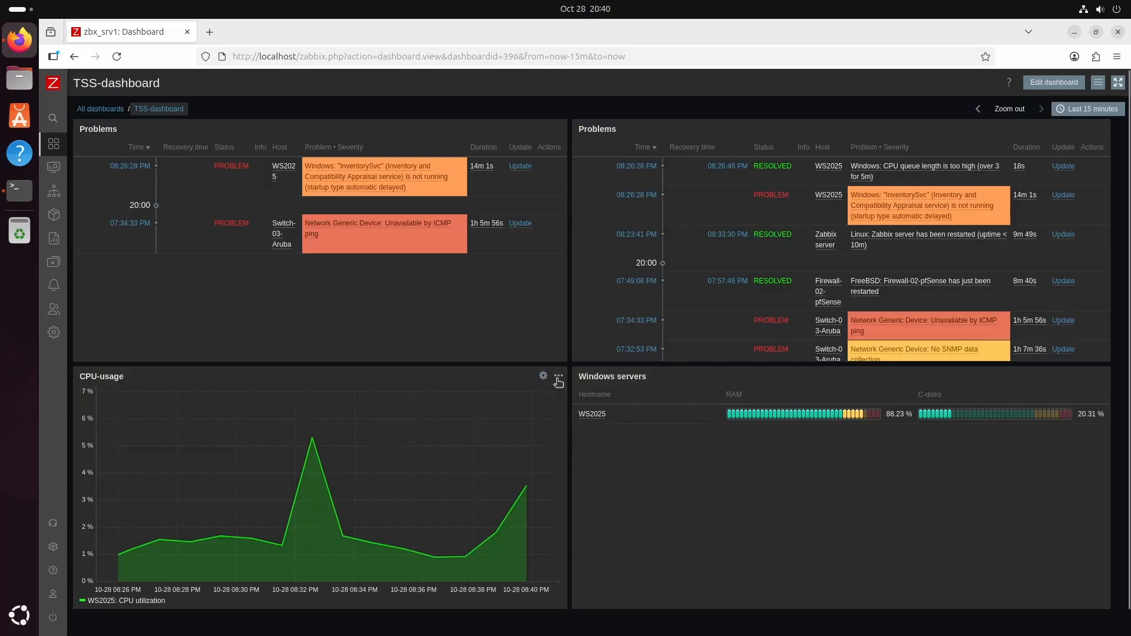
mouse_move(579, 498)
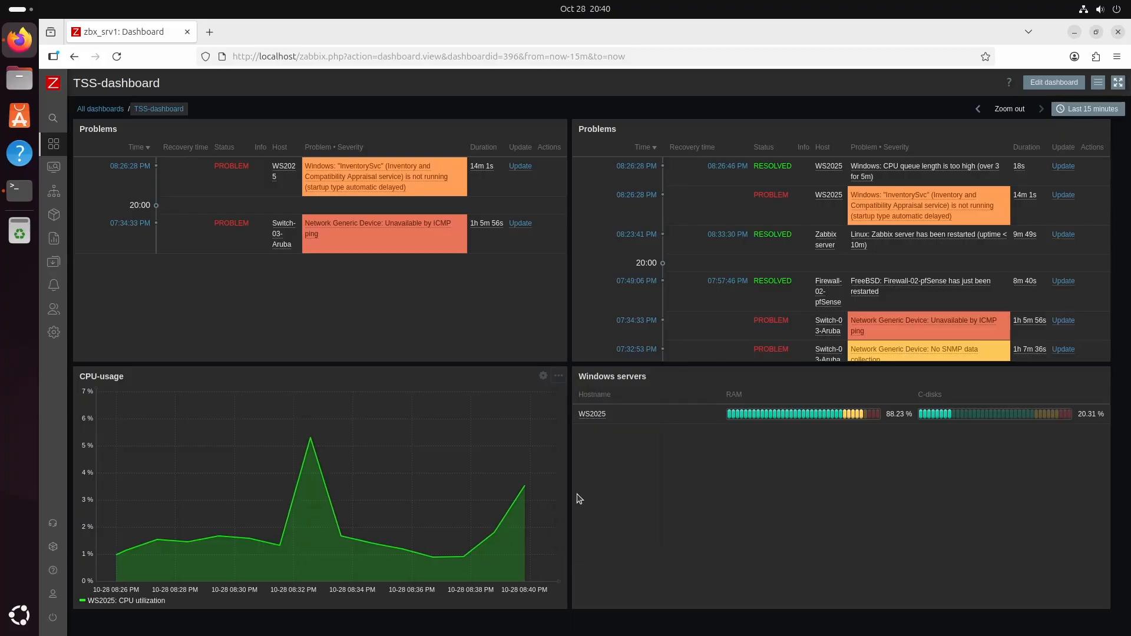
mouse_move(569, 372)
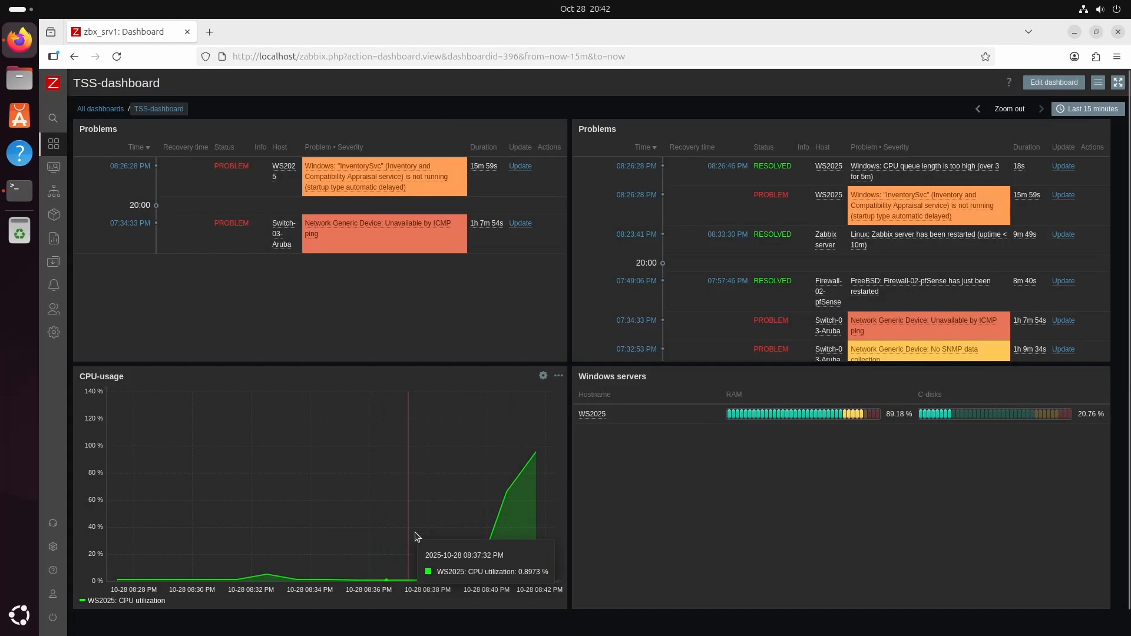
mouse_move(496, 533)
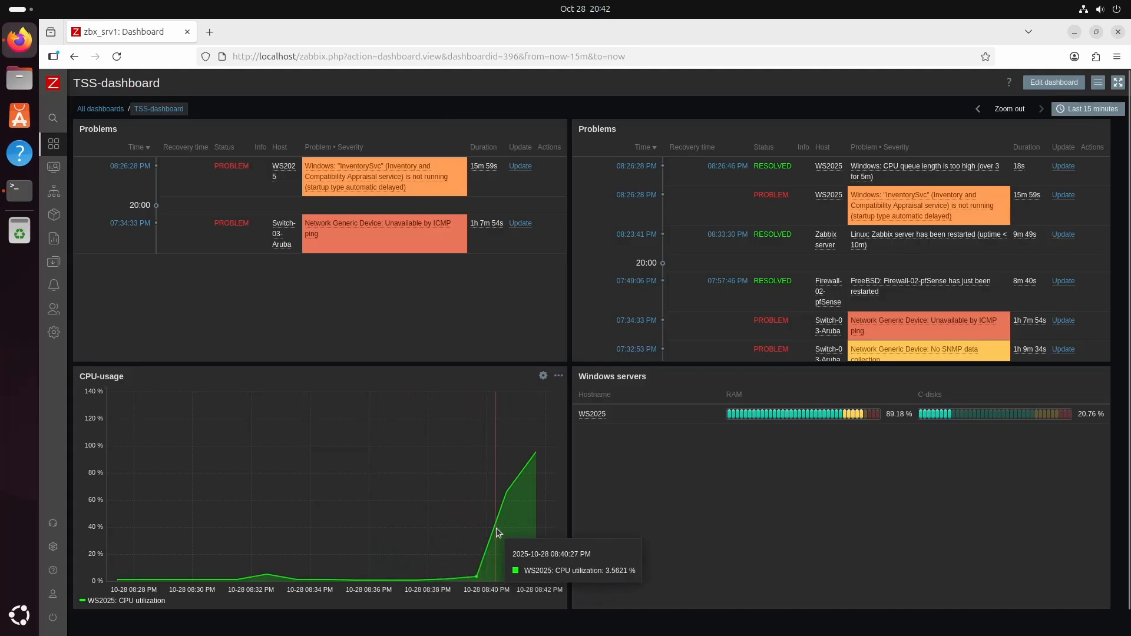
mouse_move(533, 466)
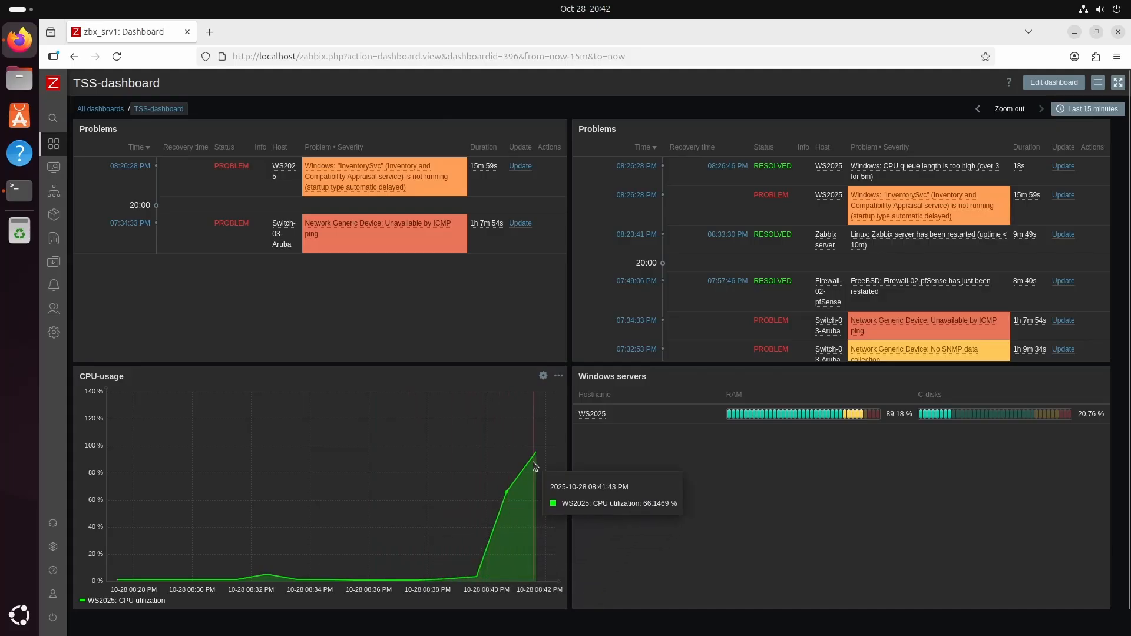
mouse_move(350, 456)
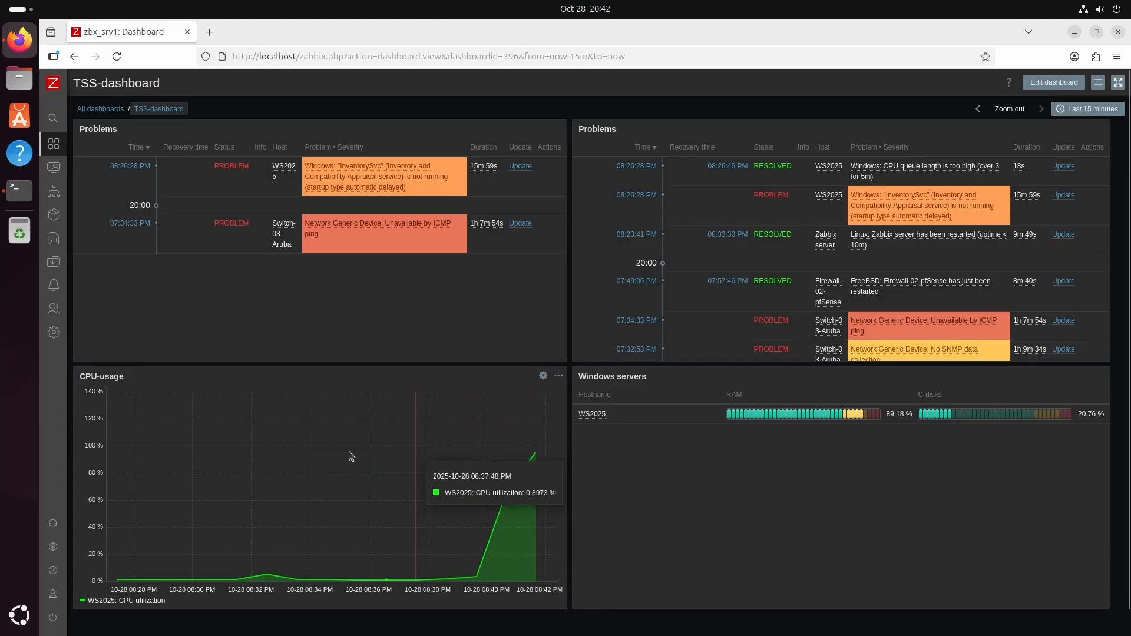
mouse_move(84, 399)
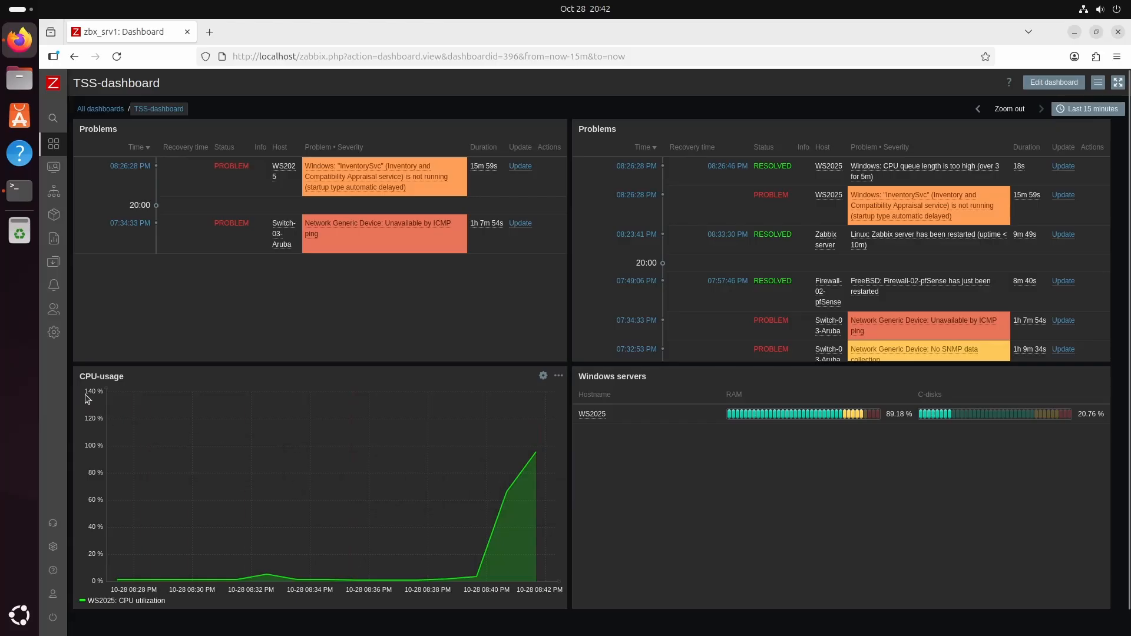
mouse_move(377, 398)
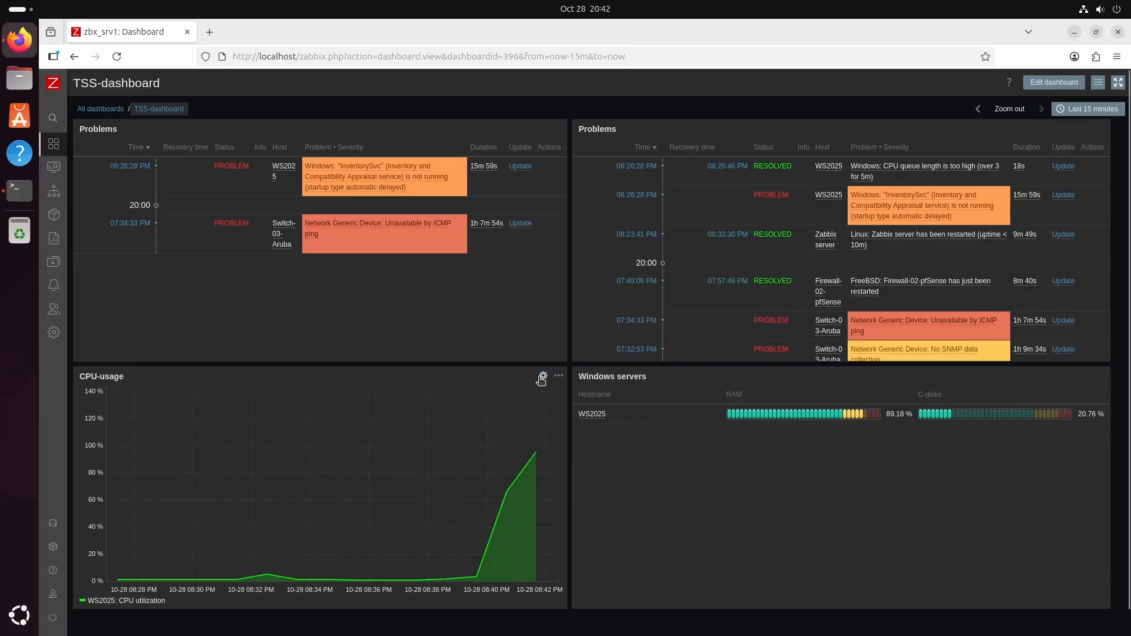
Step: Set the CPU-usage graph's left Y axis Min 0 and Max 100, and apply
left_click(543, 376)
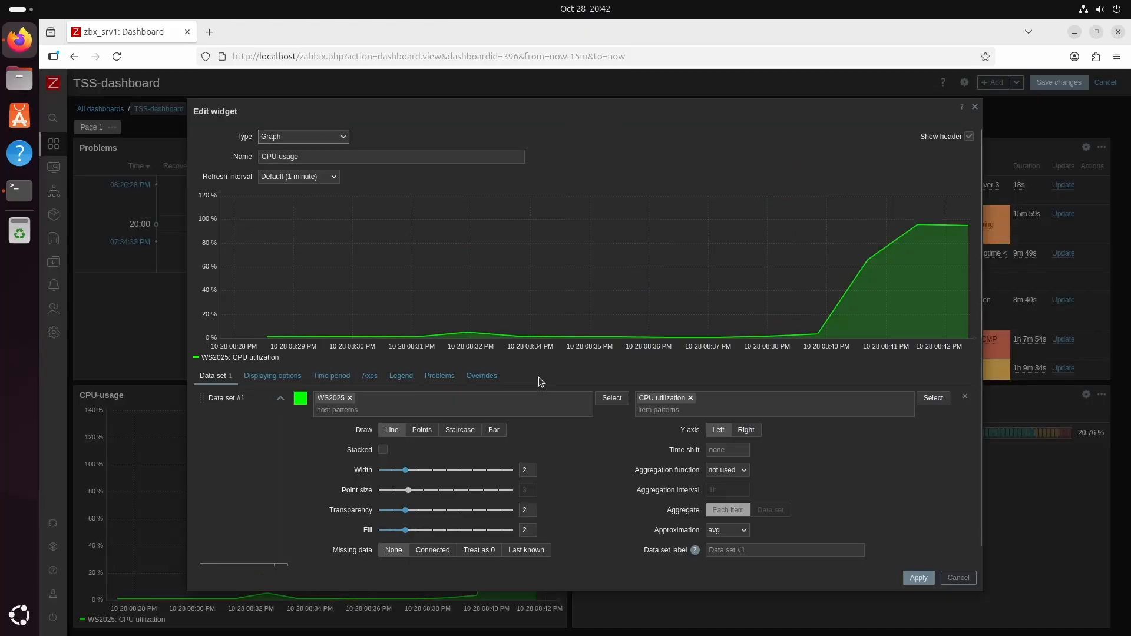
left_click(369, 375)
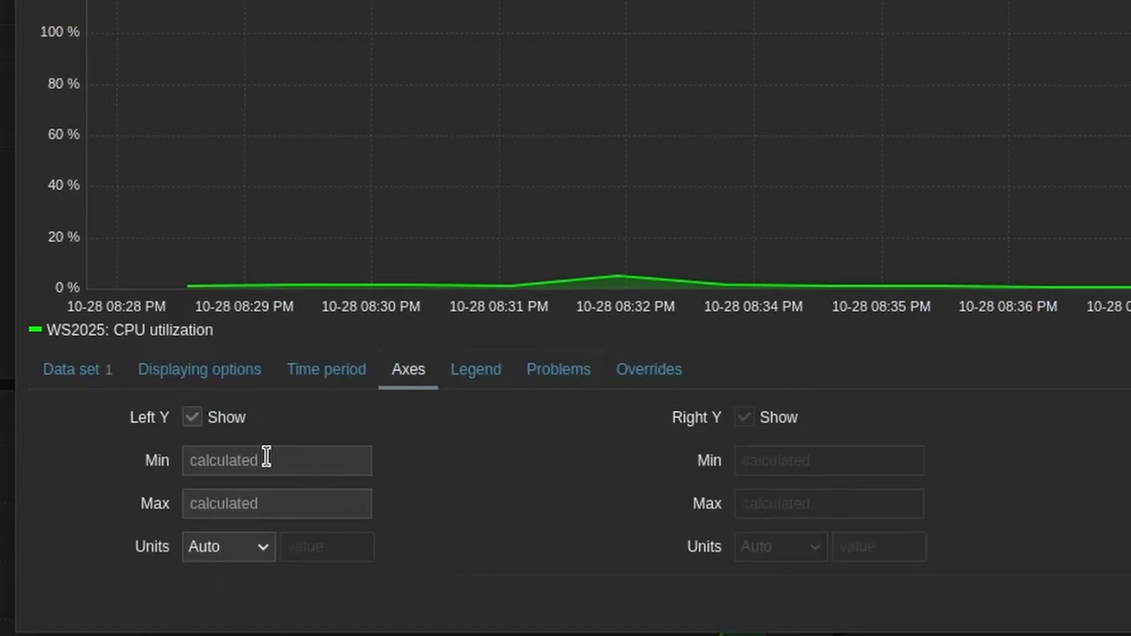
type("0")
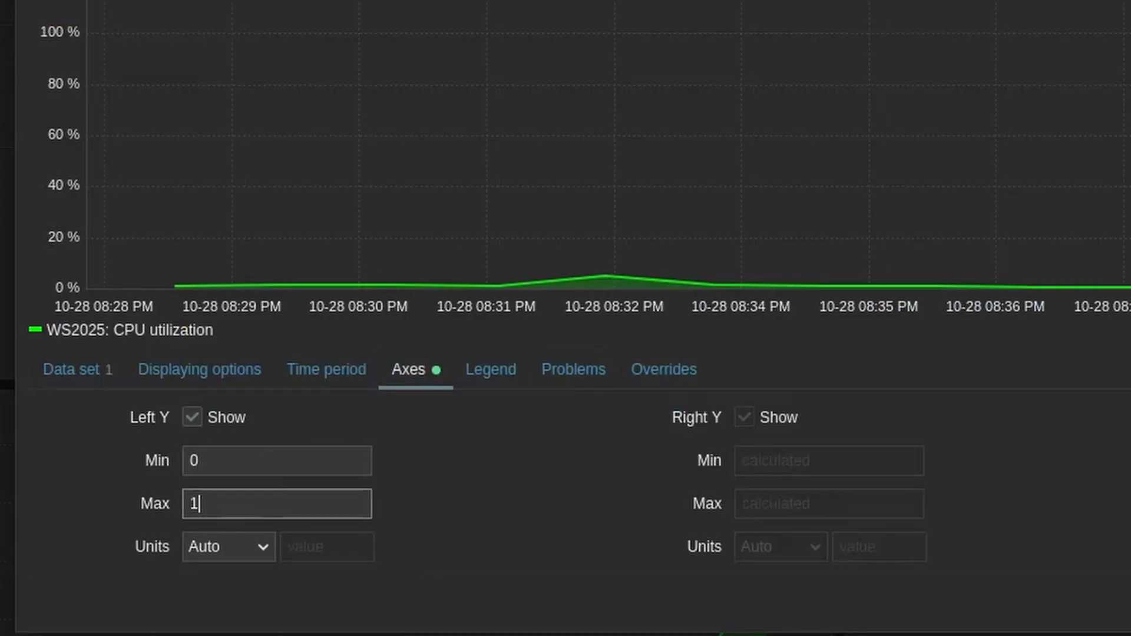
type("00")
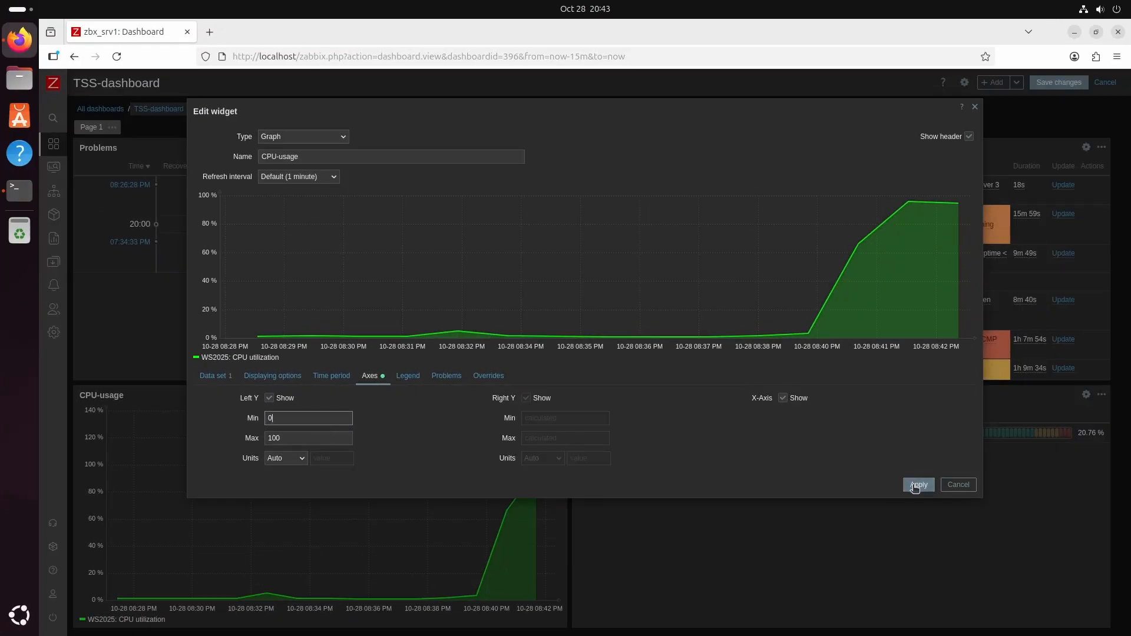
left_click(918, 484)
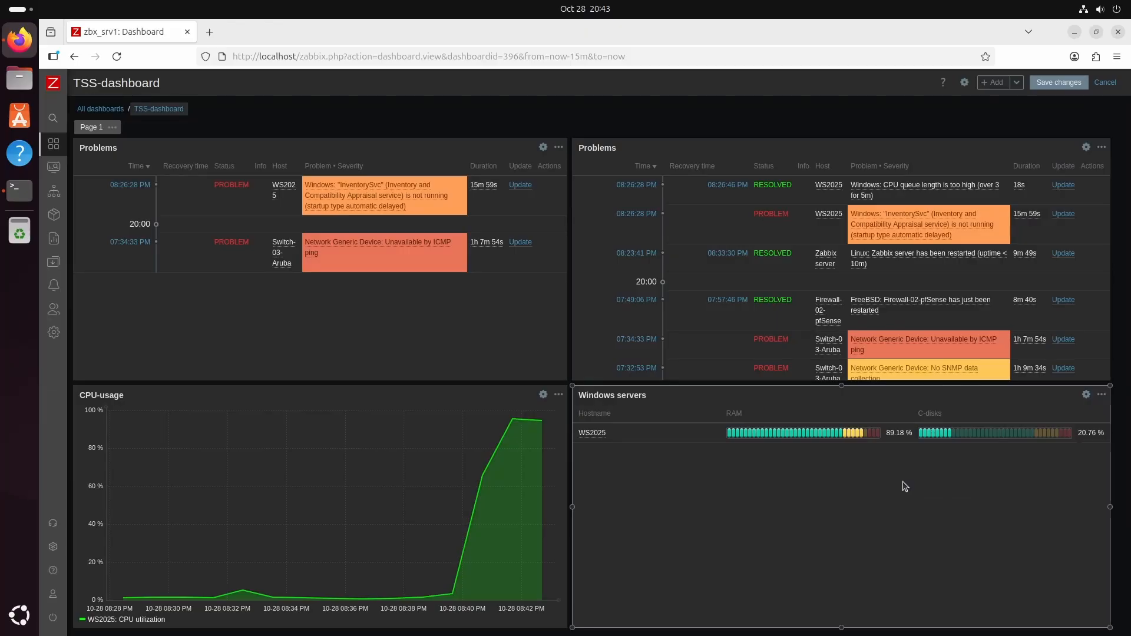
mouse_move(829, 484)
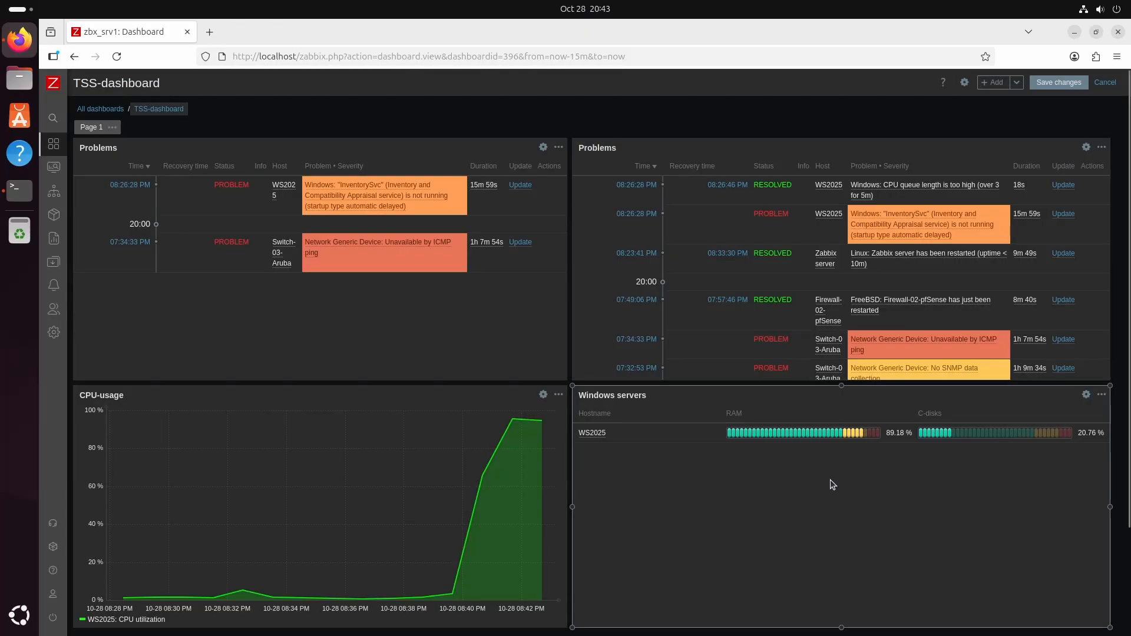
Step: Save the TSS-dashboard so the CPU-usage graph keeps its 0–100% axis
left_click(1057, 82)
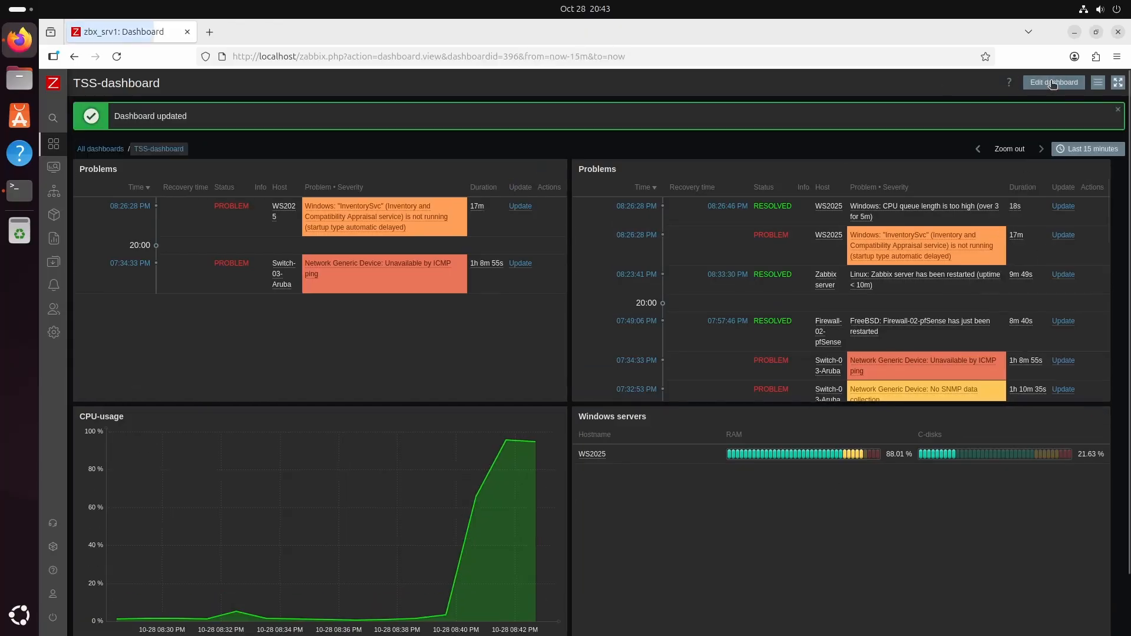
left_click(1117, 109)
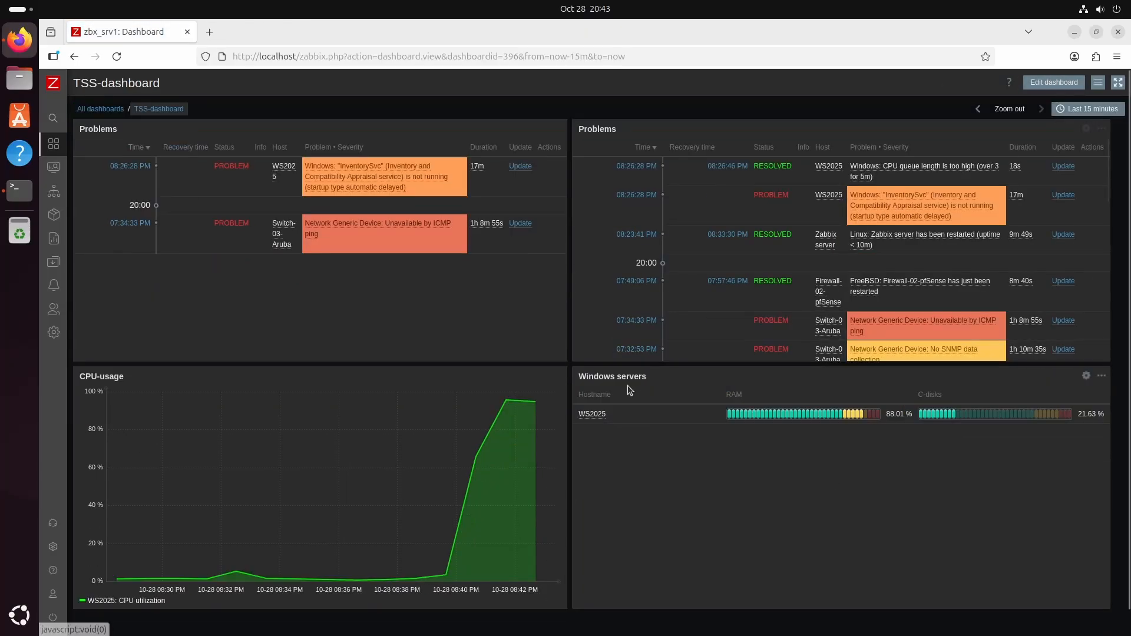
mouse_move(570, 373)
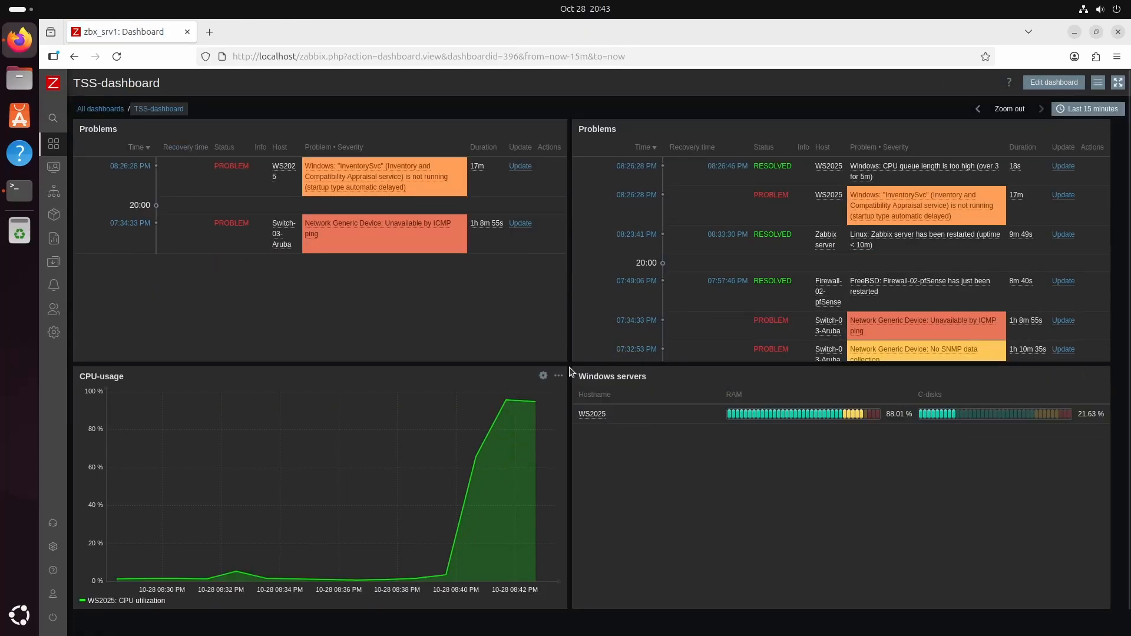